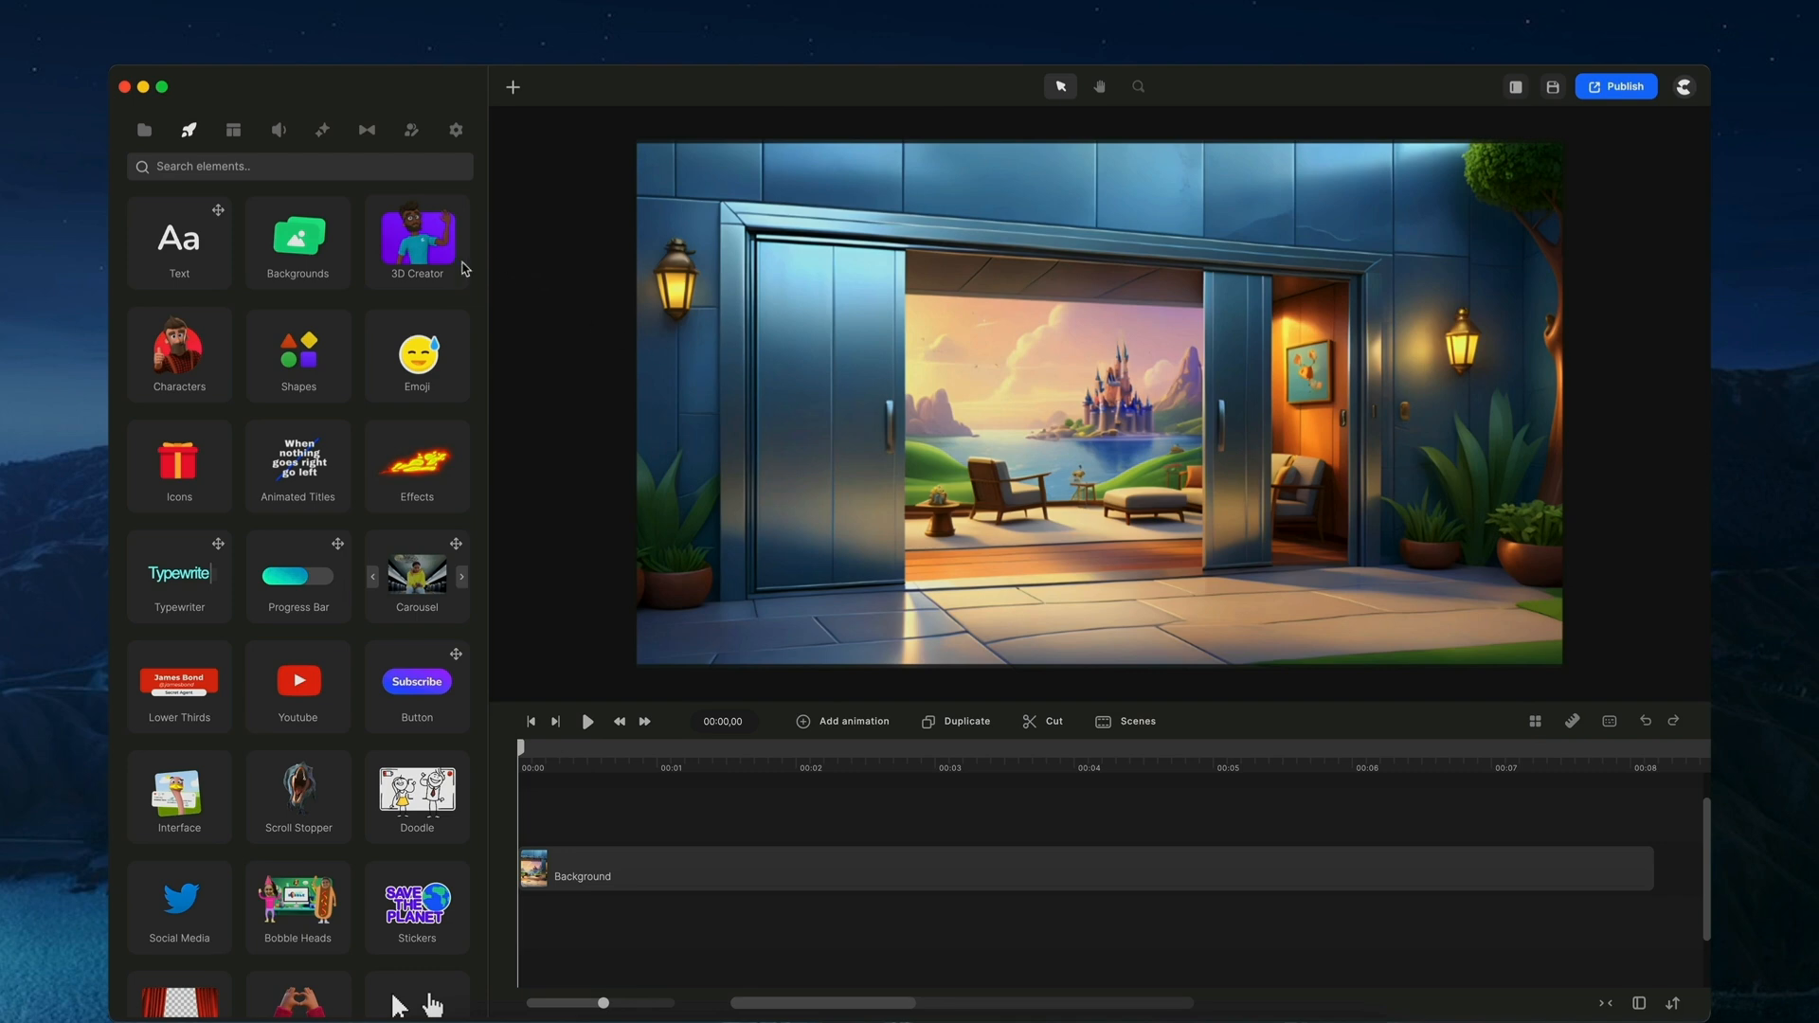
mouse_move(413, 131)
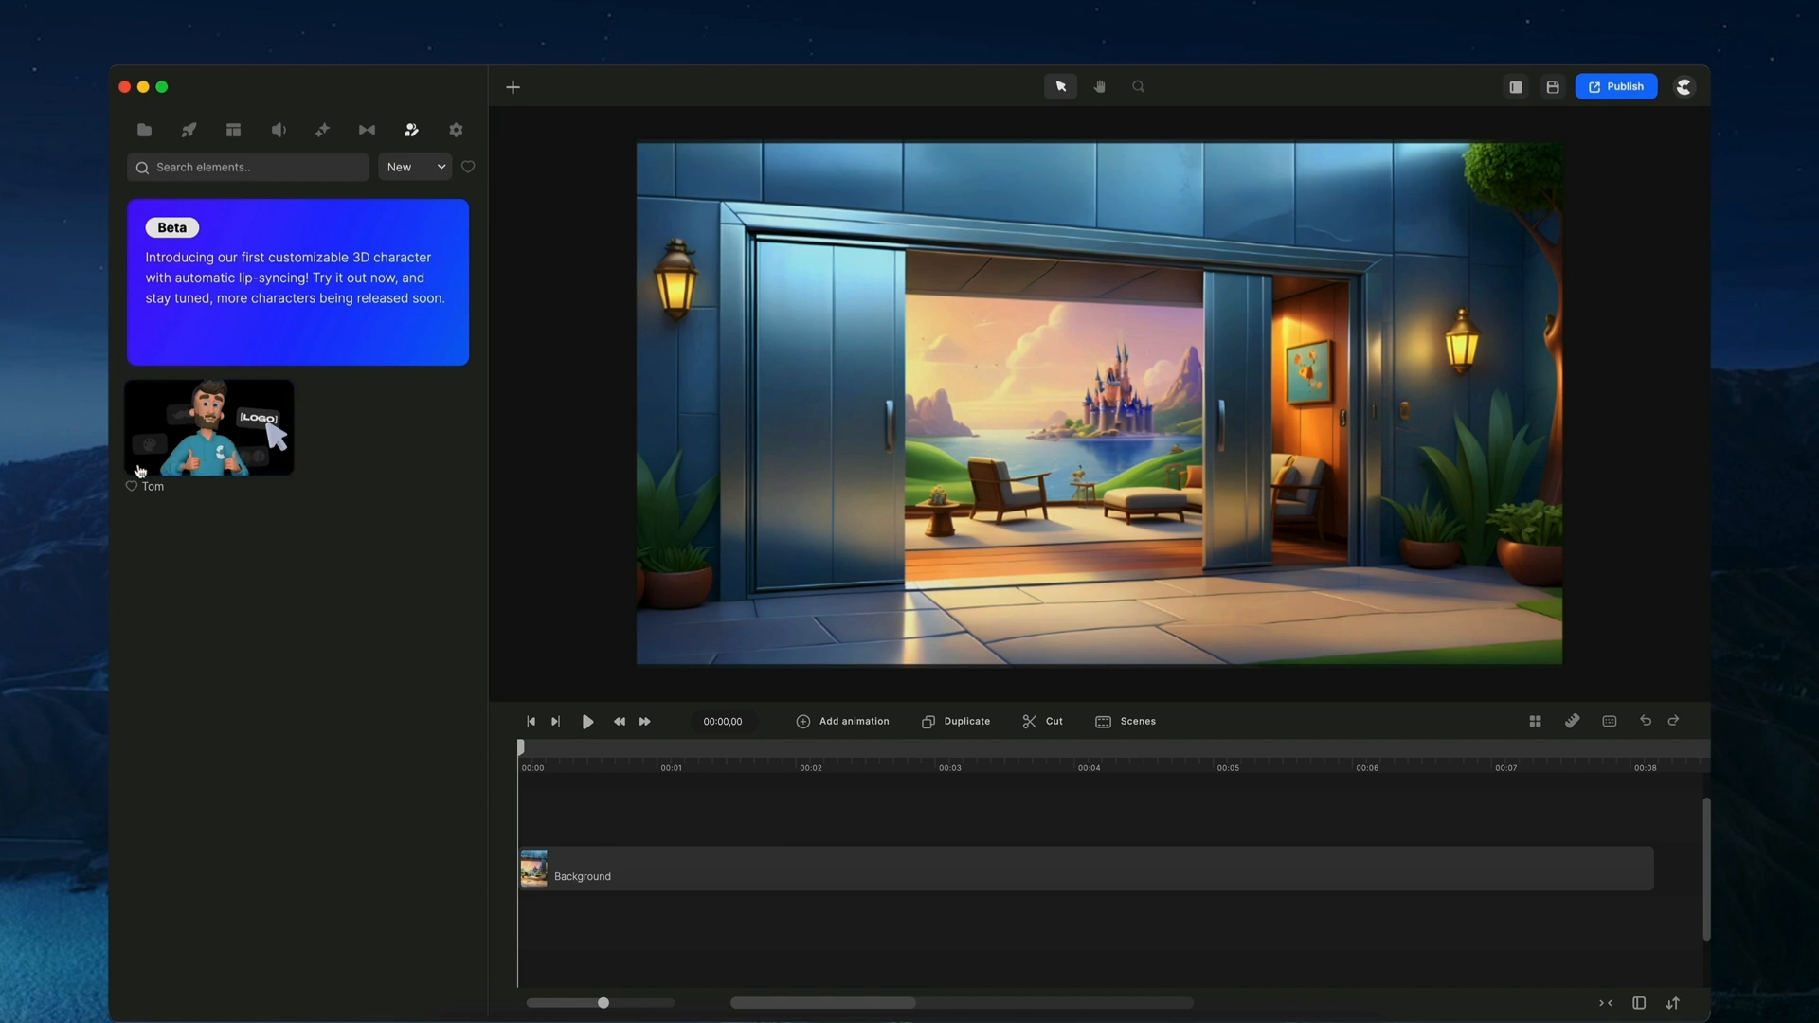
mouse_move(256, 530)
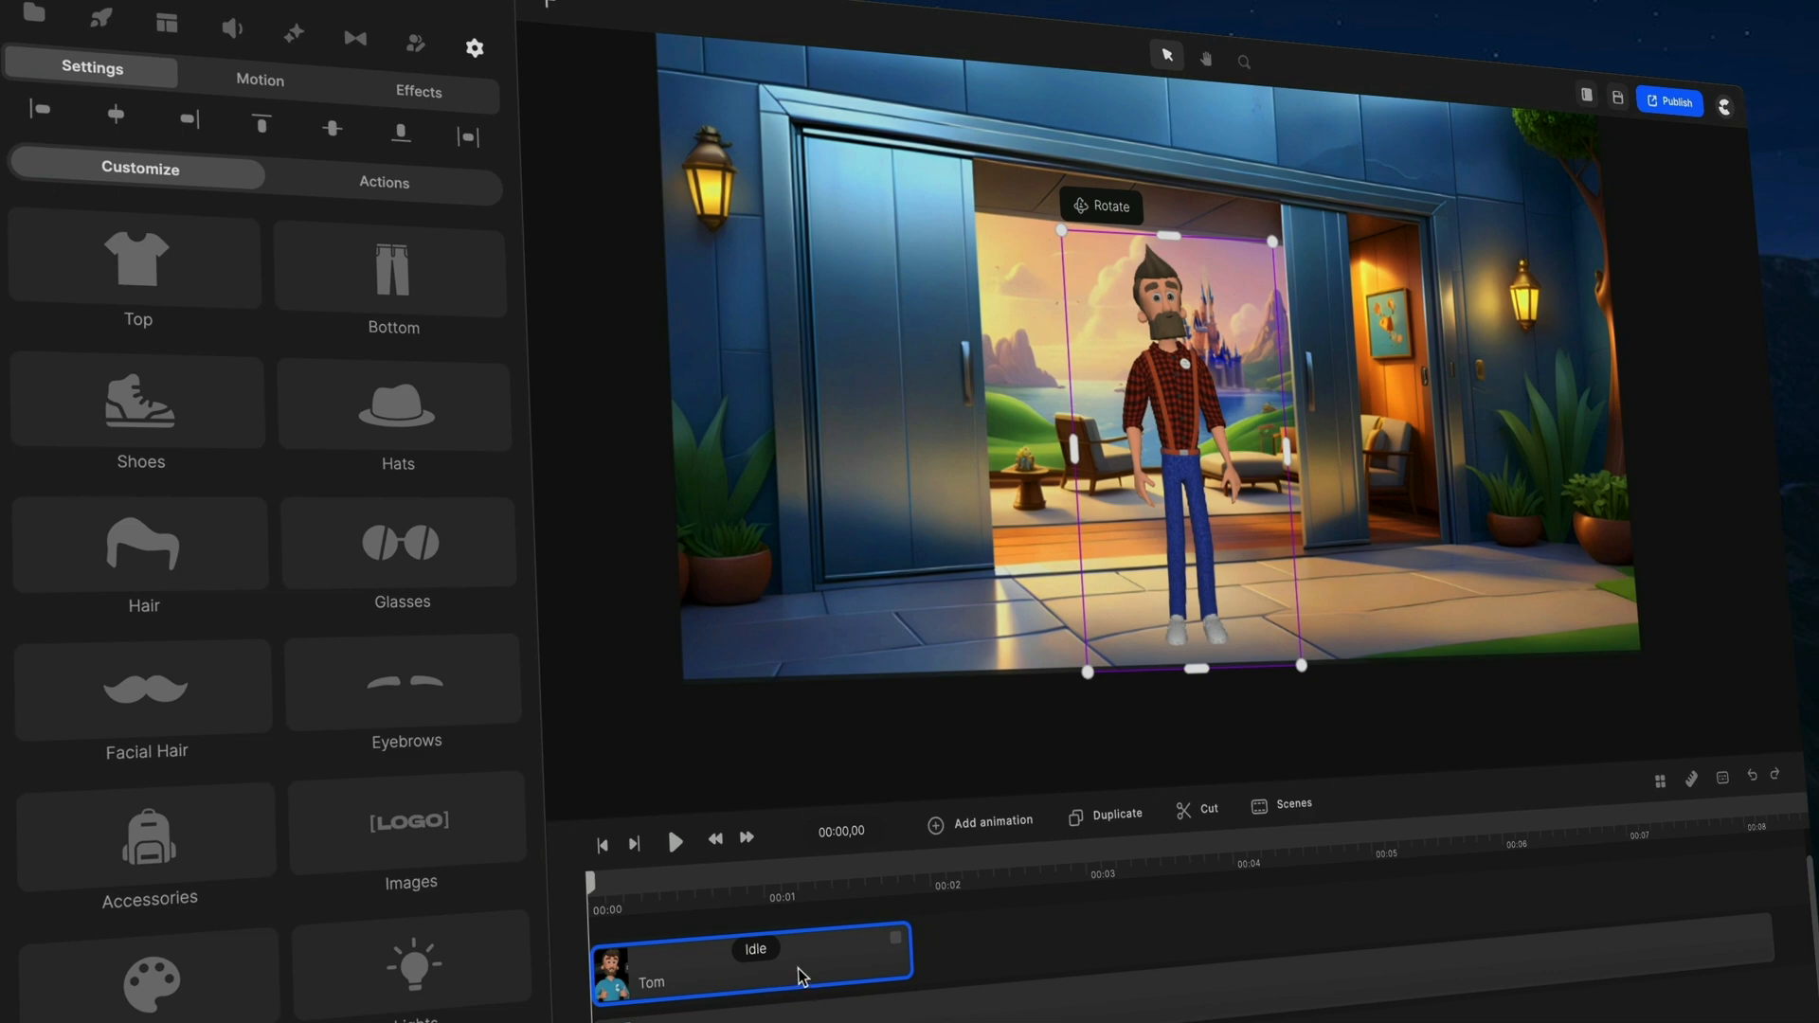
Dress the character in the teal TShirt Big Logo top and replace its sample logo via Images > Logo.
click(136, 269)
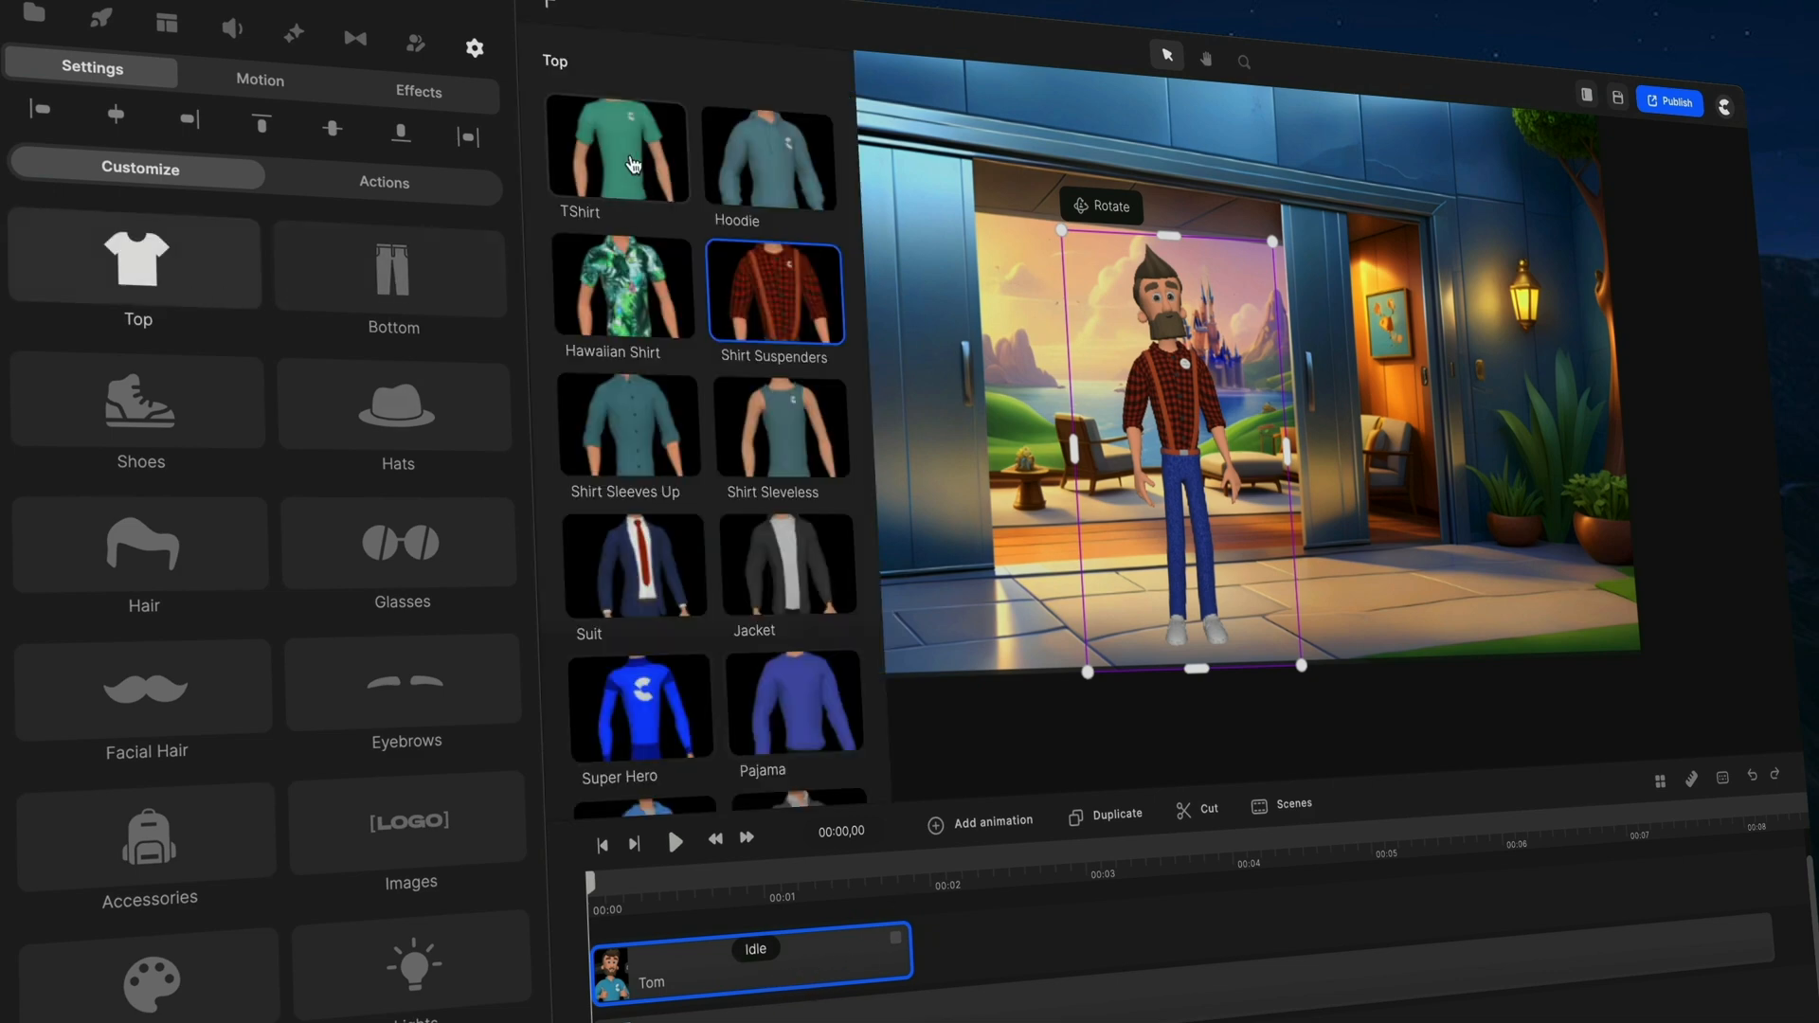
click(629, 424)
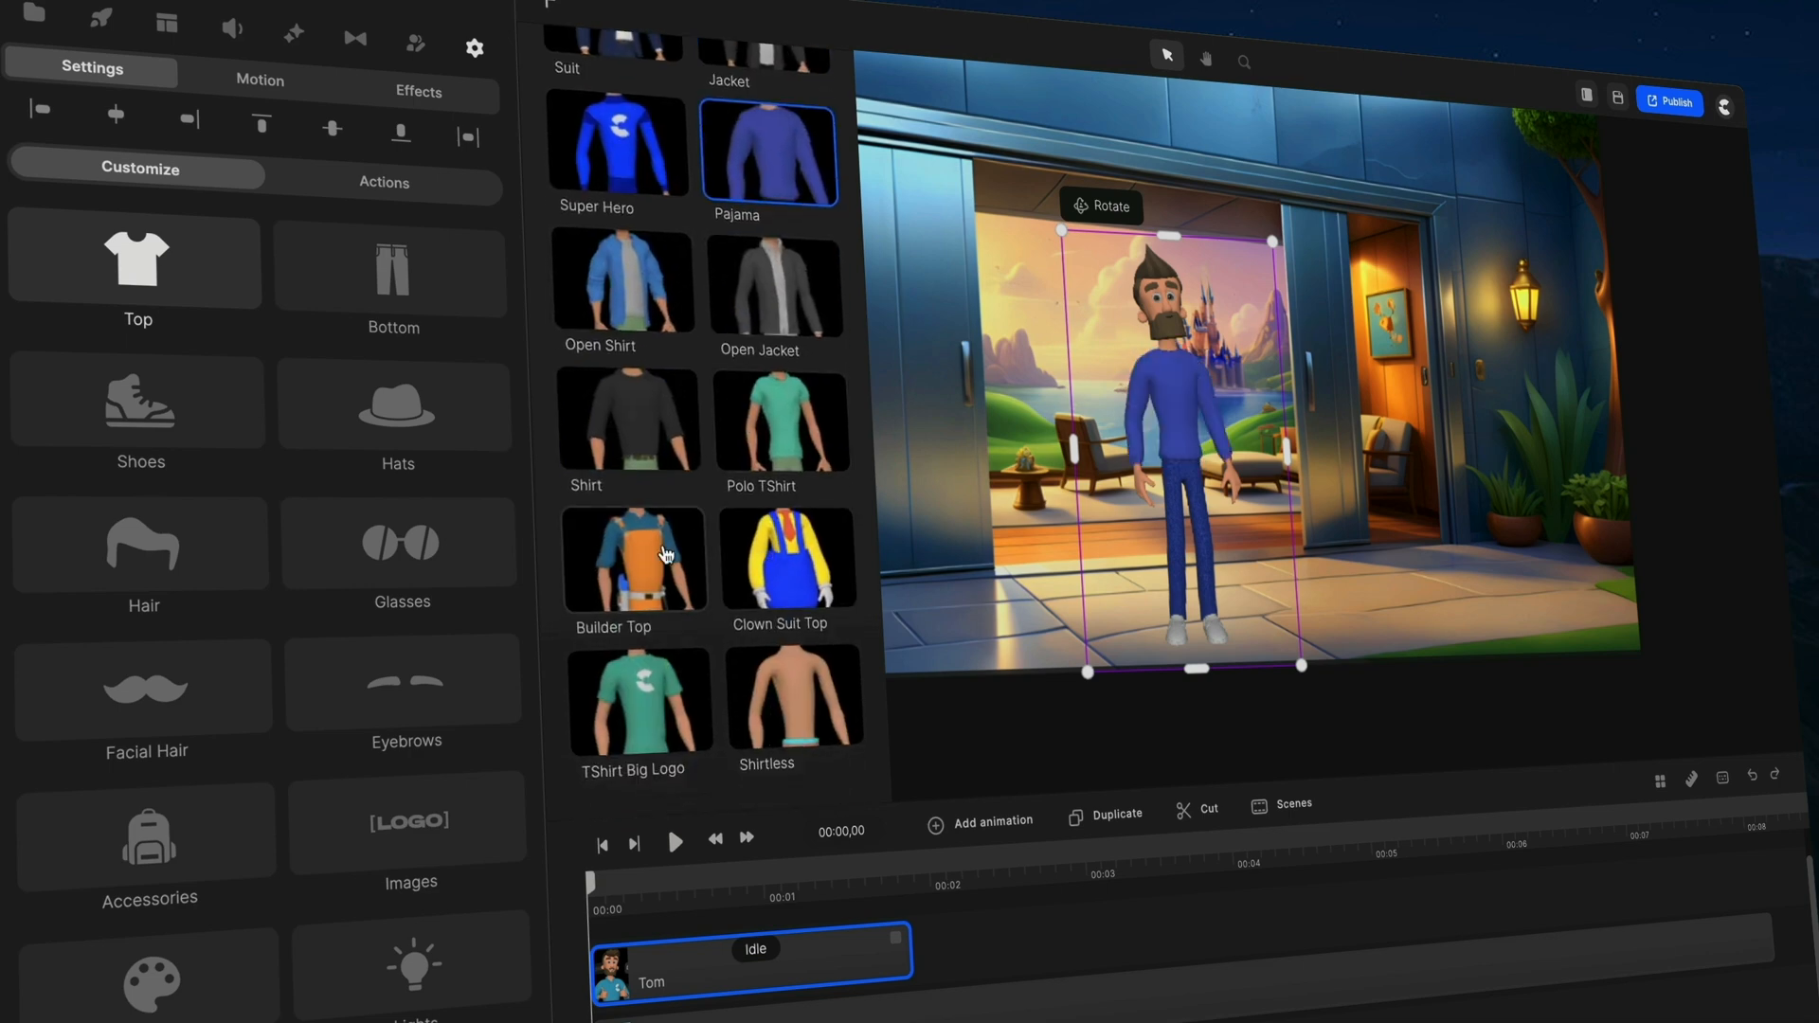
click(638, 699)
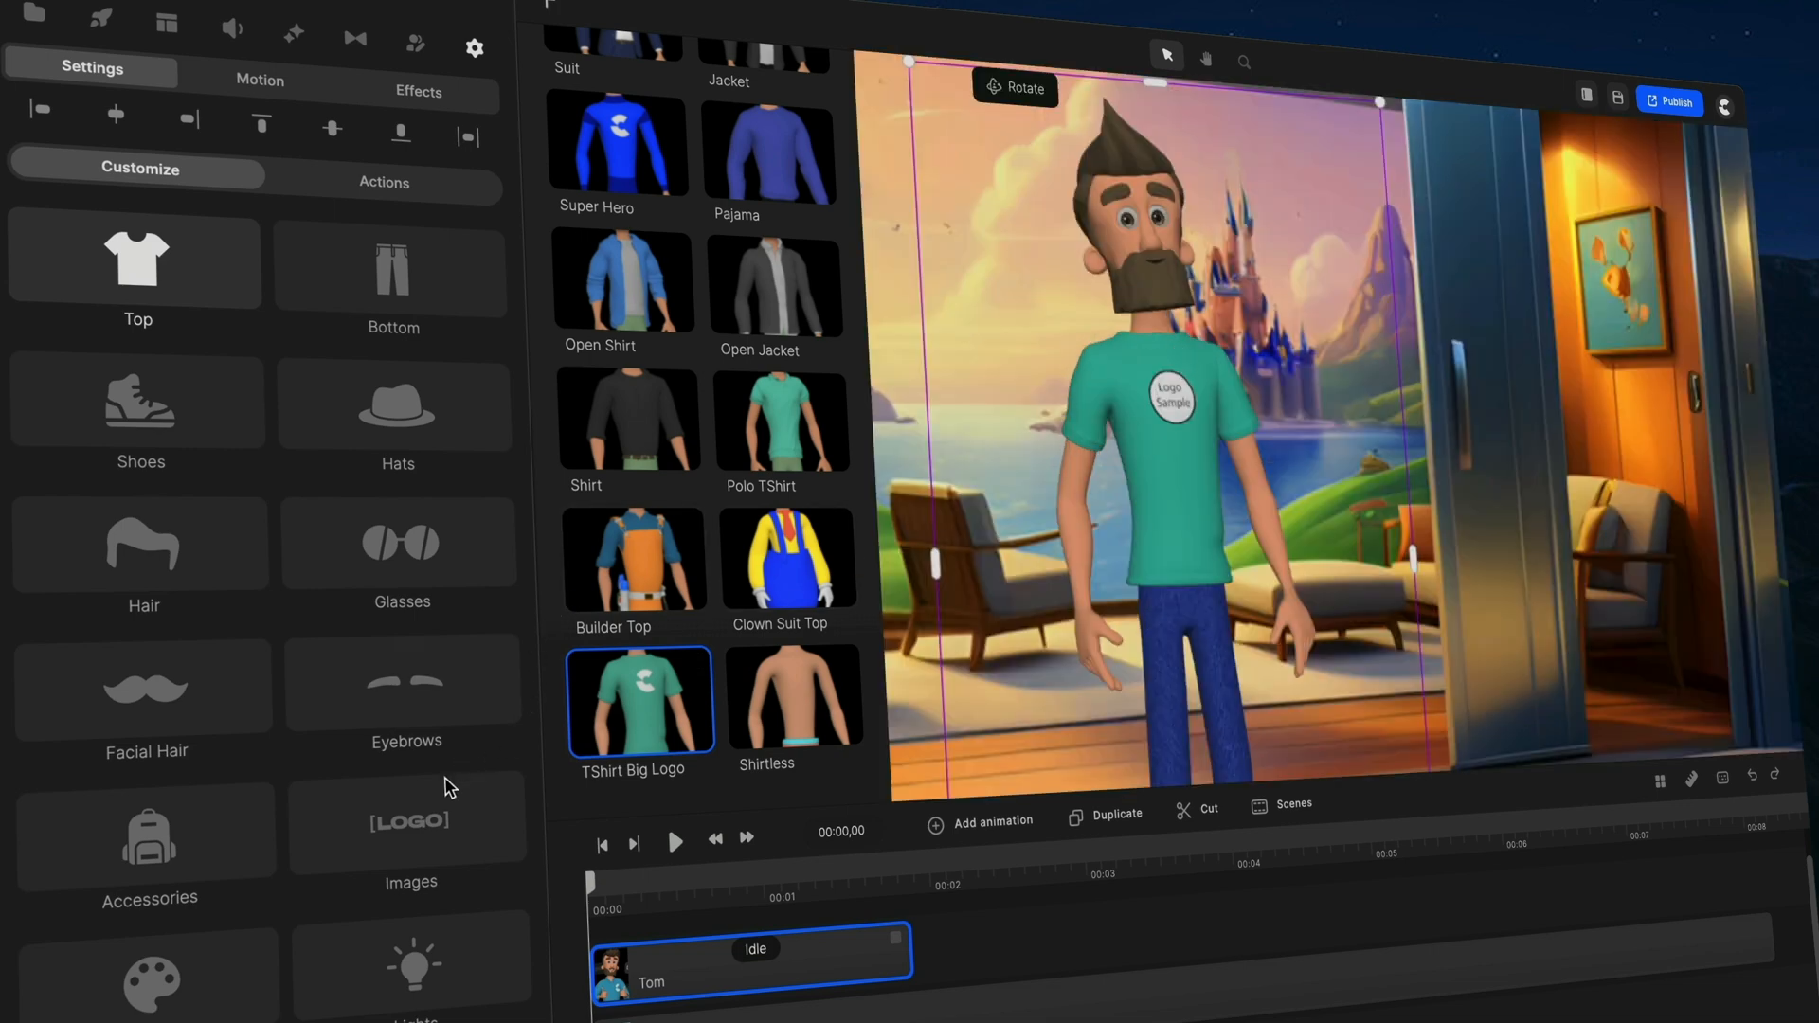
scroll(up, 3)
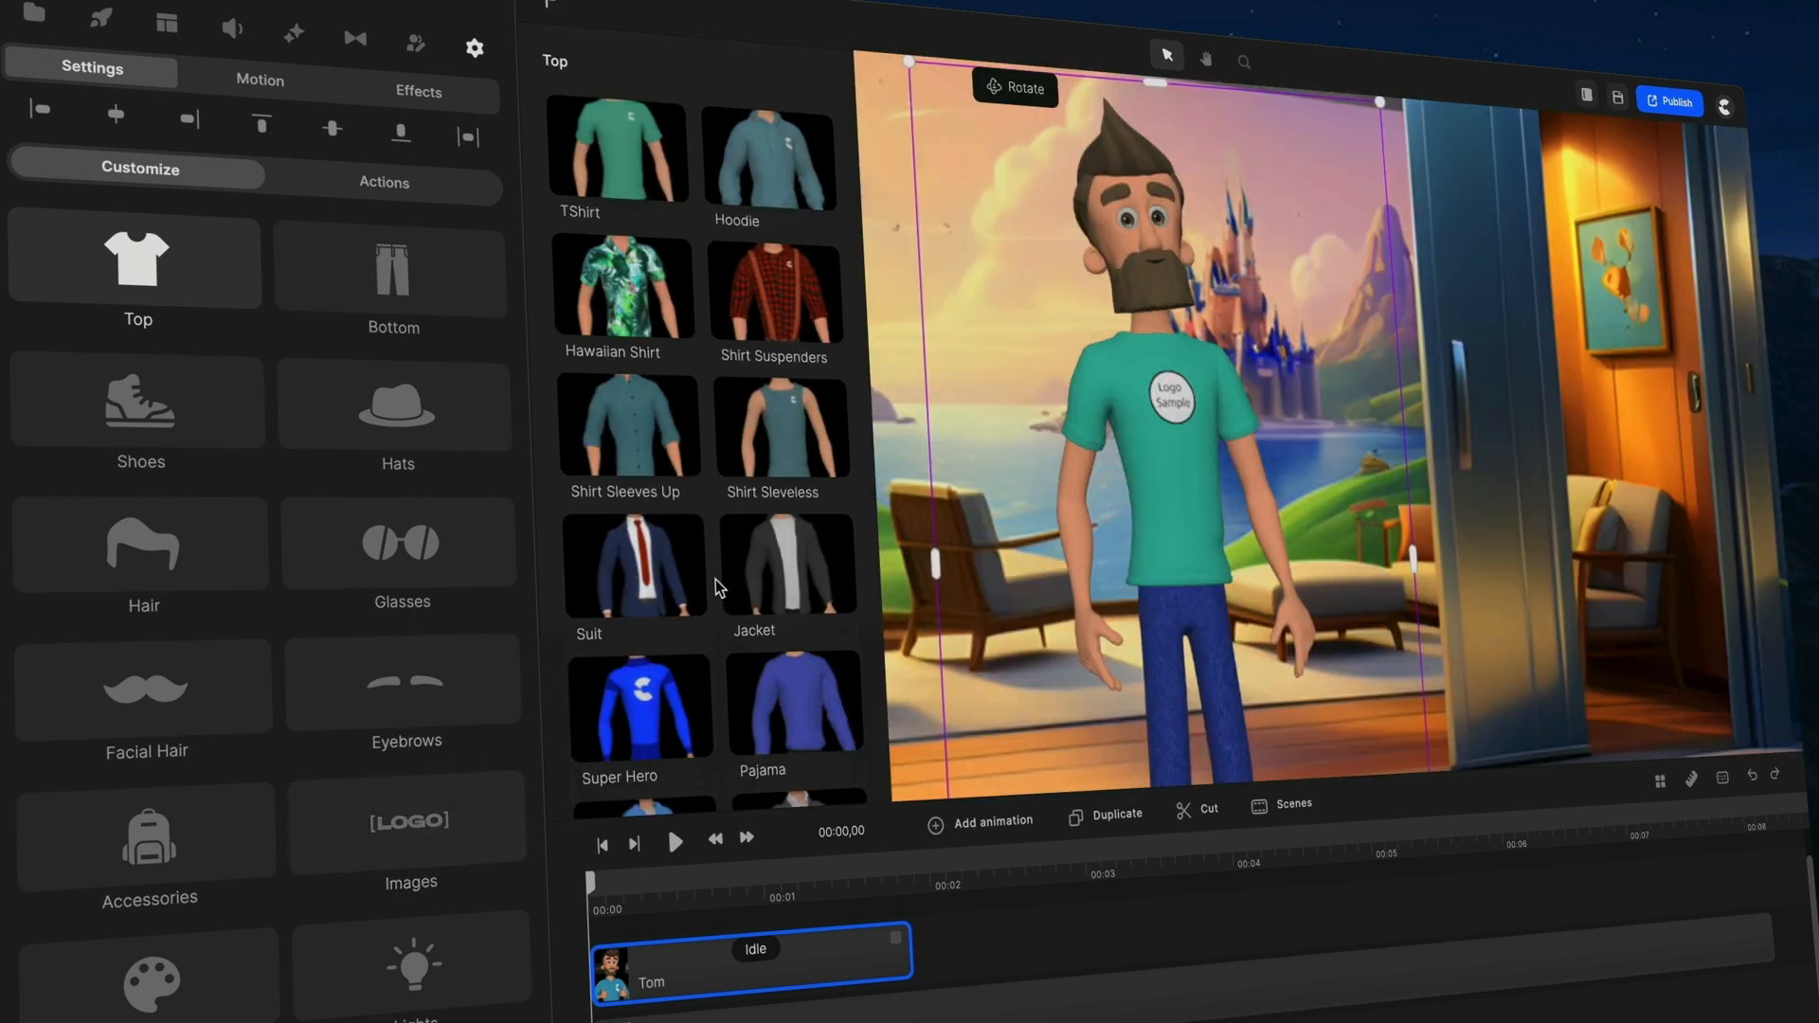
click(409, 835)
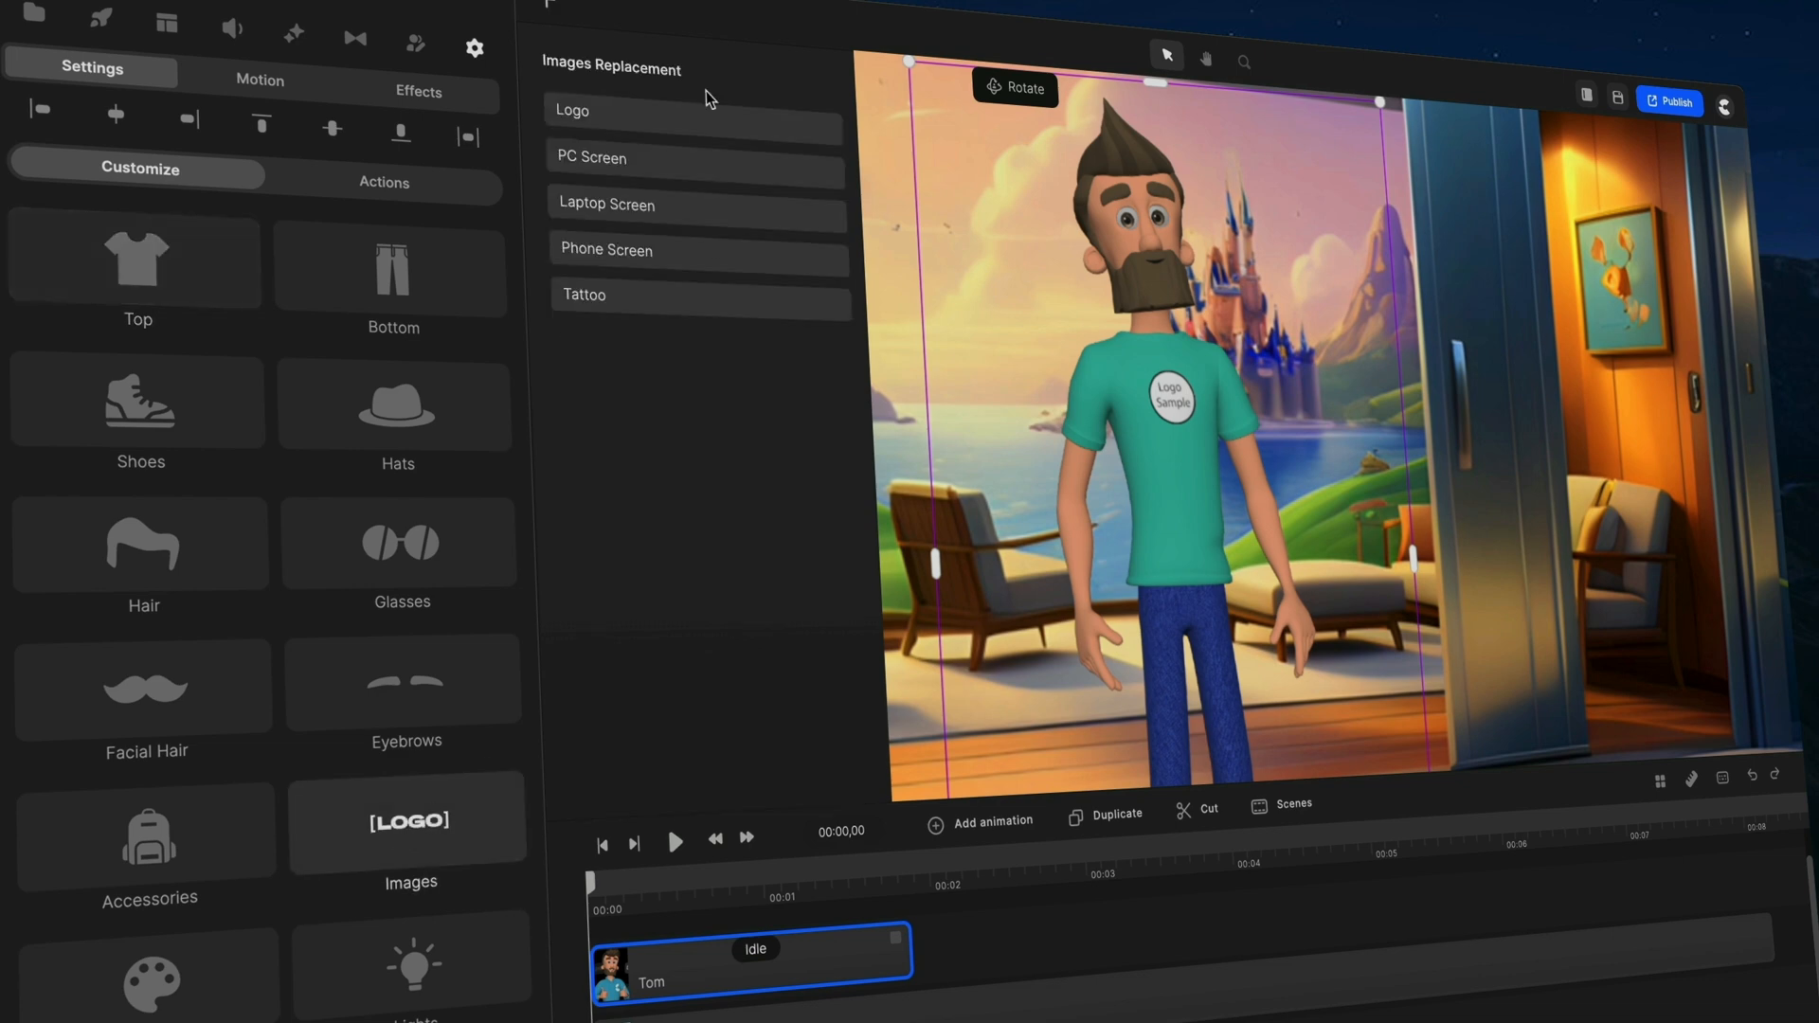
click(572, 110)
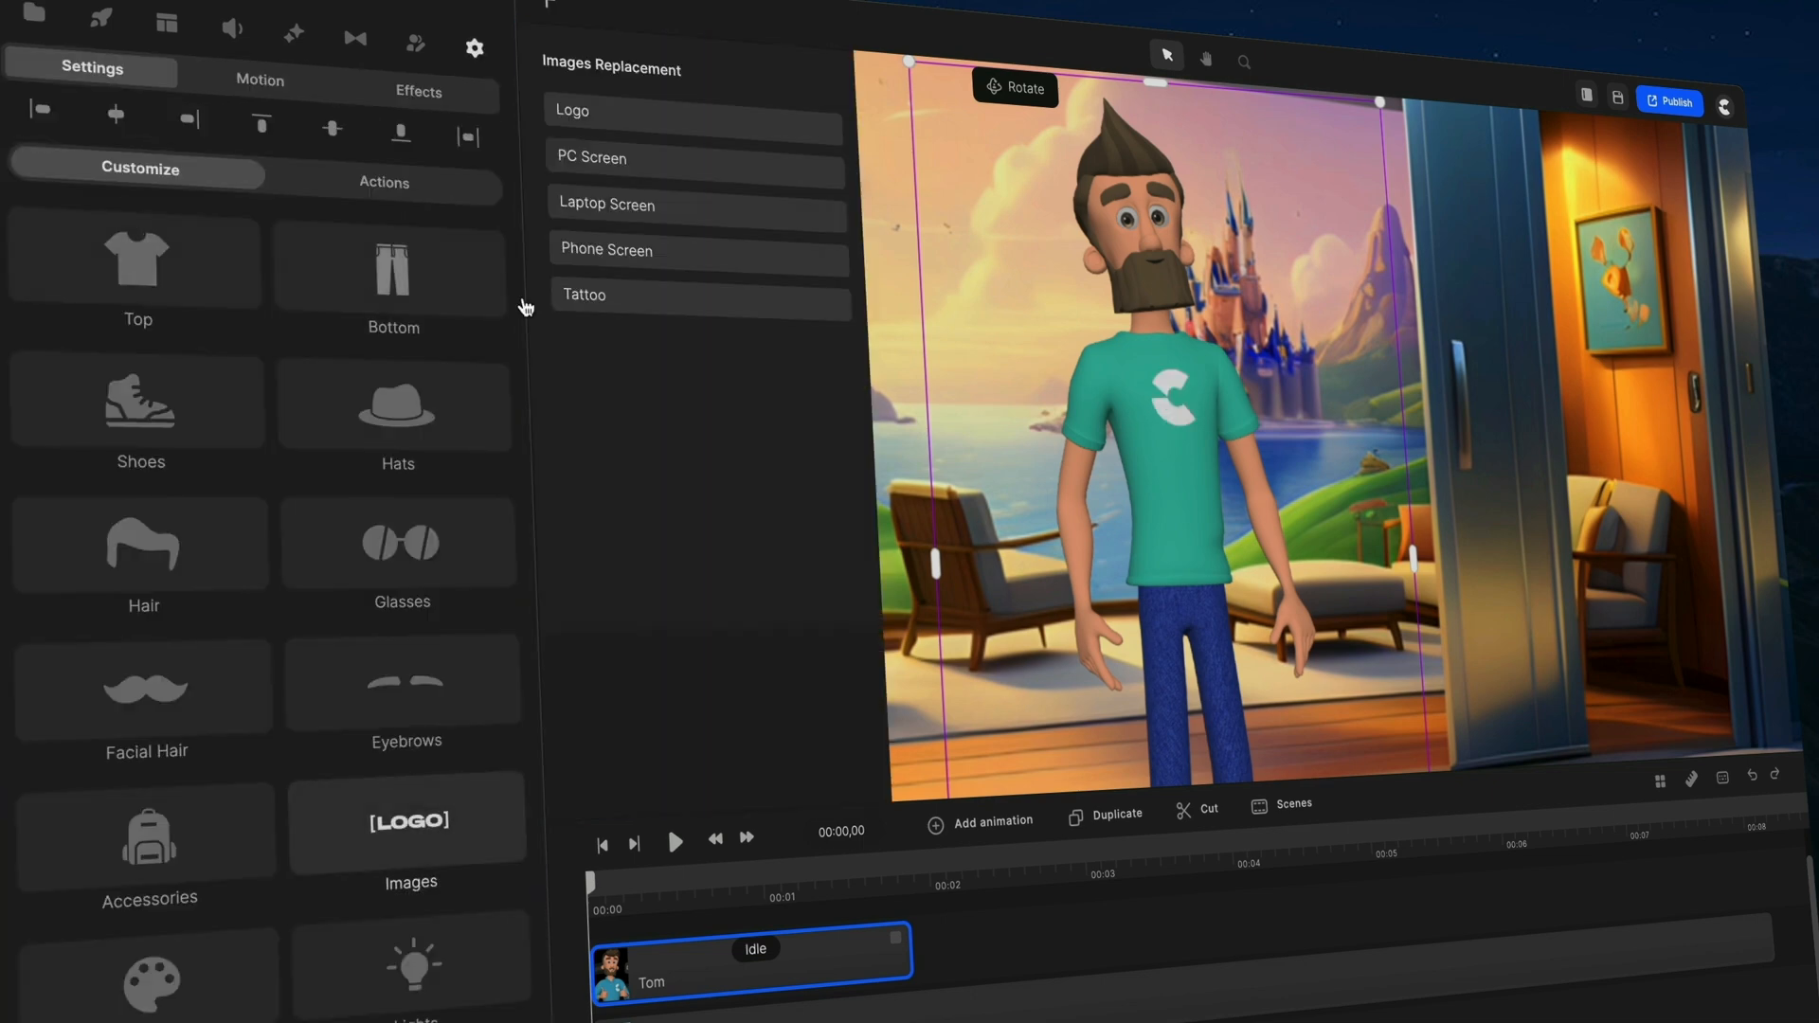
mouse_move(1182, 397)
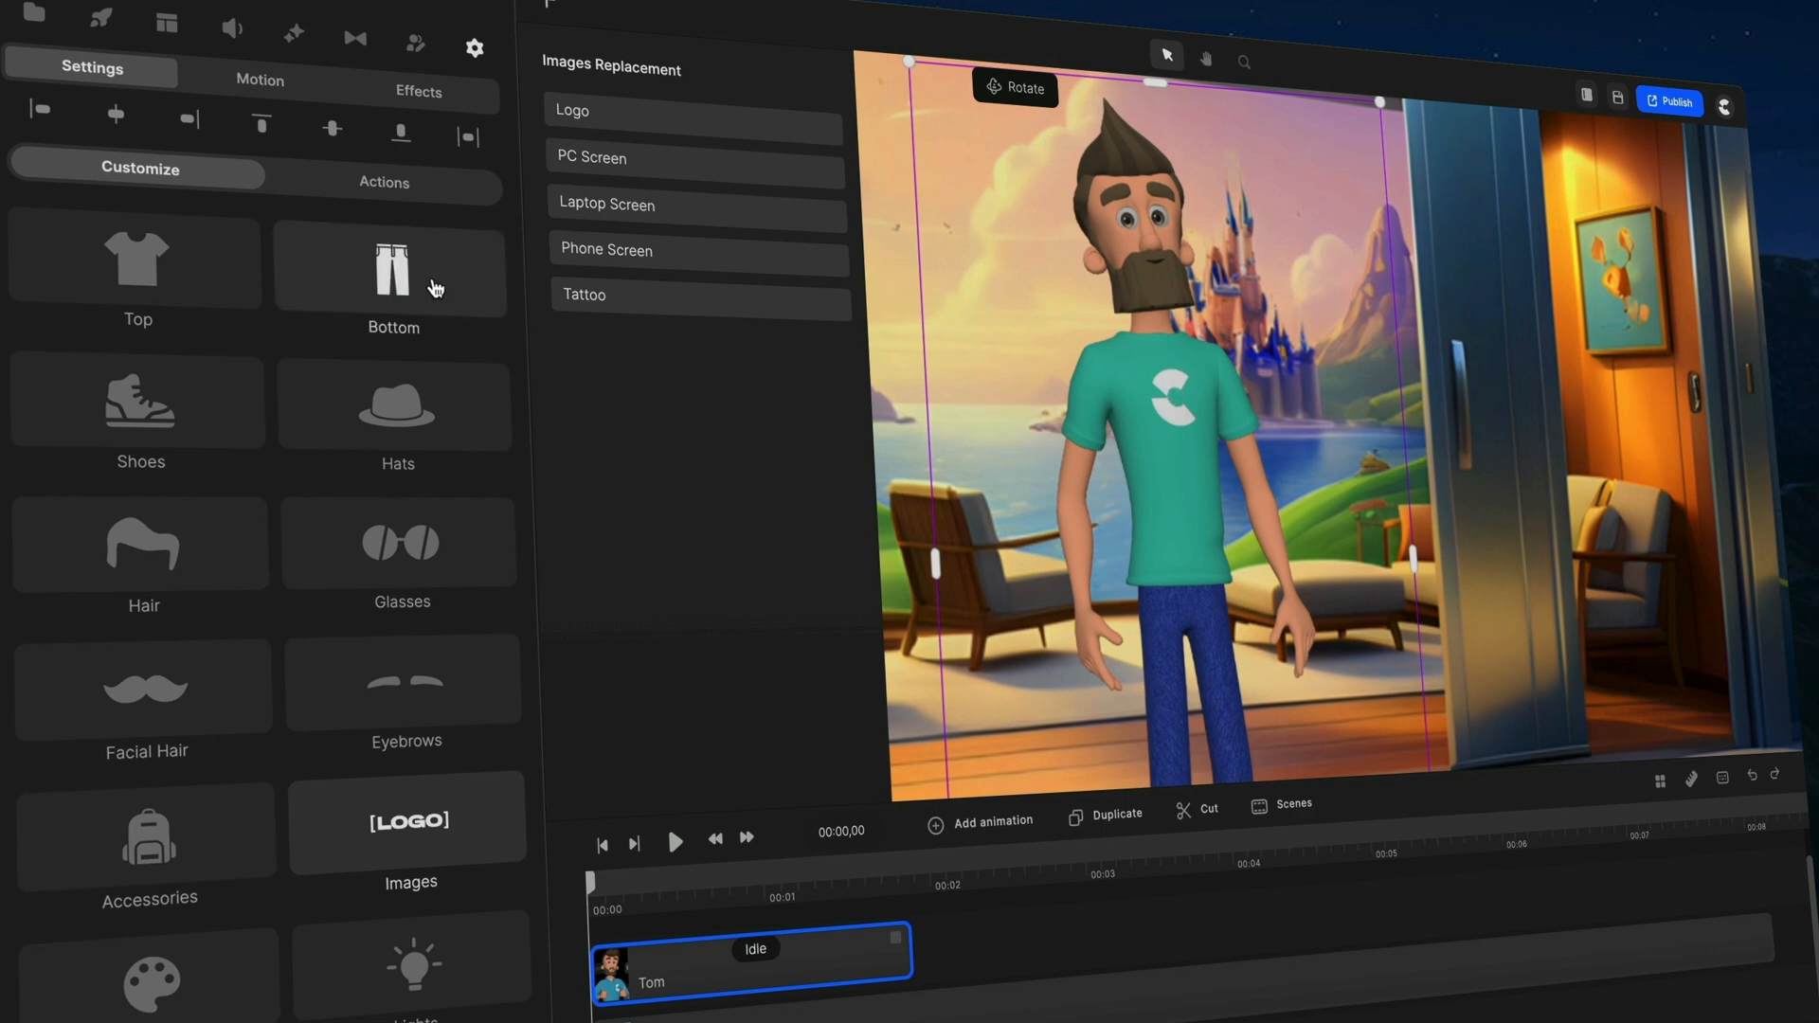
Put black cargo pants on the character from the Bottom list.
click(394, 269)
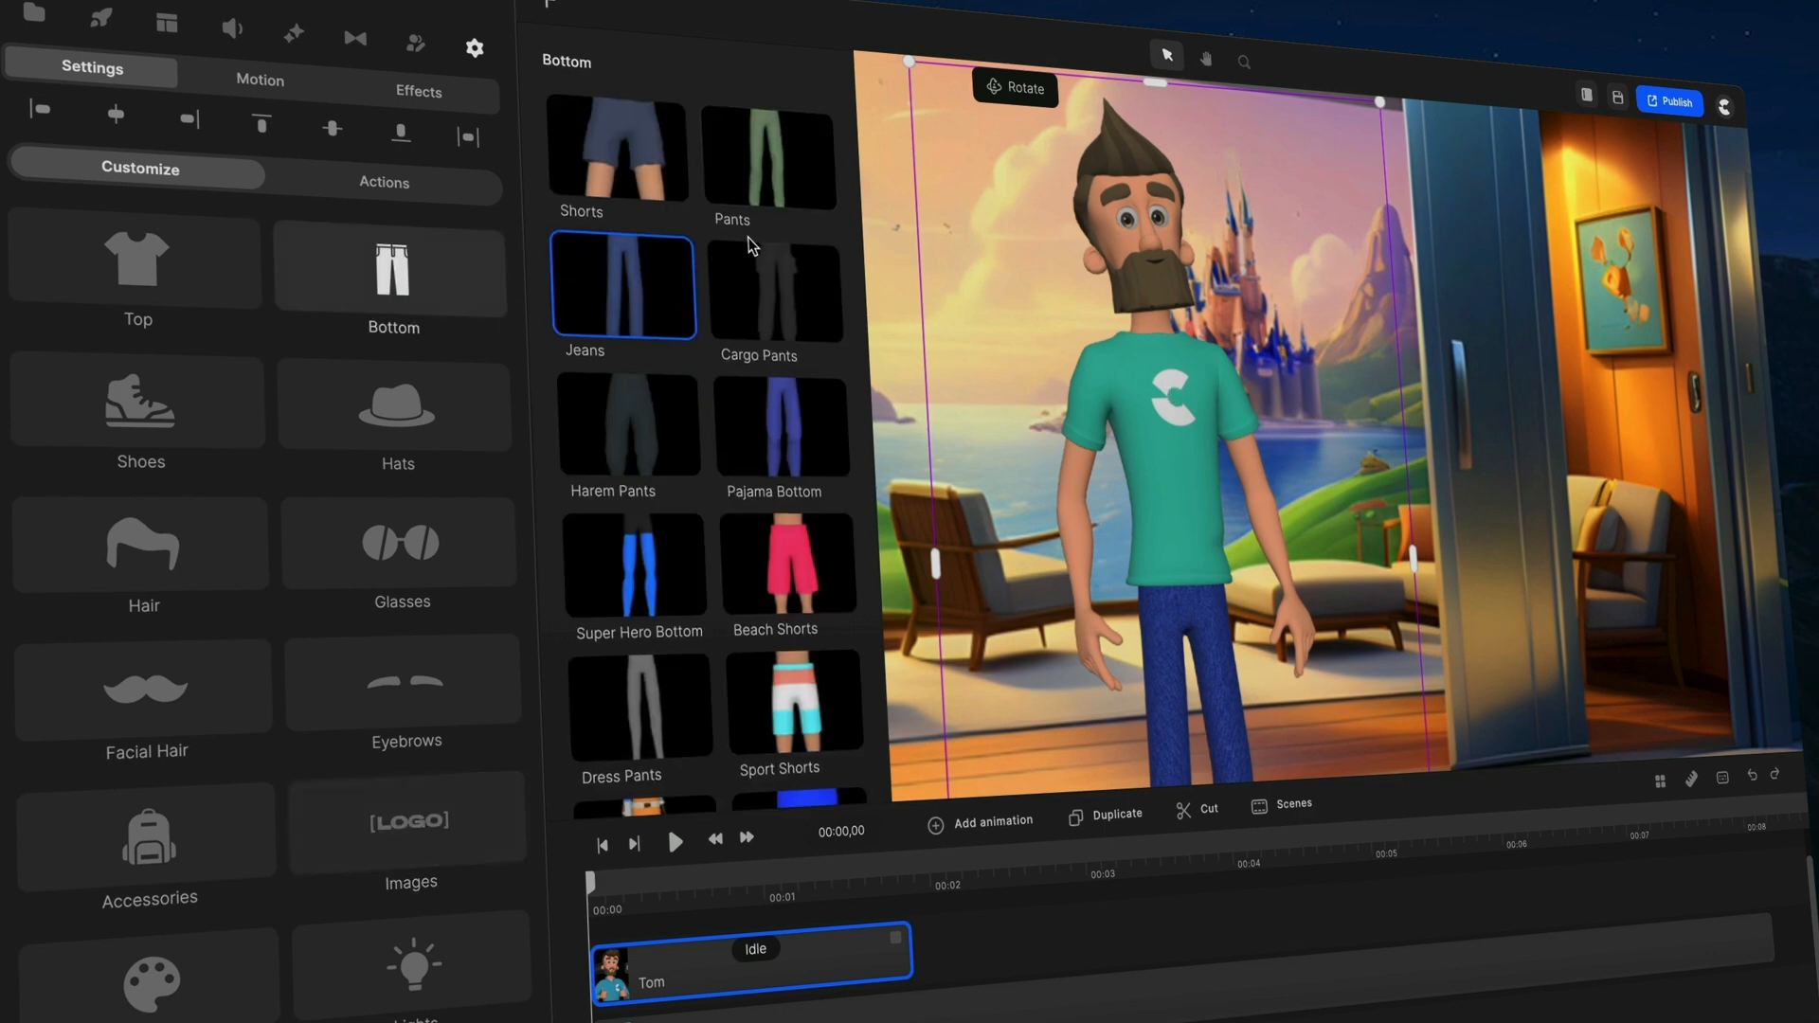
click(773, 288)
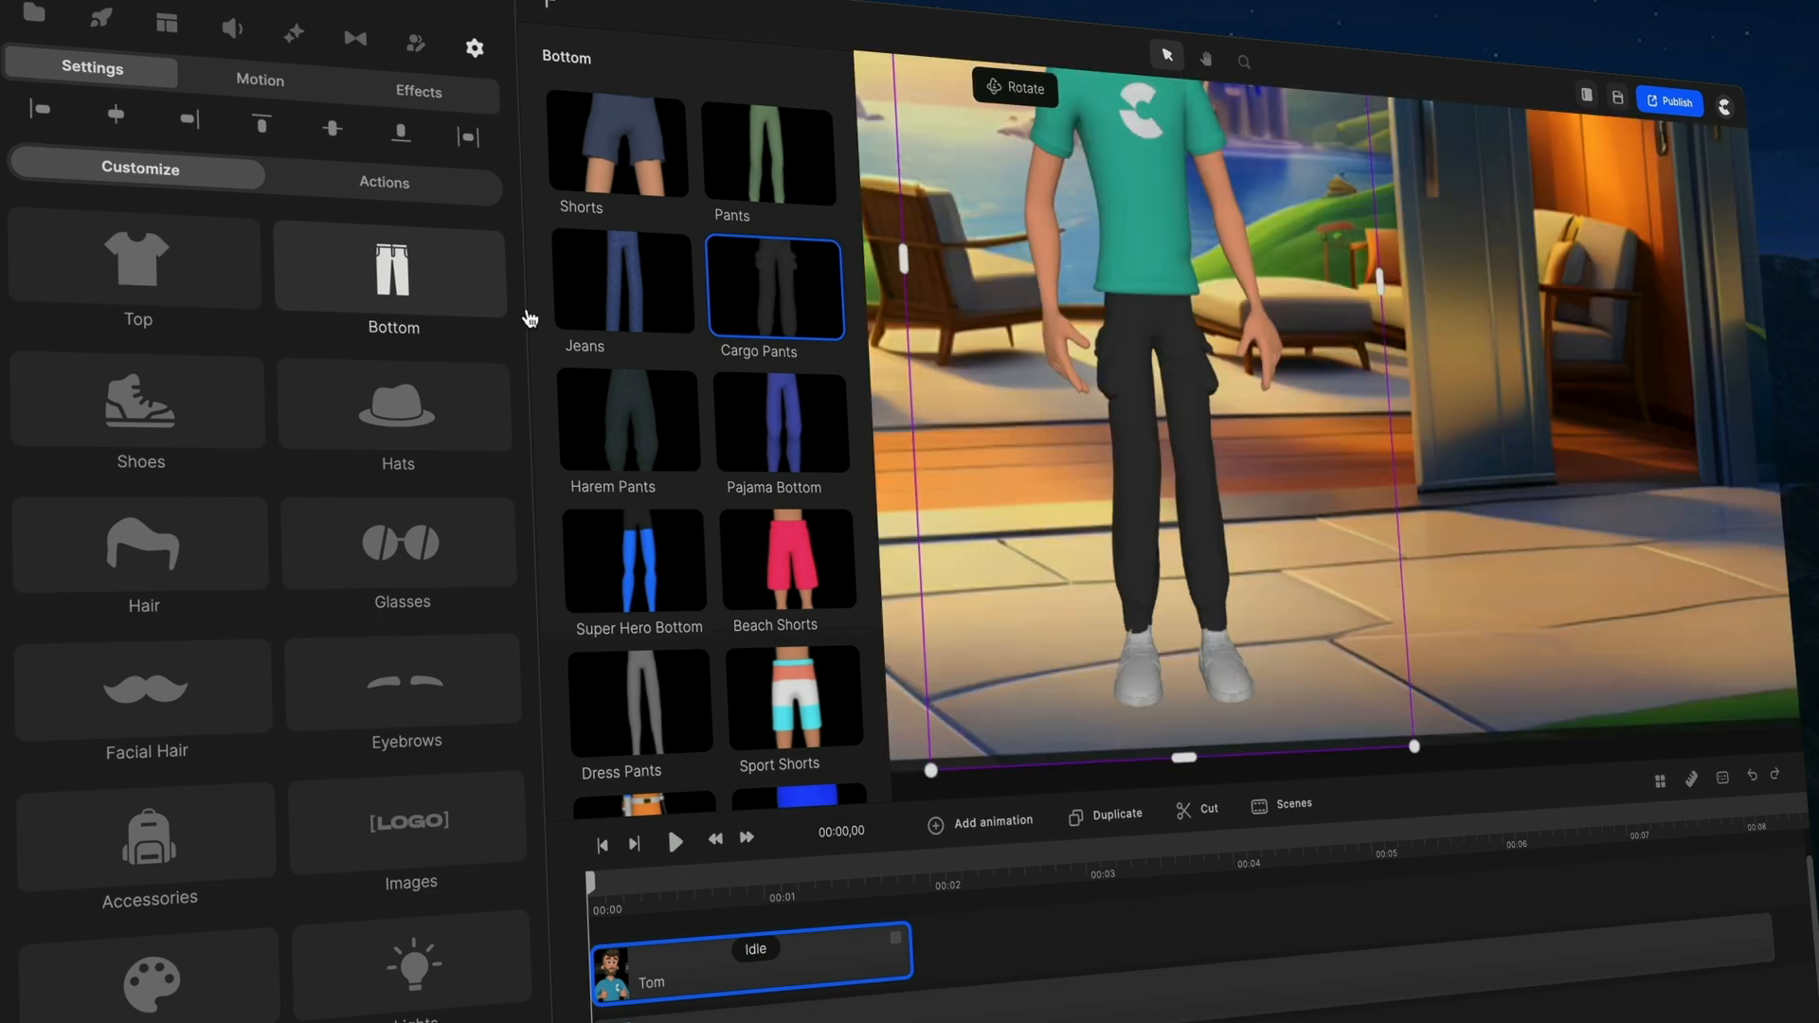
click(138, 411)
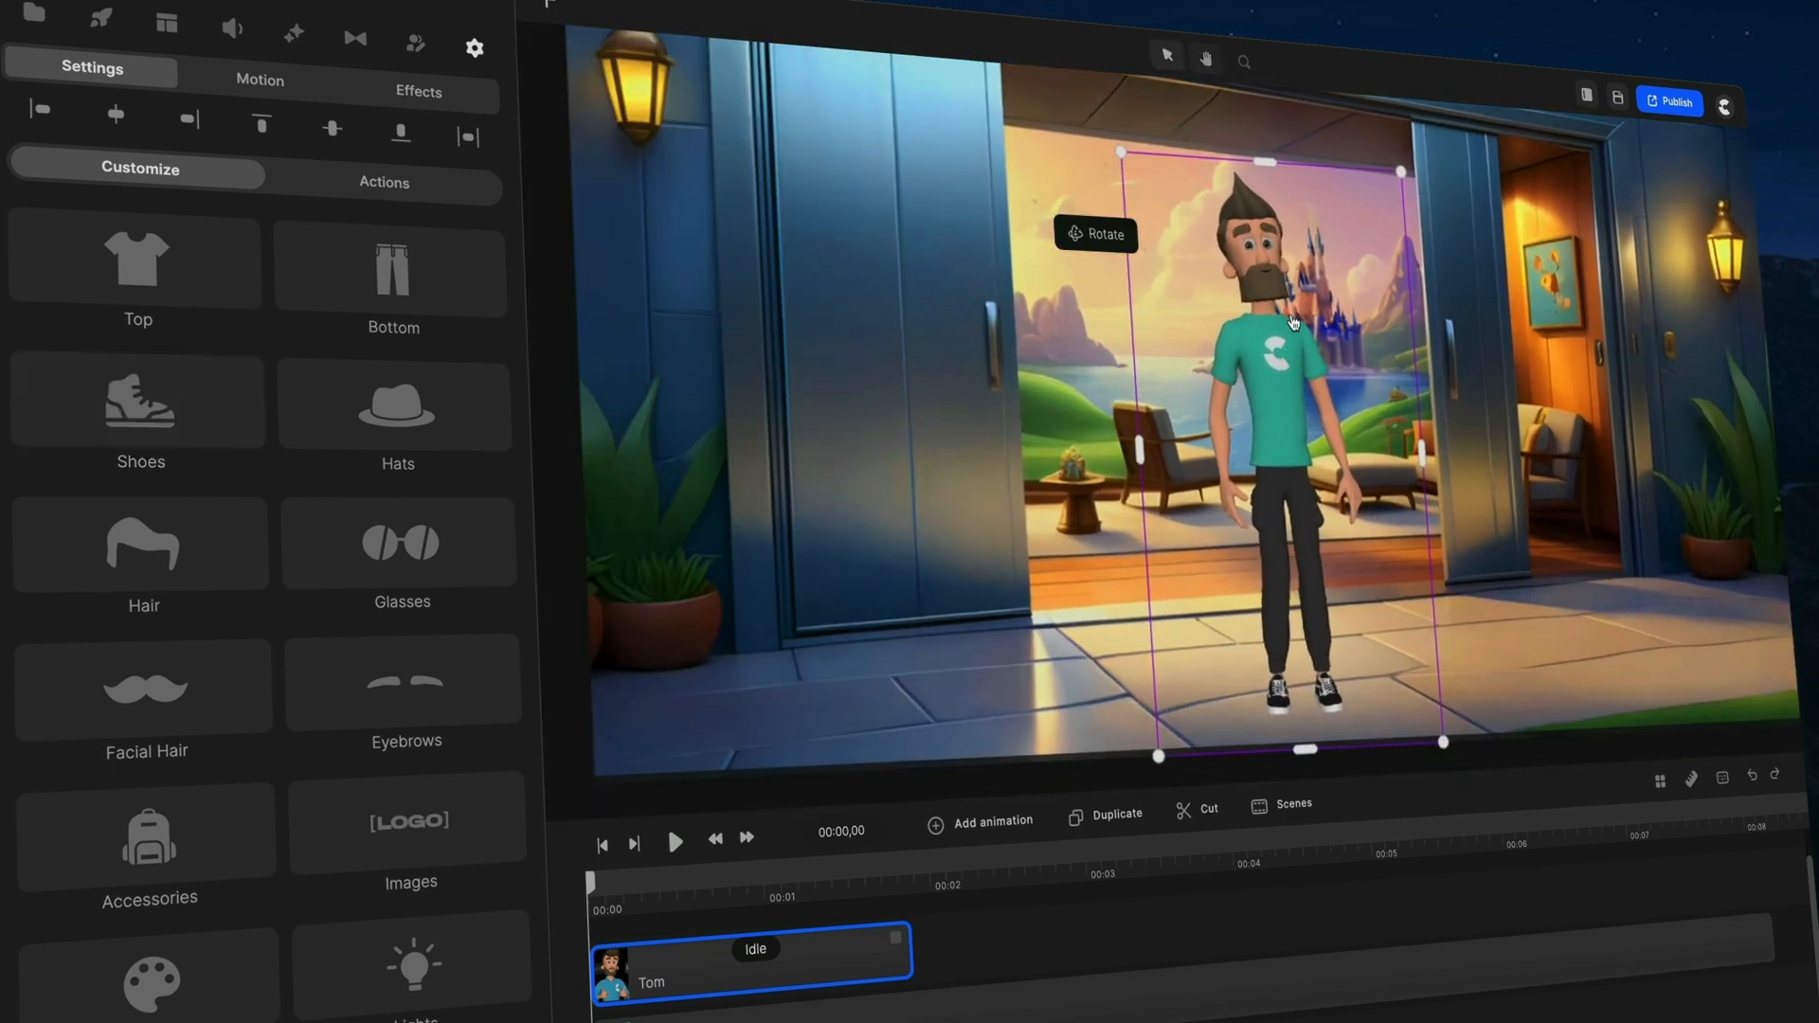
mouse_move(614, 355)
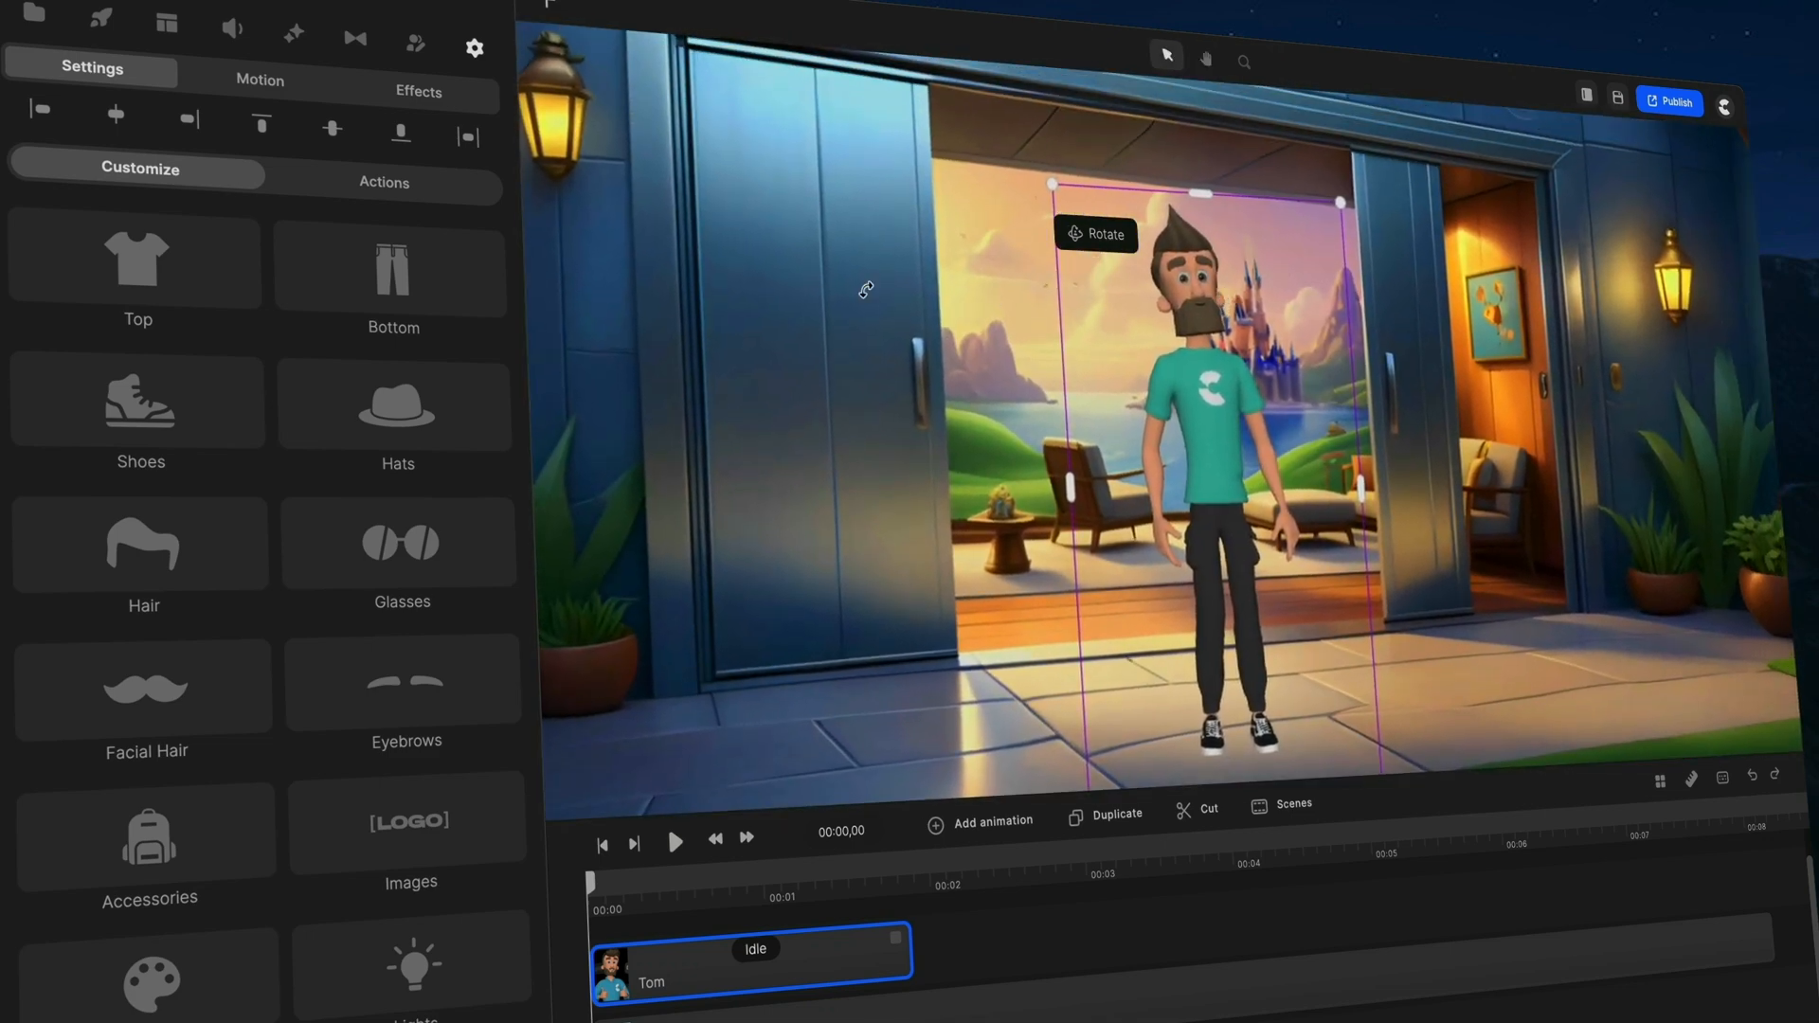
mouse_move(411, 421)
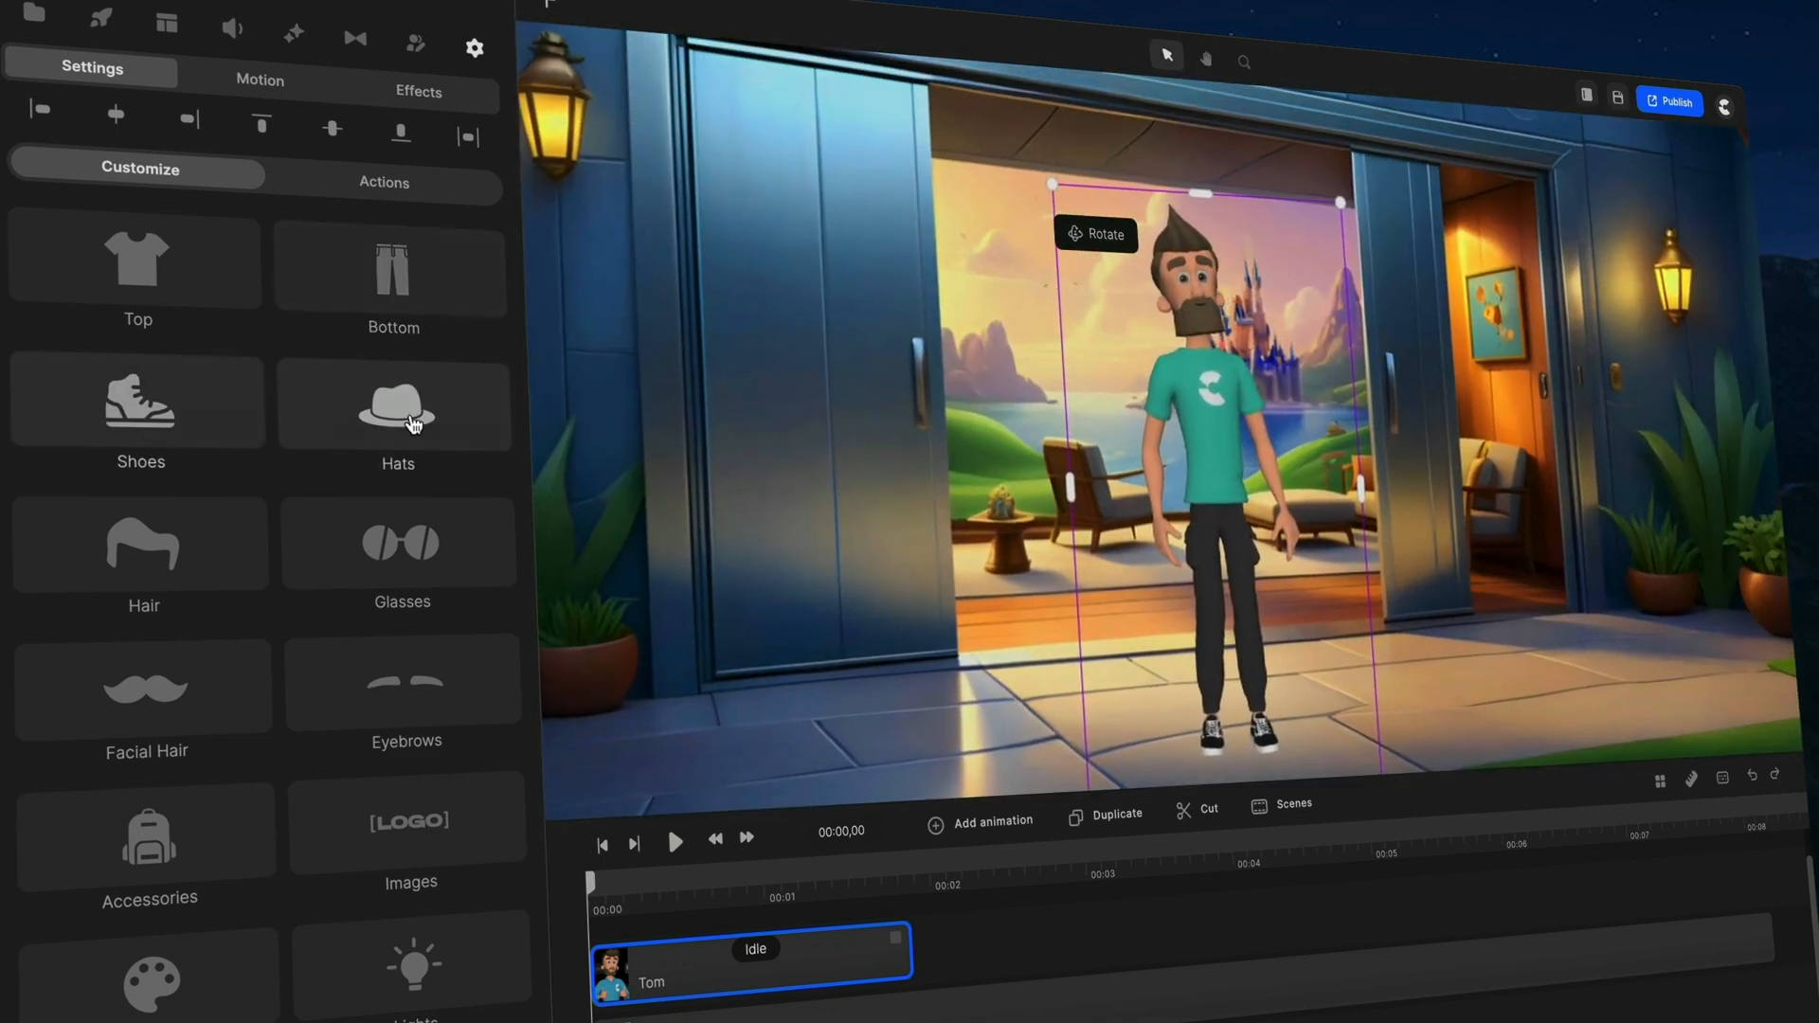
Try a Santa hat and a cap on the character, then leave him with no hat.
click(396, 415)
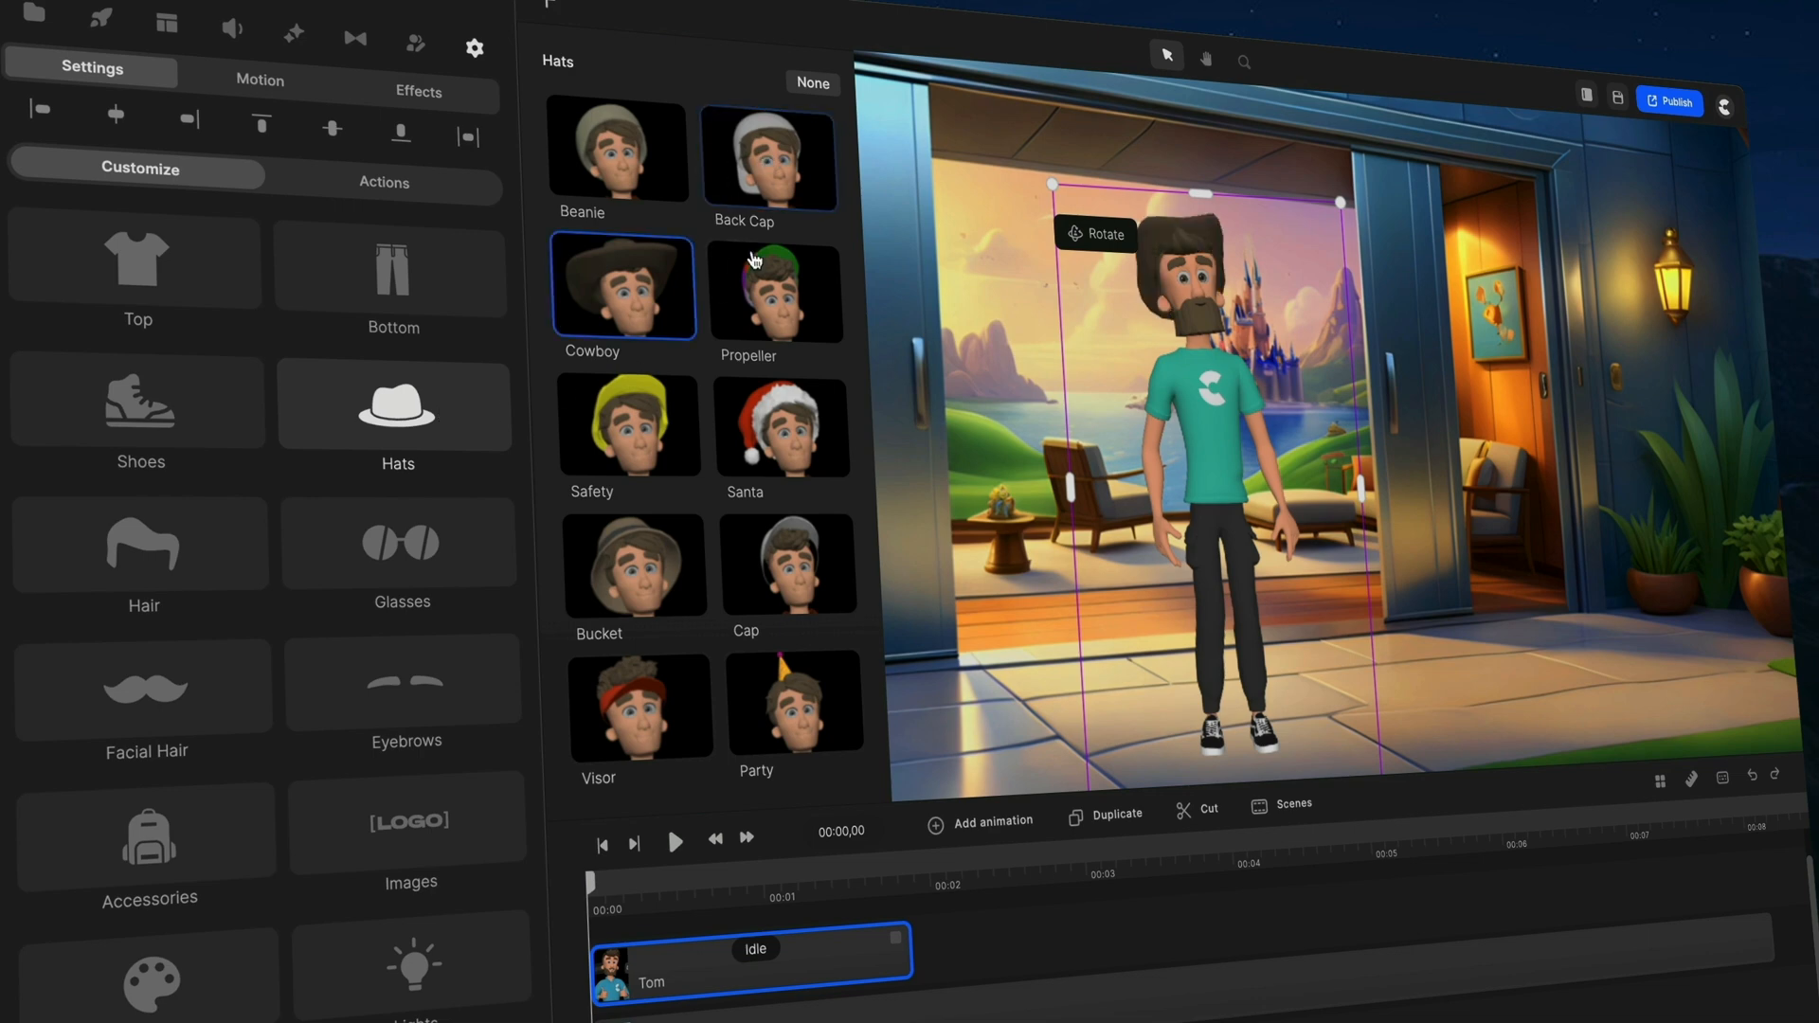
click(782, 427)
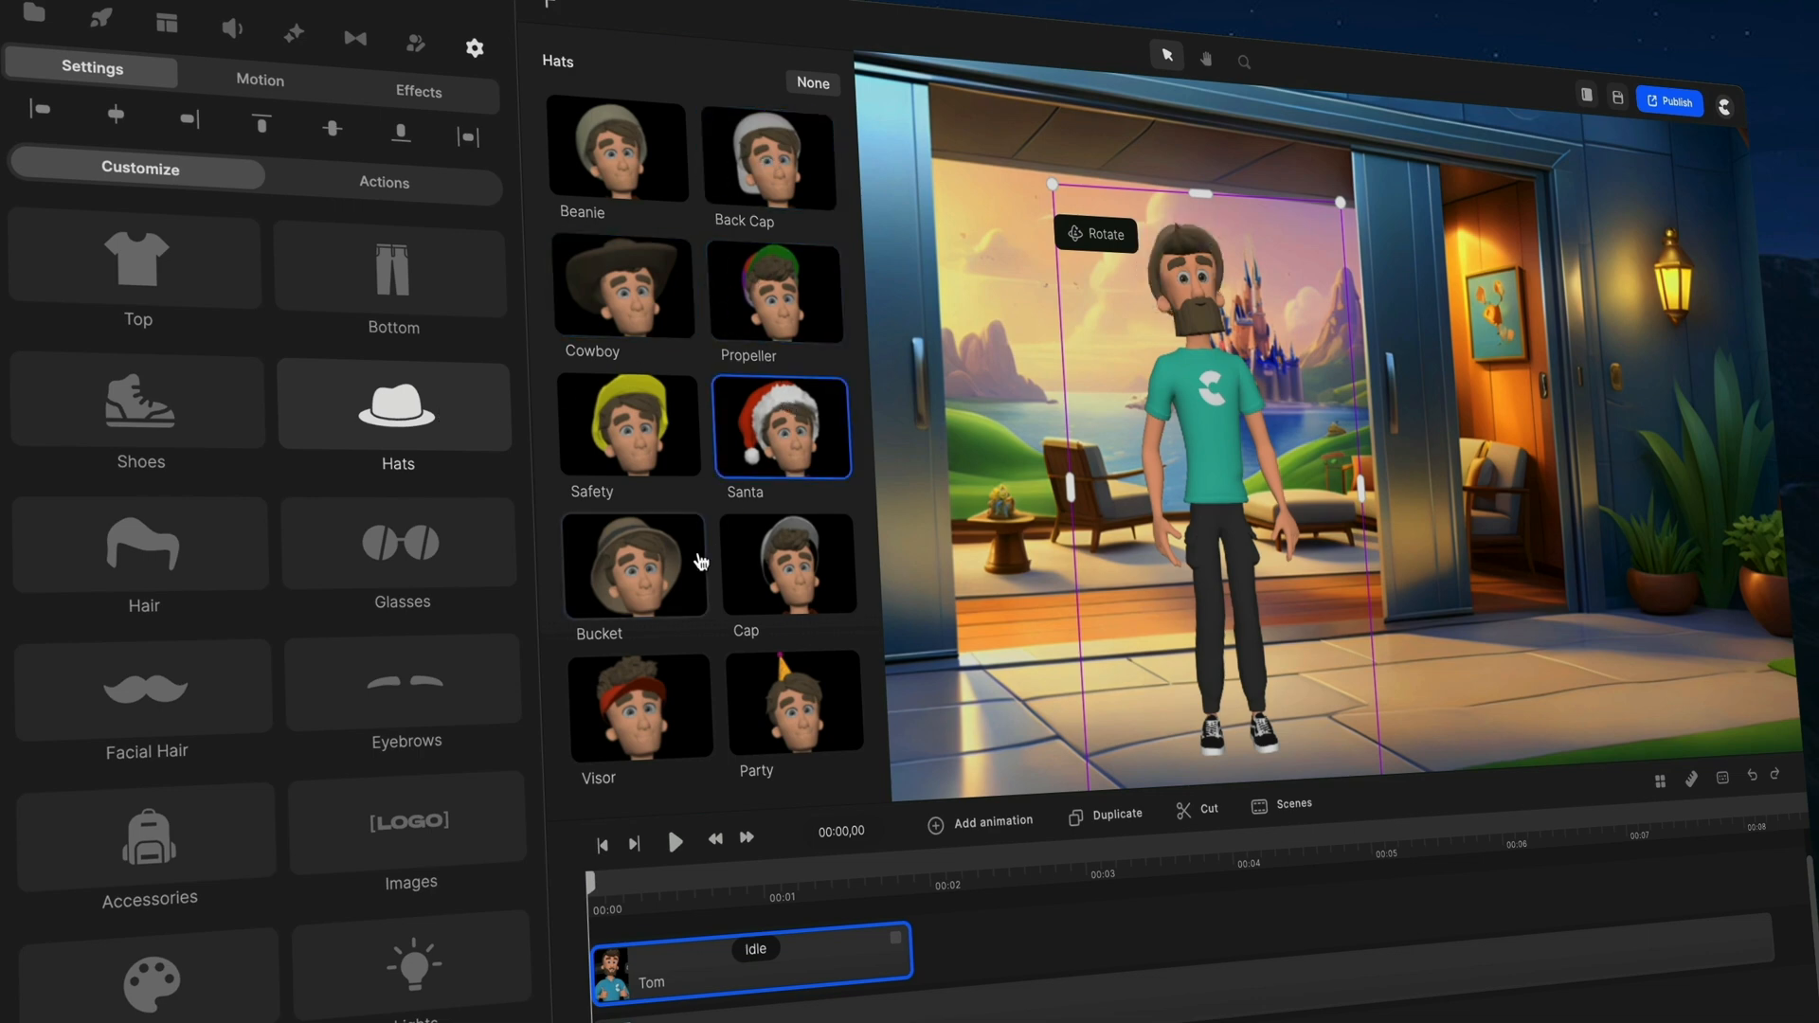
click(788, 565)
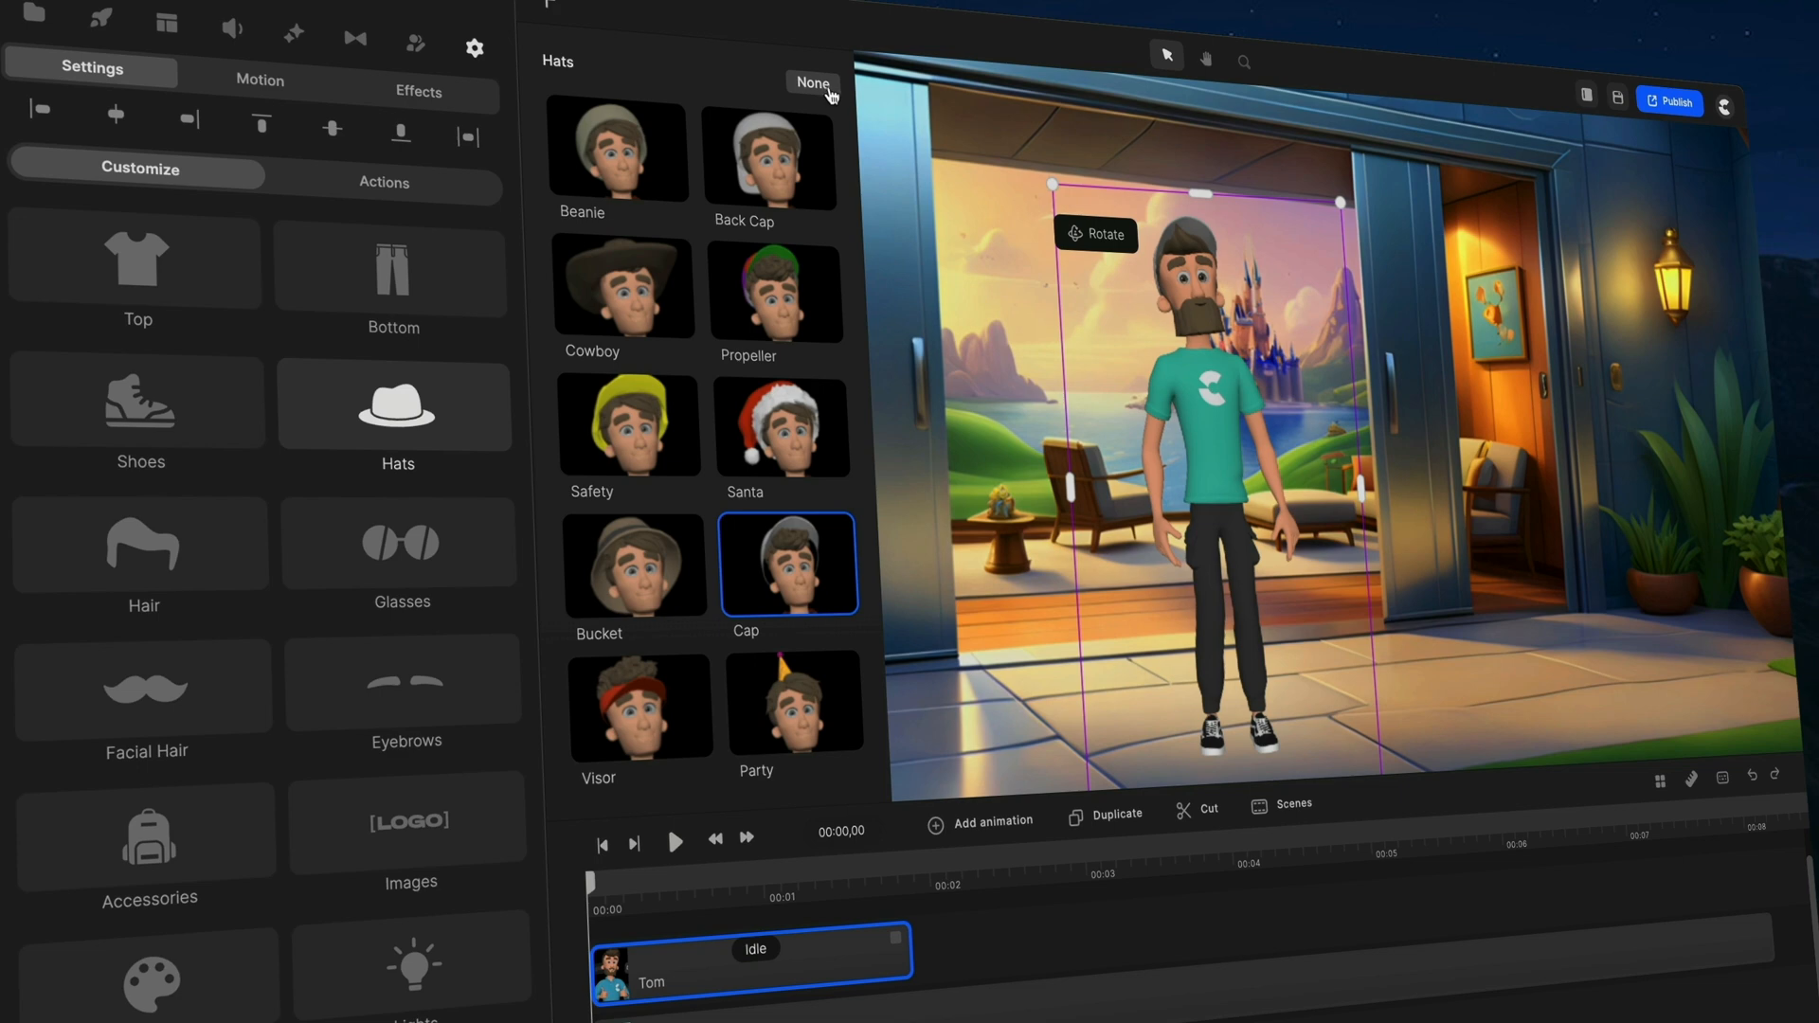
click(812, 82)
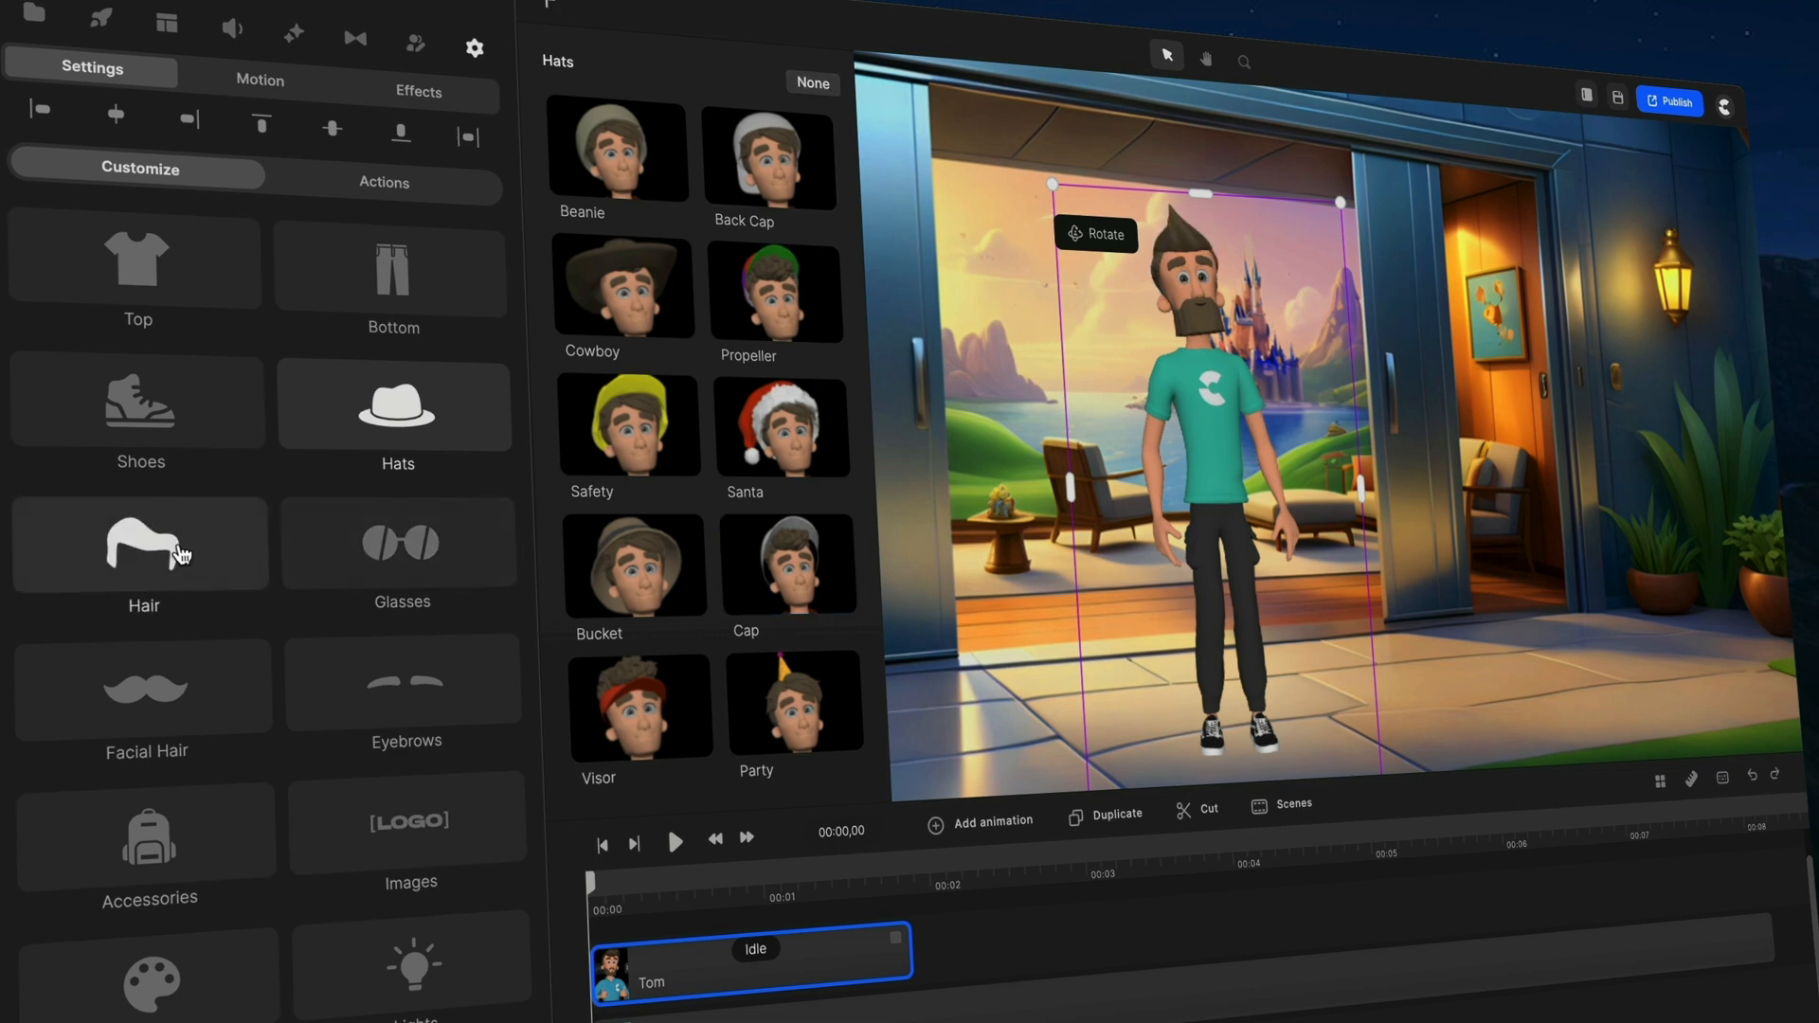
Try the Sidecut hairstyle and reset the character view to face forward.
click(142, 545)
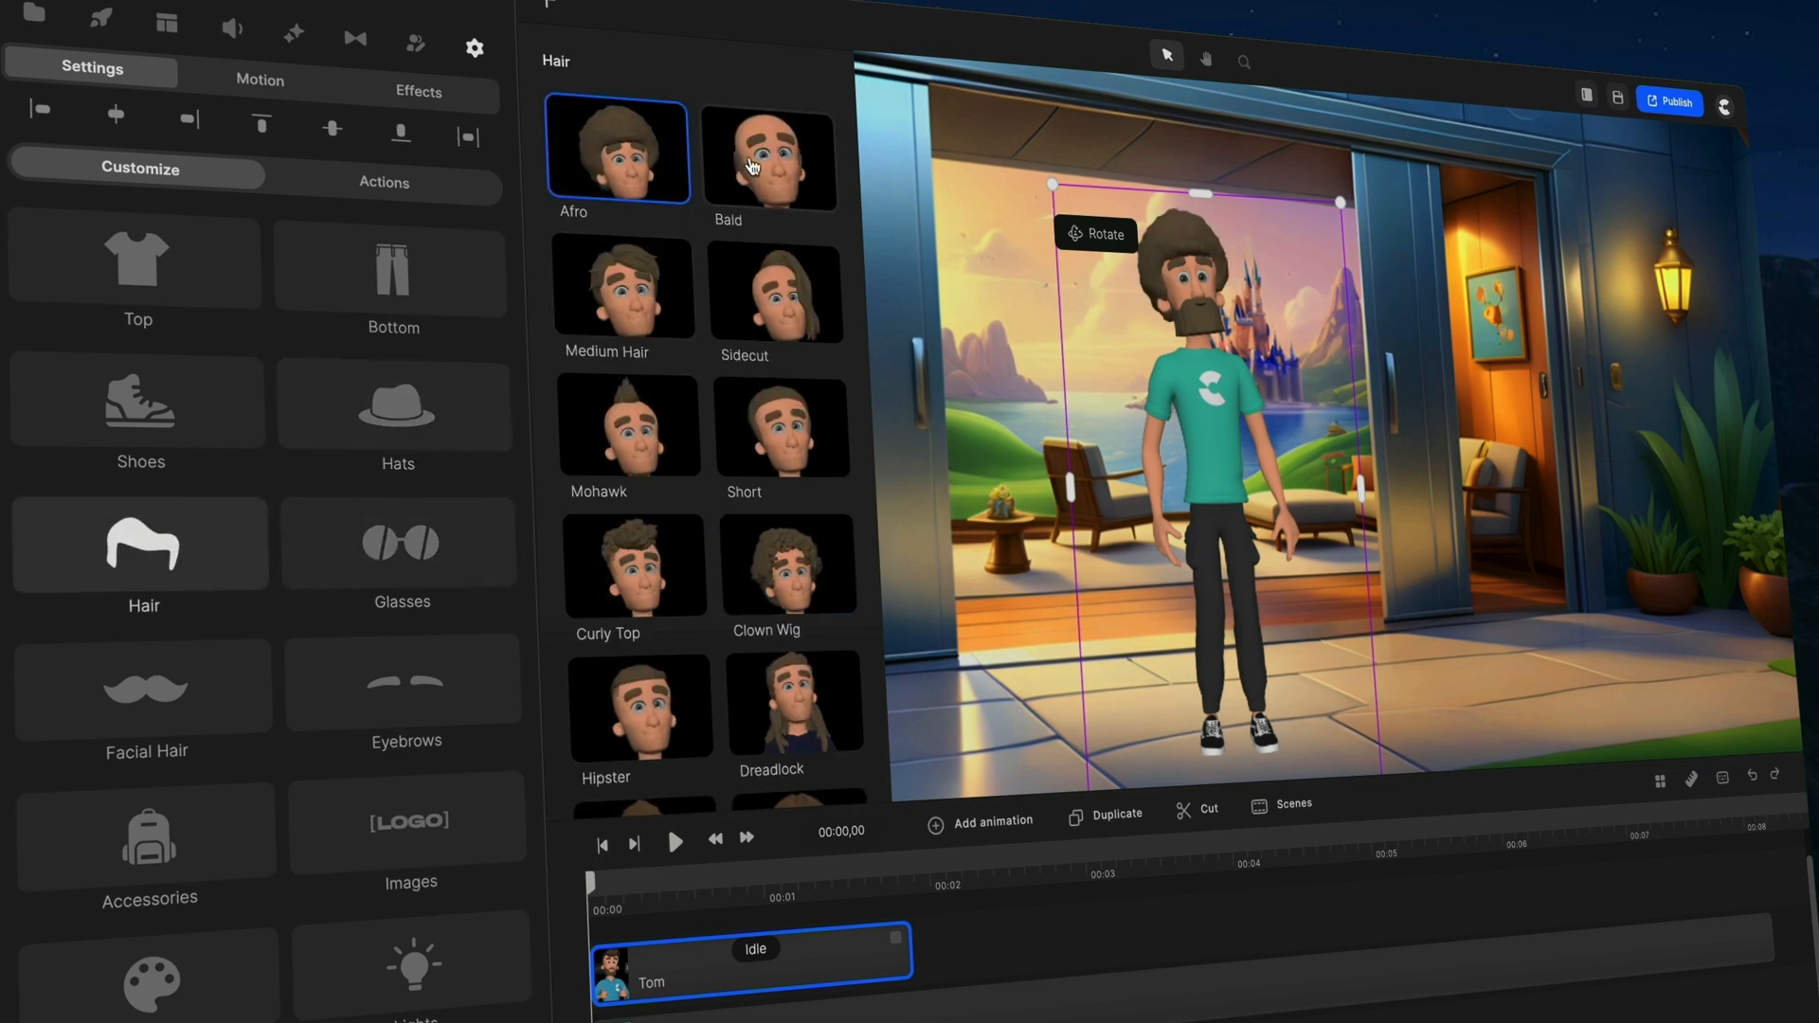
click(775, 290)
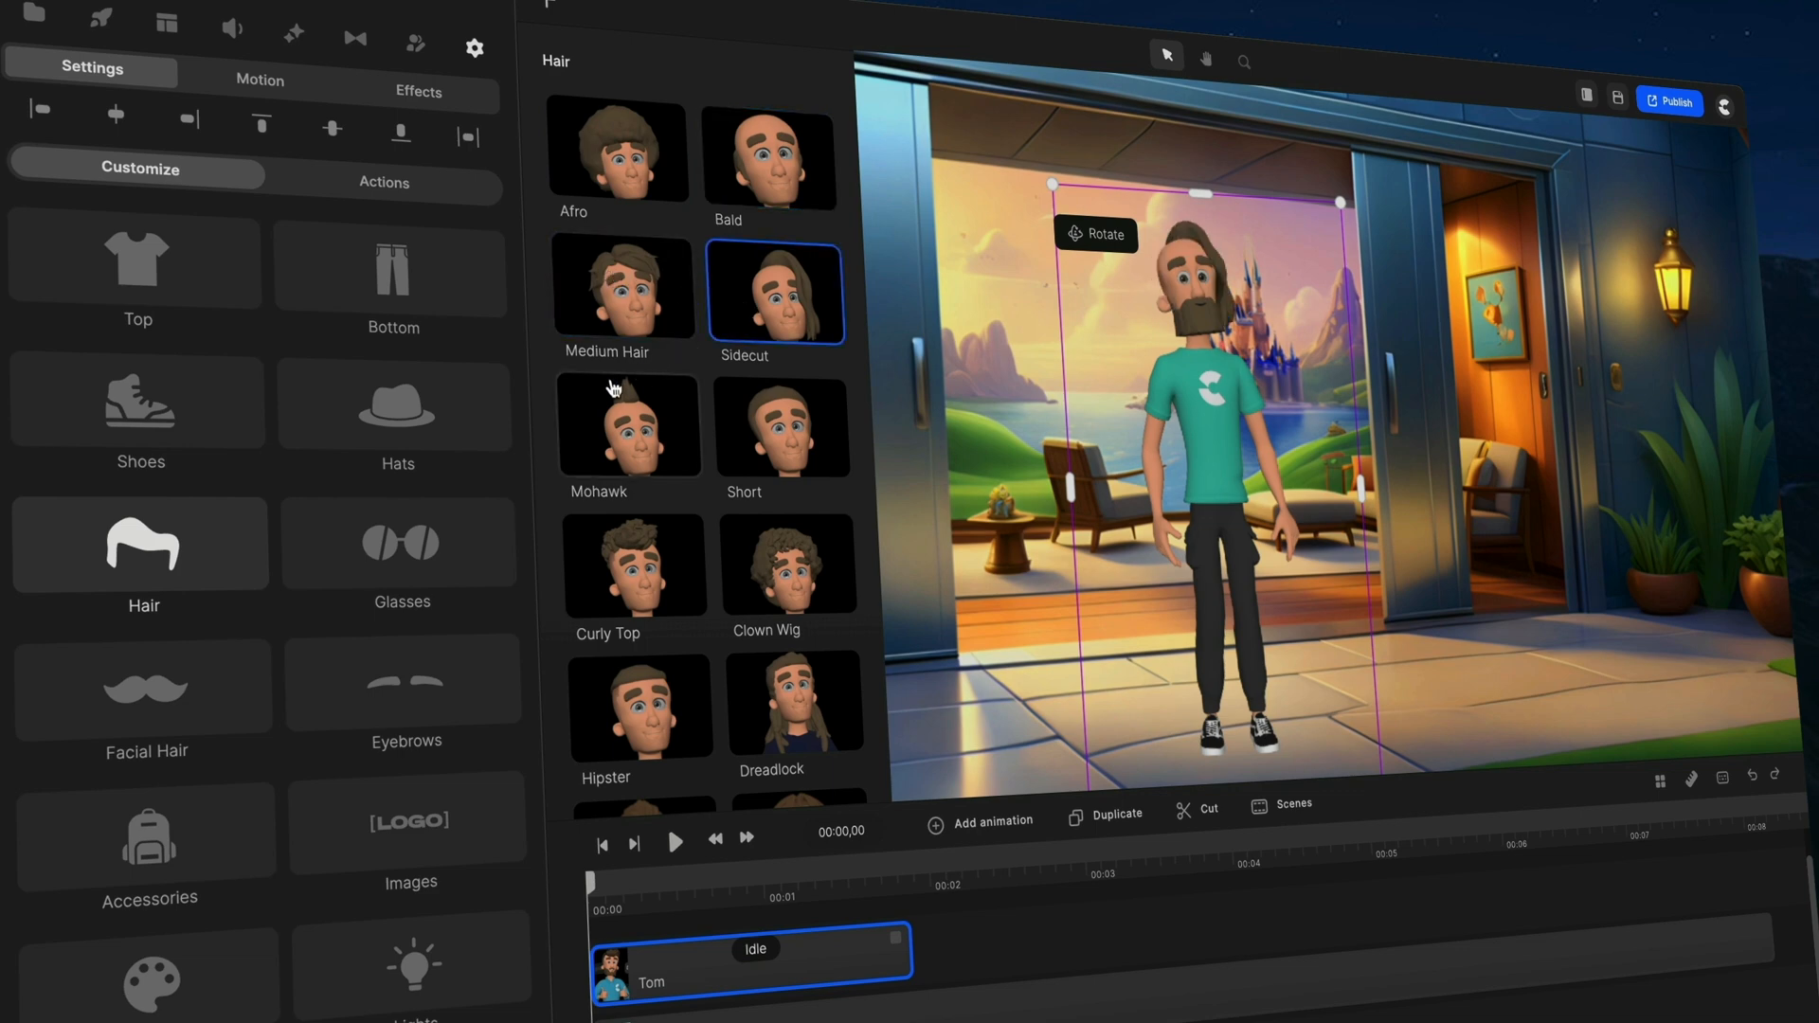
scroll(down, 3)
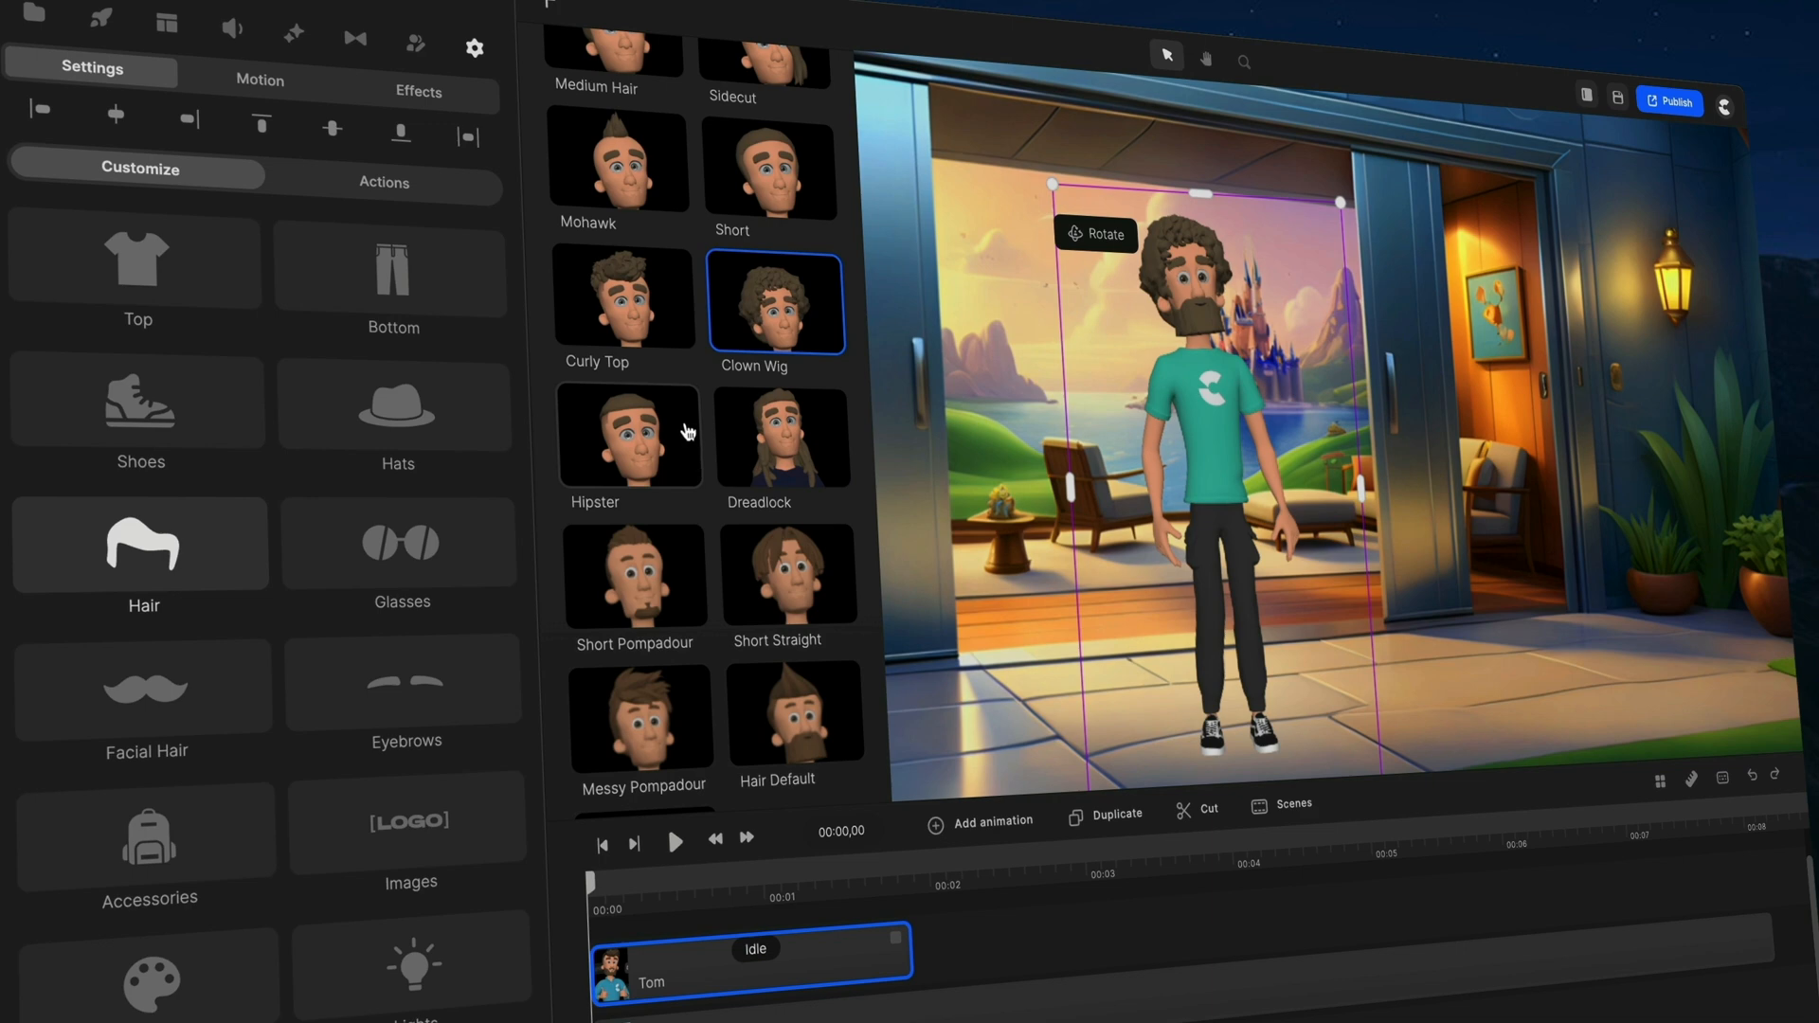
click(623, 297)
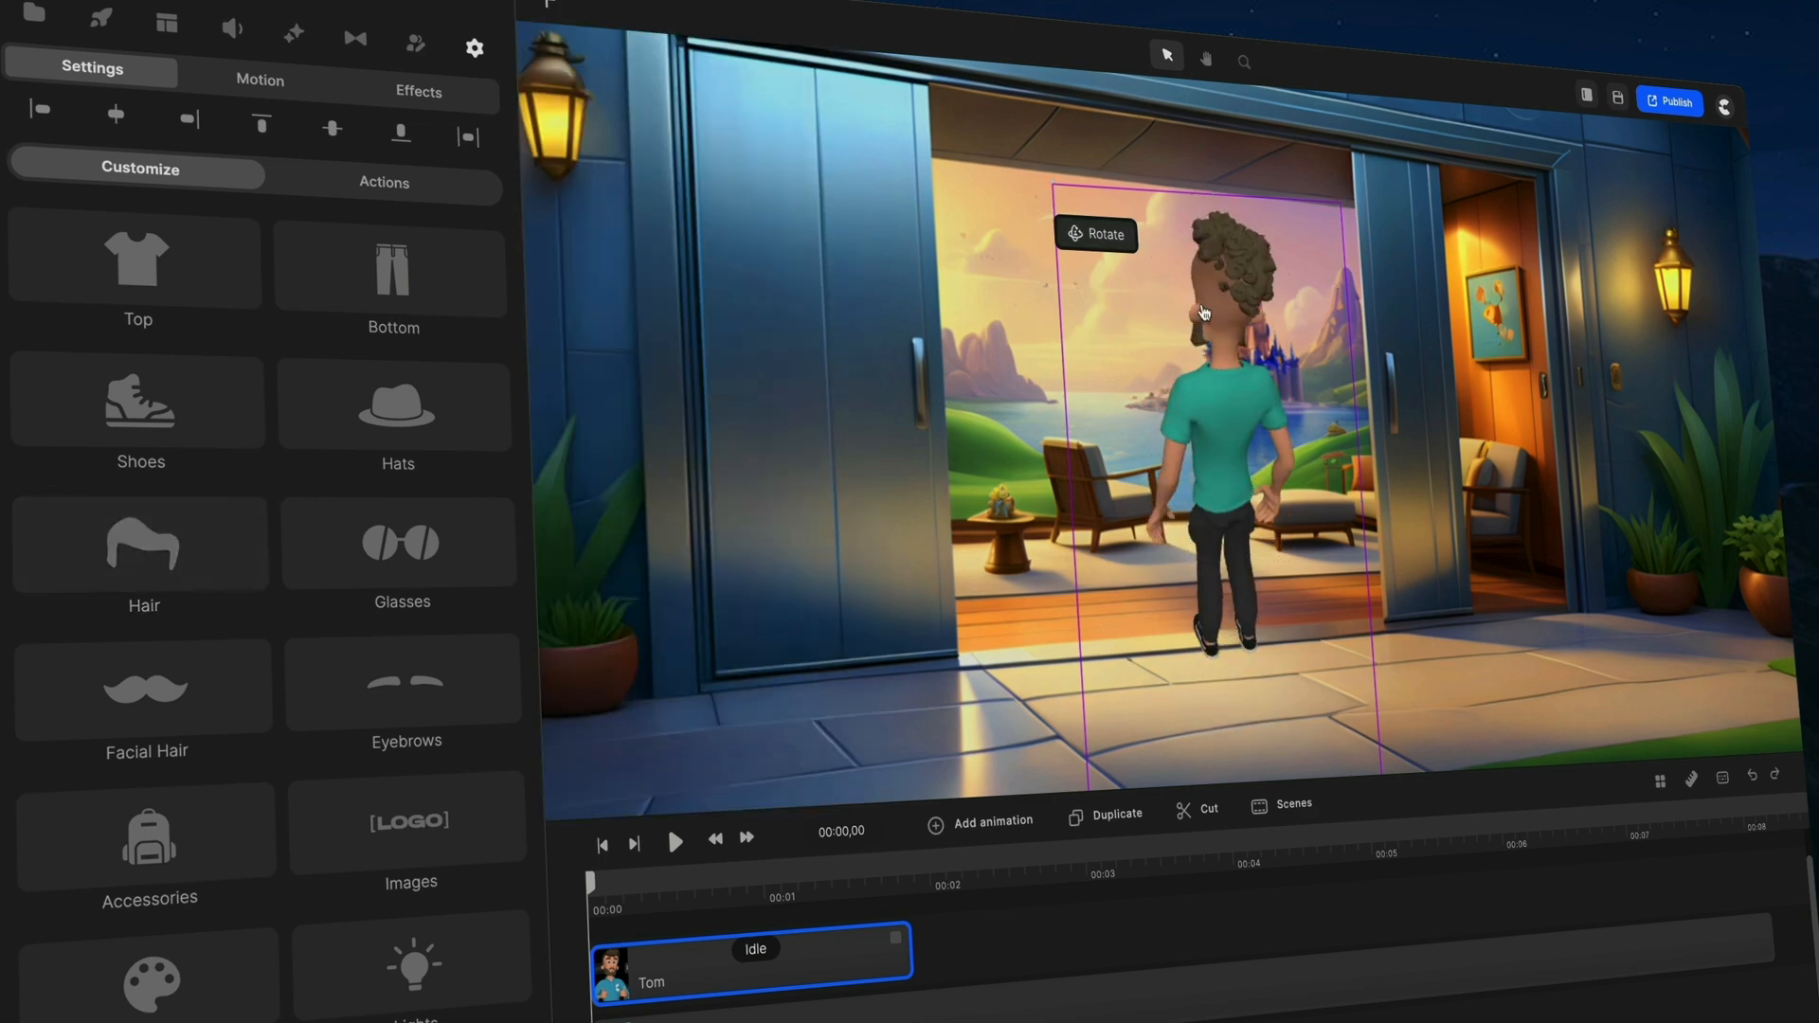
click(1097, 235)
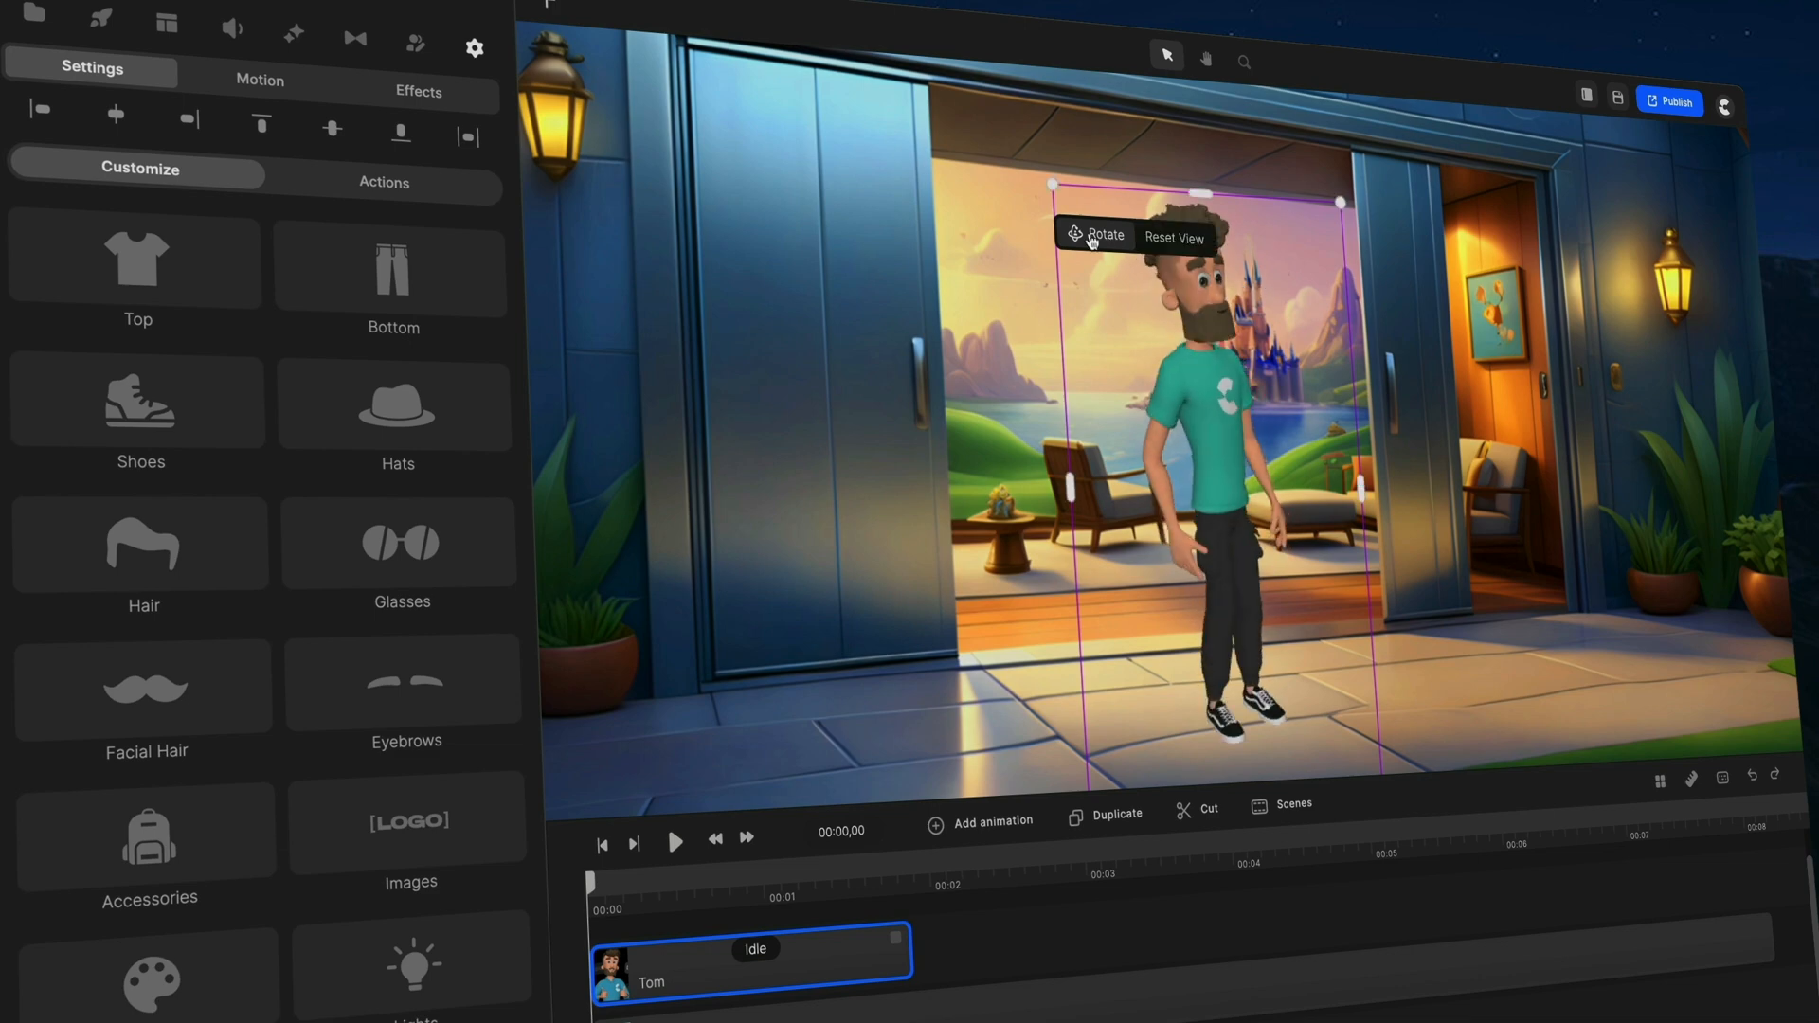
click(1173, 239)
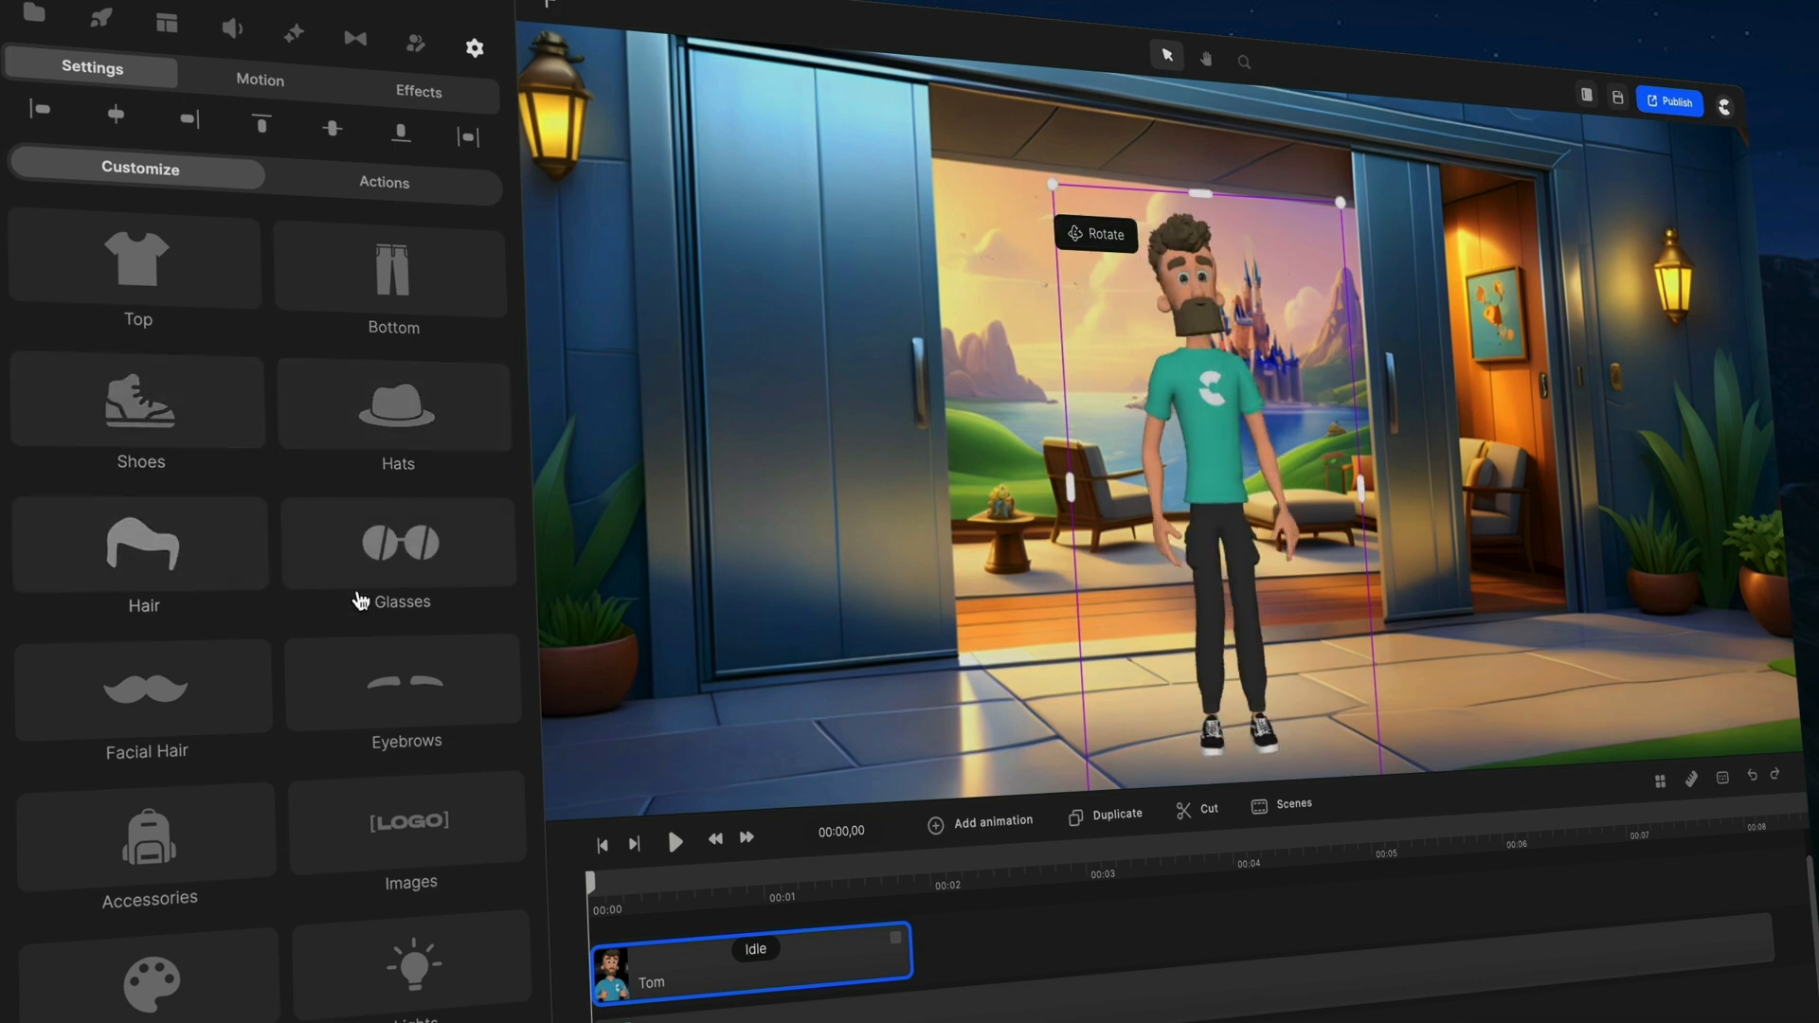
Add retro glasses, try the Italian moustache facial hair, and bring up the eyebrow styles.
click(398, 541)
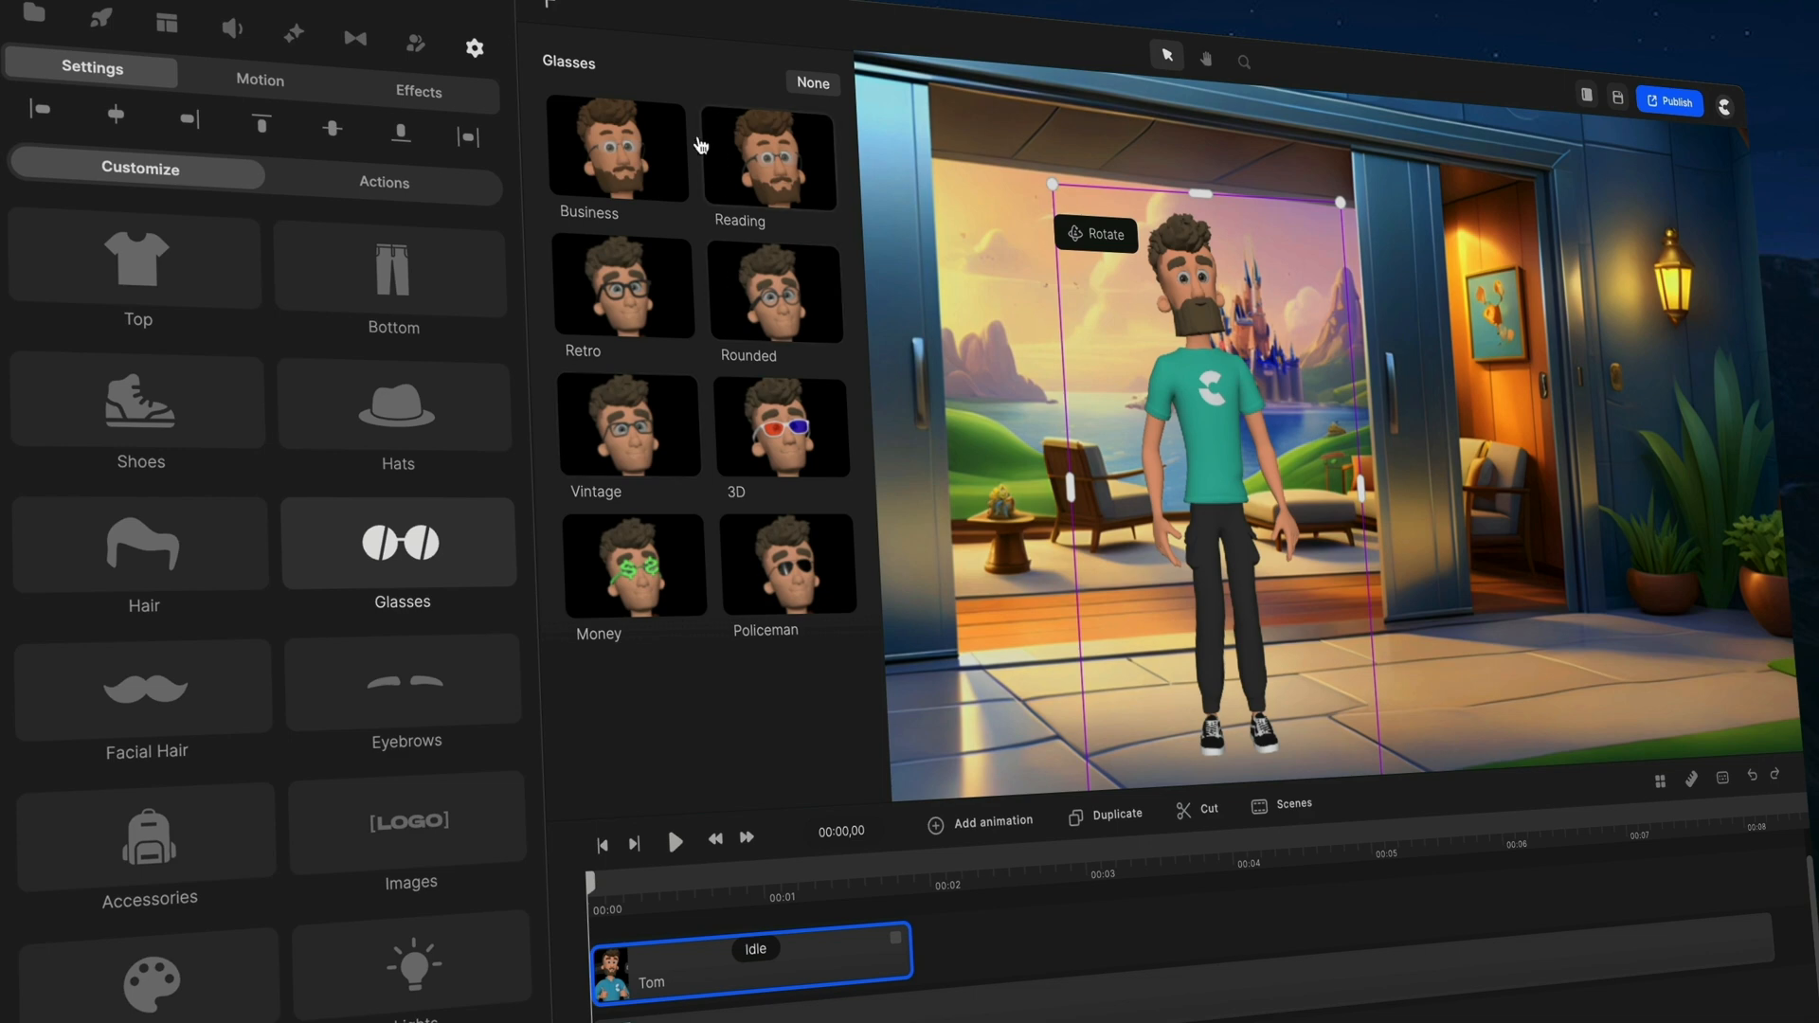
mouse_move(647, 278)
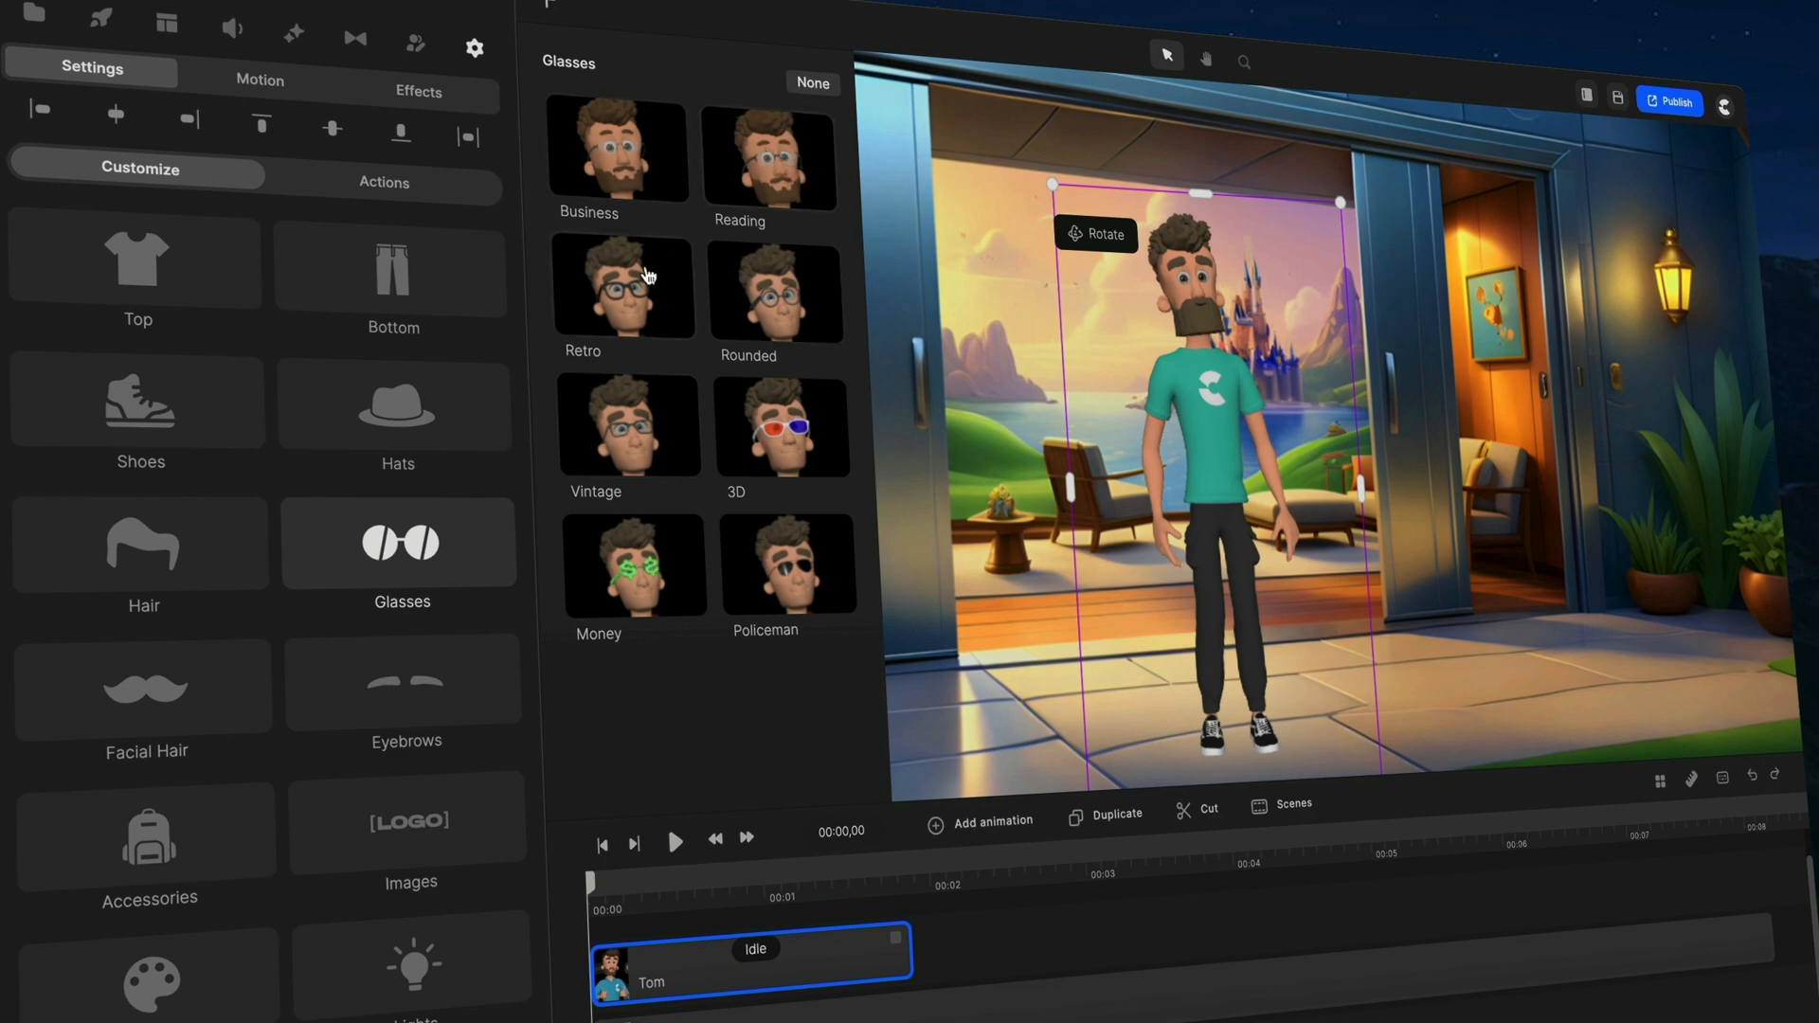
click(623, 288)
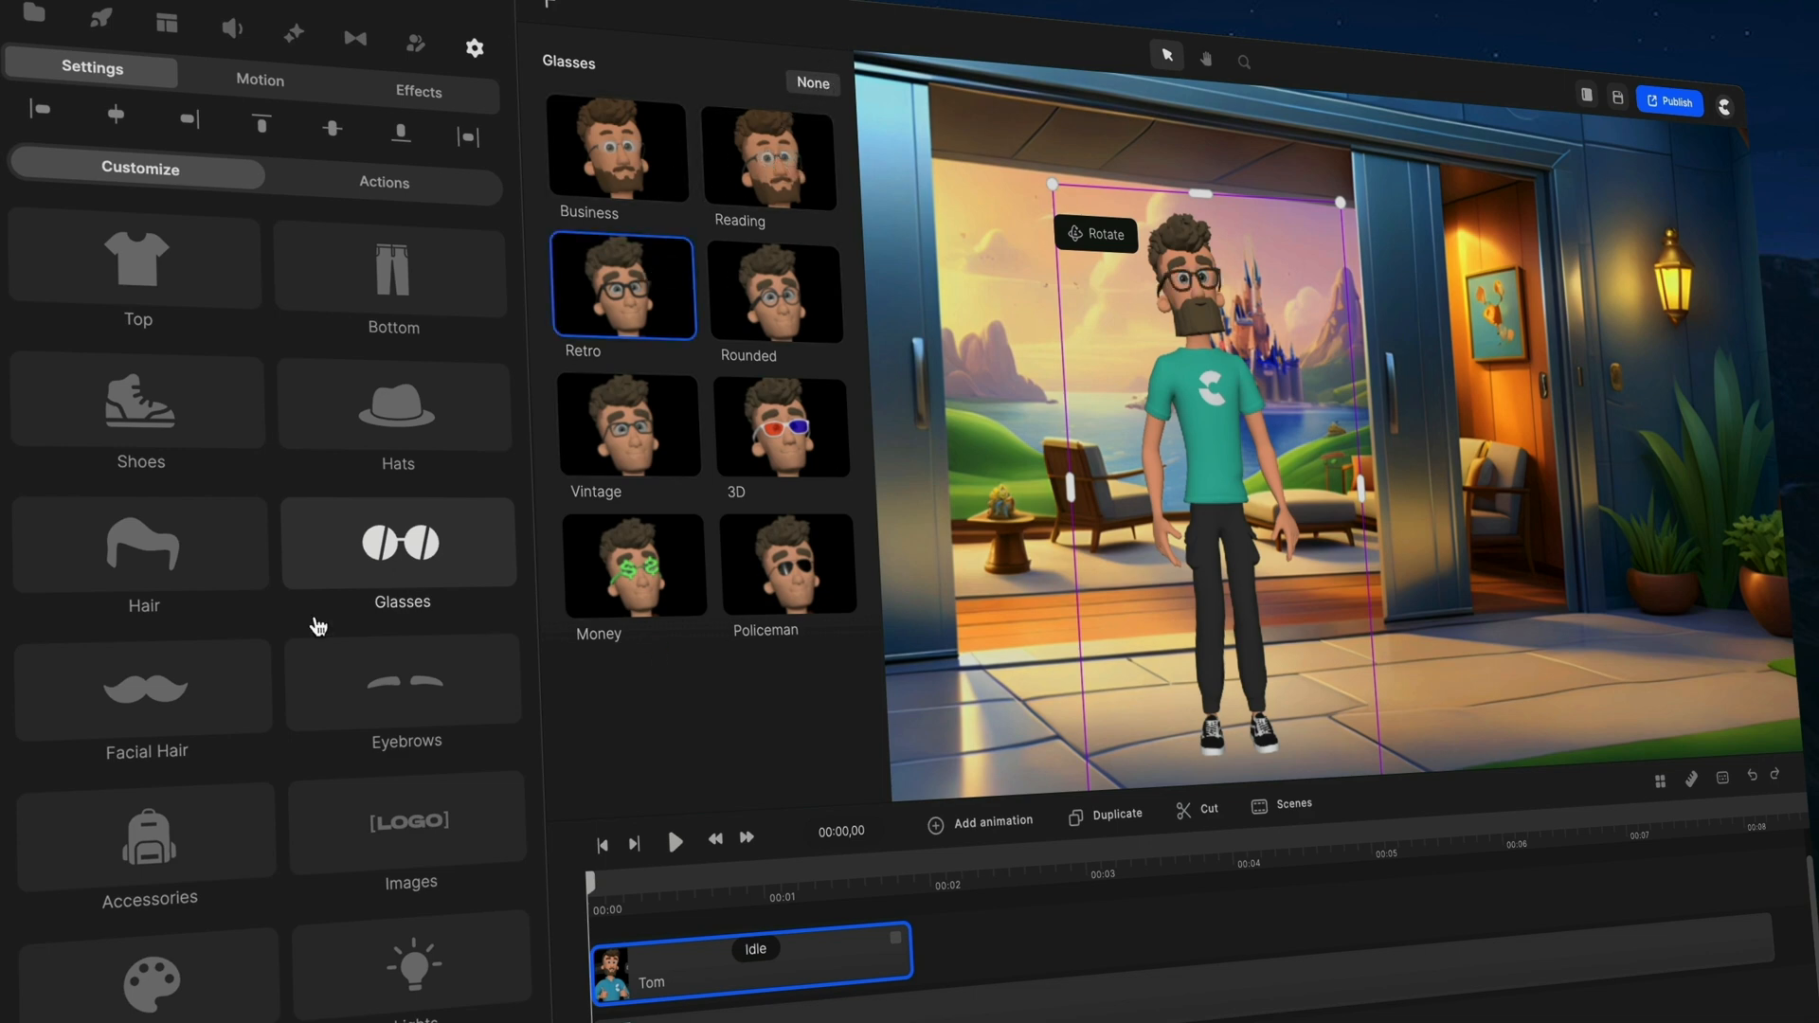
click(144, 686)
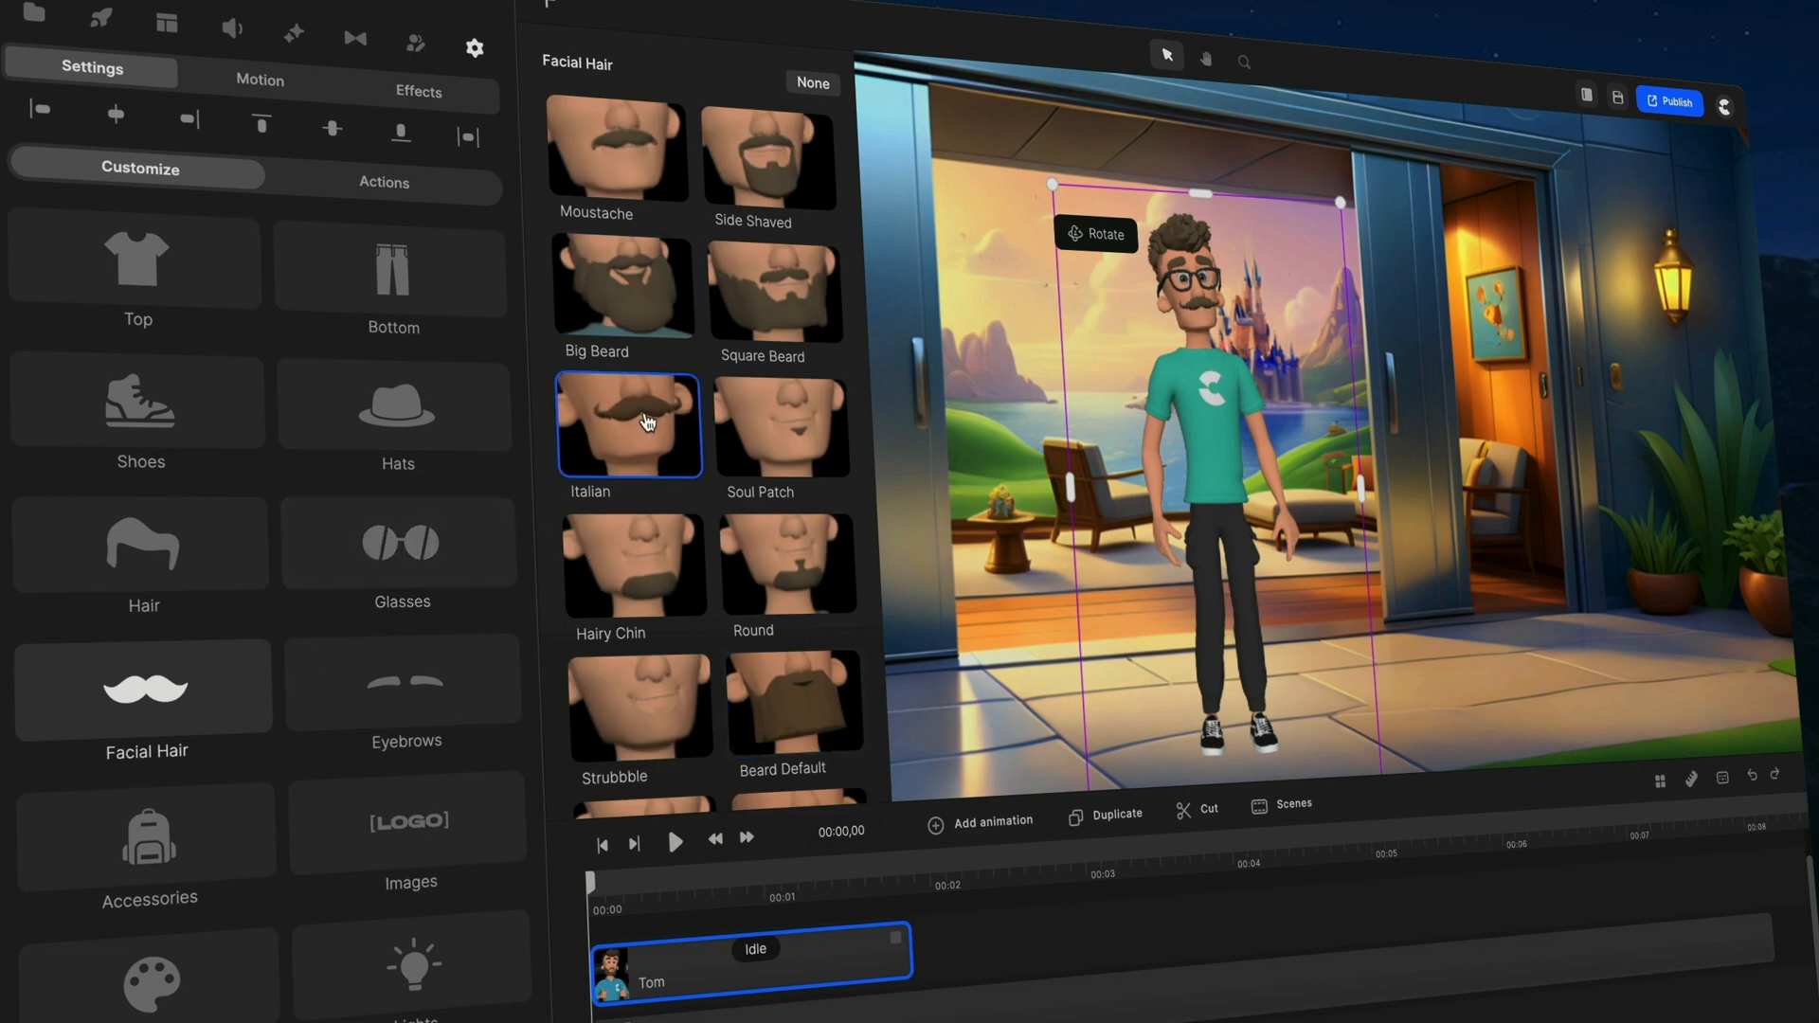
click(788, 565)
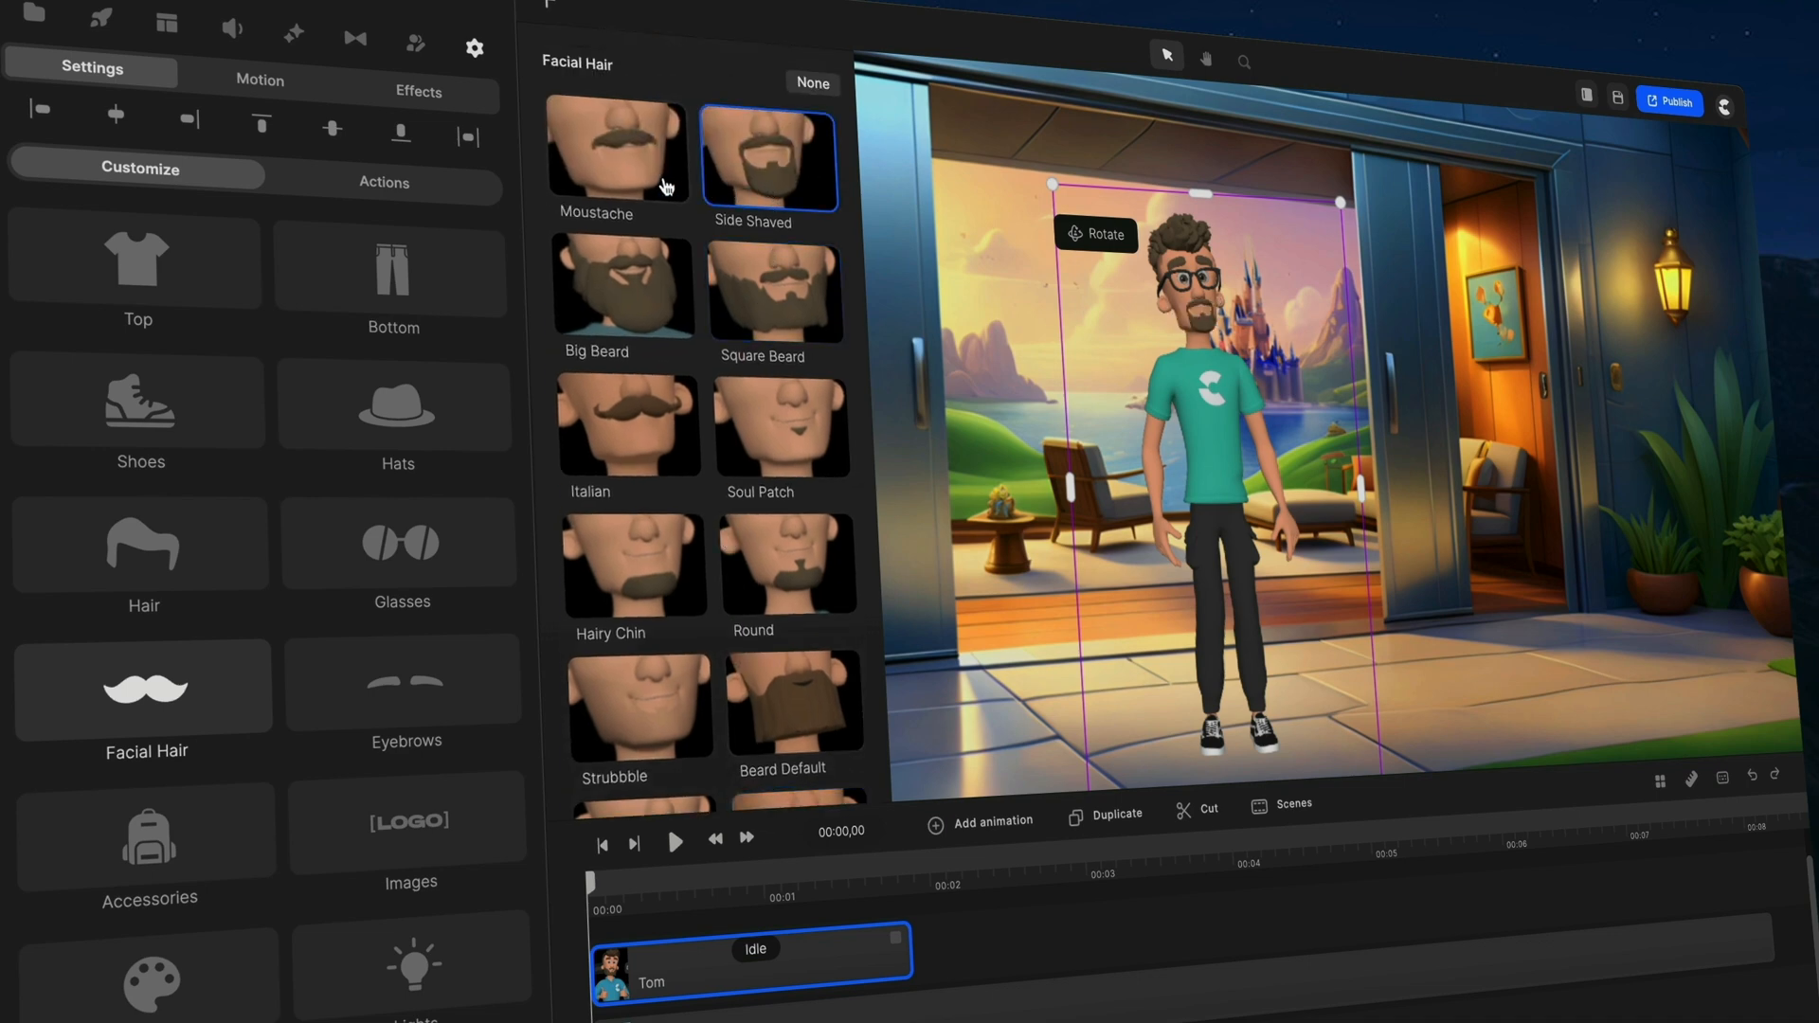
click(775, 292)
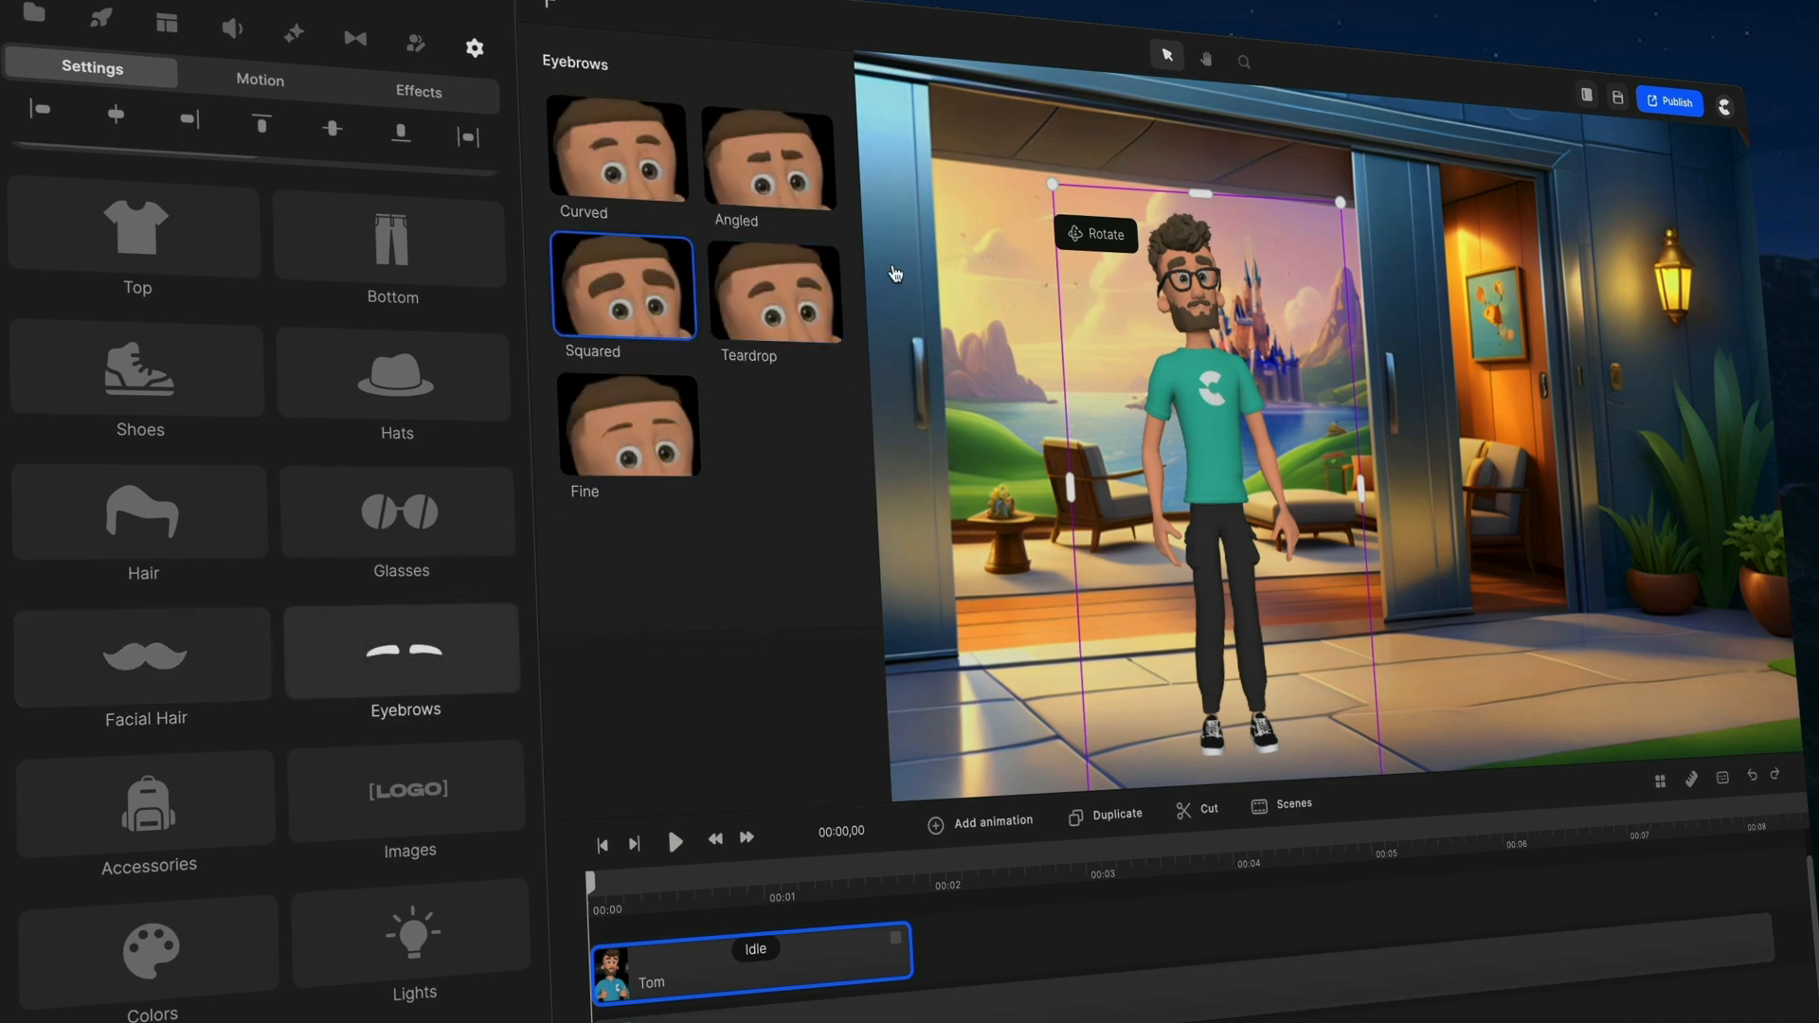
Give the character fine eyebrows and add Airpods and a backpack from Accessories.
click(767, 159)
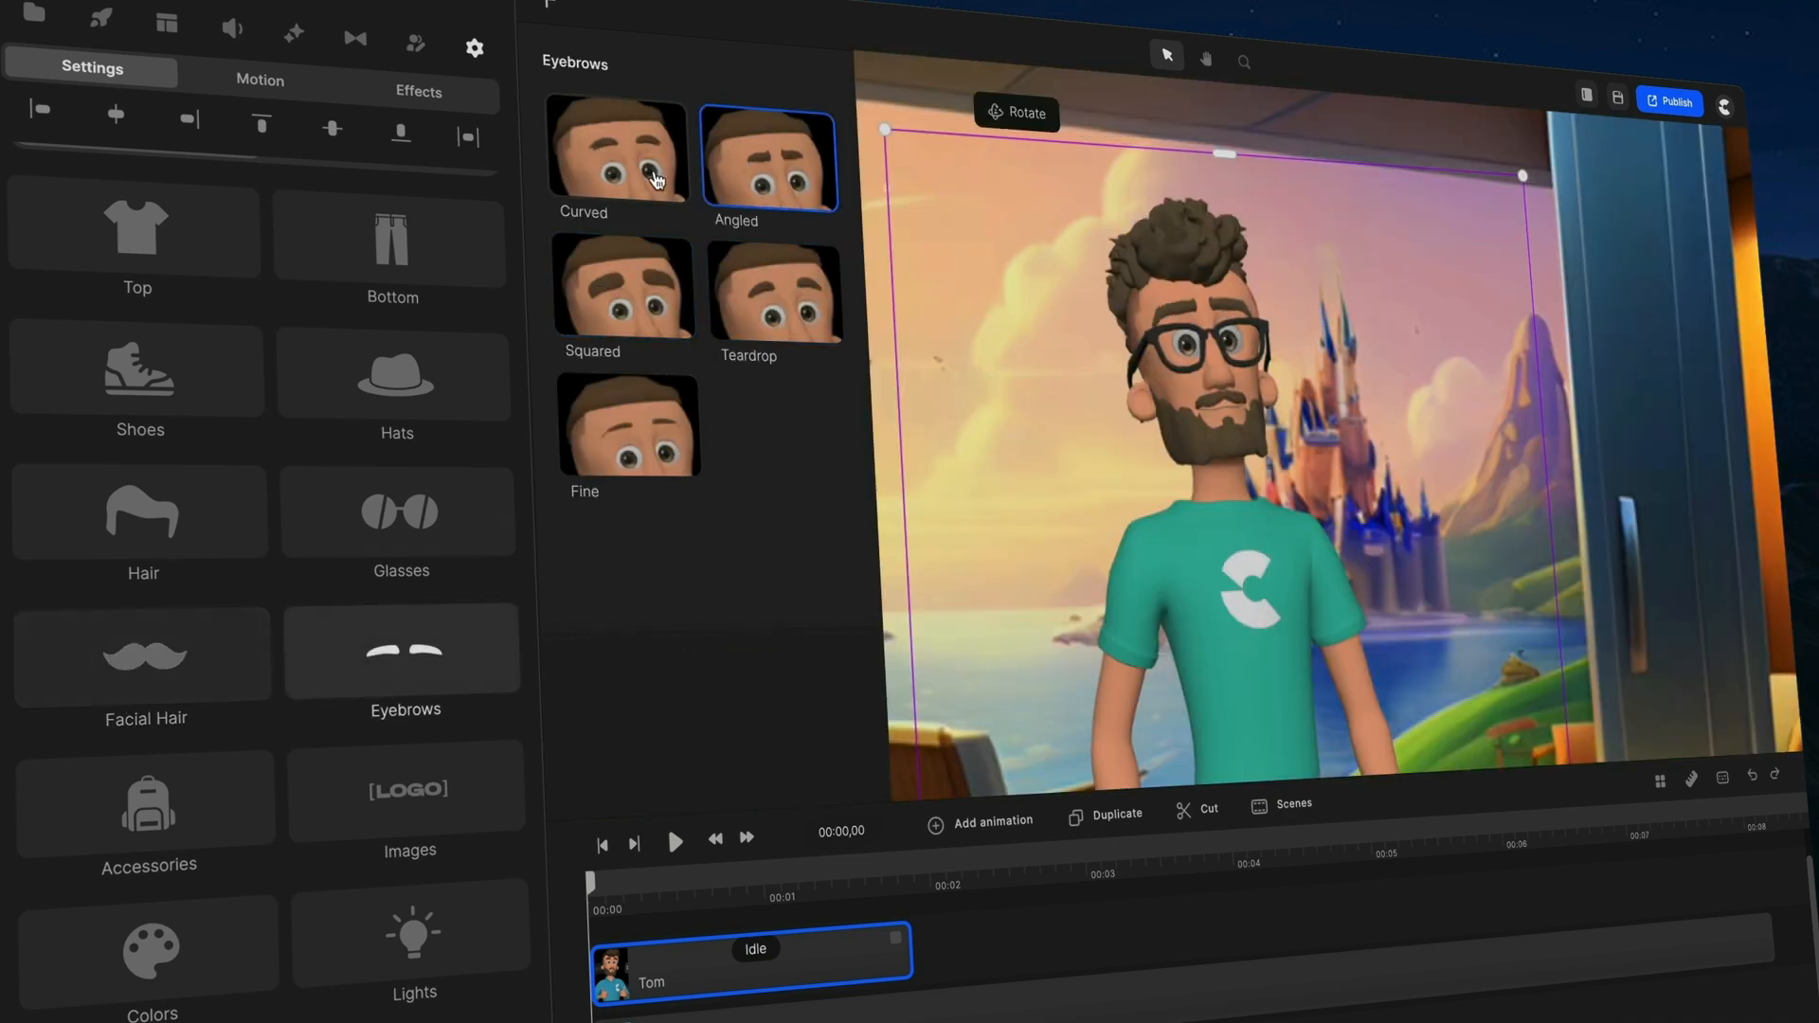
click(629, 426)
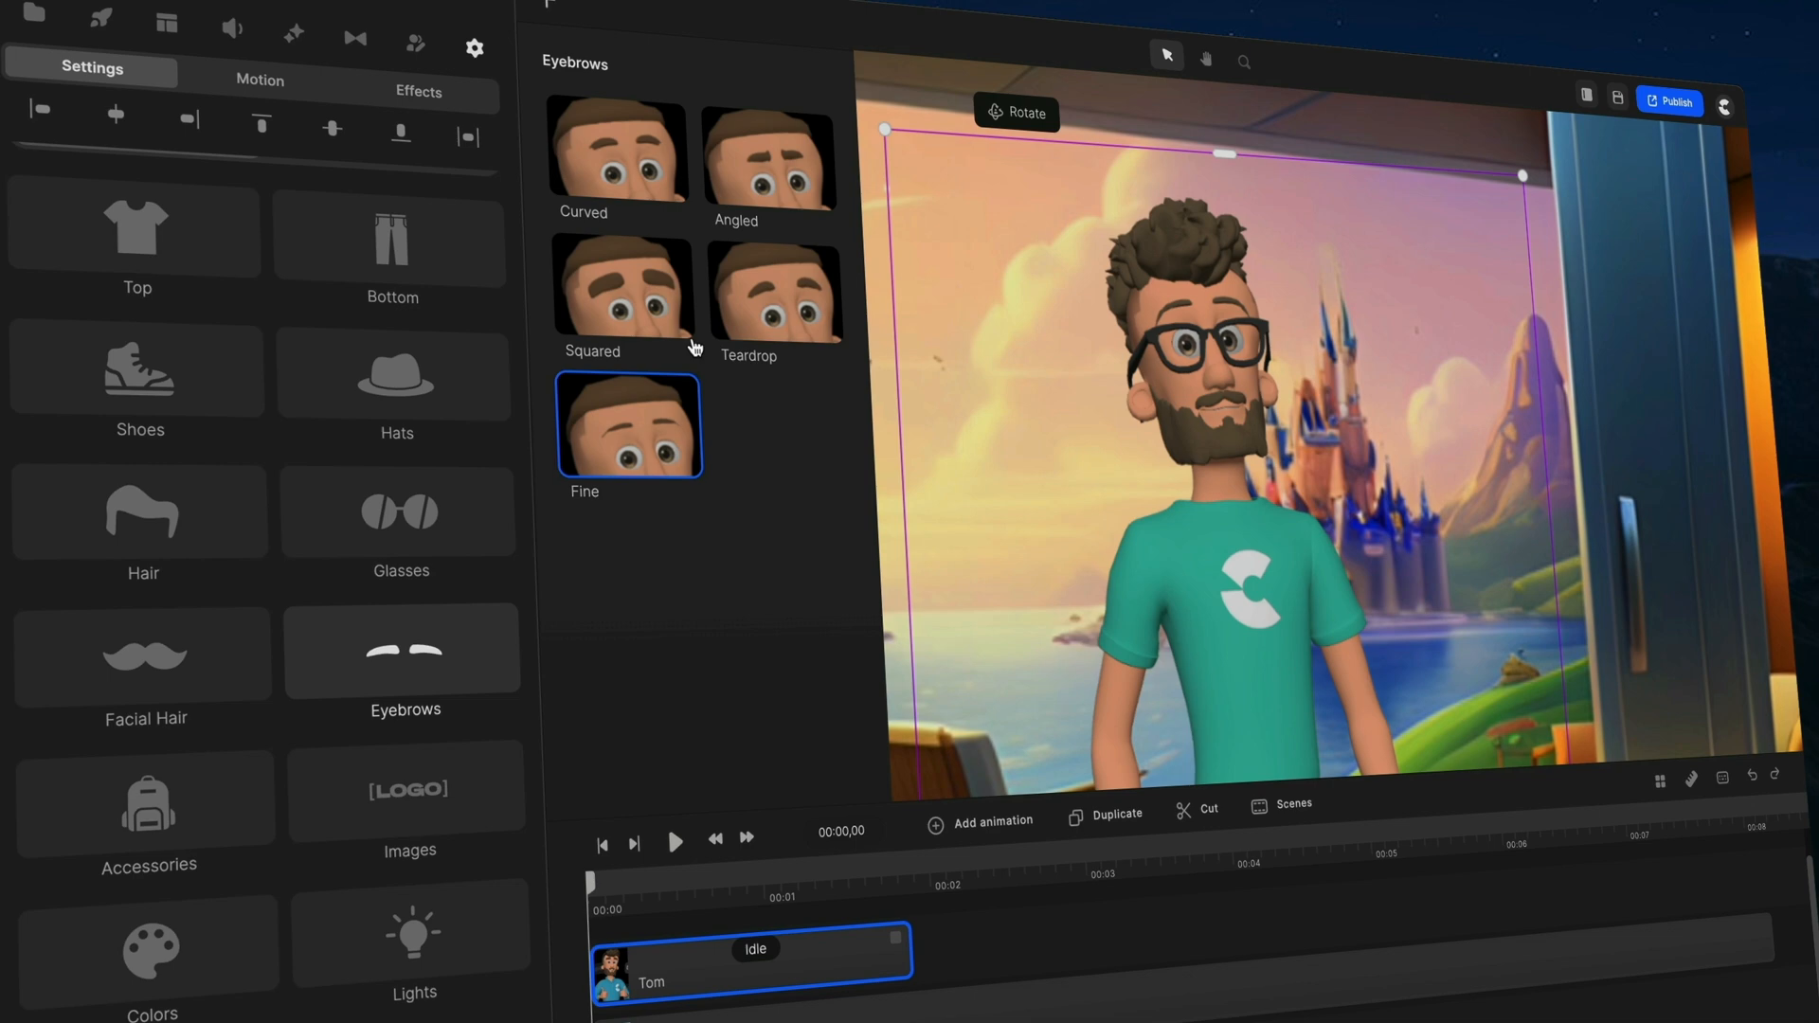
click(616, 152)
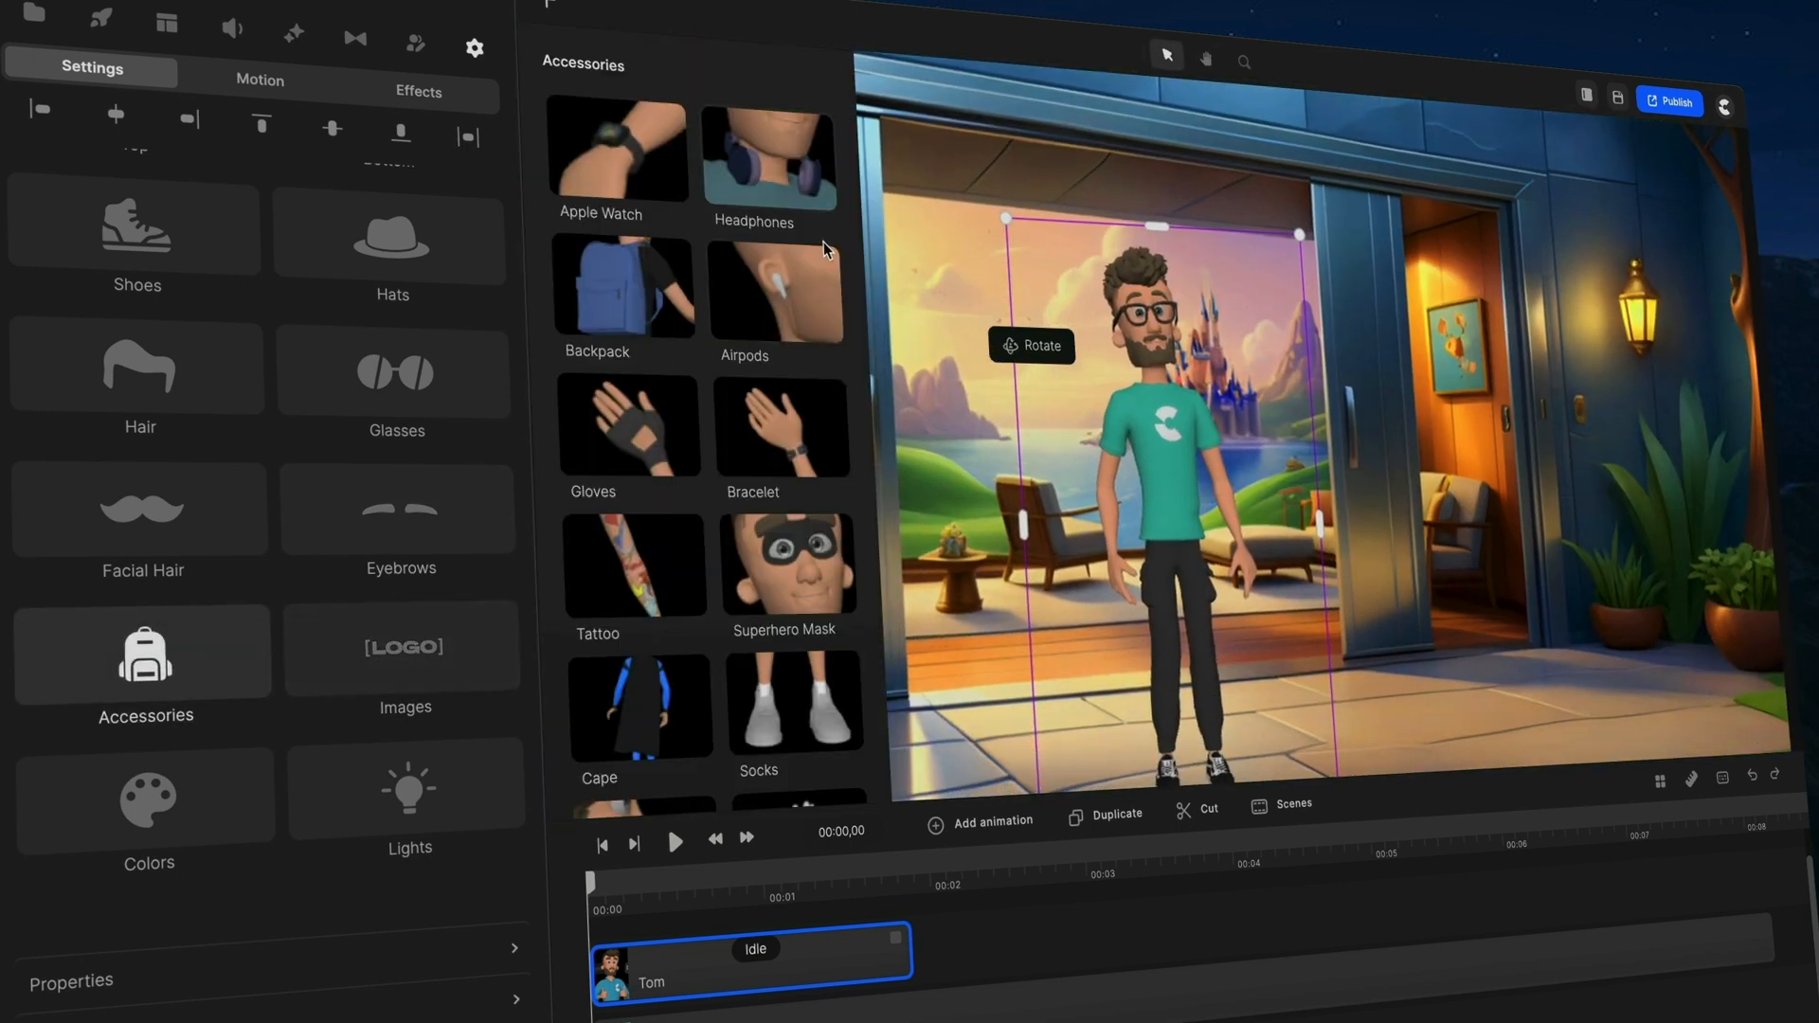
click(776, 290)
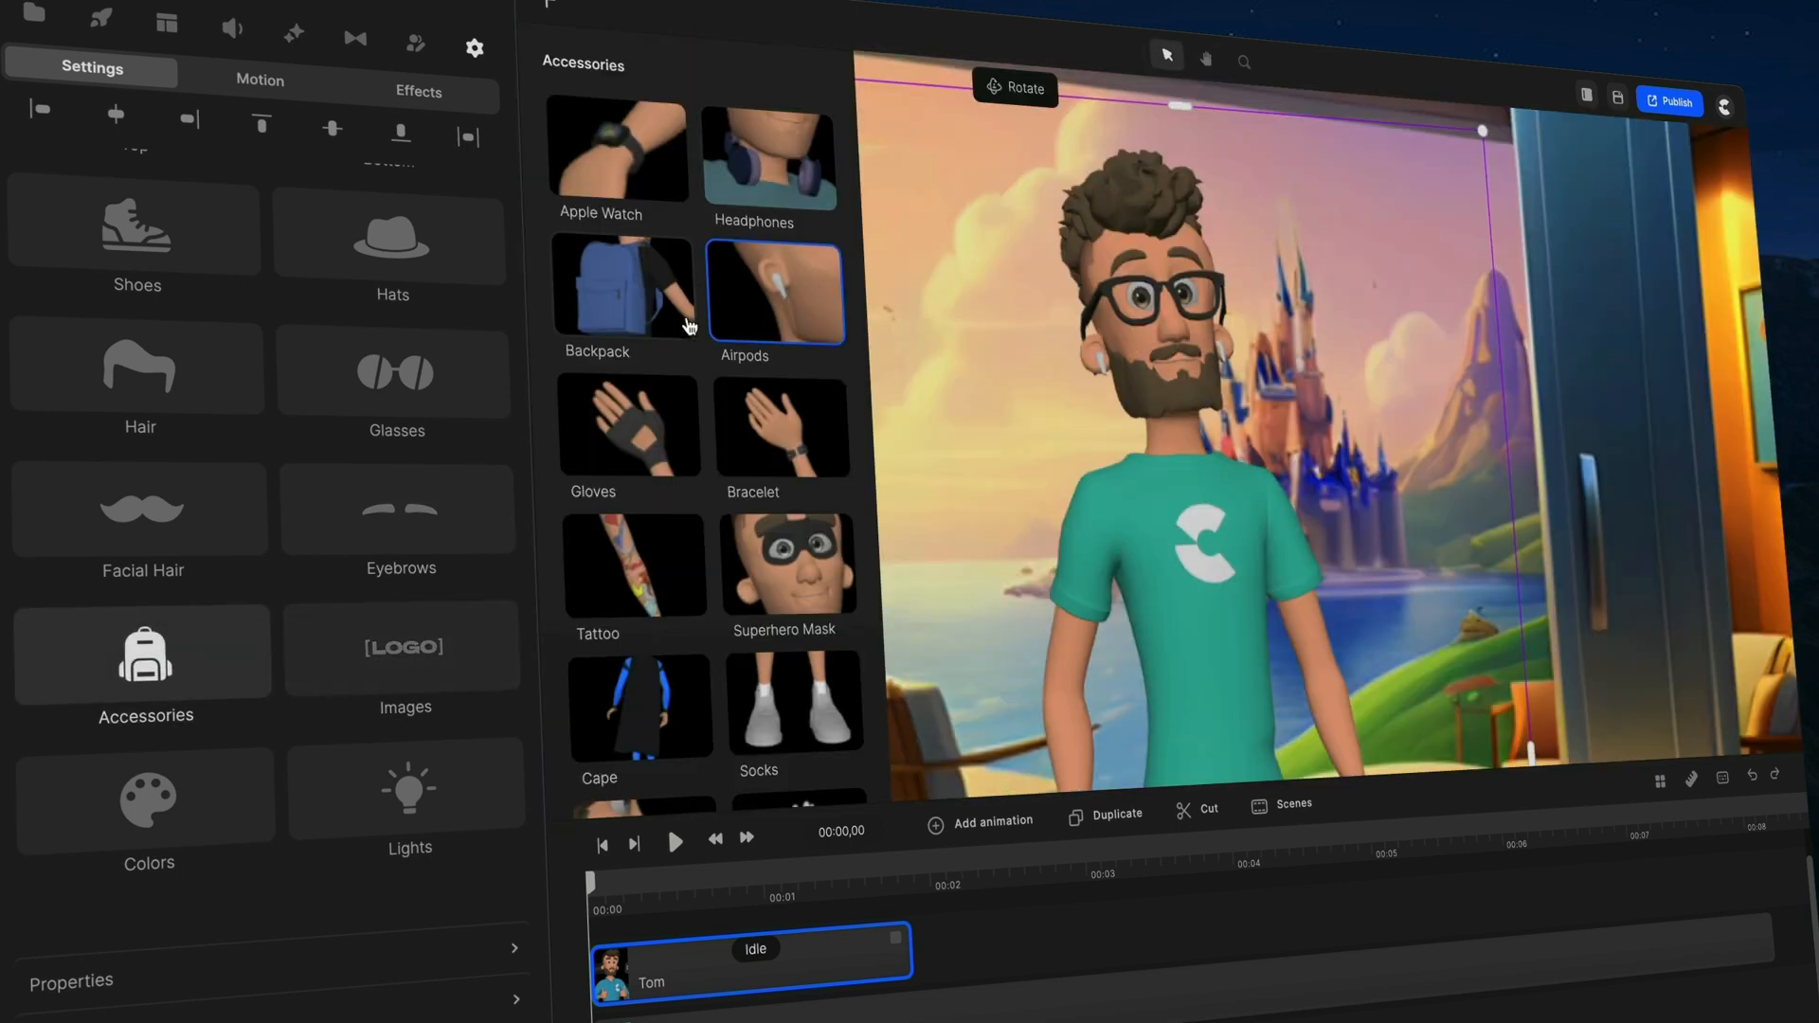
click(622, 288)
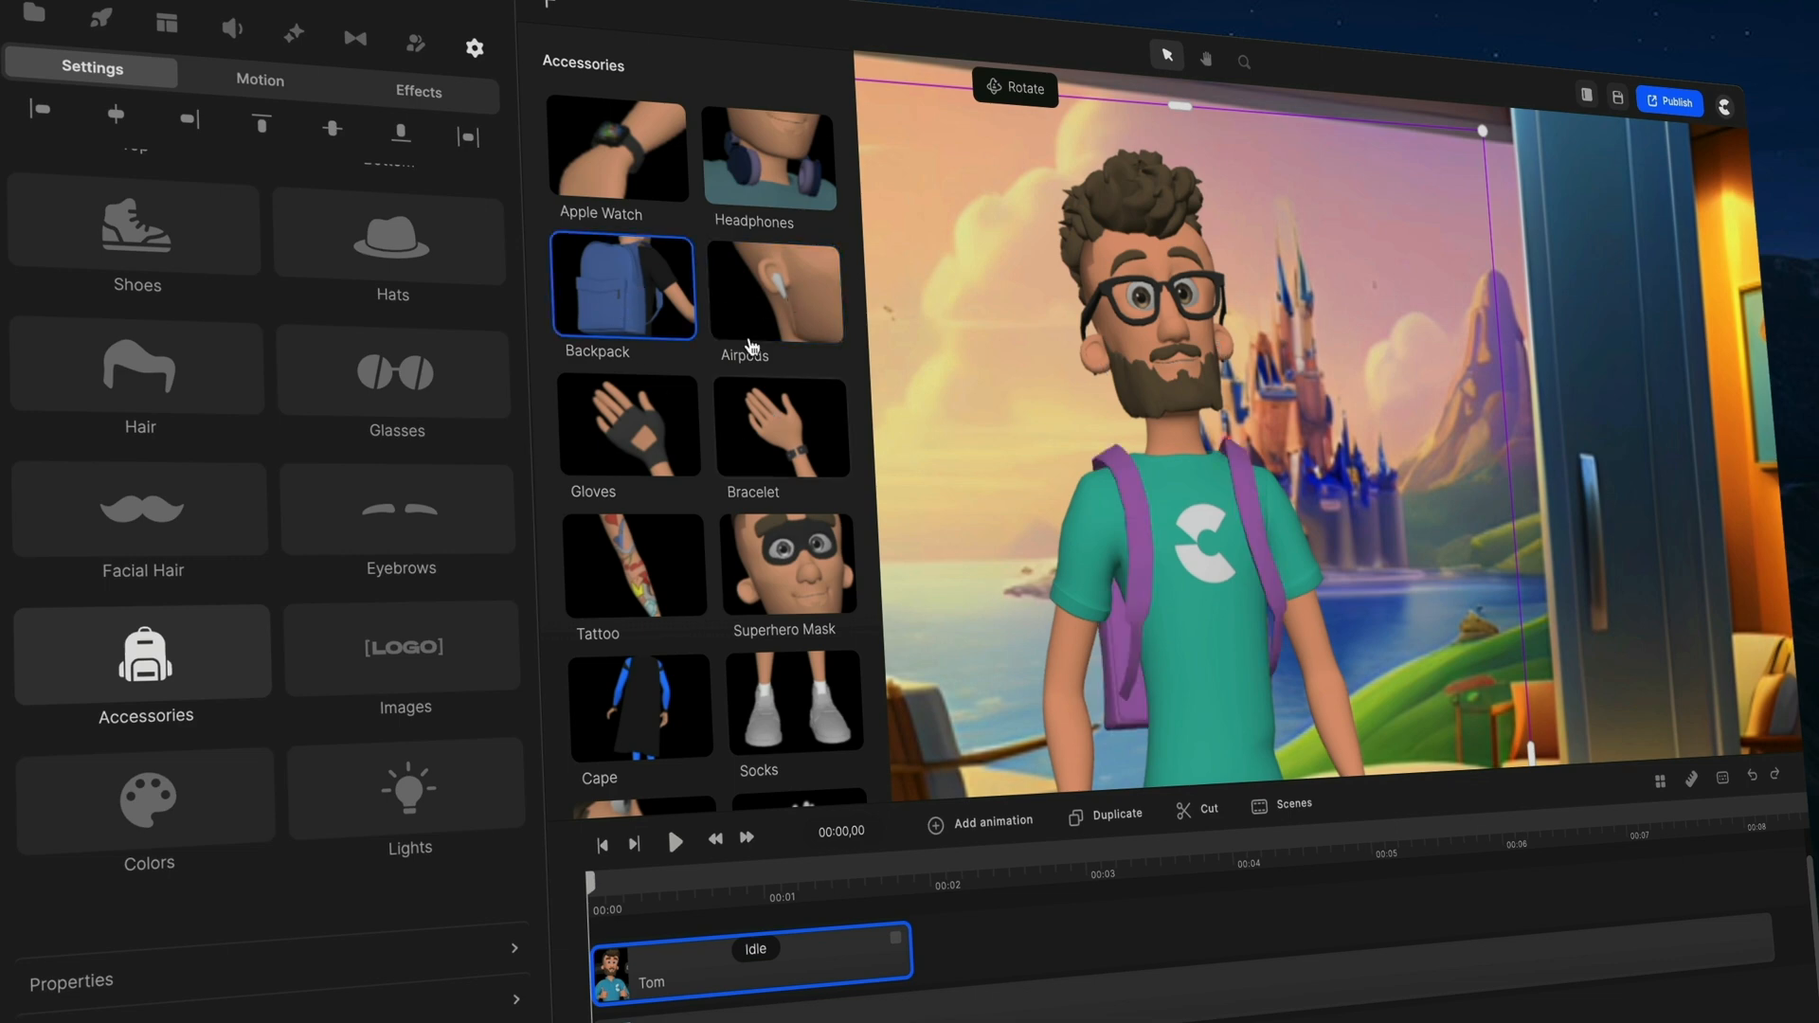
mouse_move(622, 305)
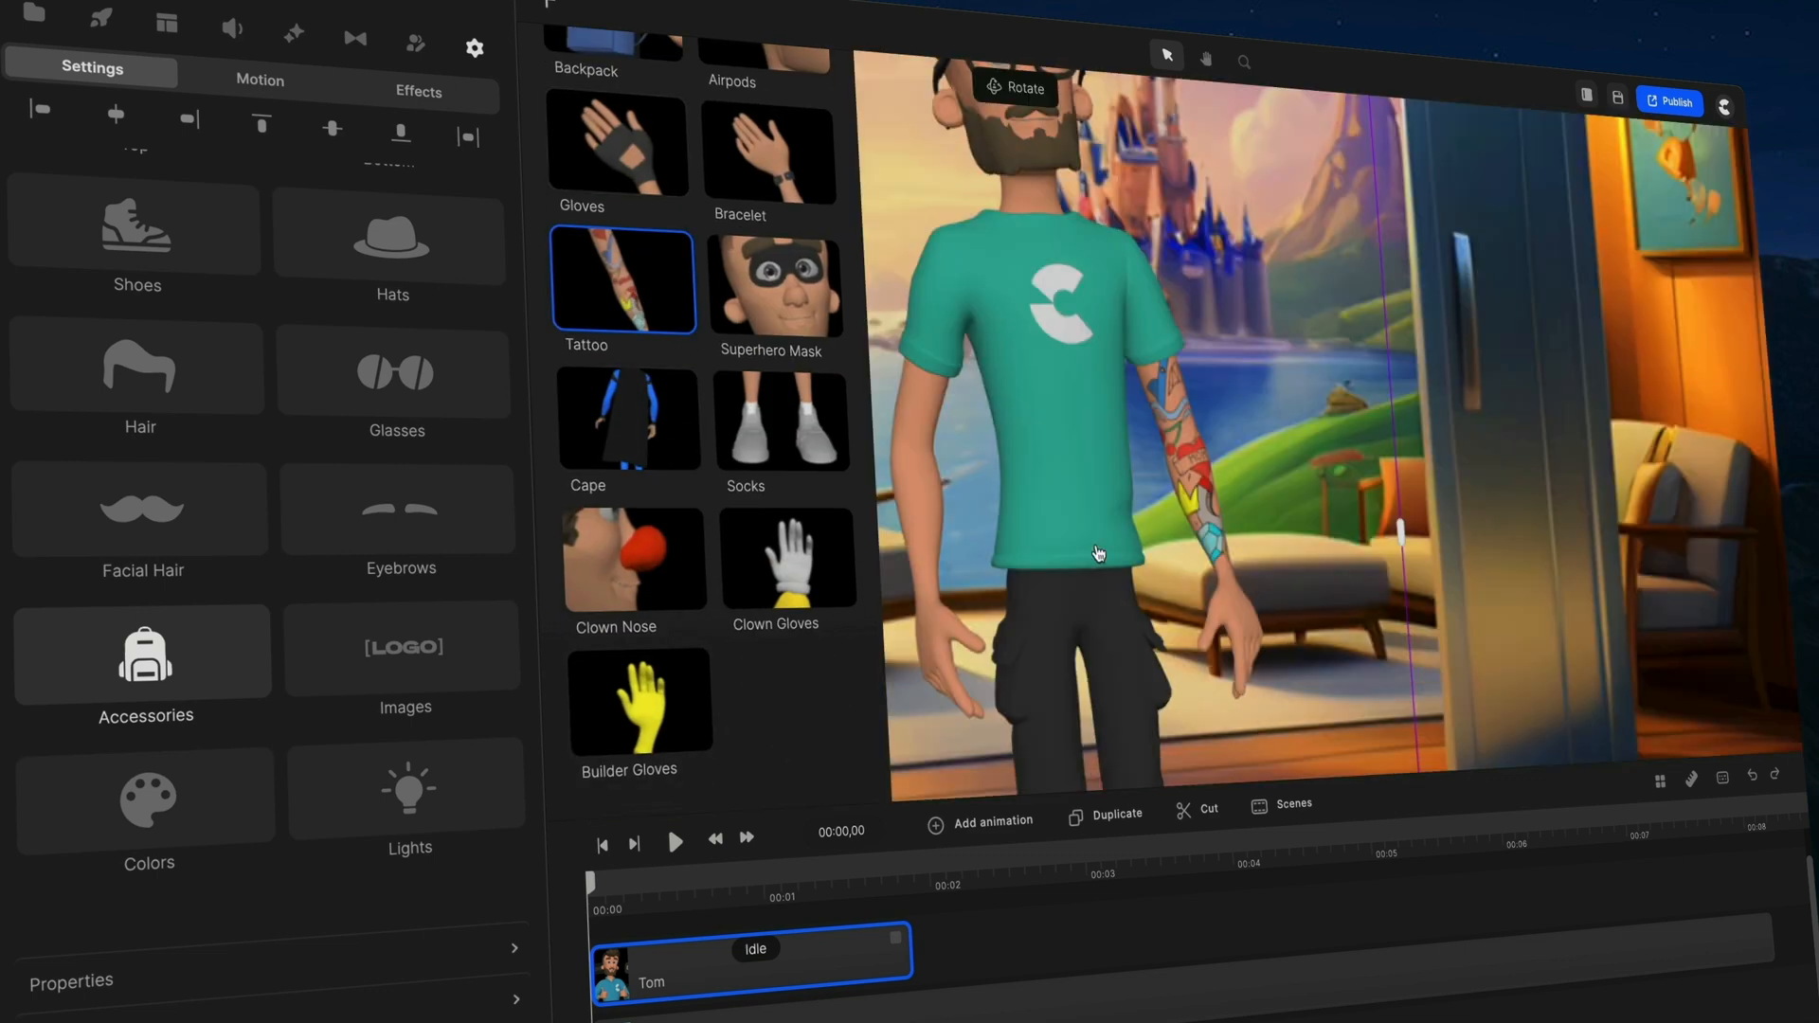
Review the Colors and Images settings, then bring up the hair styles.
scroll(up, 3)
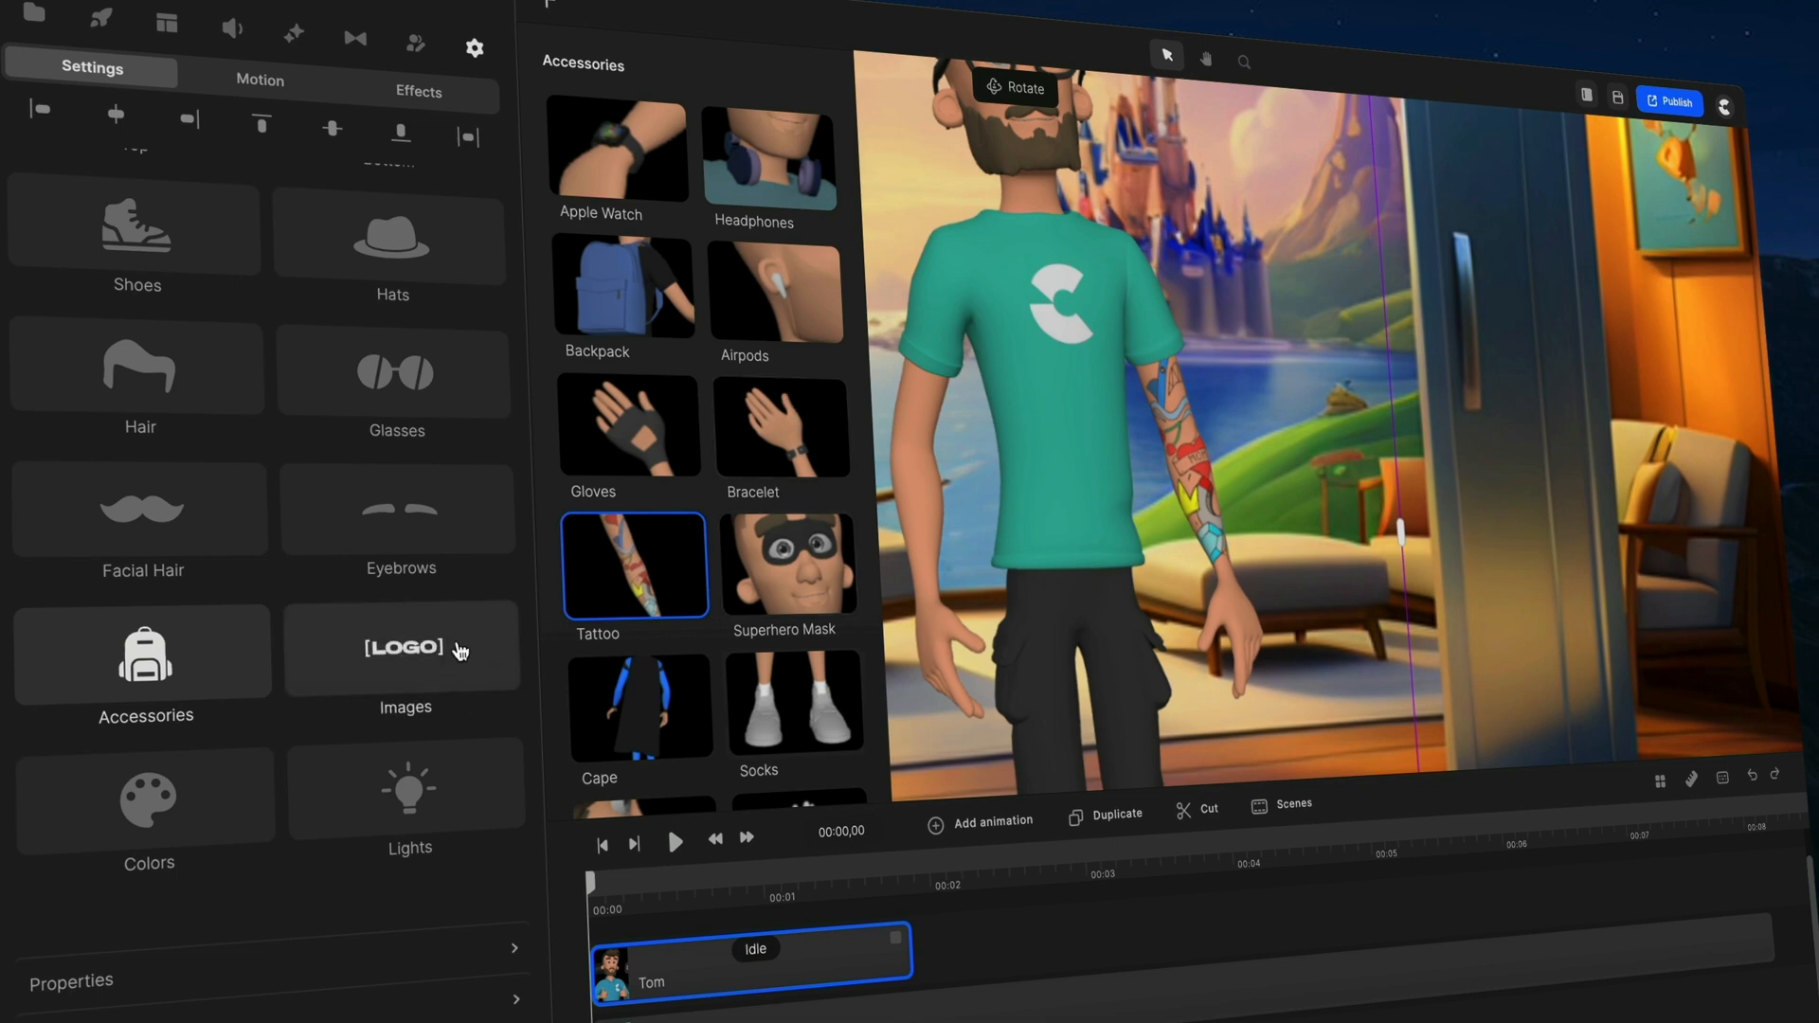
click(147, 799)
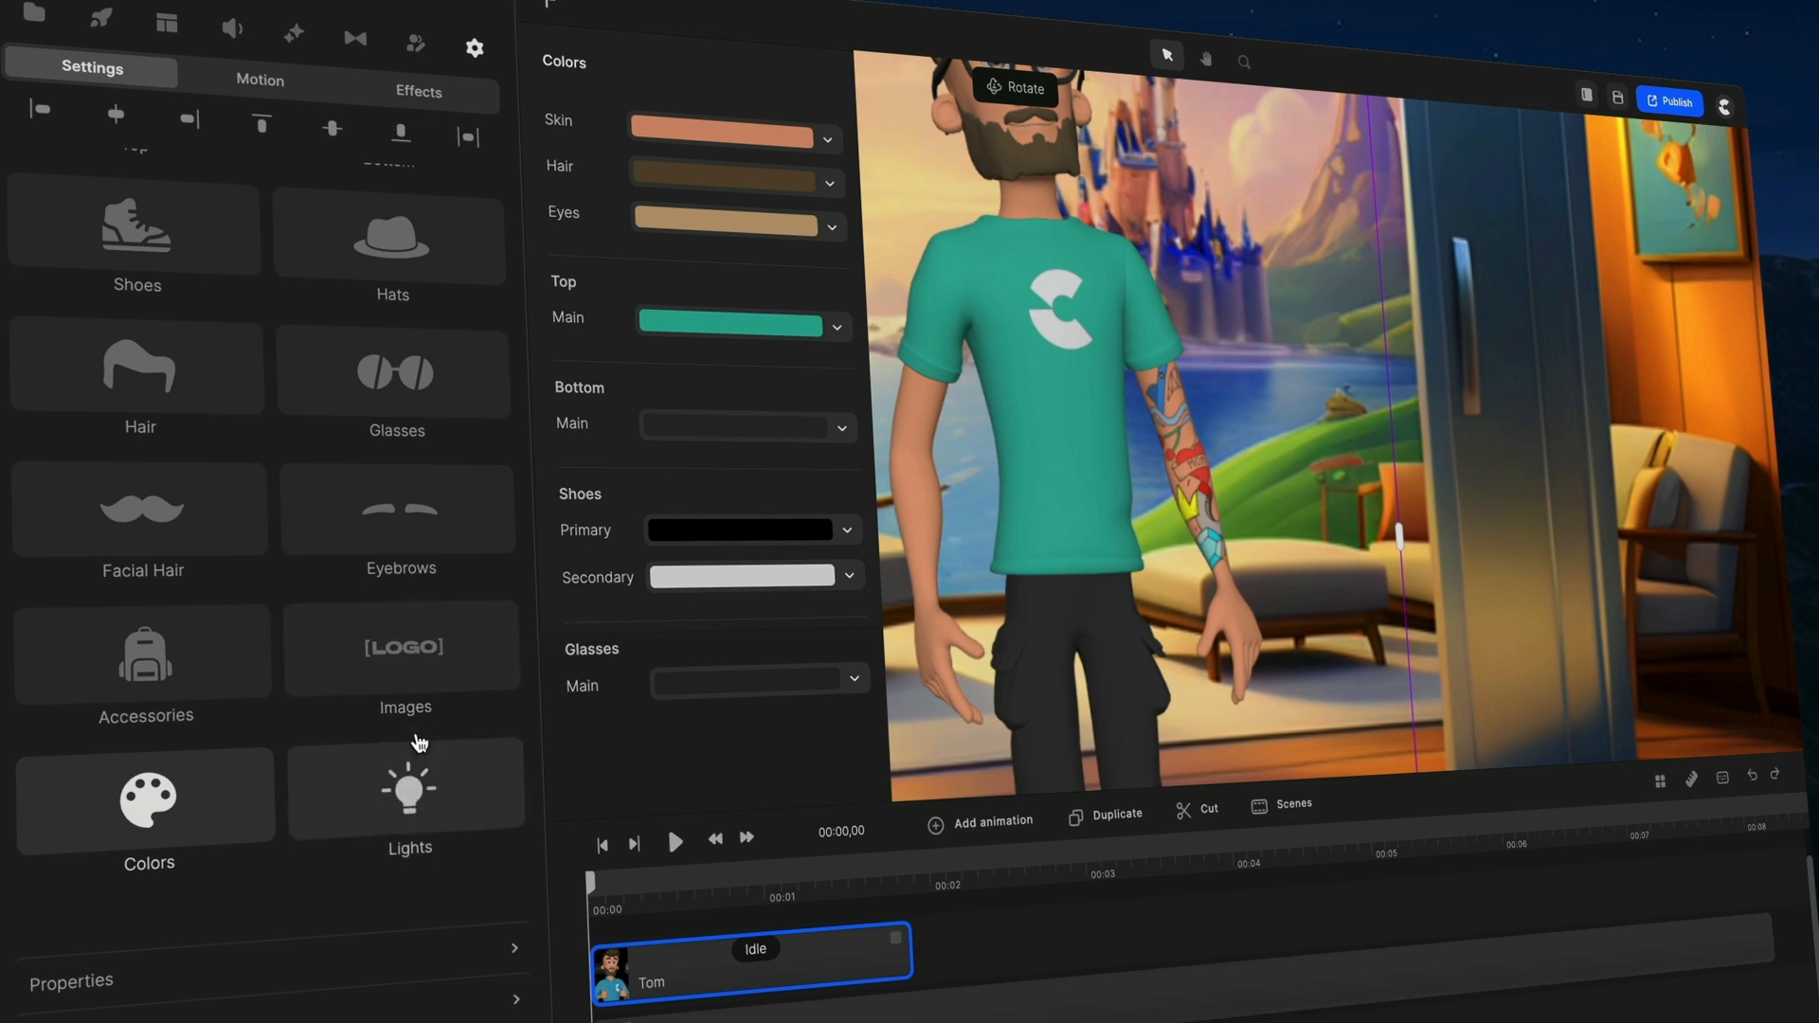
click(402, 649)
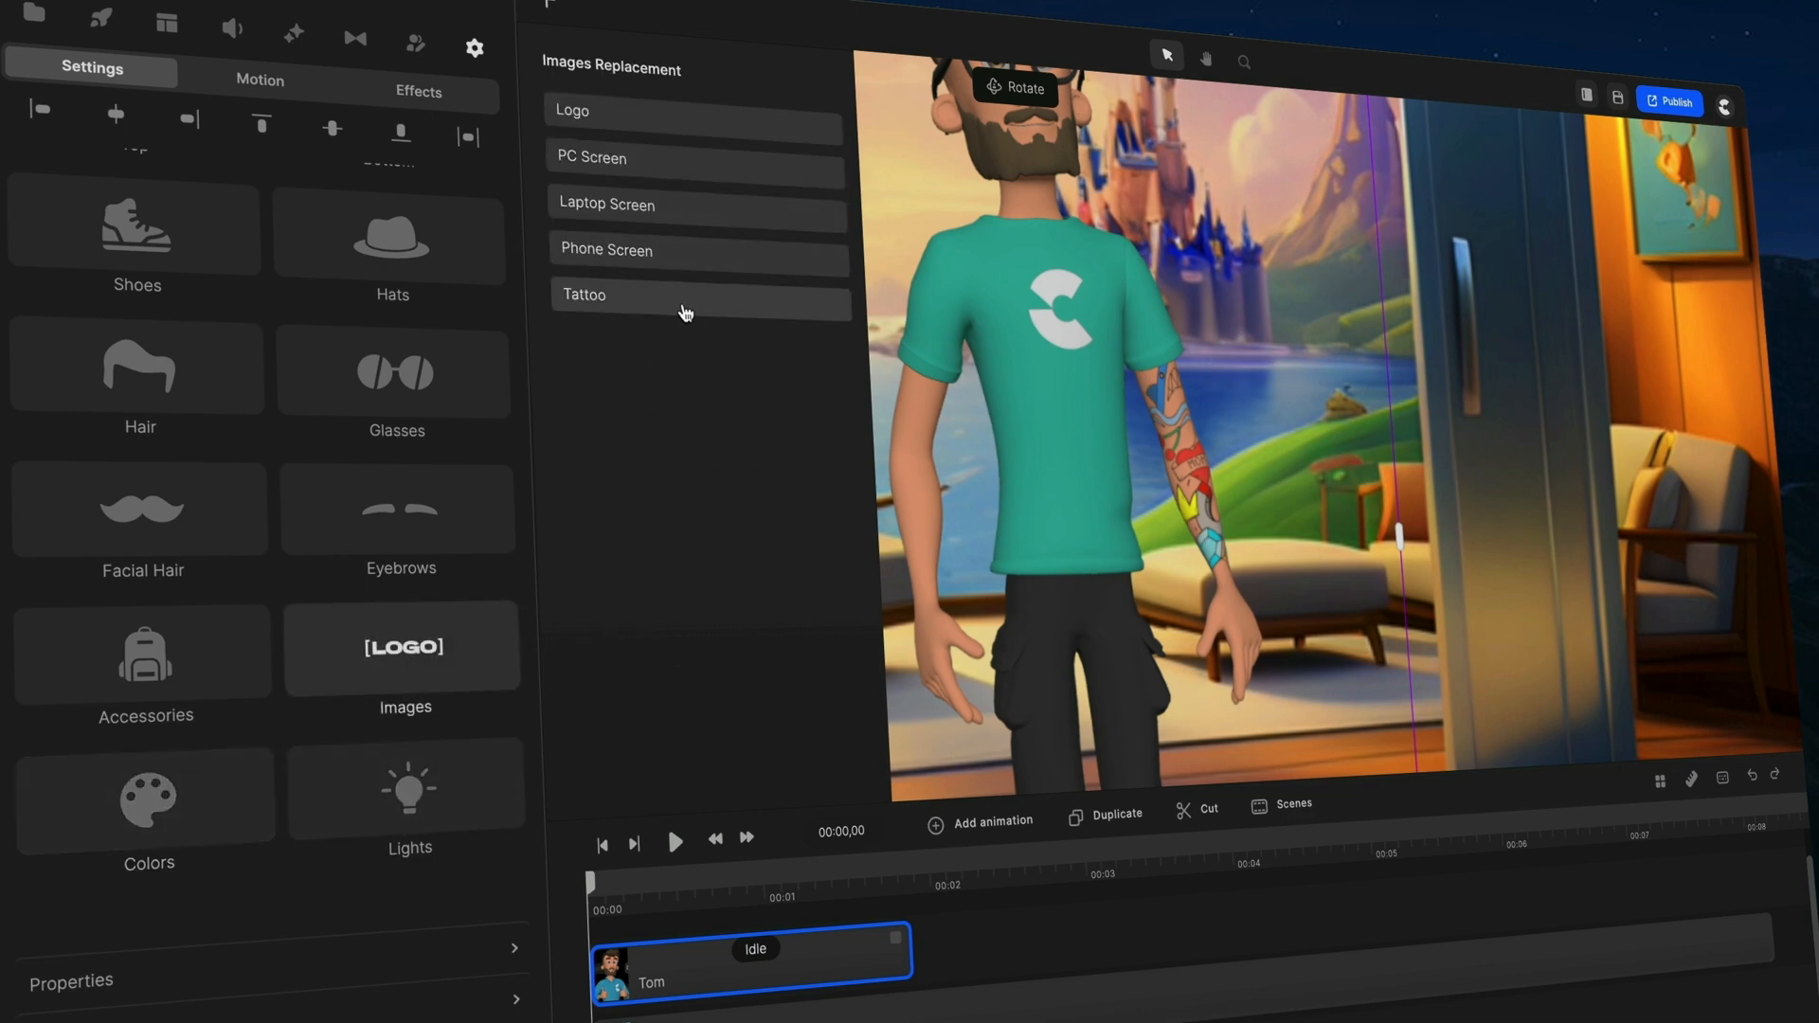
mouse_move(1169, 405)
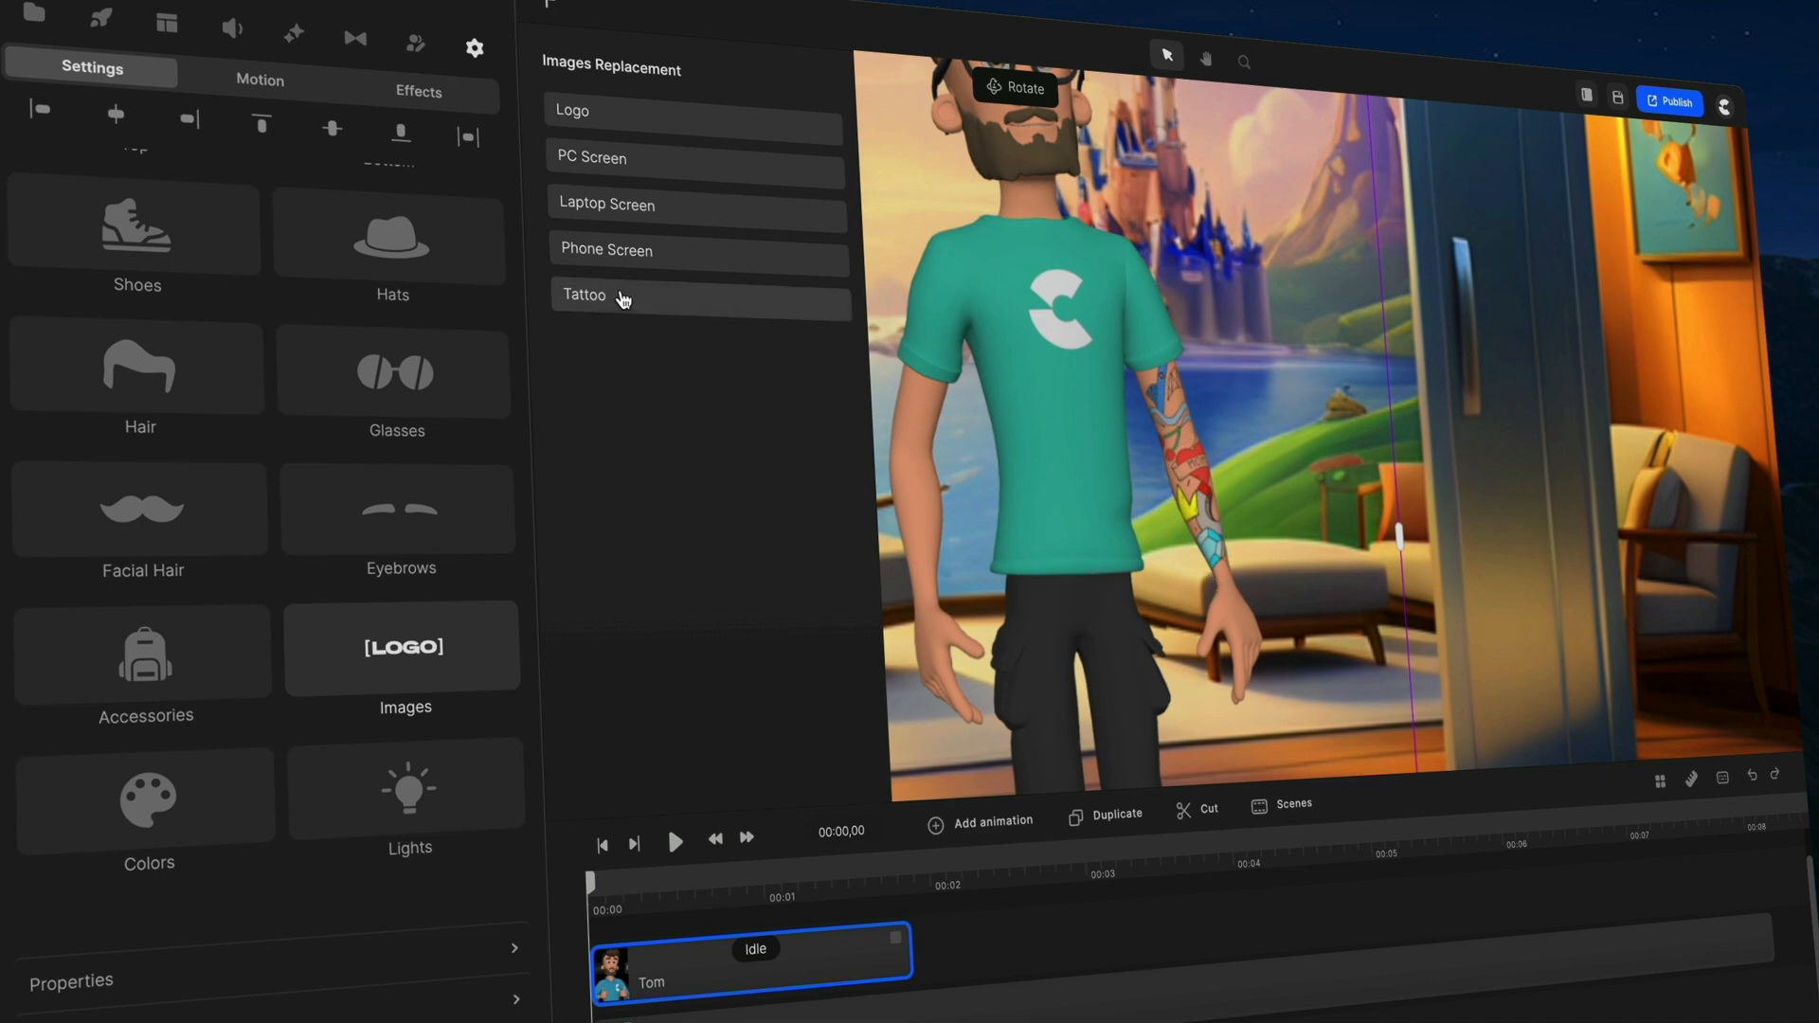
mouse_move(1219, 546)
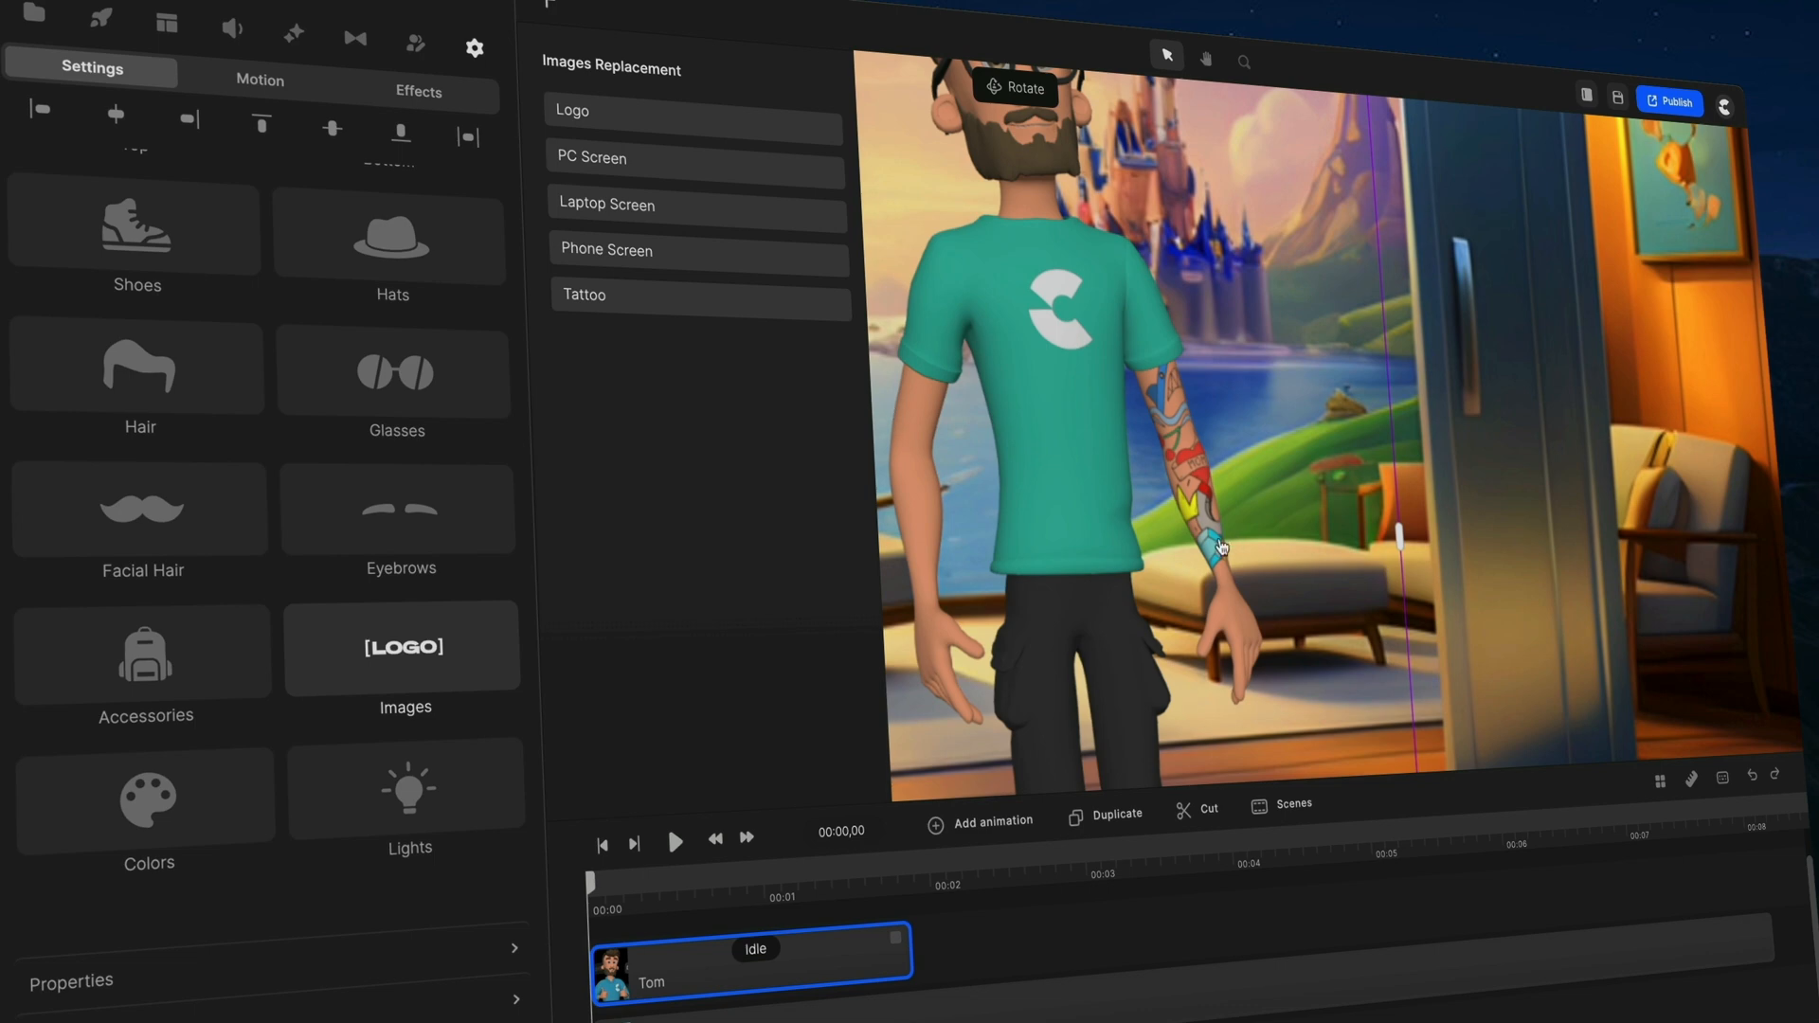
click(148, 794)
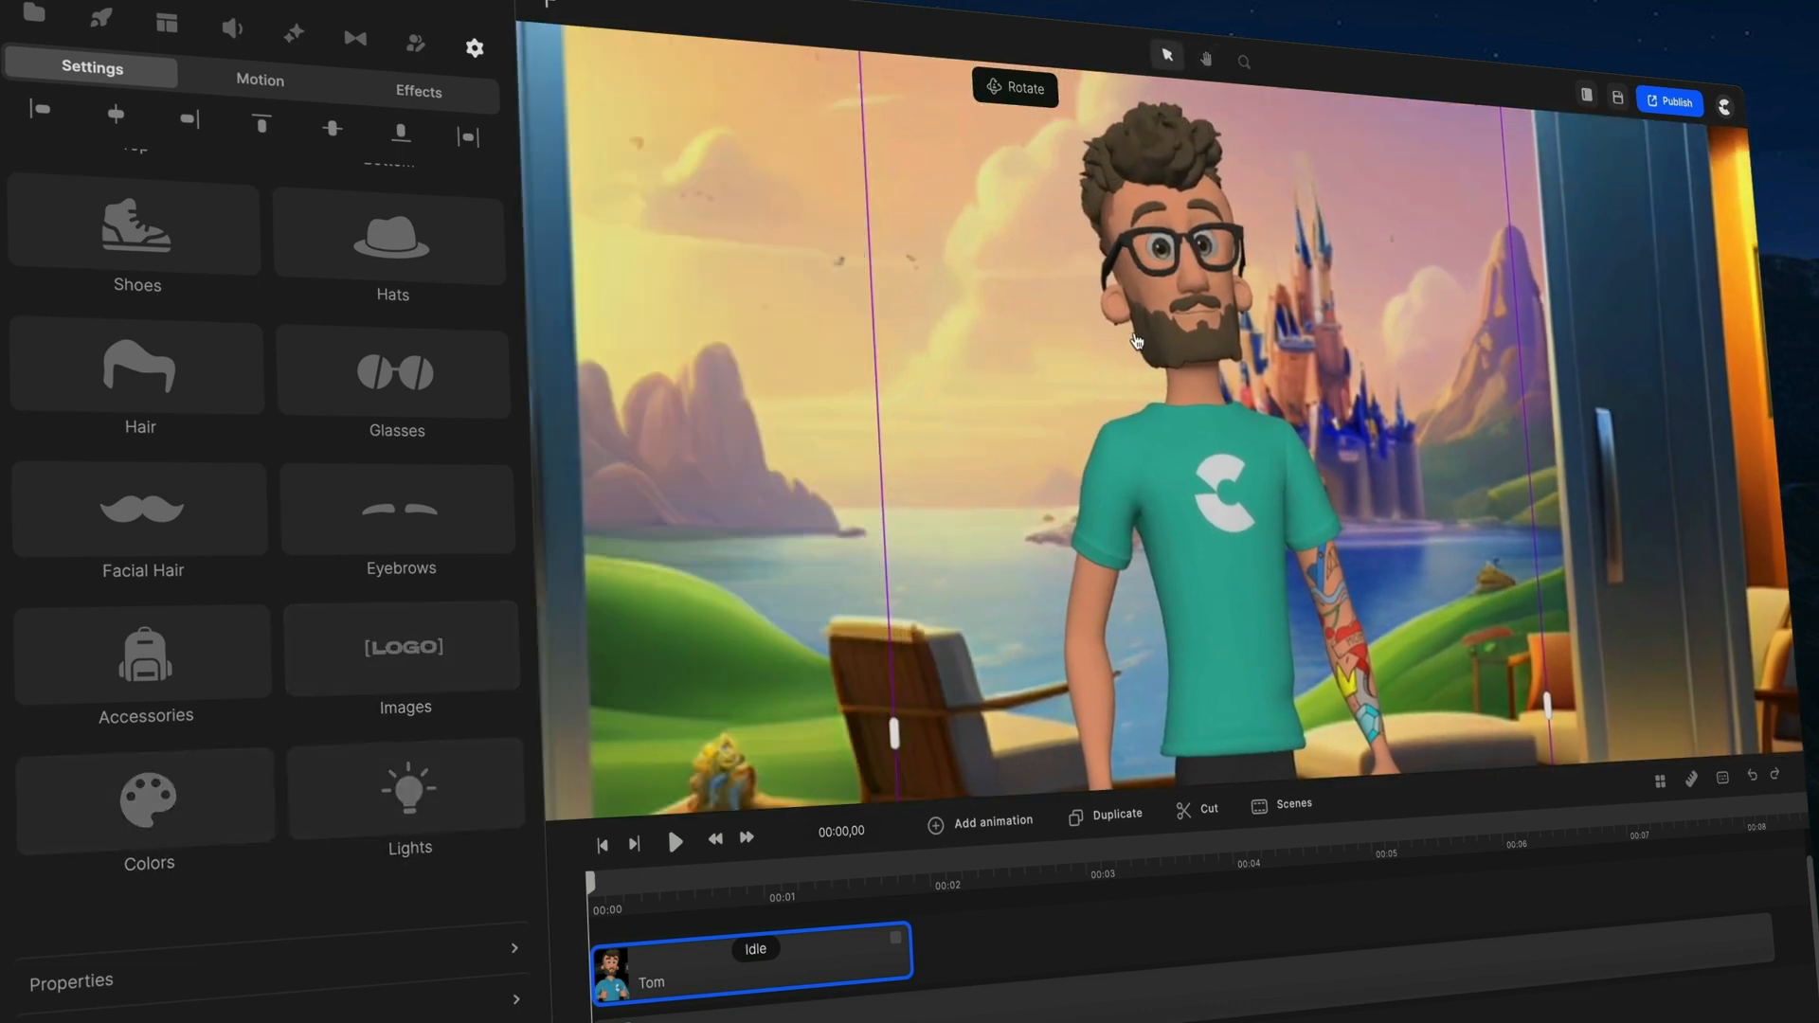
click(139, 369)
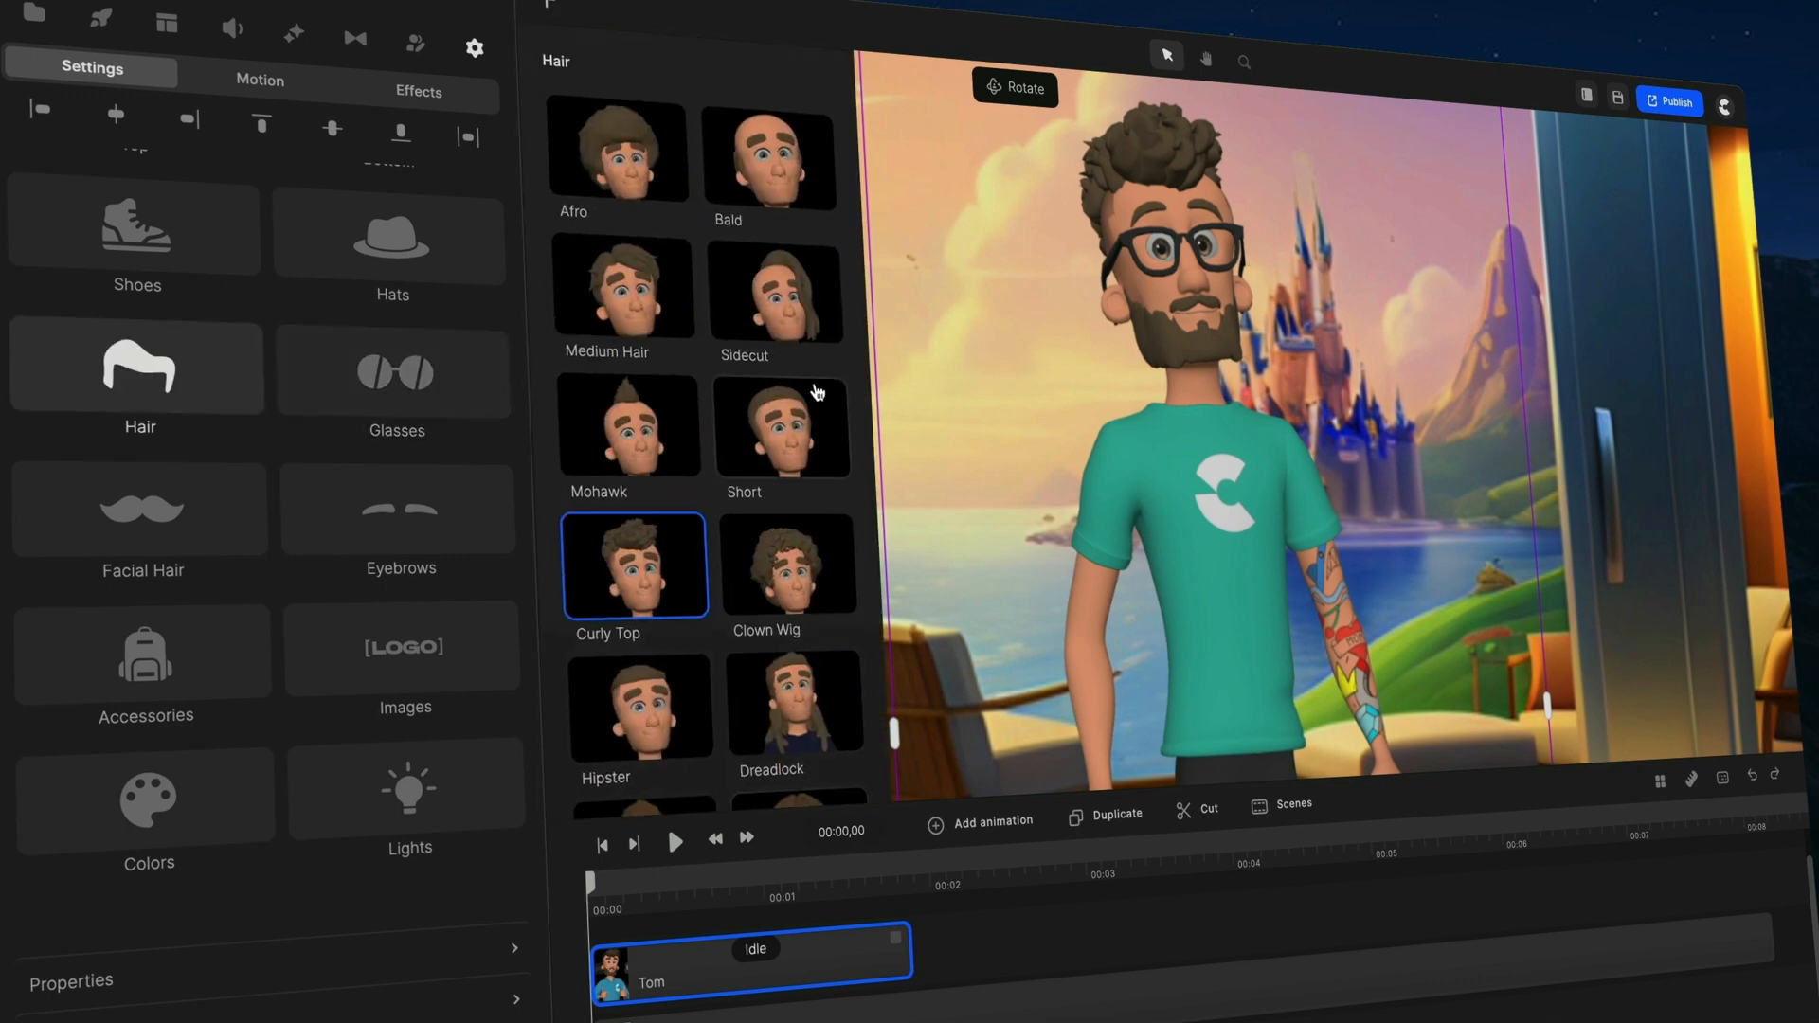
Switch the hair to Dreadlock, set Glasses to None, and bring up the colour settings.
click(775, 288)
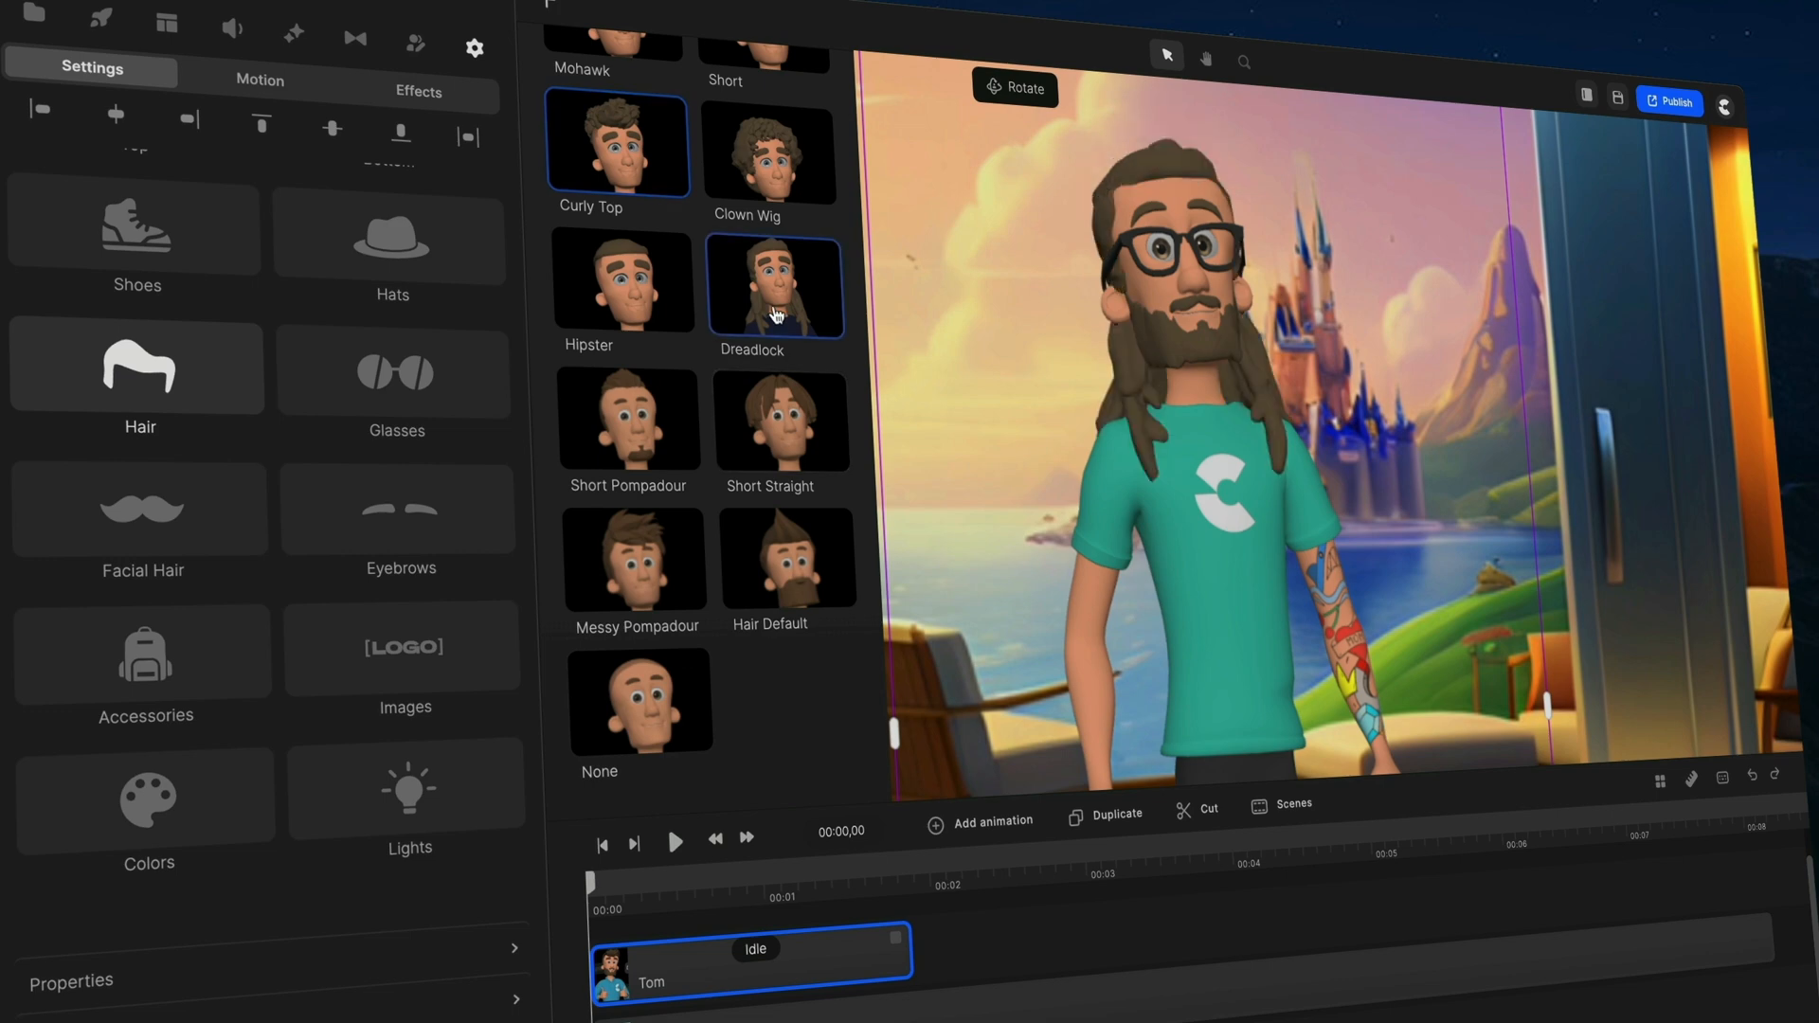
click(775, 286)
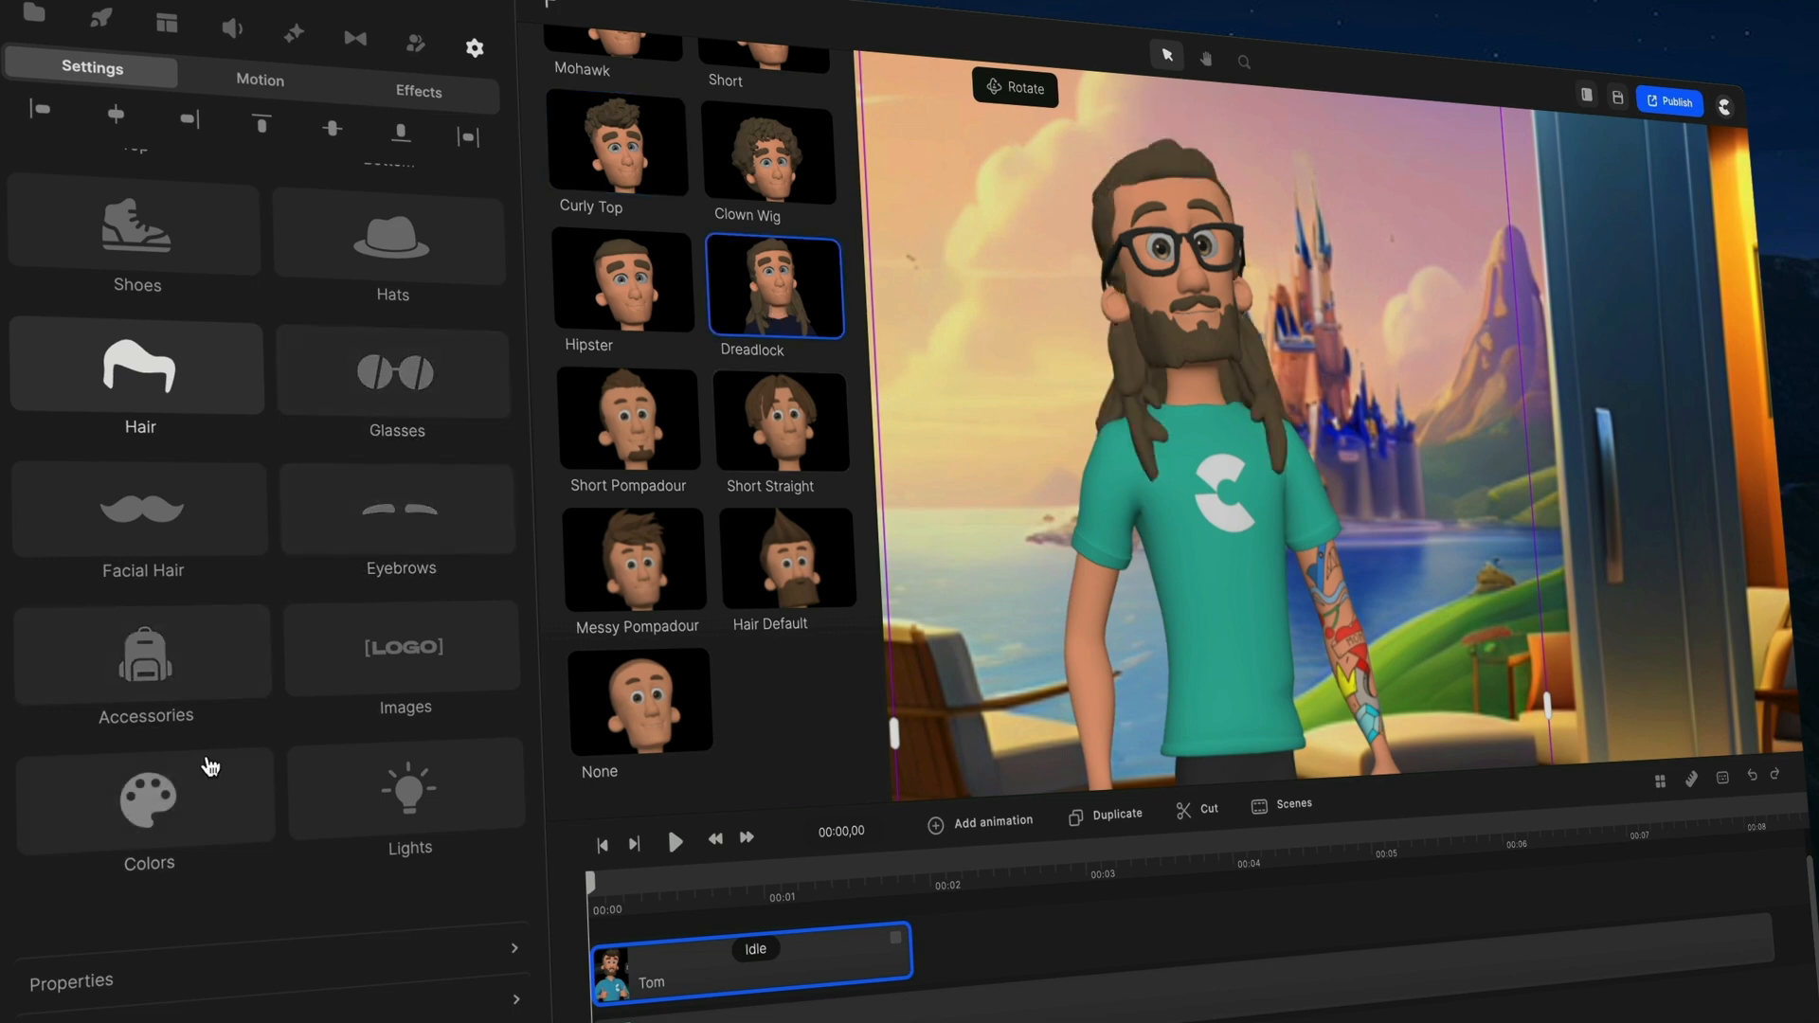
click(394, 373)
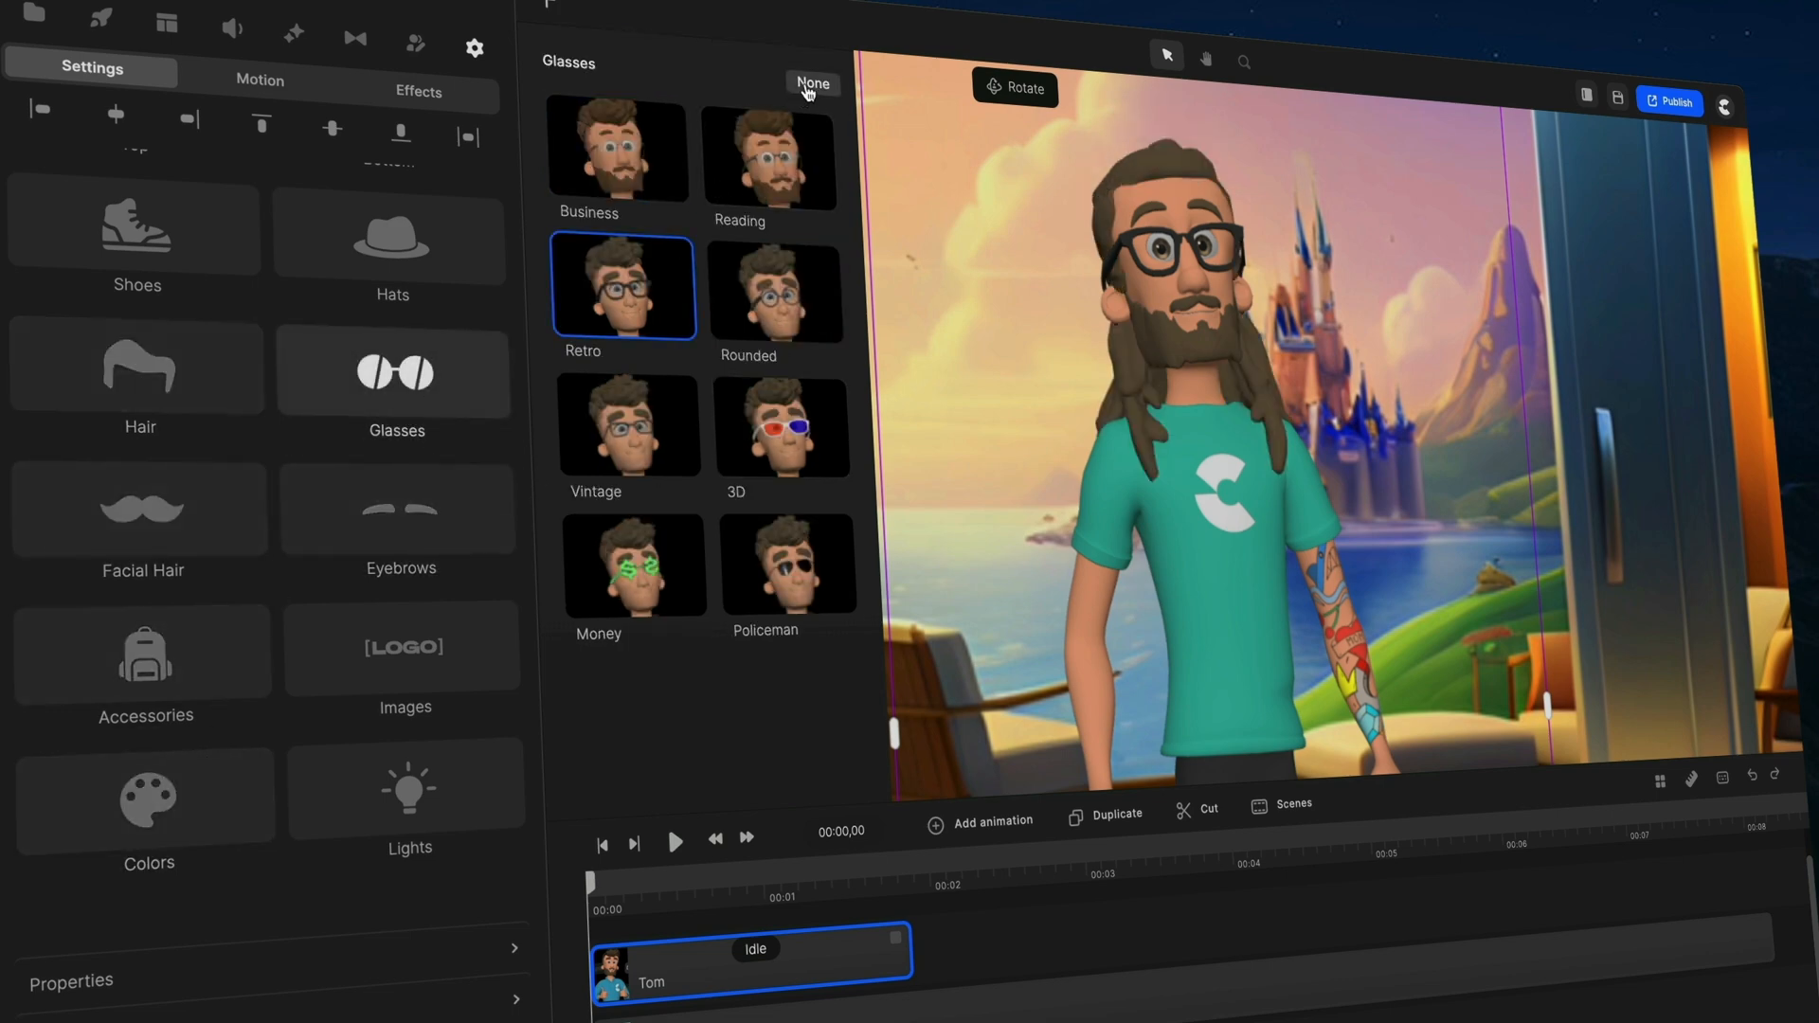
click(812, 84)
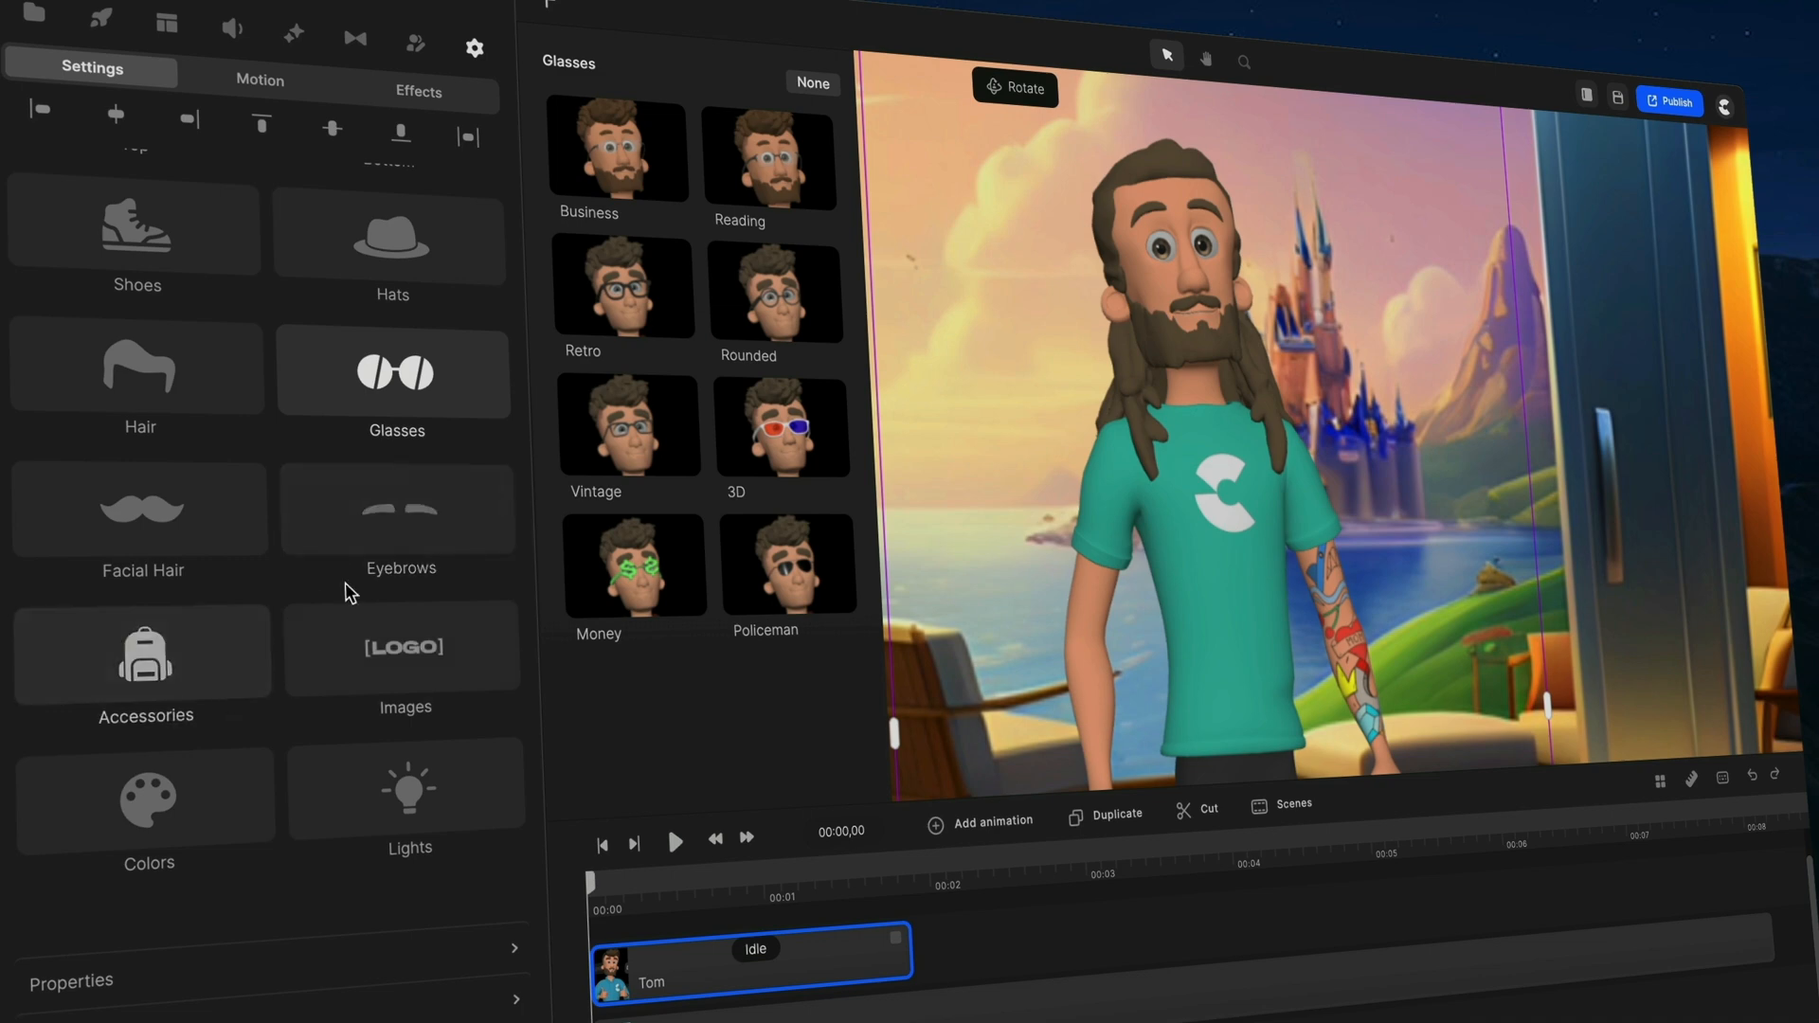
click(148, 800)
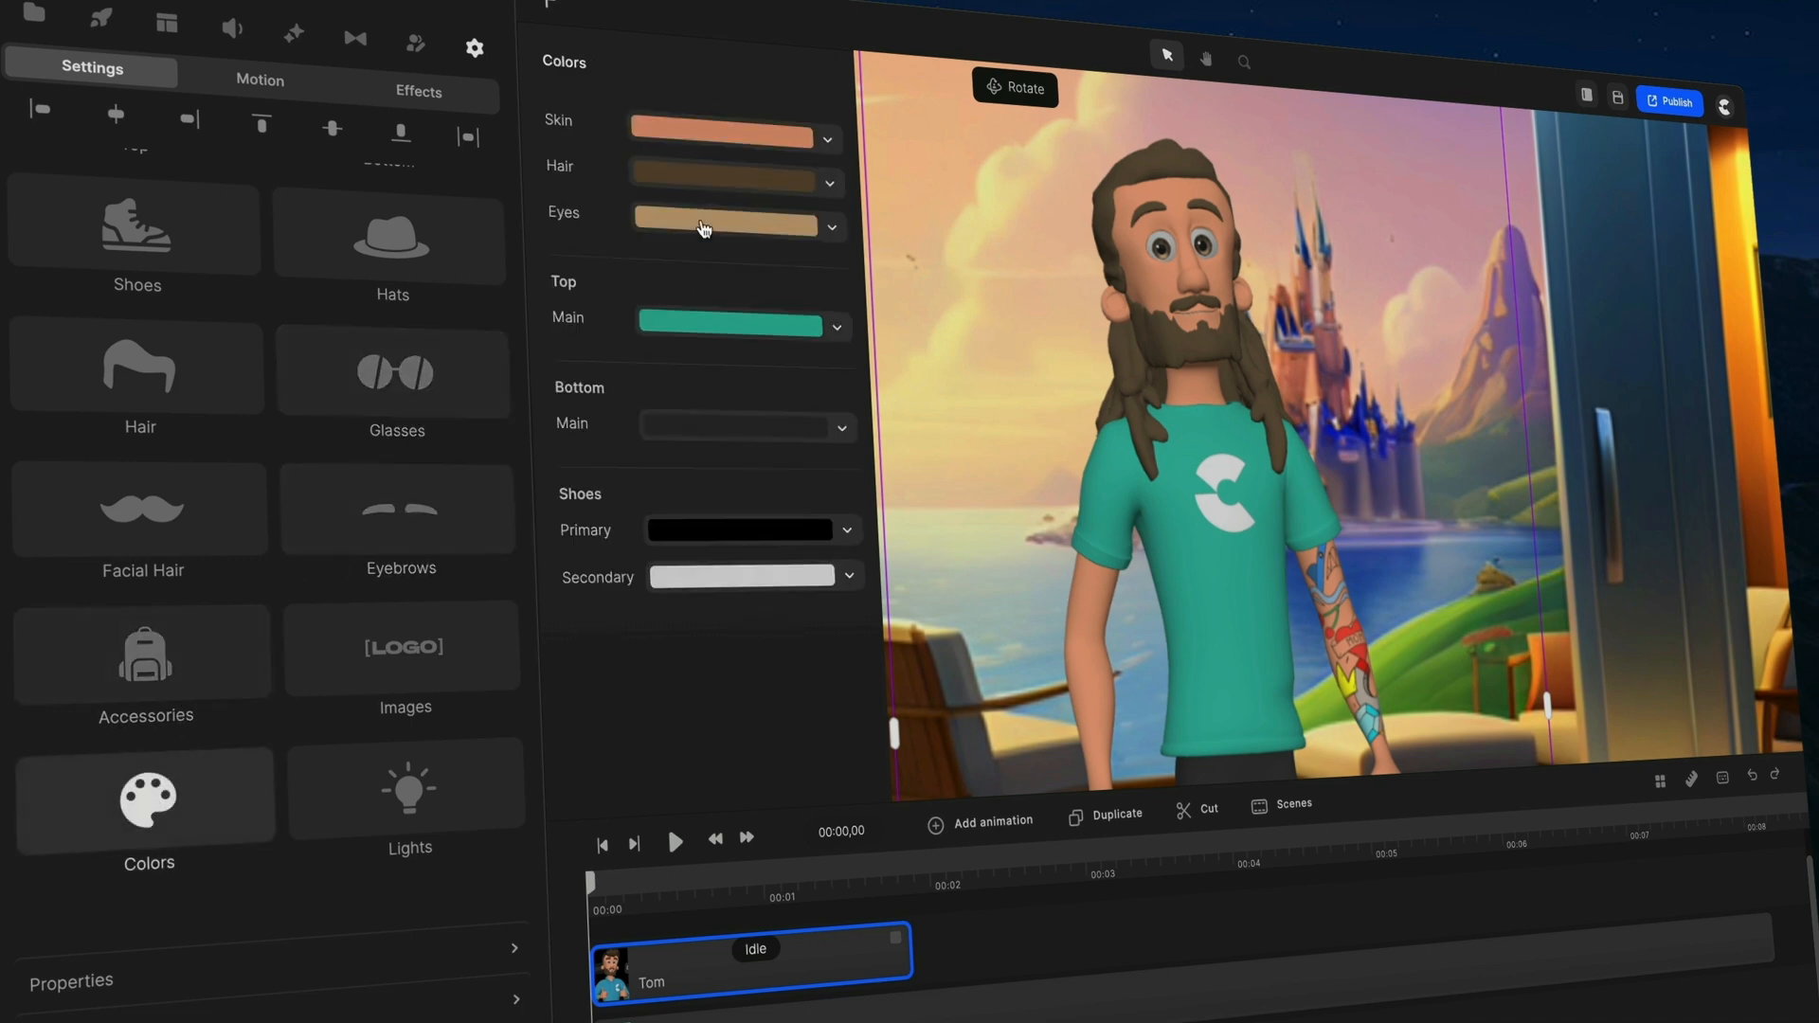
Set skin to darker brown 724235 and eyes to blue 81bae8 in Colors.
click(726, 137)
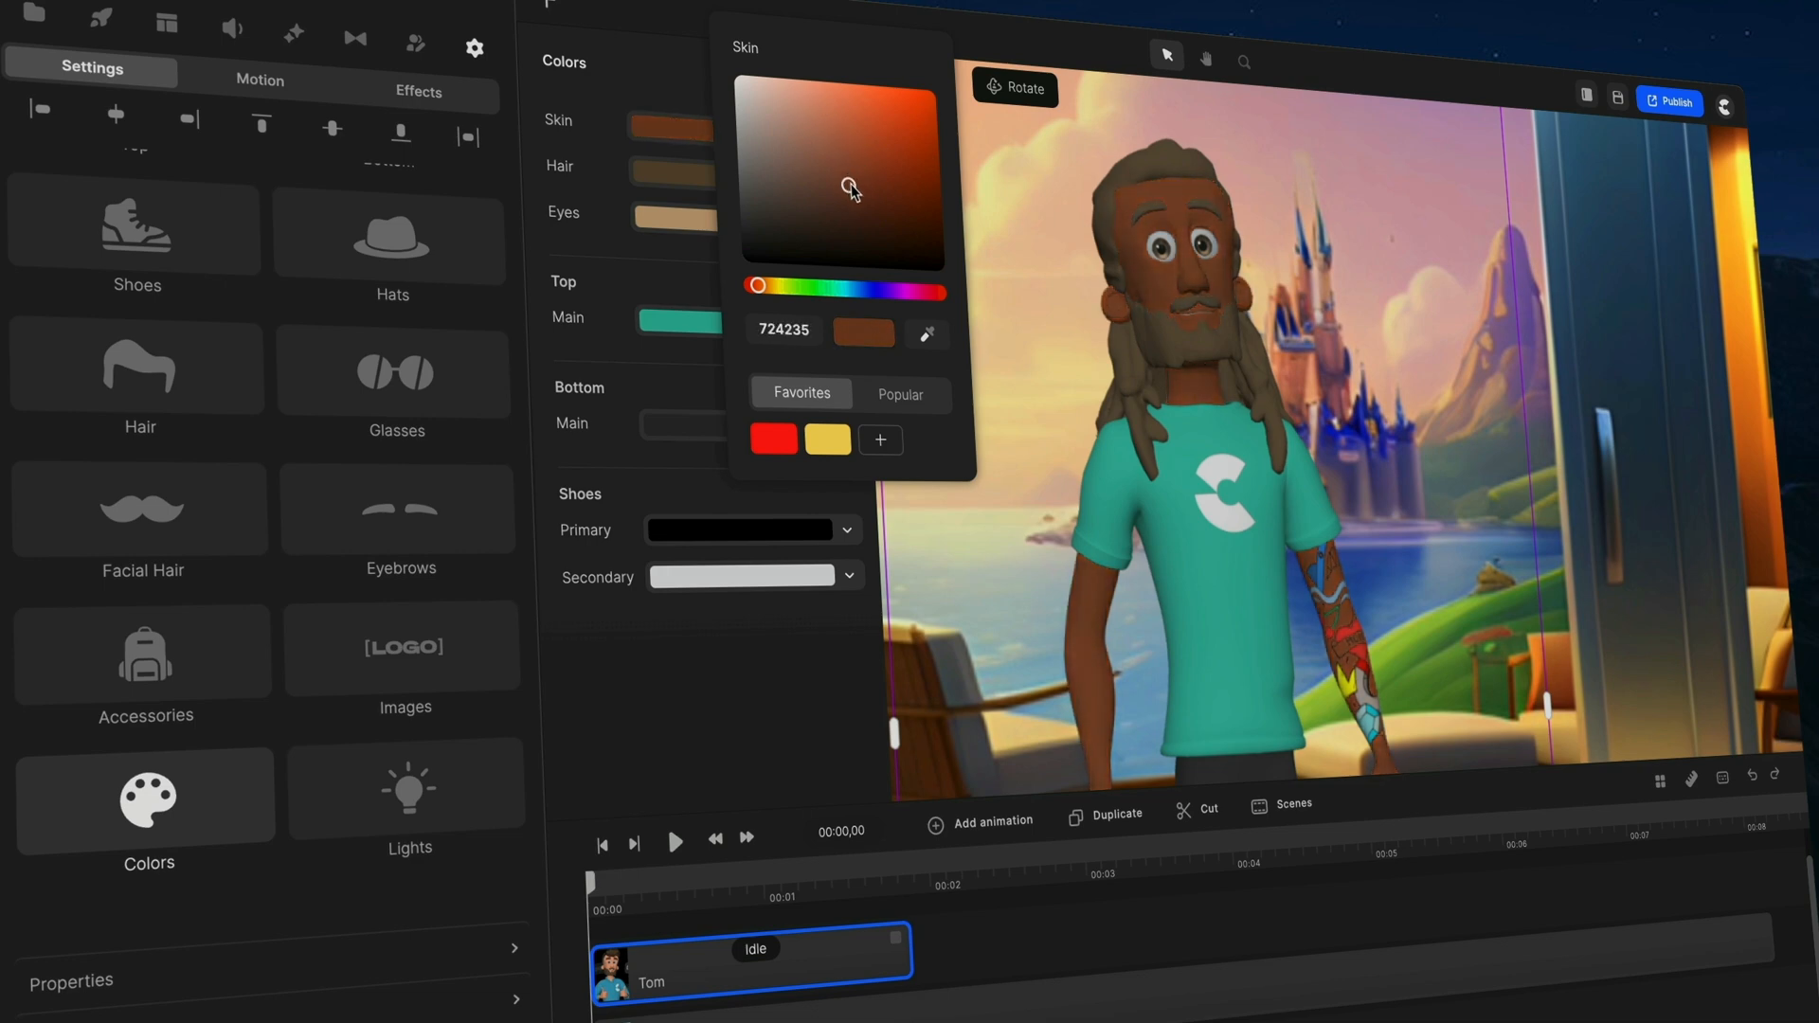
click(672, 166)
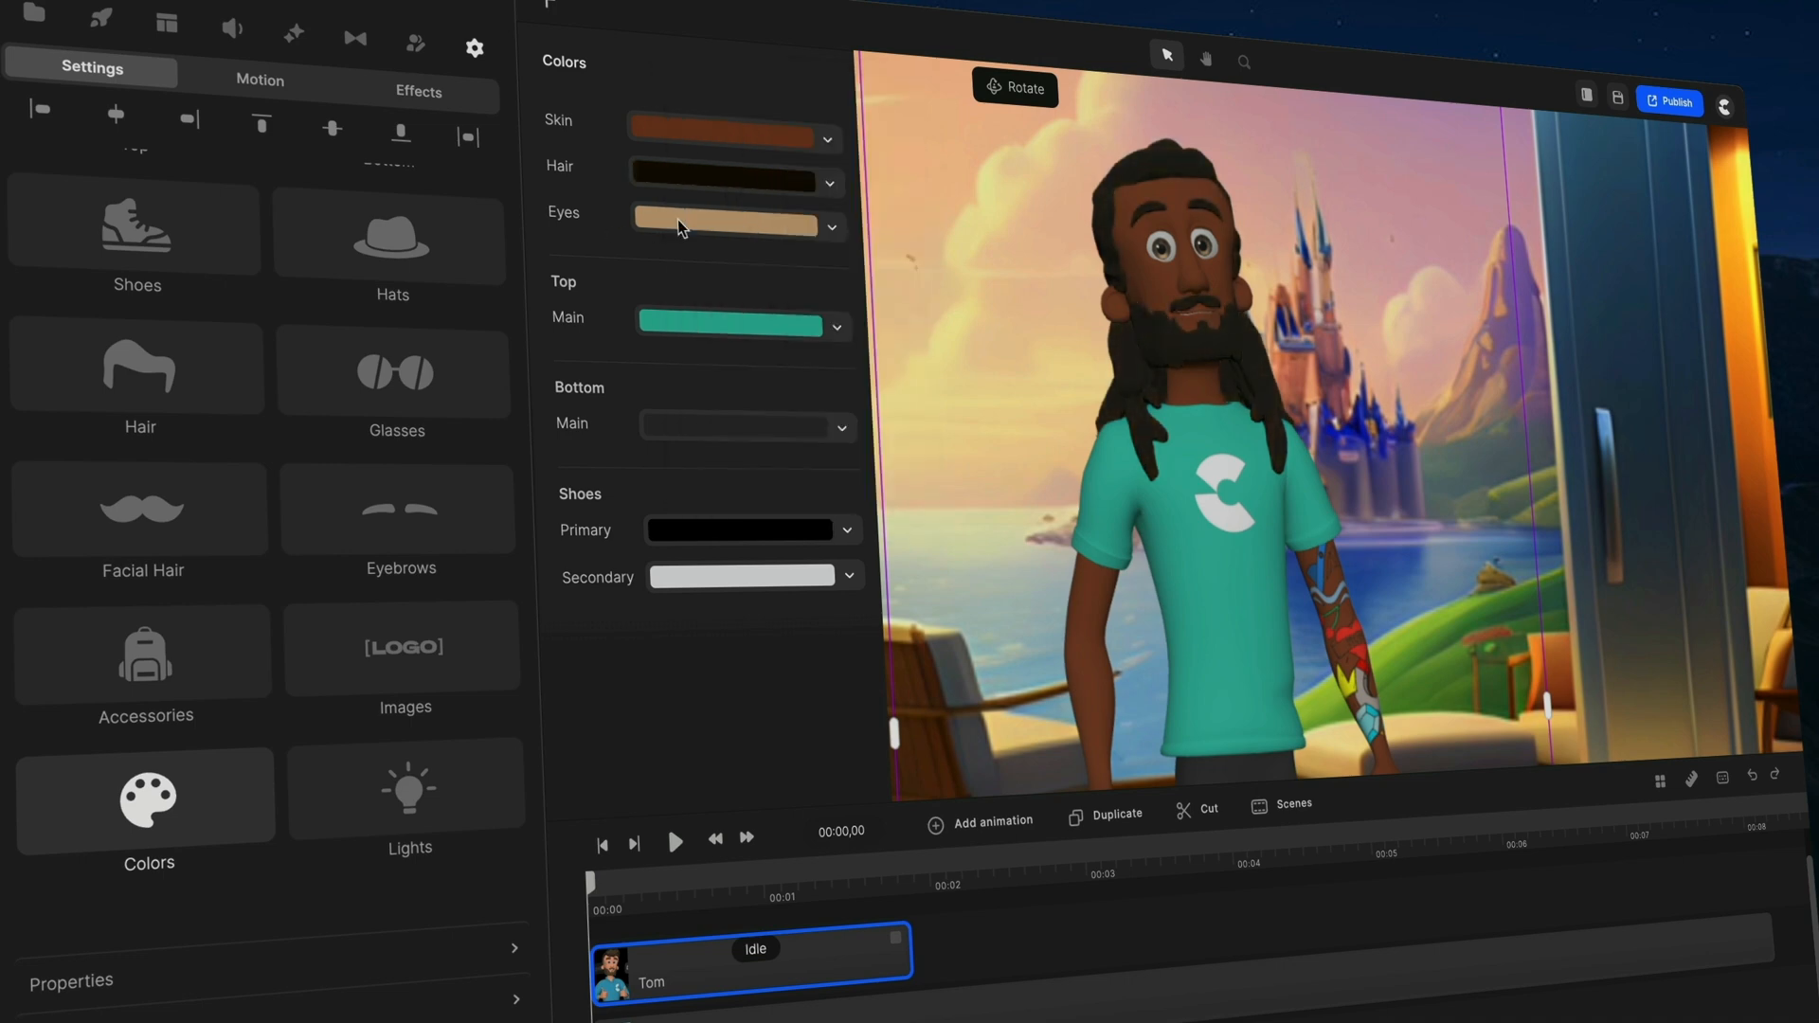
click(725, 225)
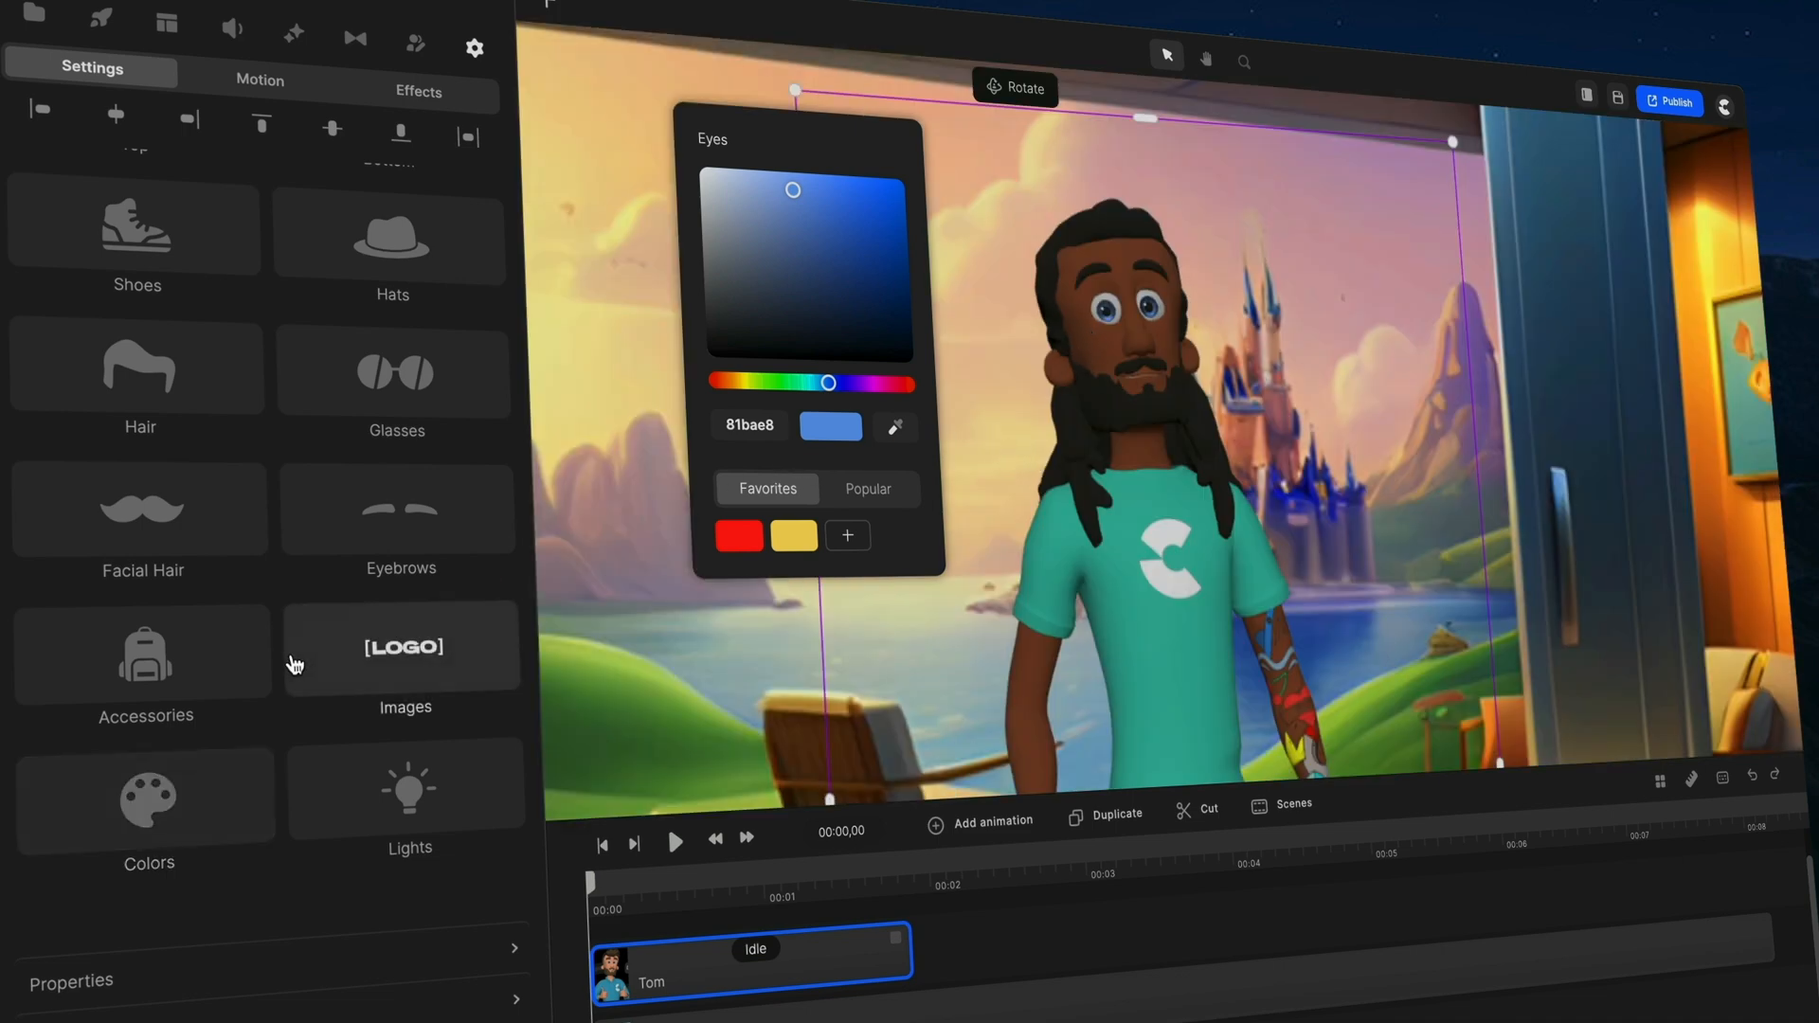
click(148, 791)
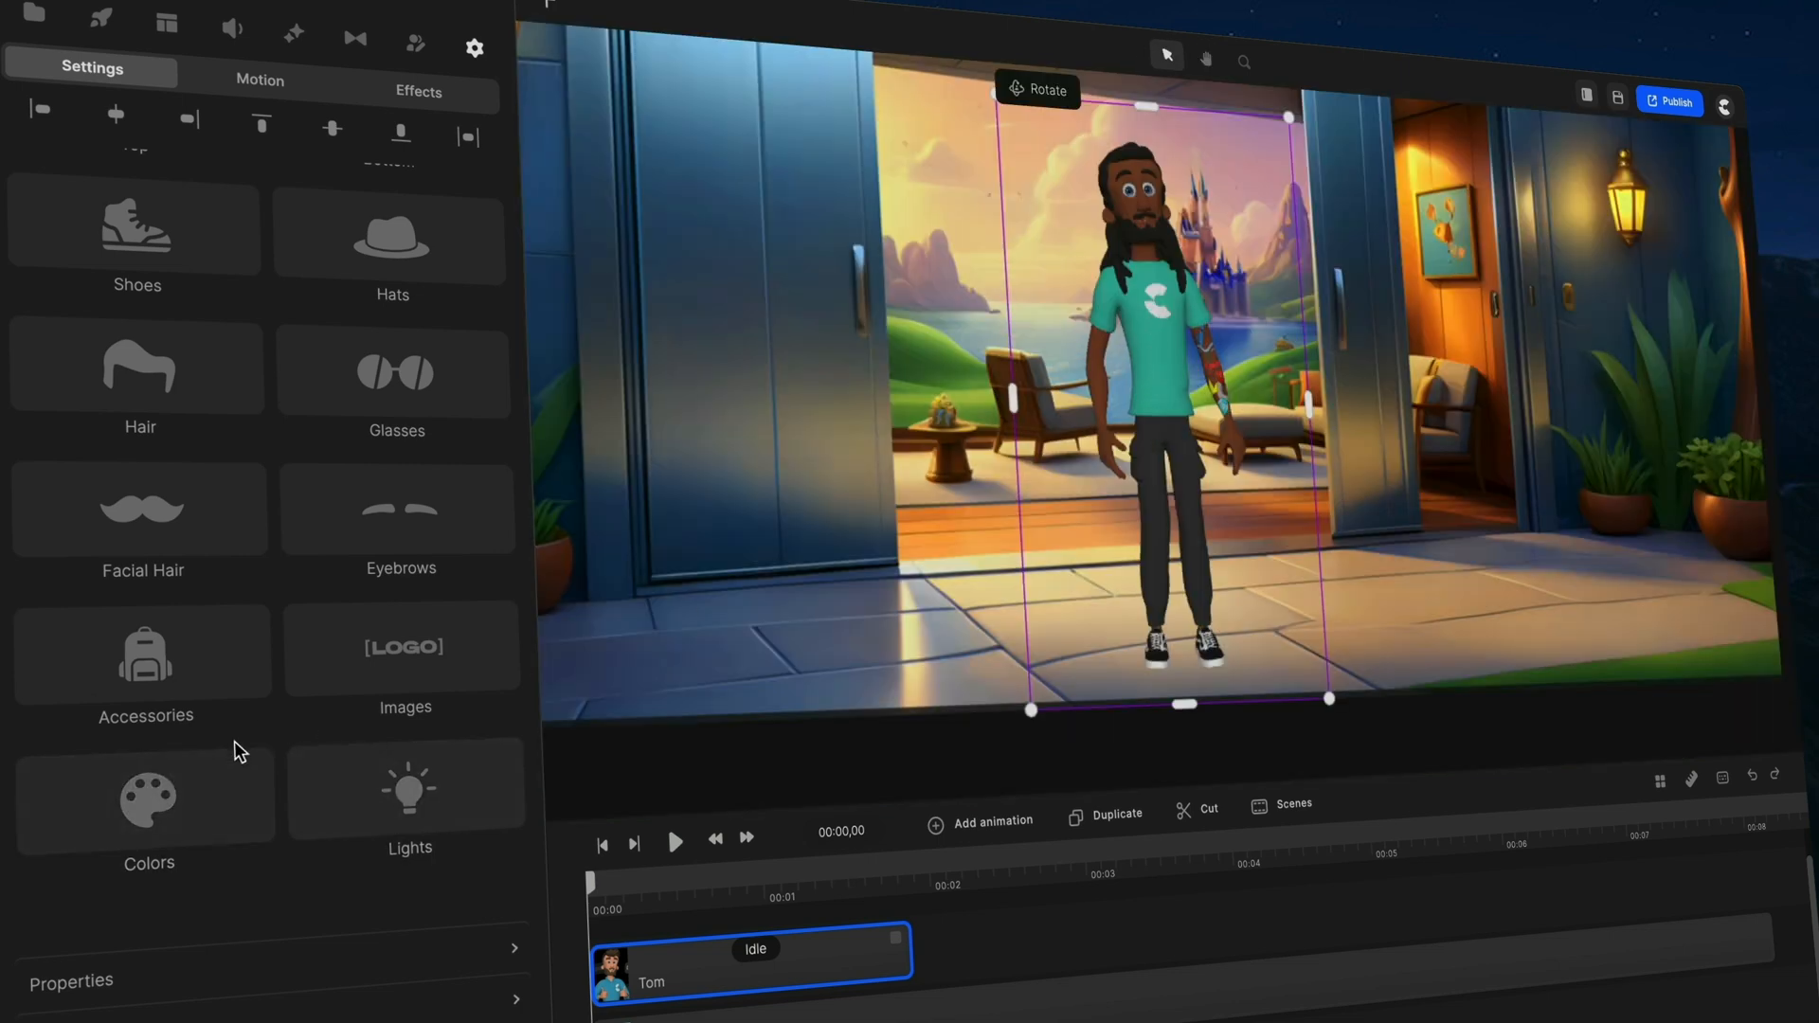
click(148, 799)
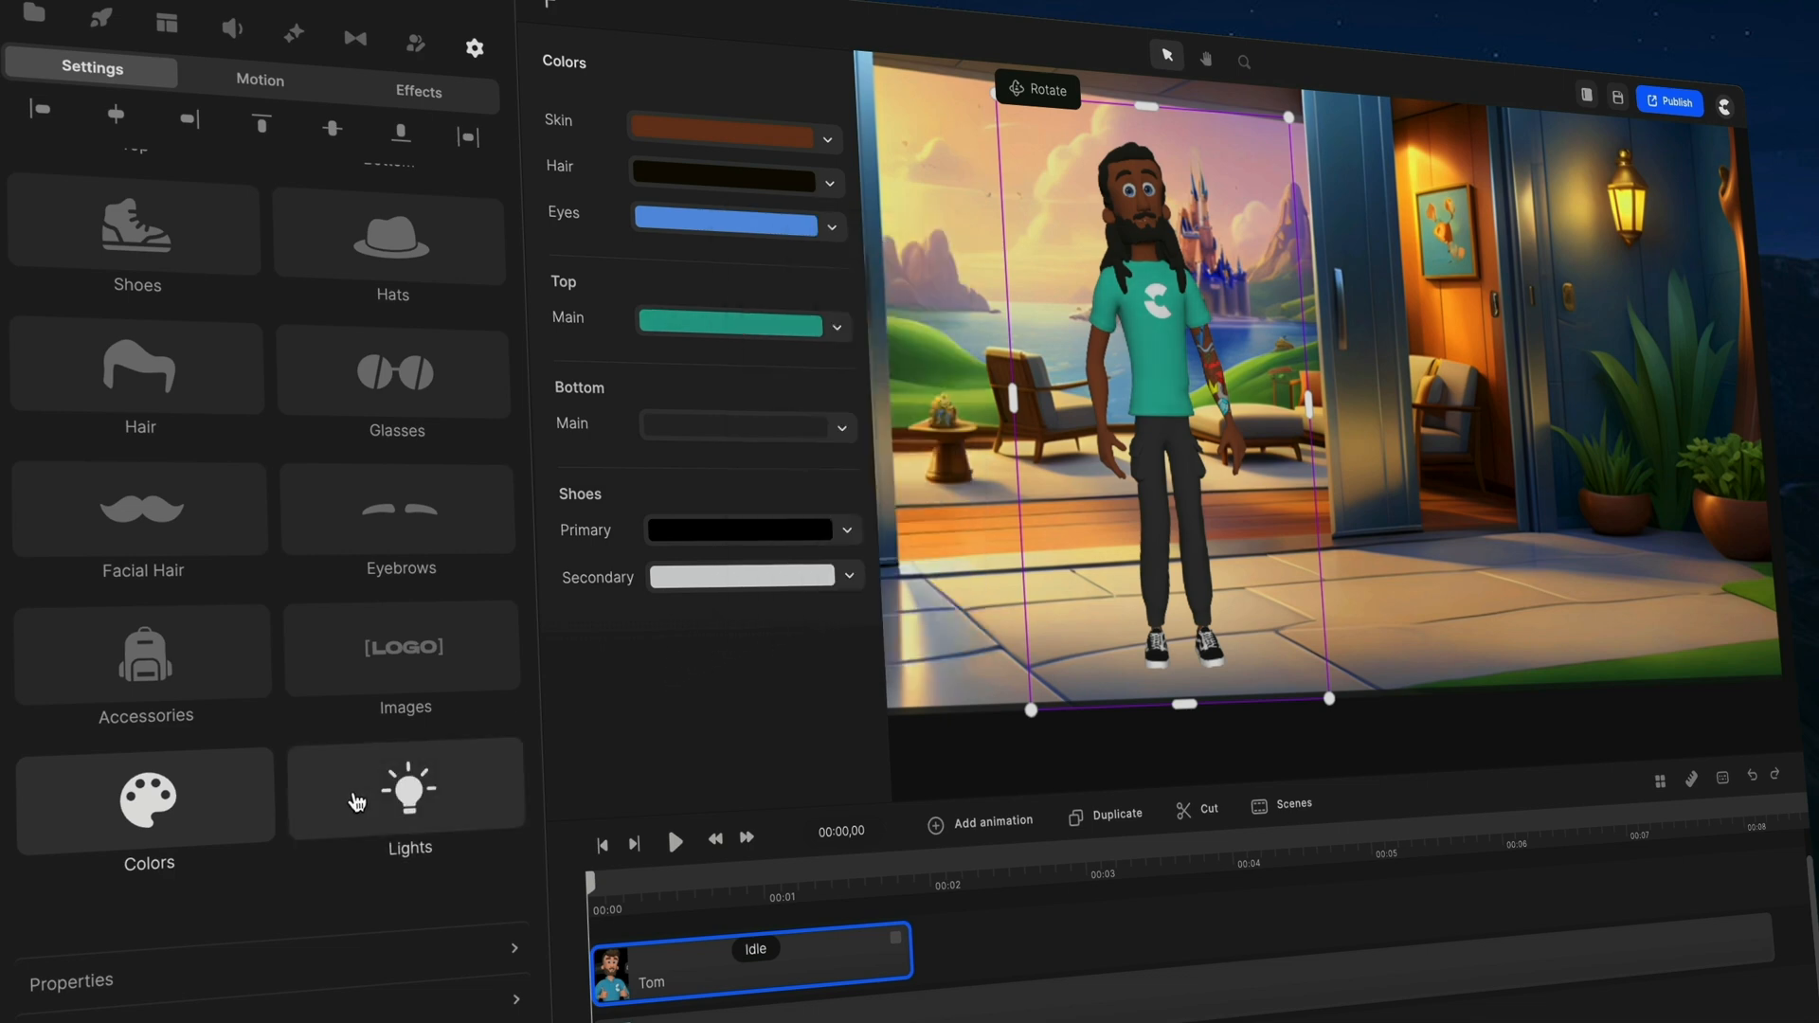
Raise ambient light to 10%, try a yellow tint but keep ffffff, and close the Lights panel.
click(409, 794)
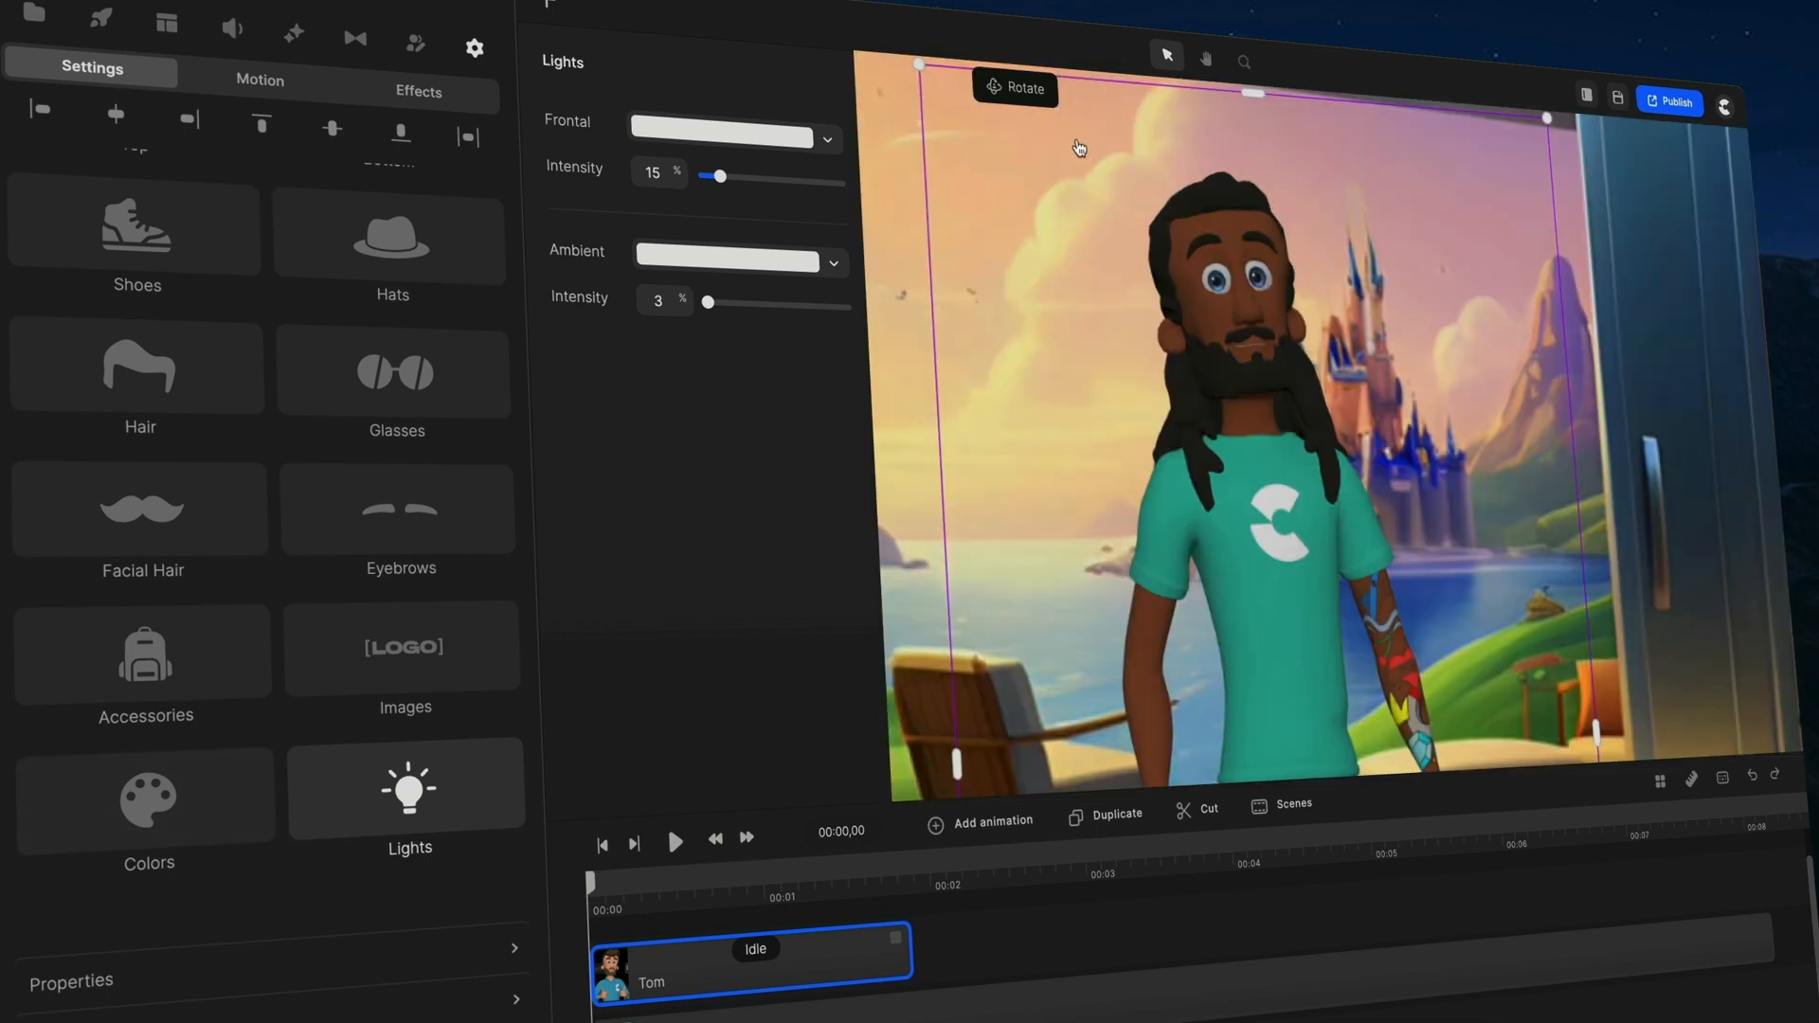
mouse_move(709, 301)
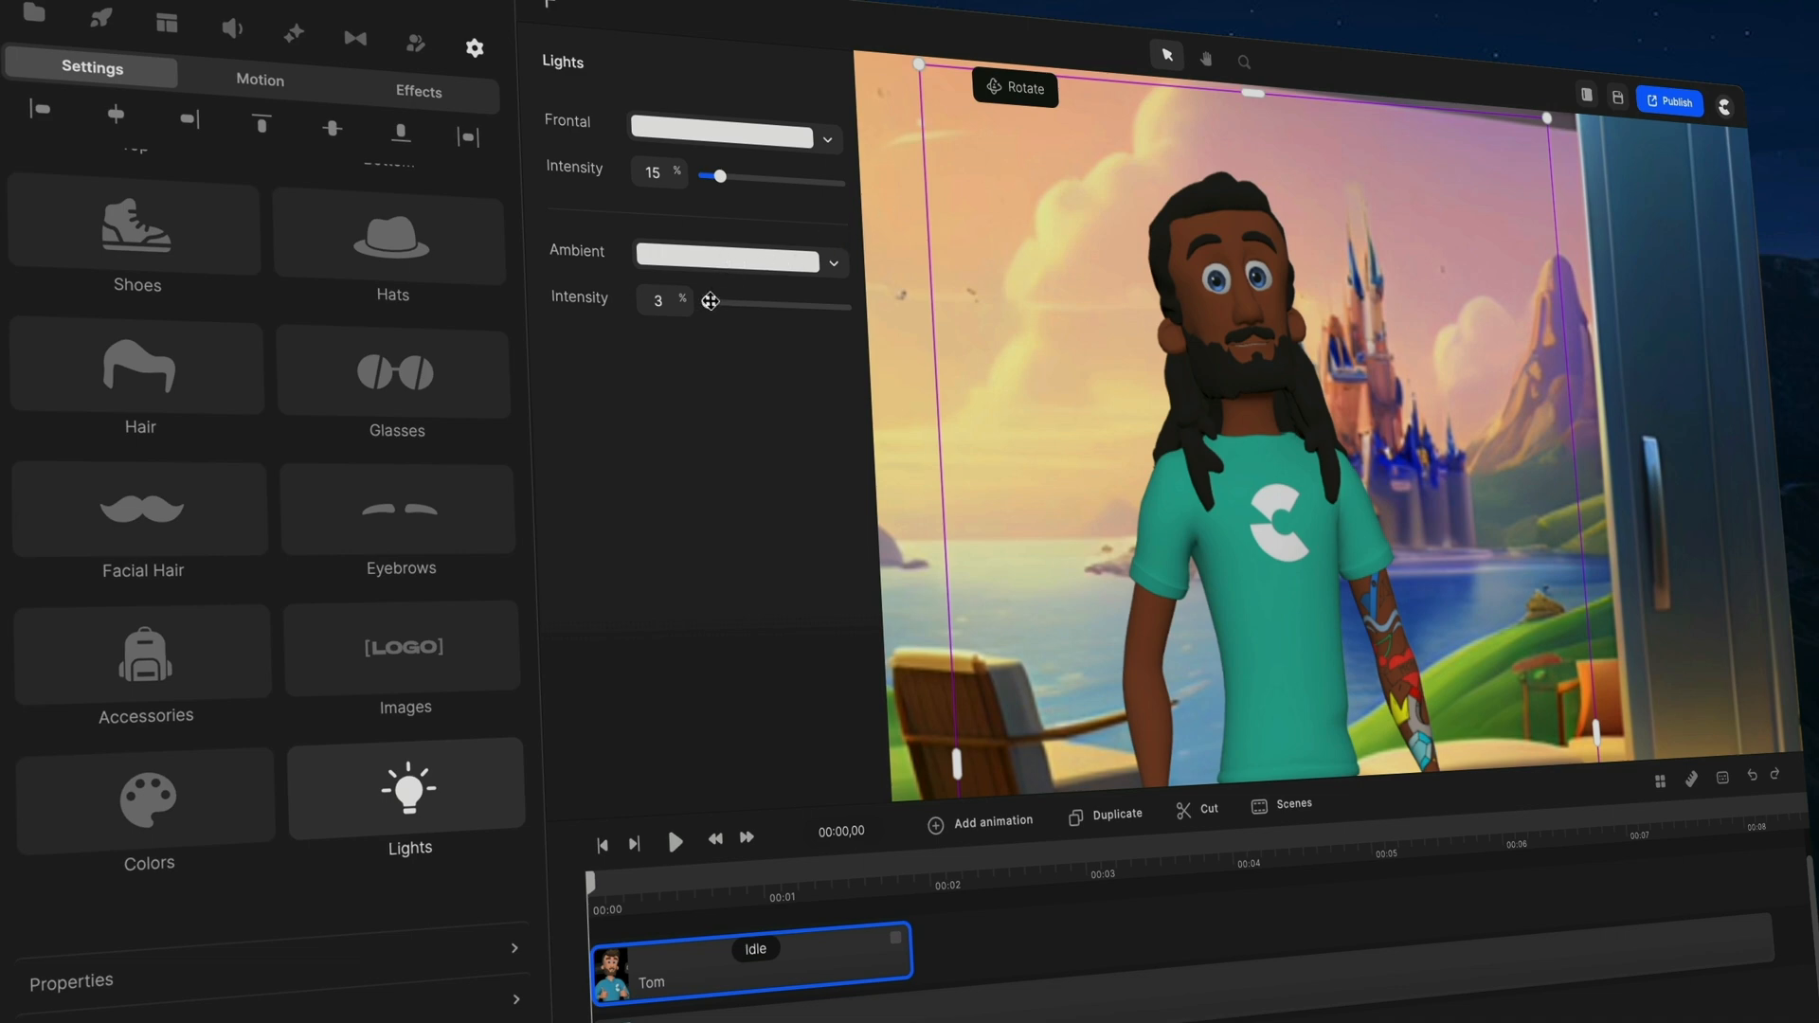
drag(709, 301, 720, 301)
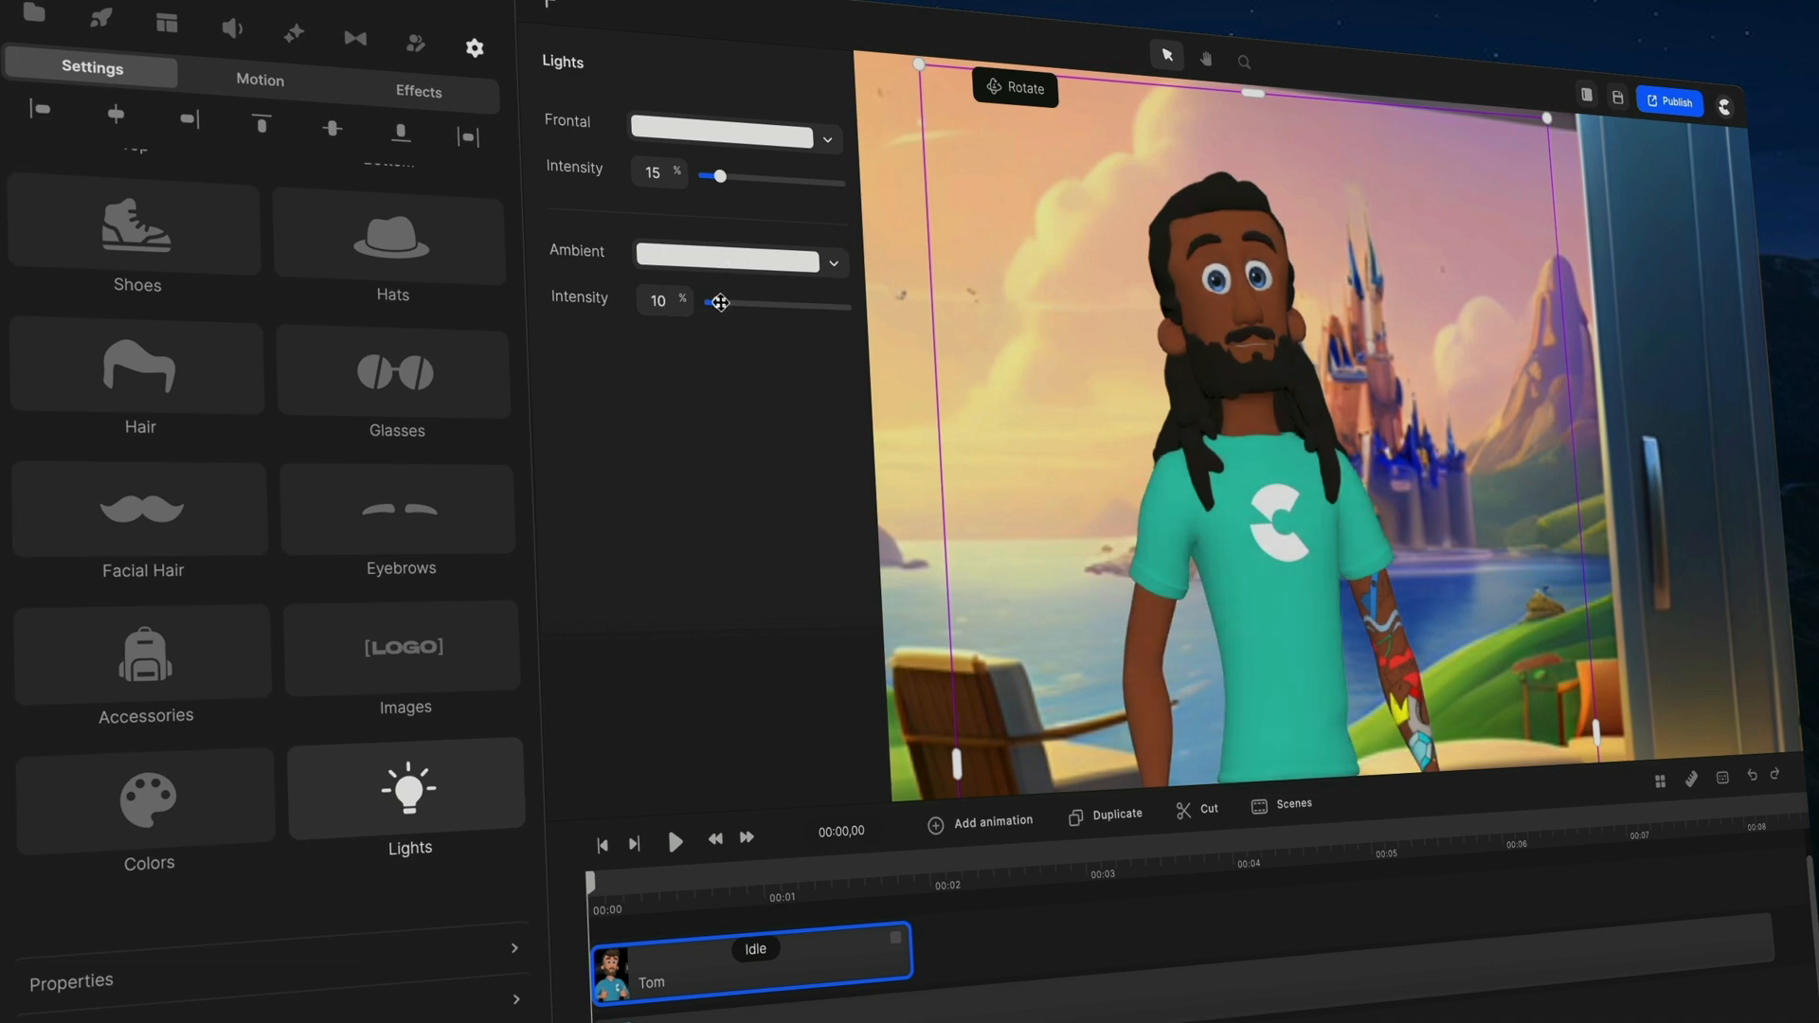
click(727, 262)
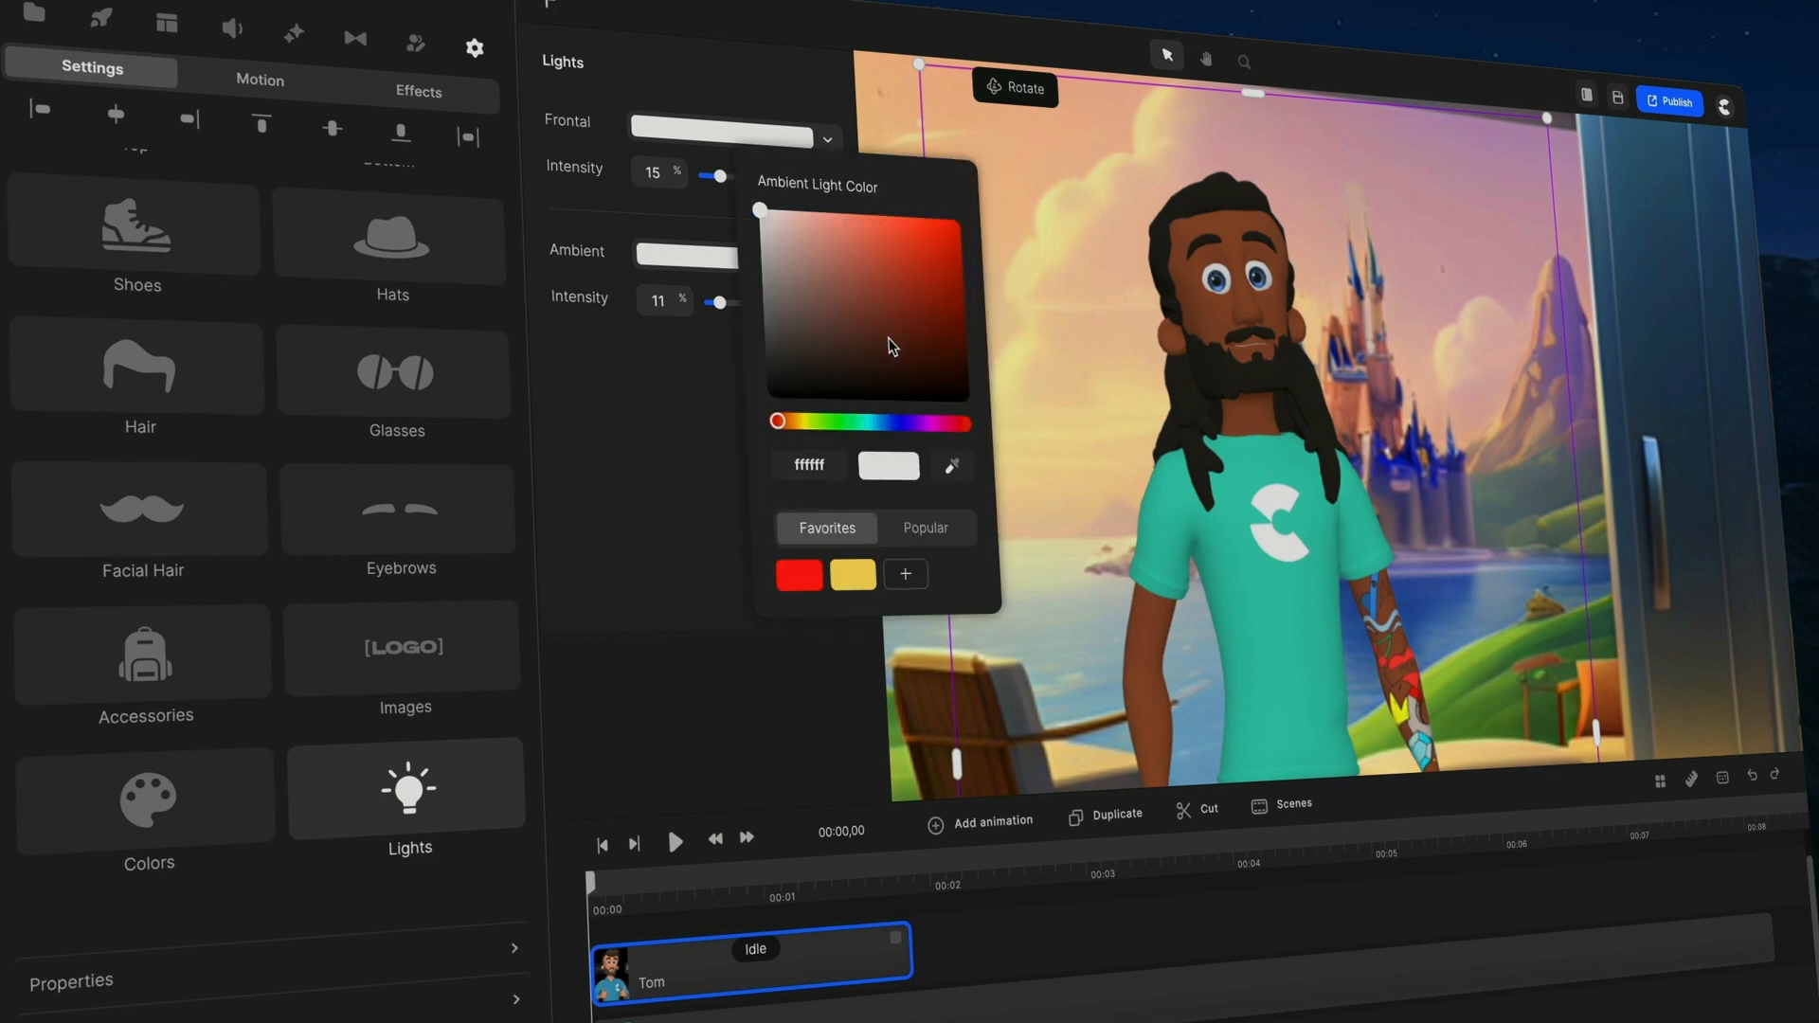
mouse_move(836, 250)
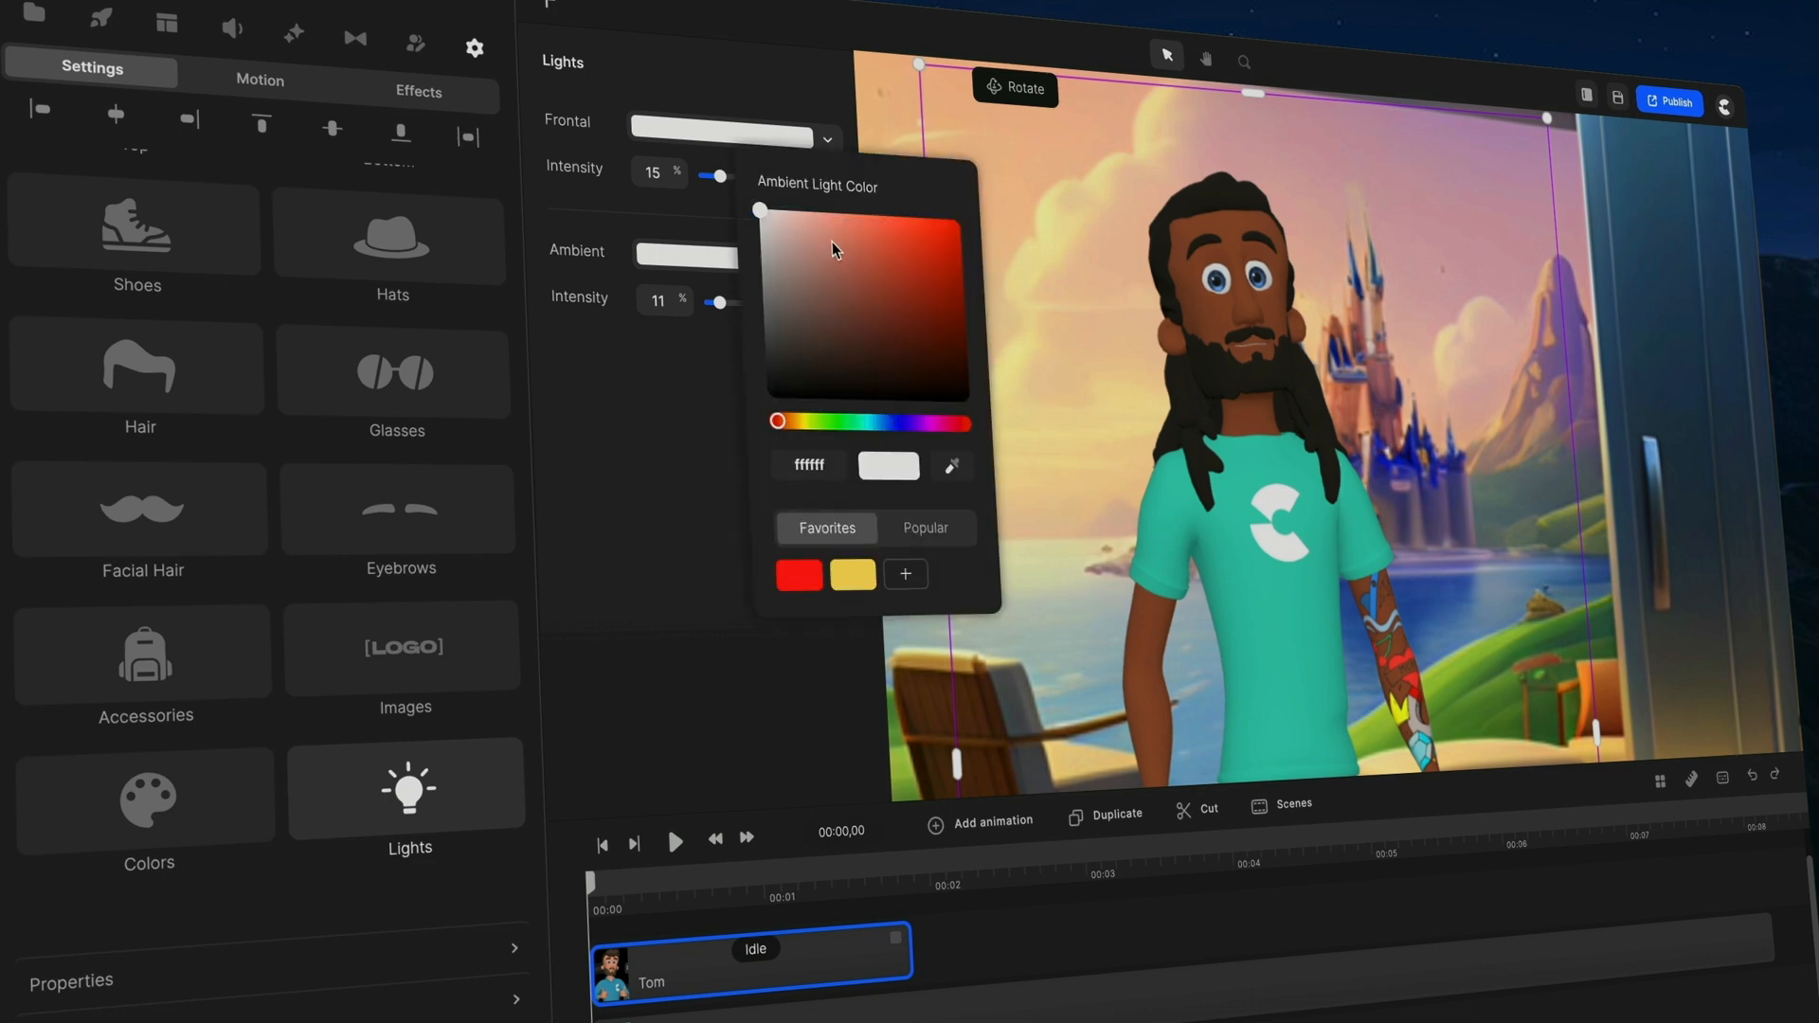
mouse_move(939, 258)
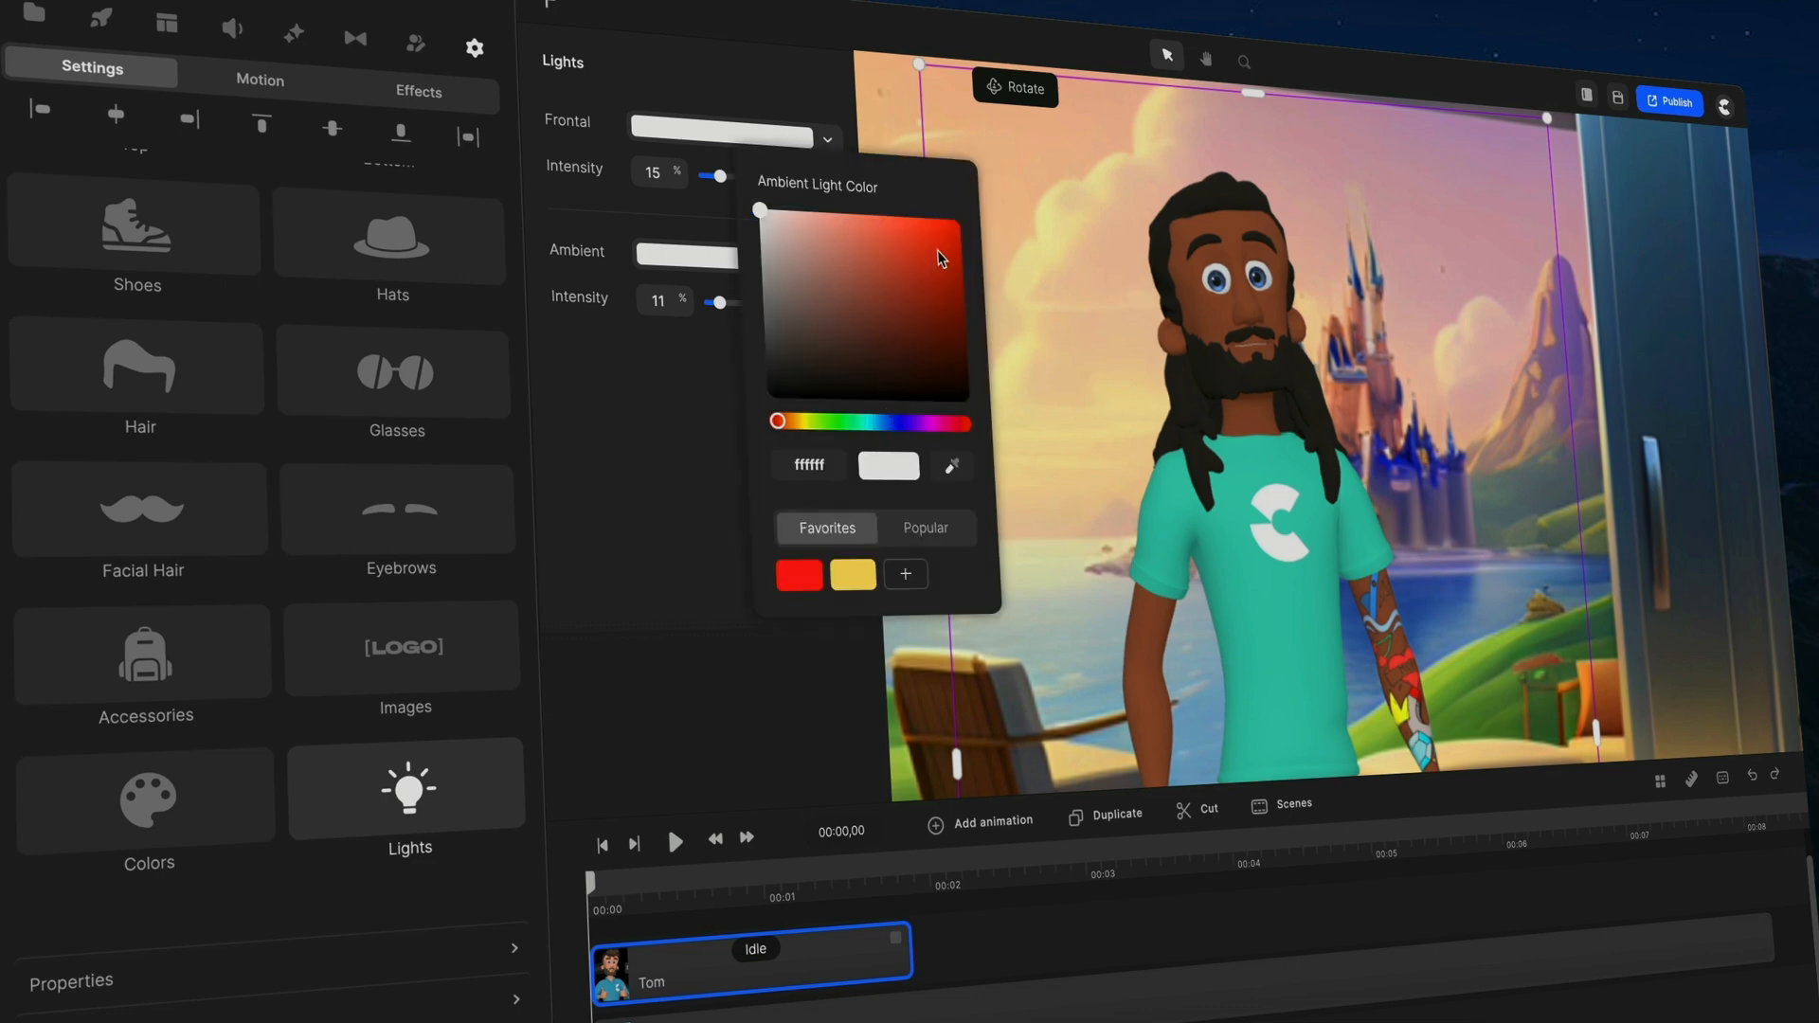
click(813, 420)
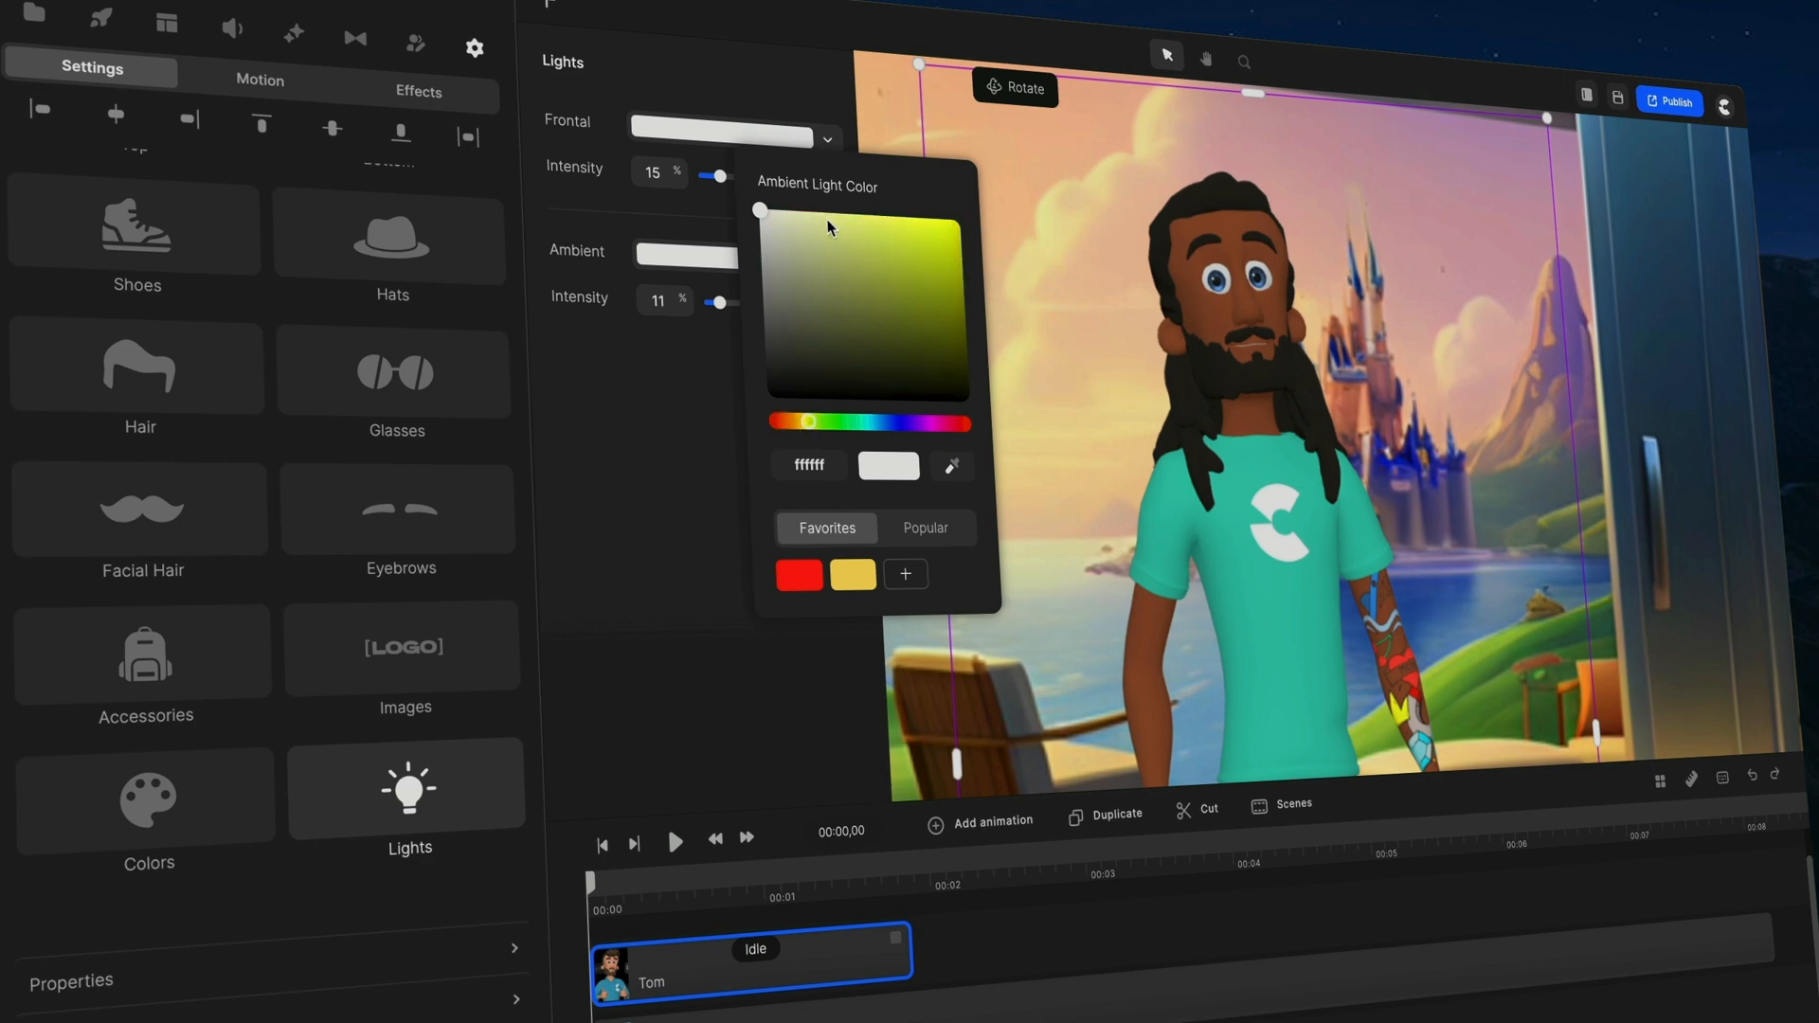
click(892, 220)
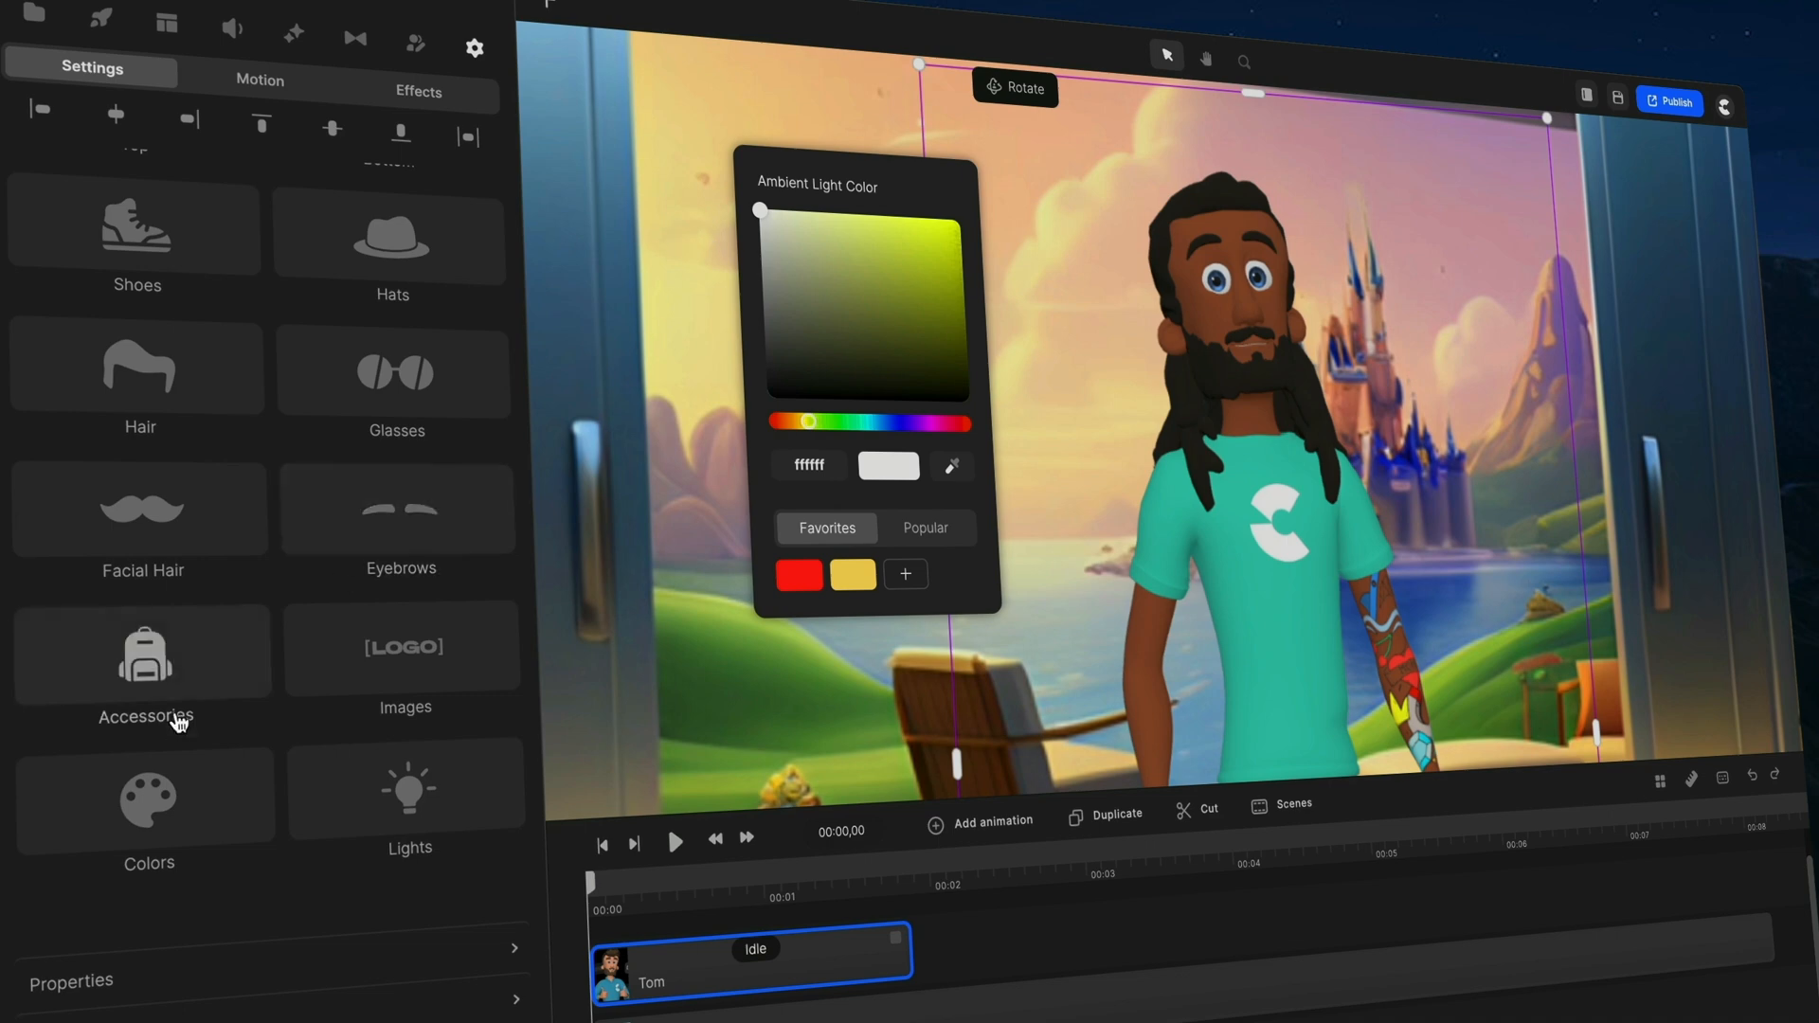
click(409, 794)
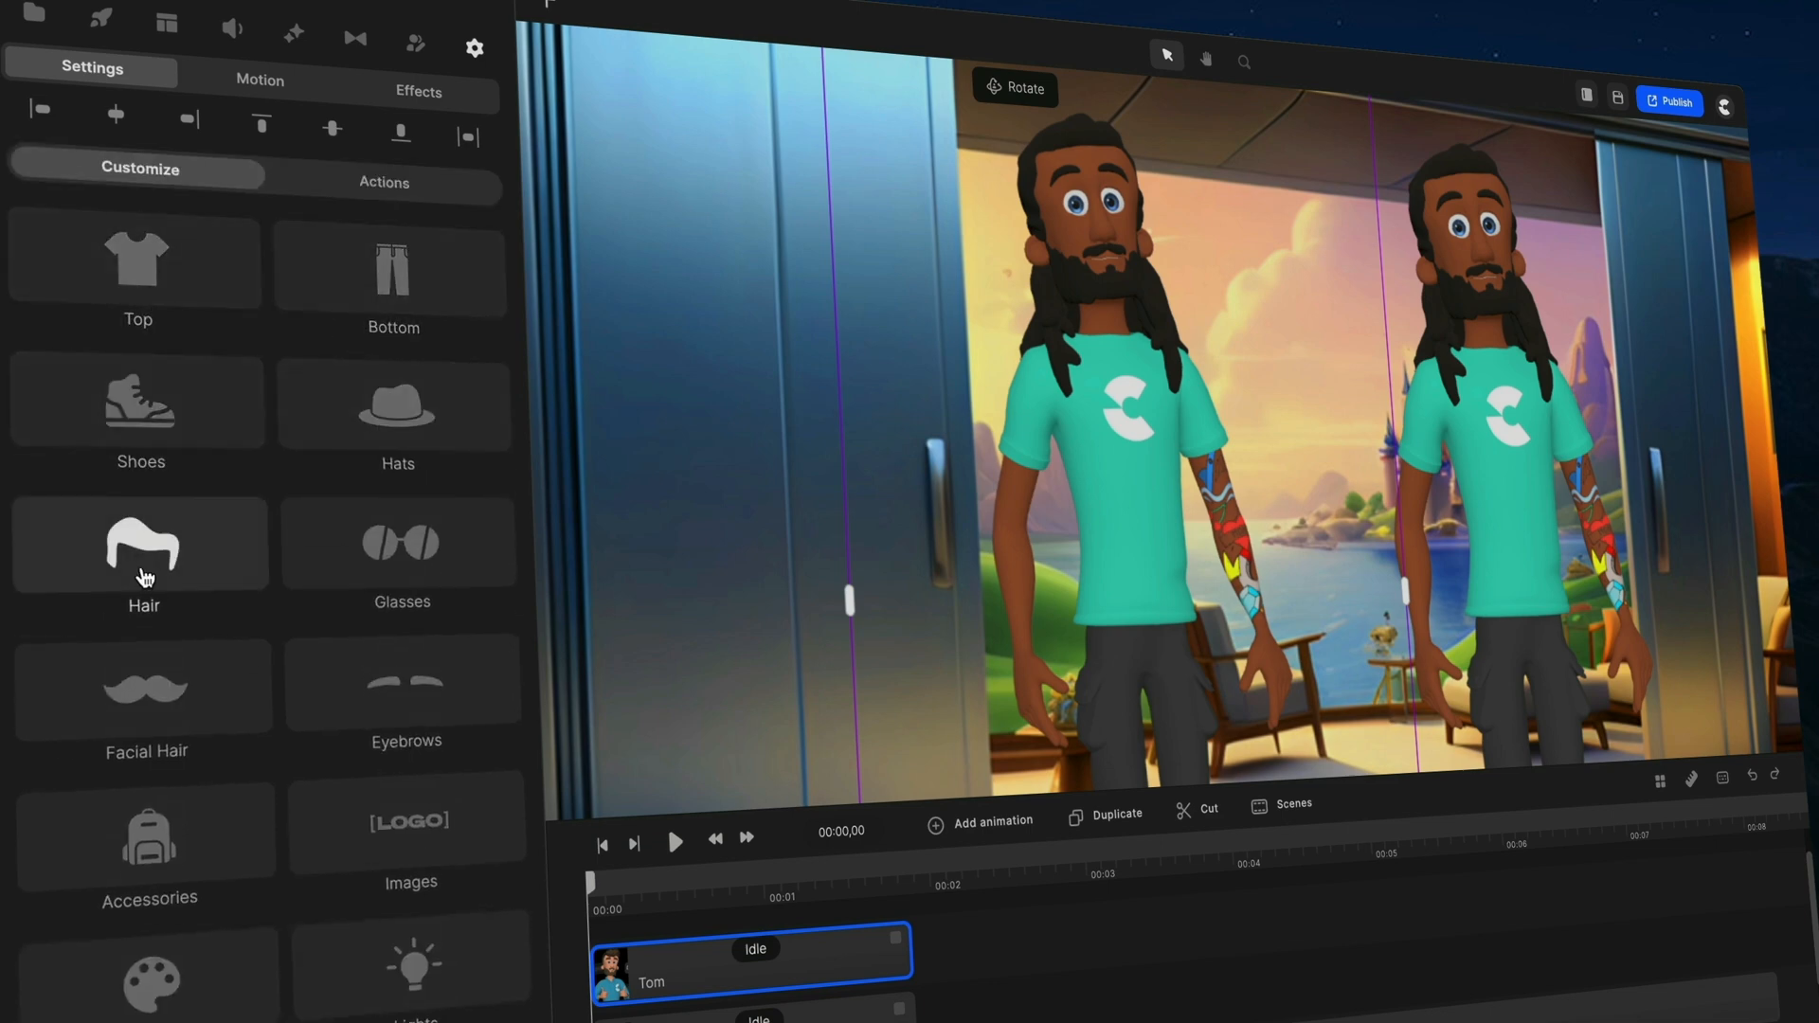
Bring up the hairstyle choices for the left character copy to make him bald.
click(144, 545)
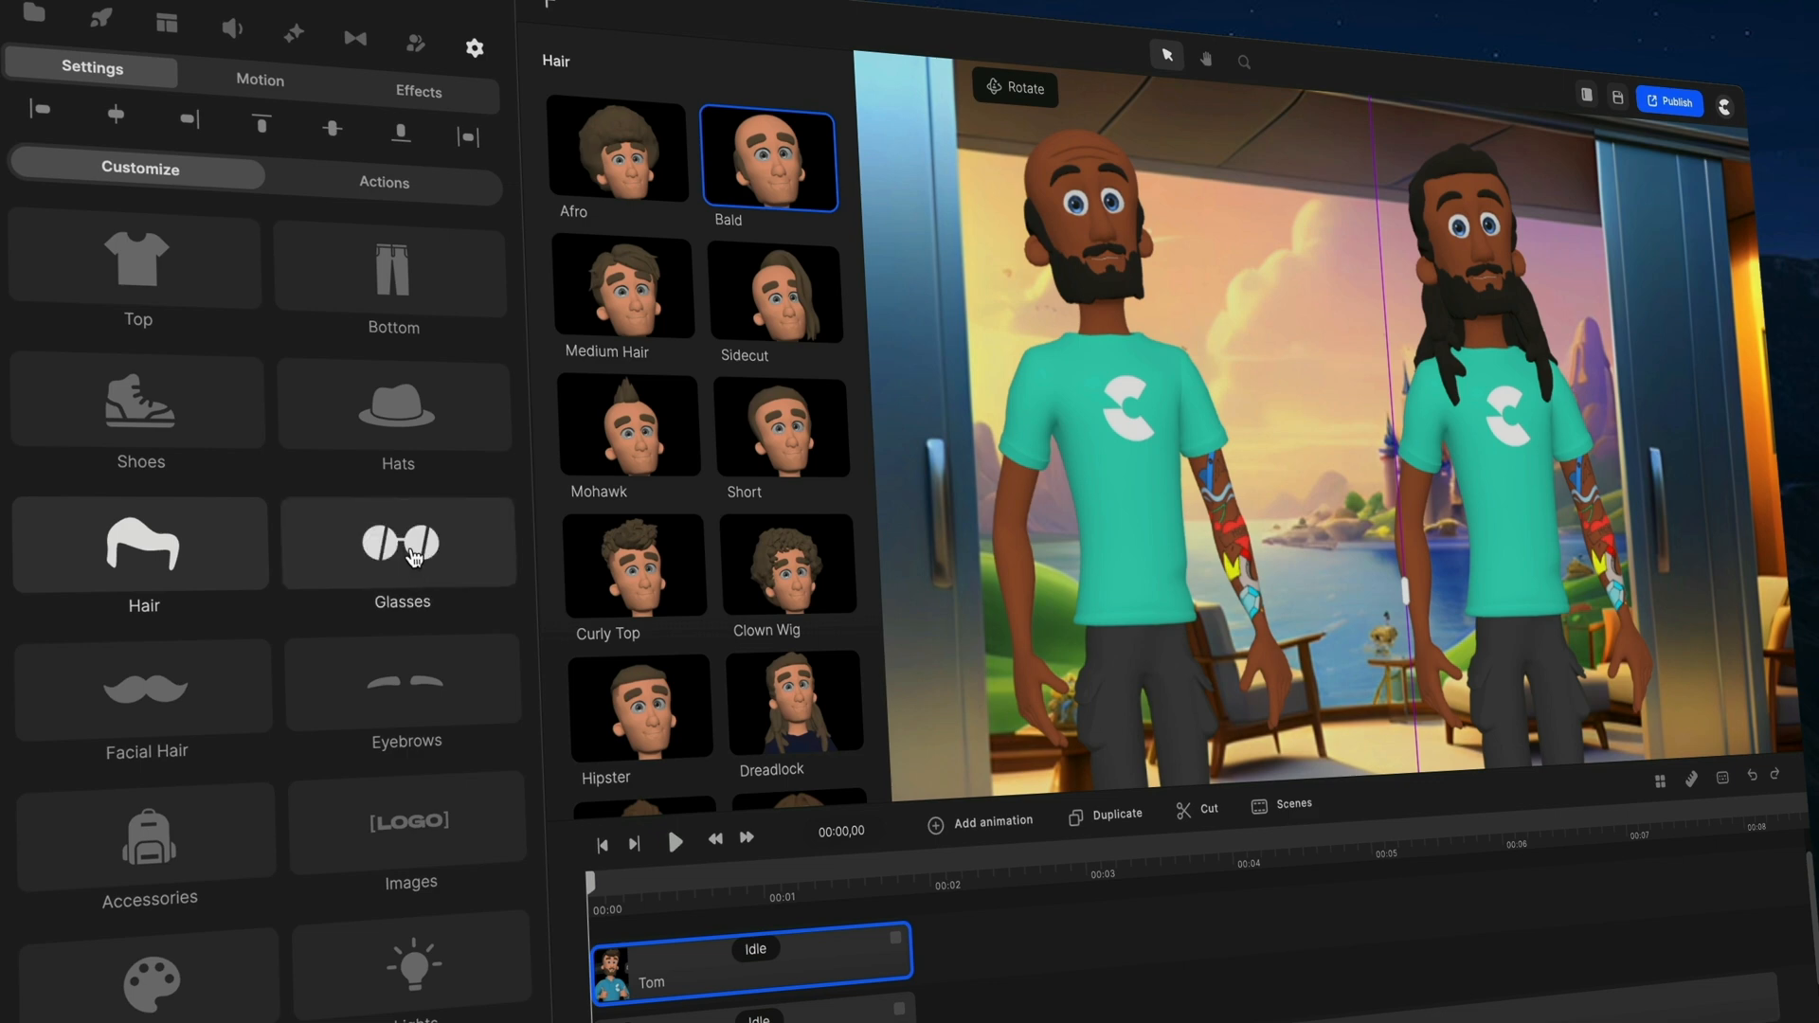
Give the bald character Strubbble facial hair and Teardrop eyebrows.
scroll(down, 3)
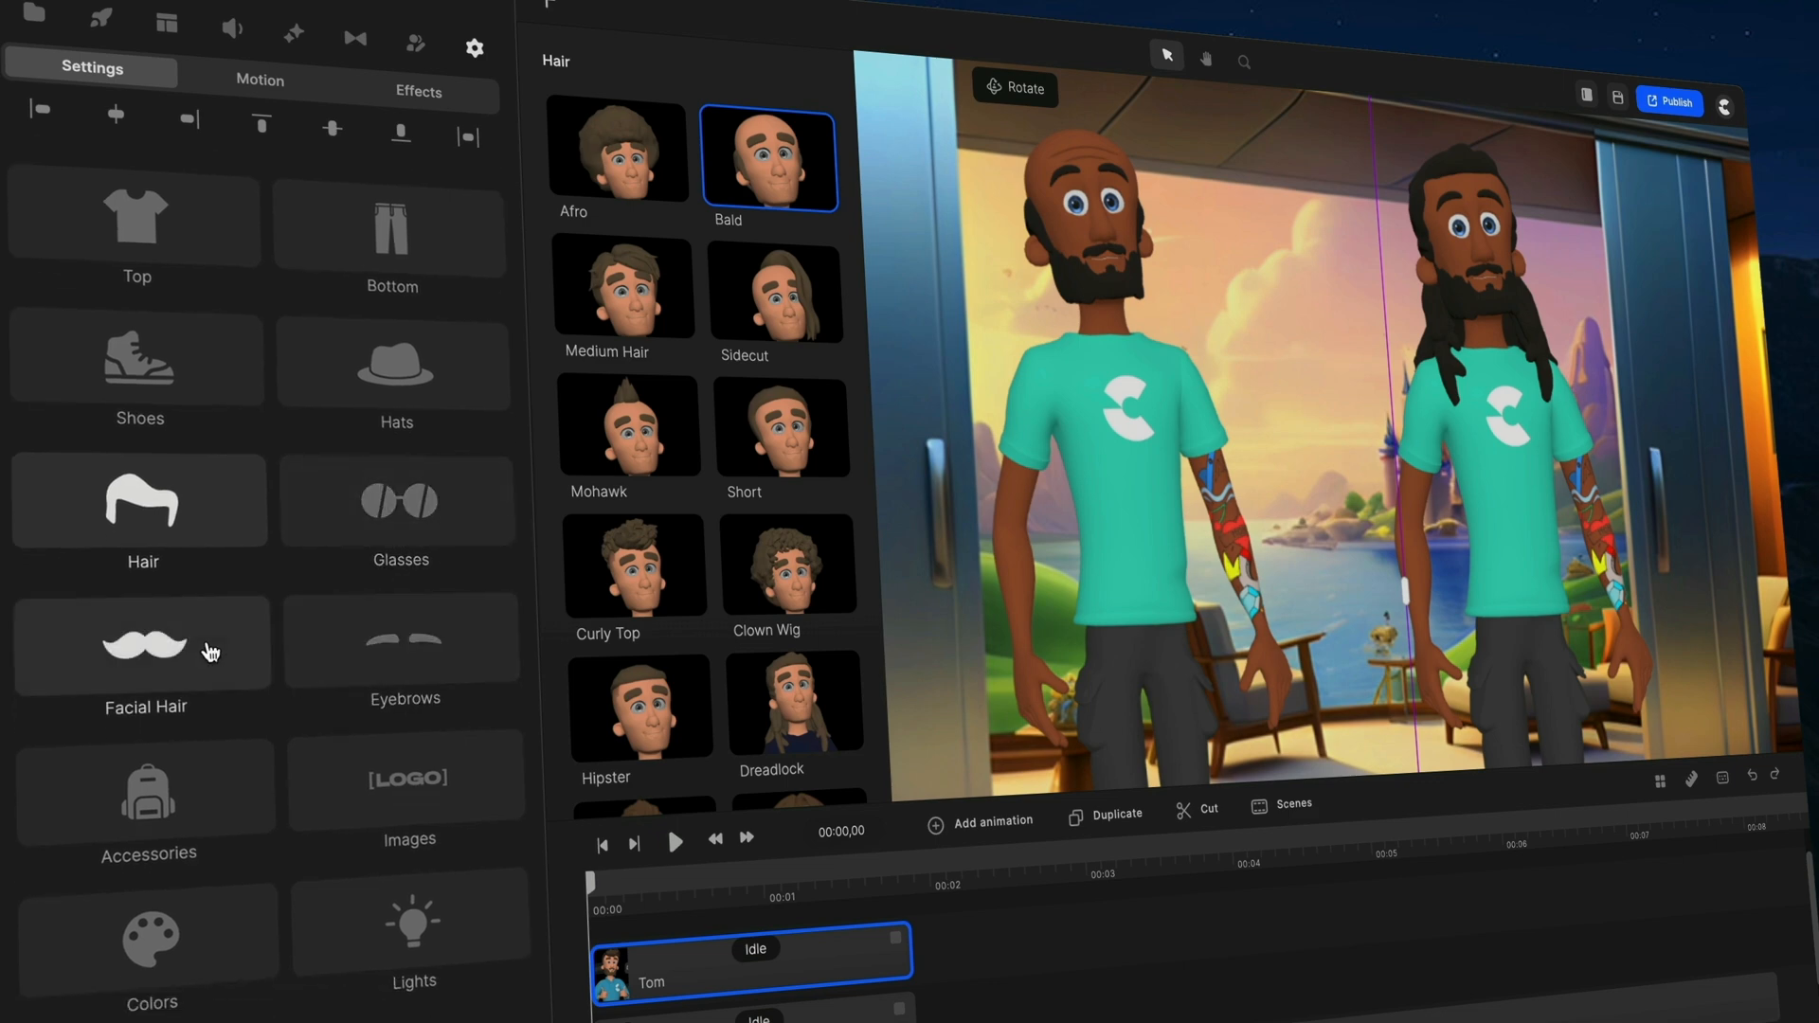
click(146, 650)
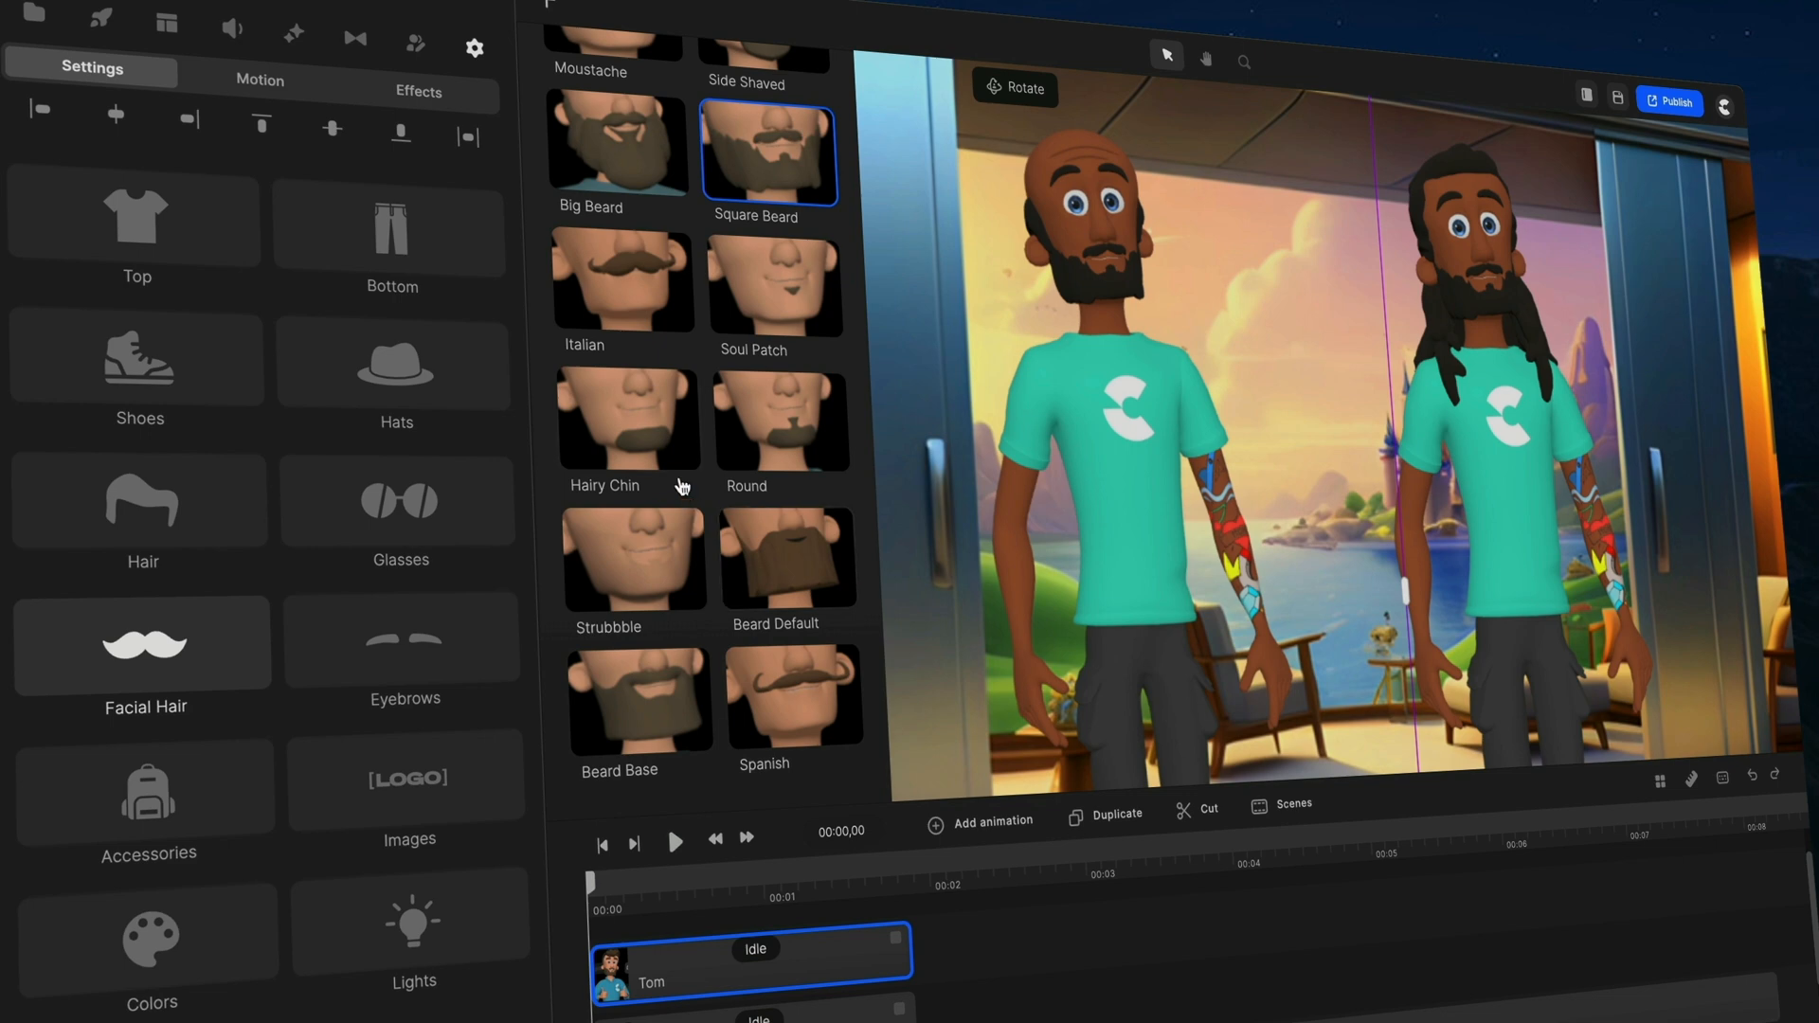
click(635, 560)
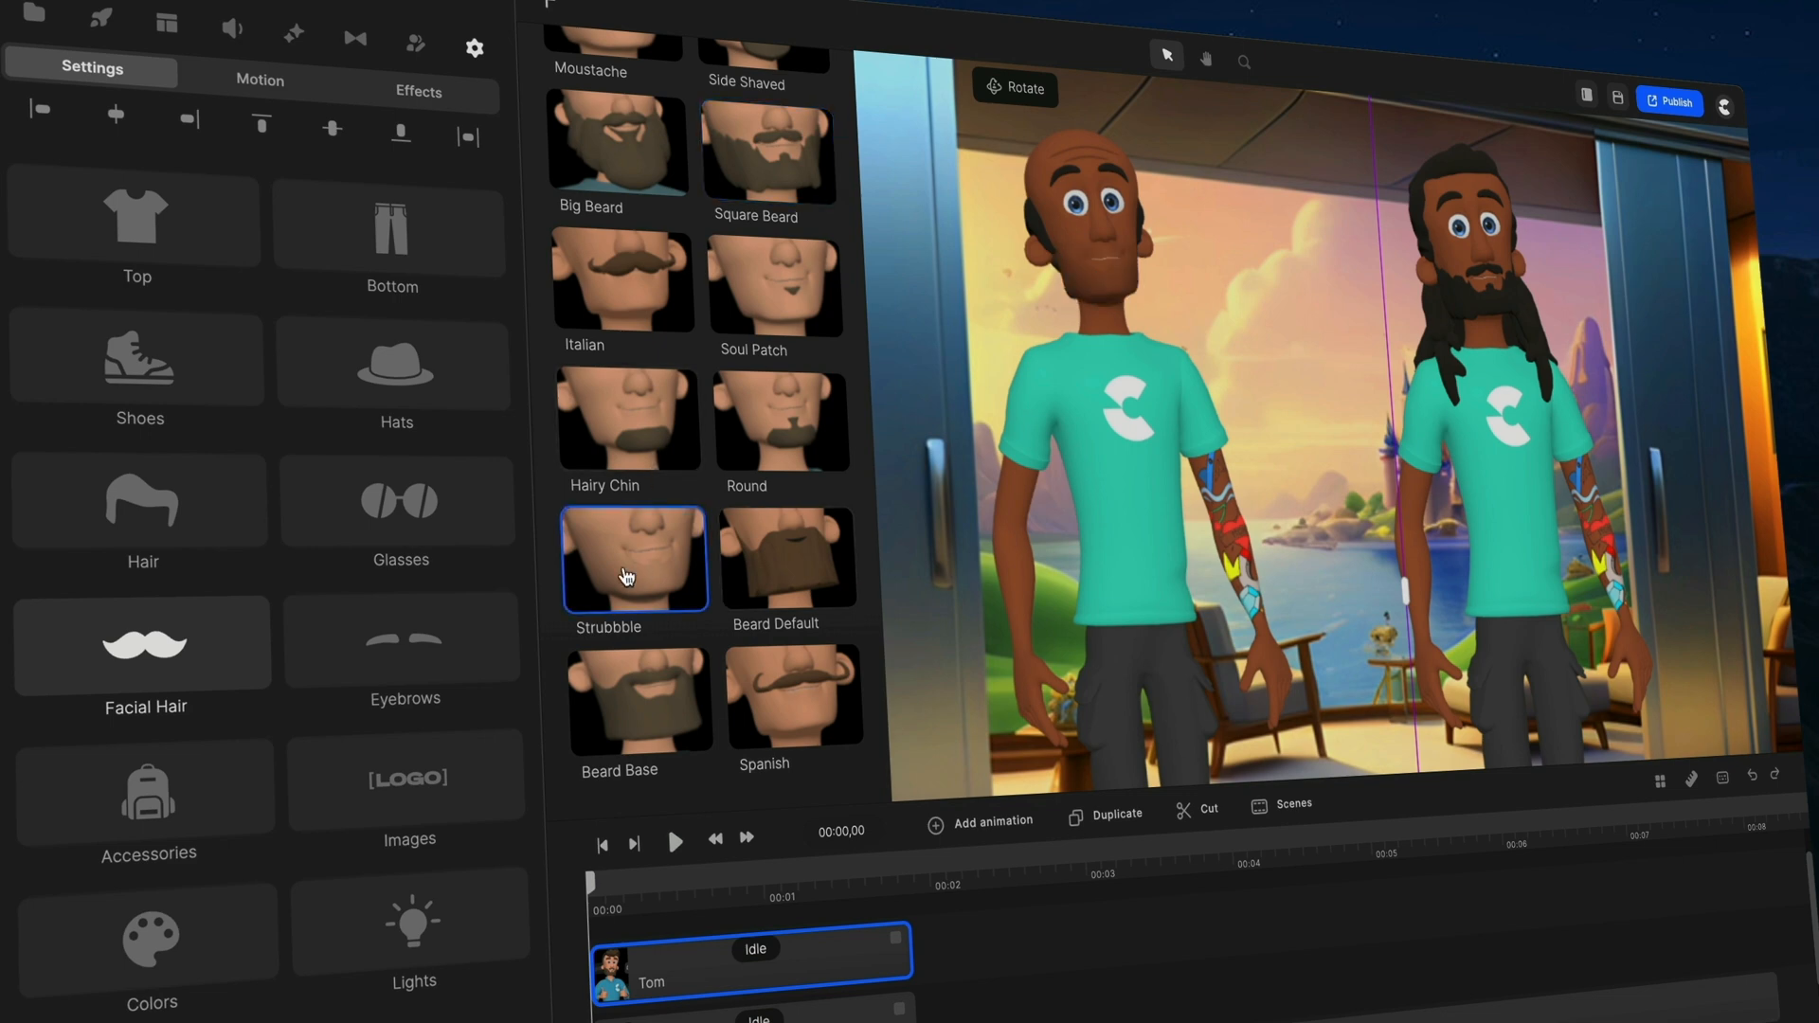
click(400, 644)
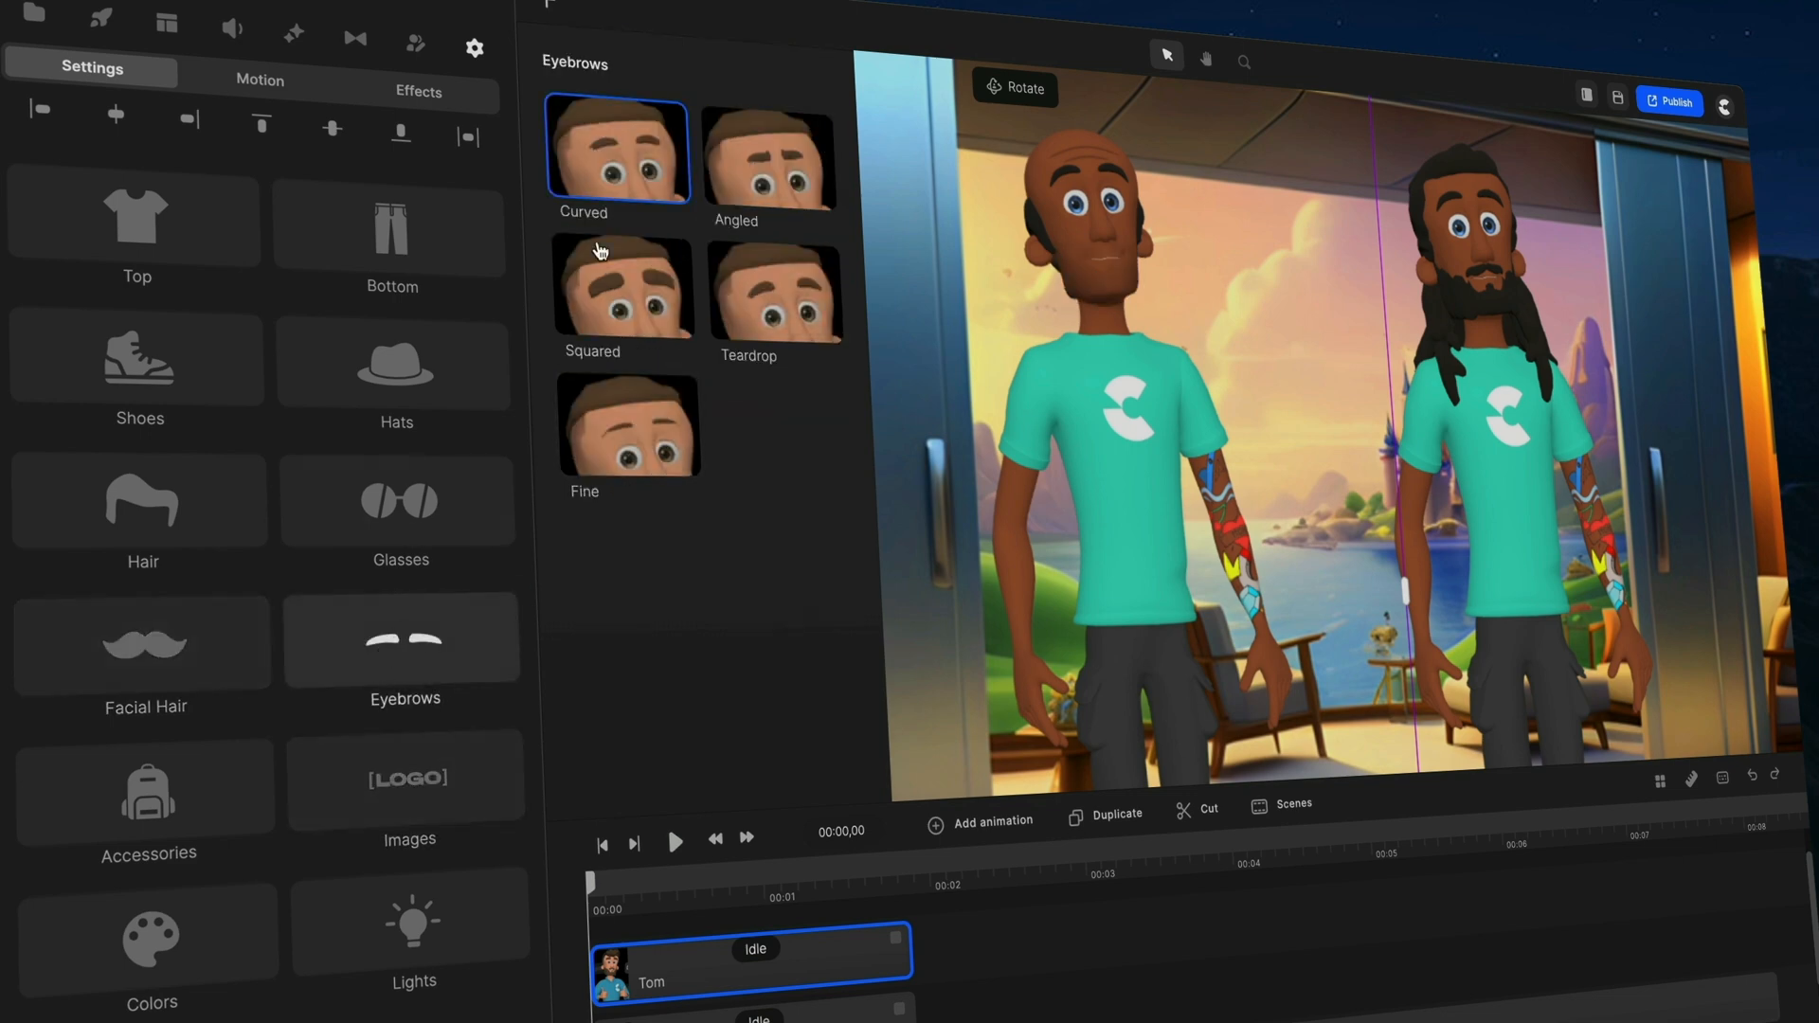
click(774, 288)
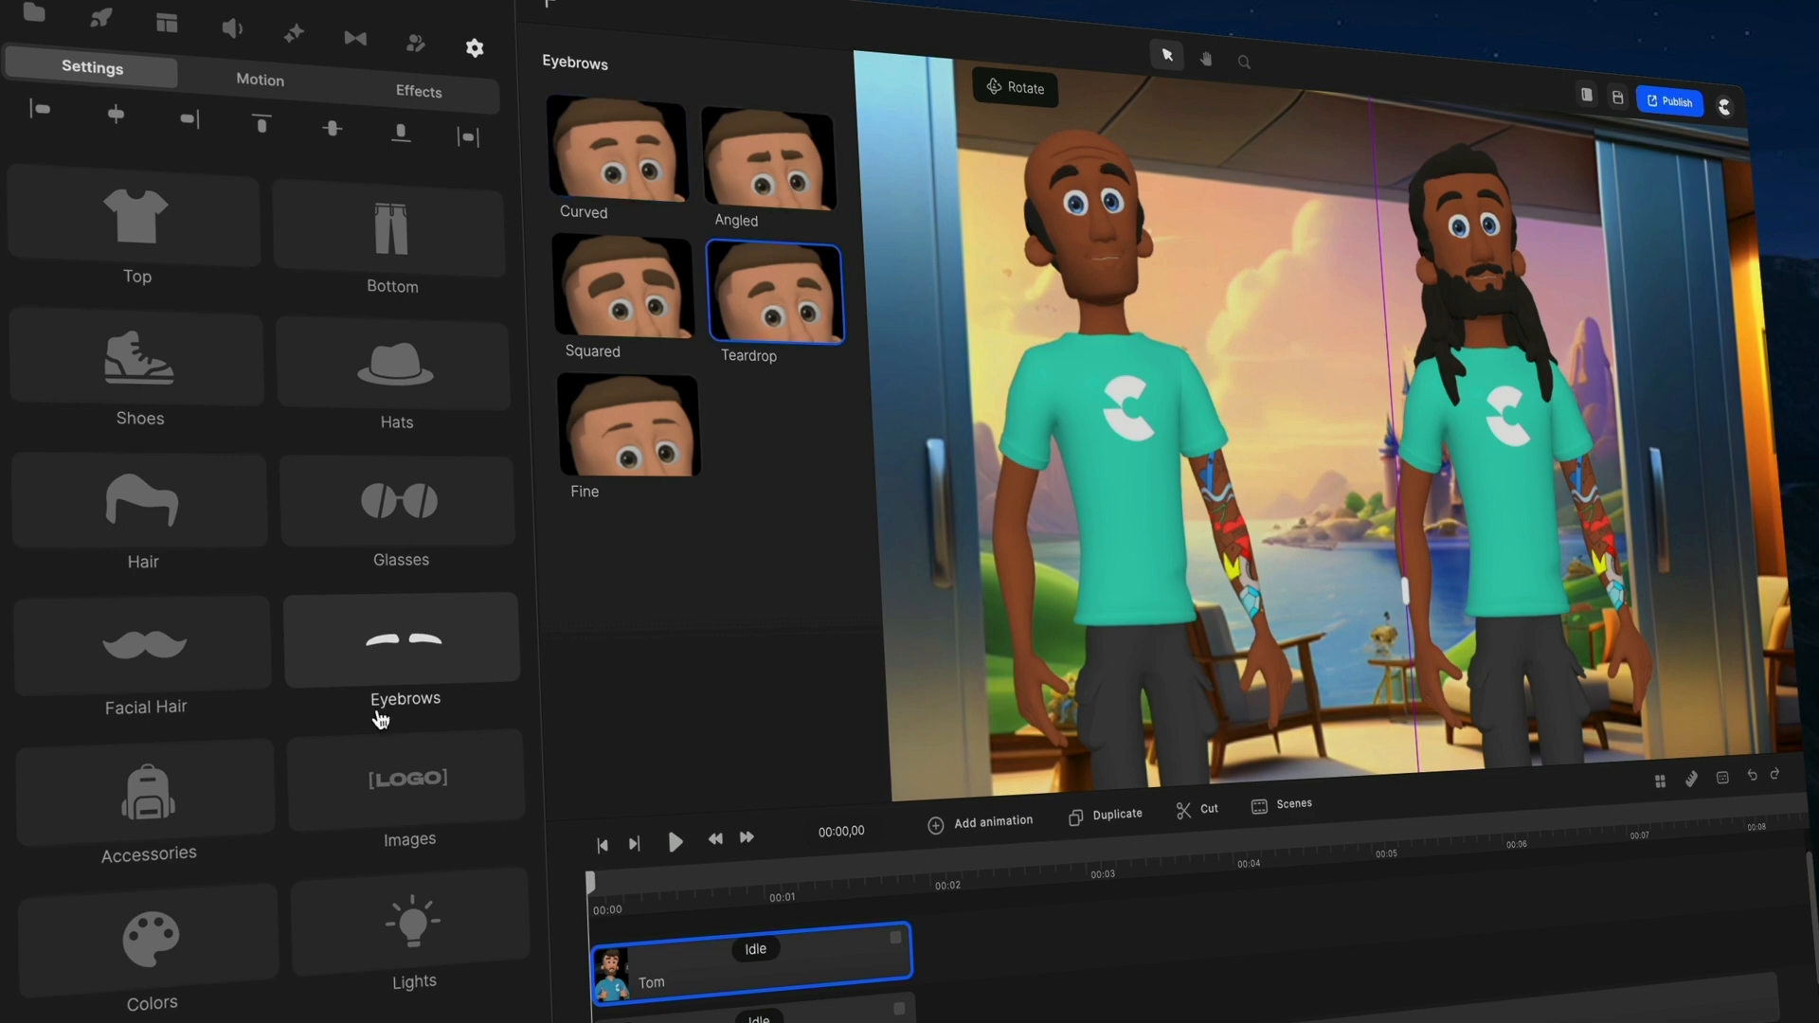
scroll(down, 3)
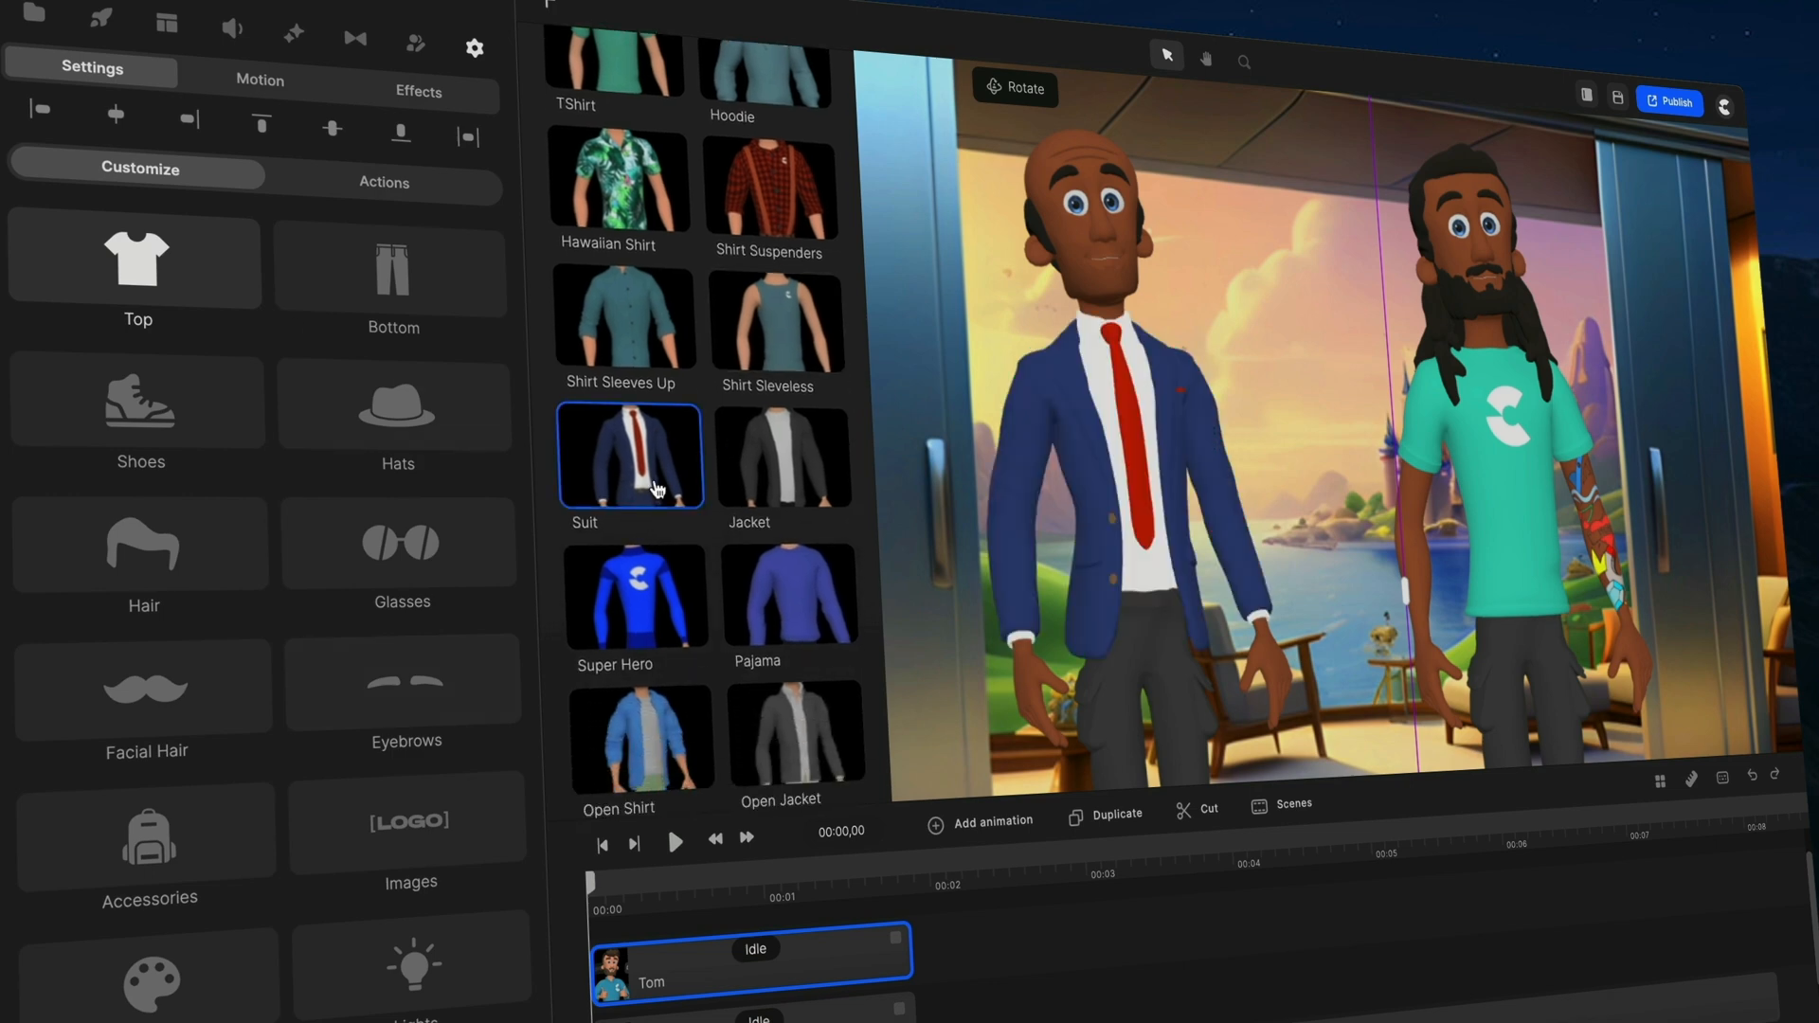
Dress the bald character in the Hawaiian Shirt and Sport Shorts.
scroll(down, 3)
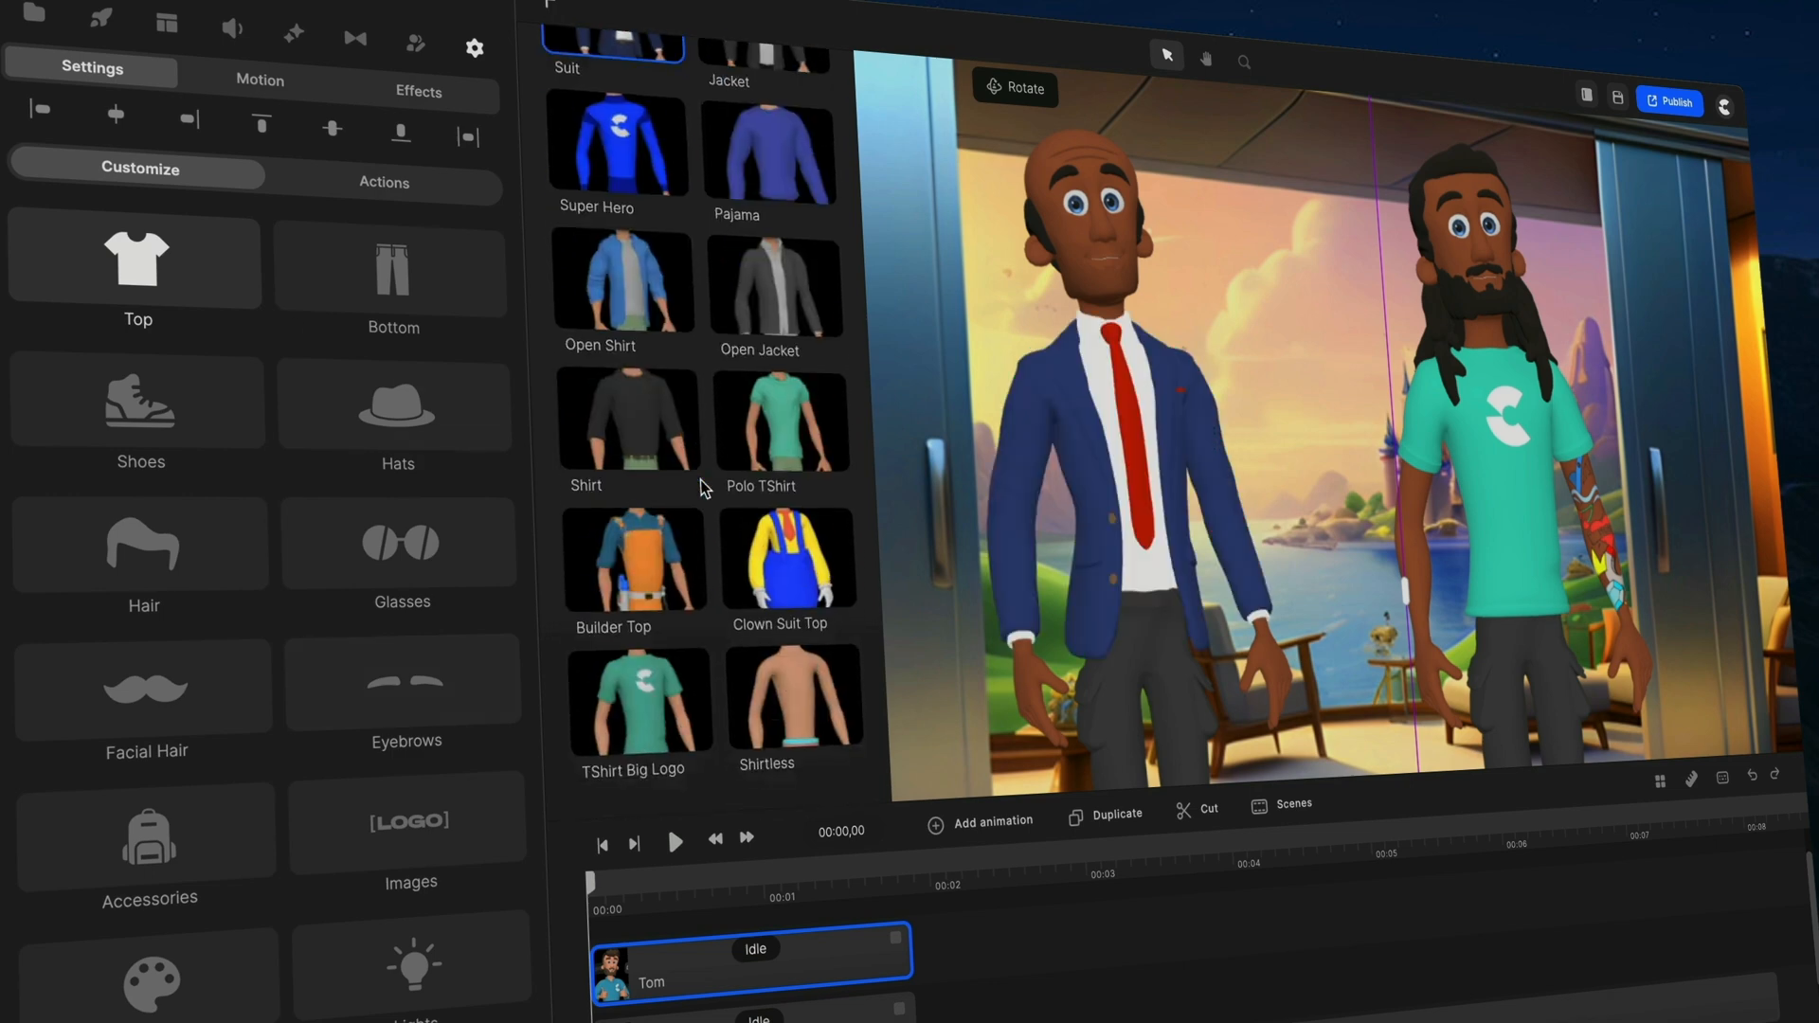
click(624, 288)
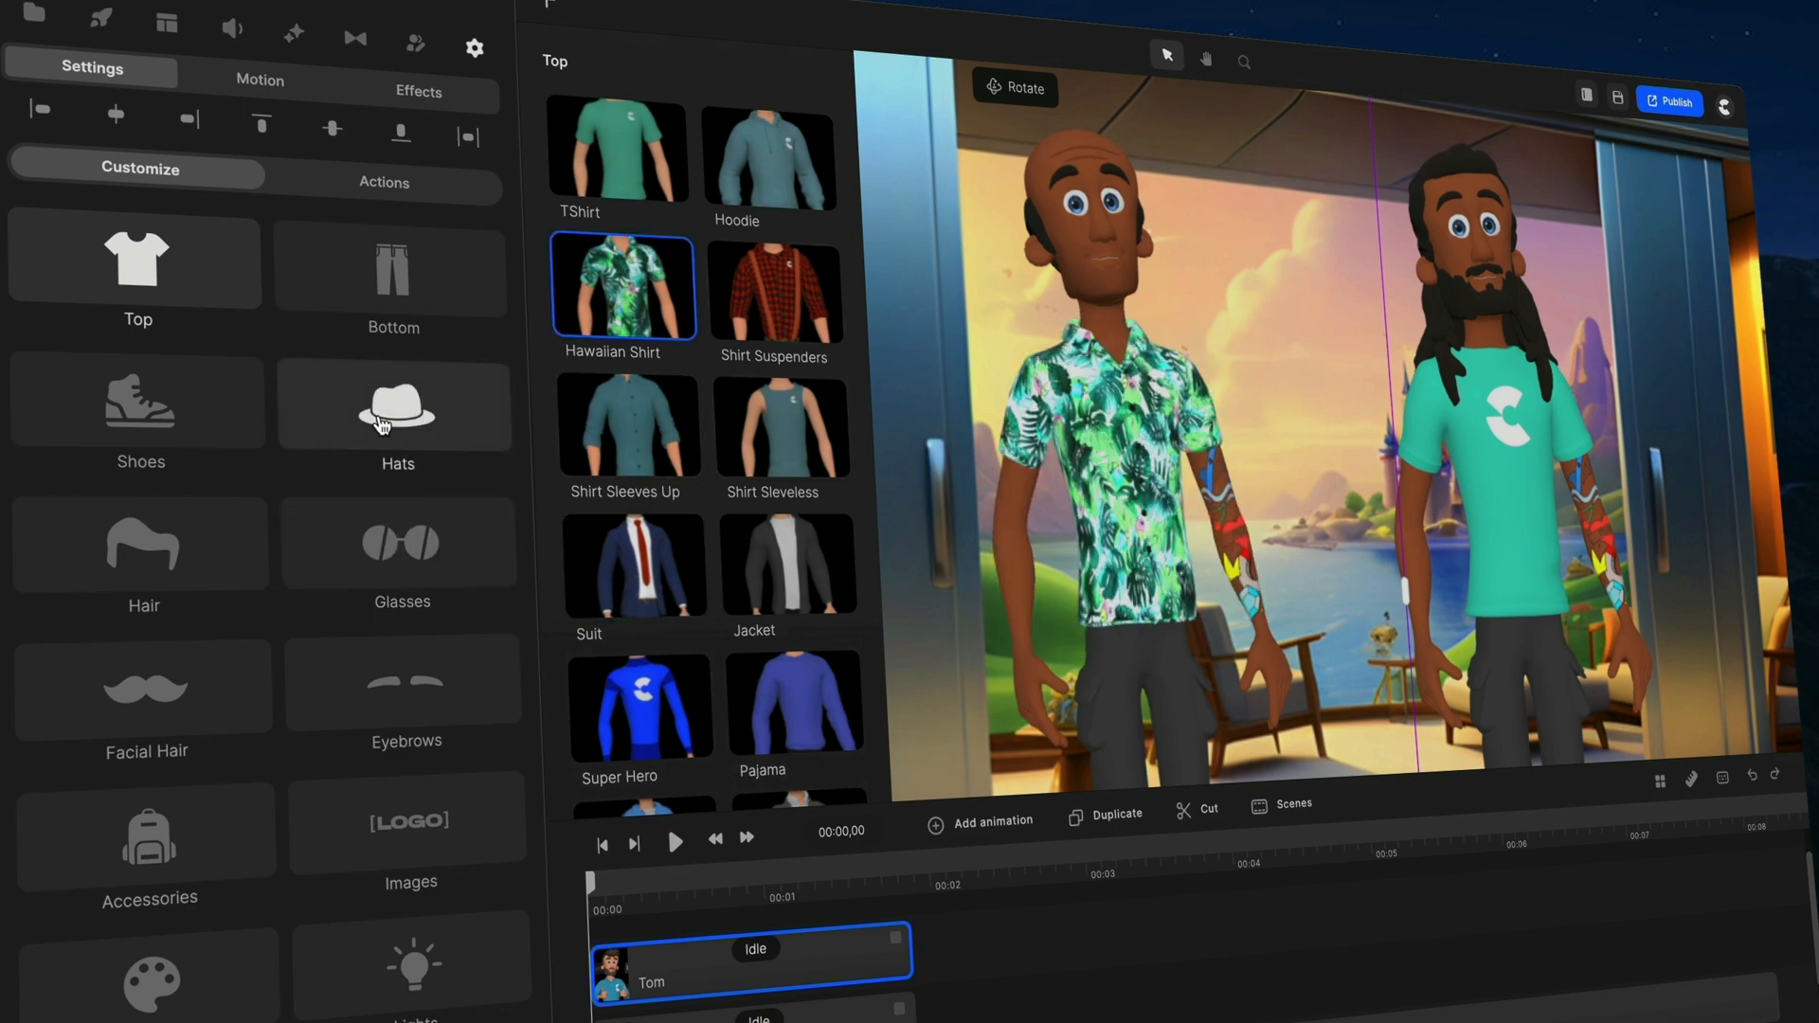
click(392, 272)
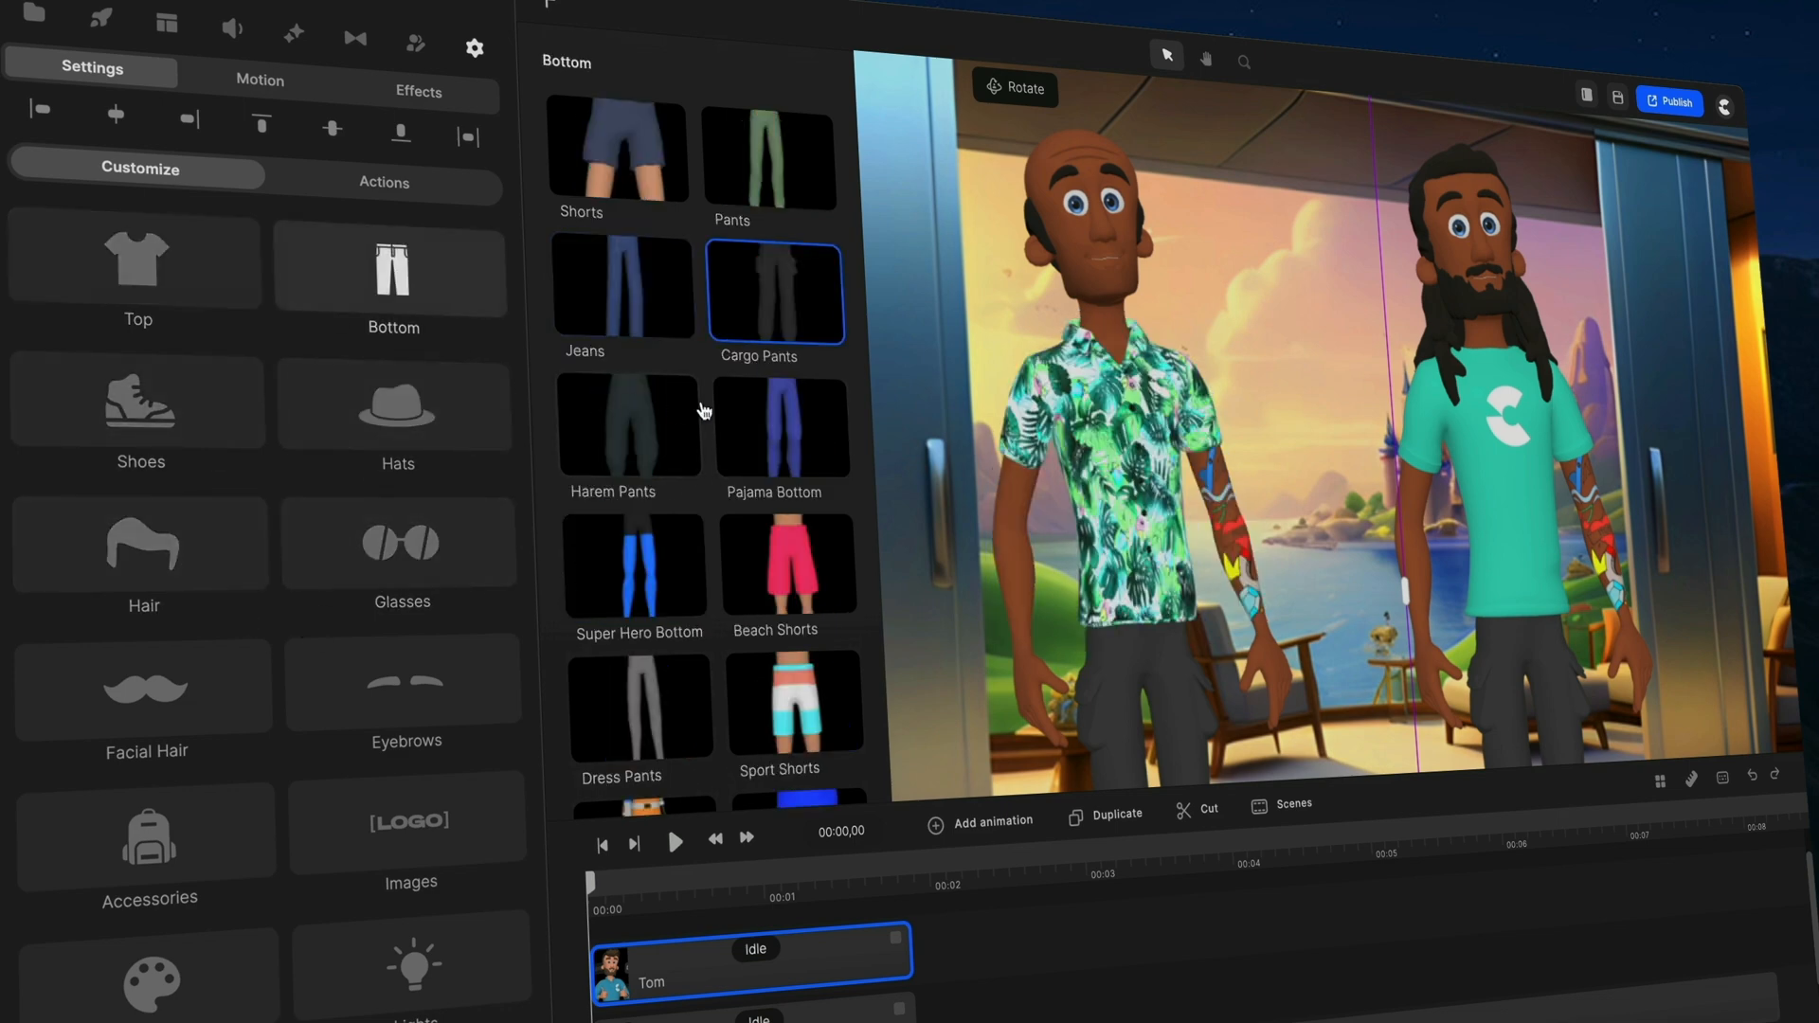
click(788, 561)
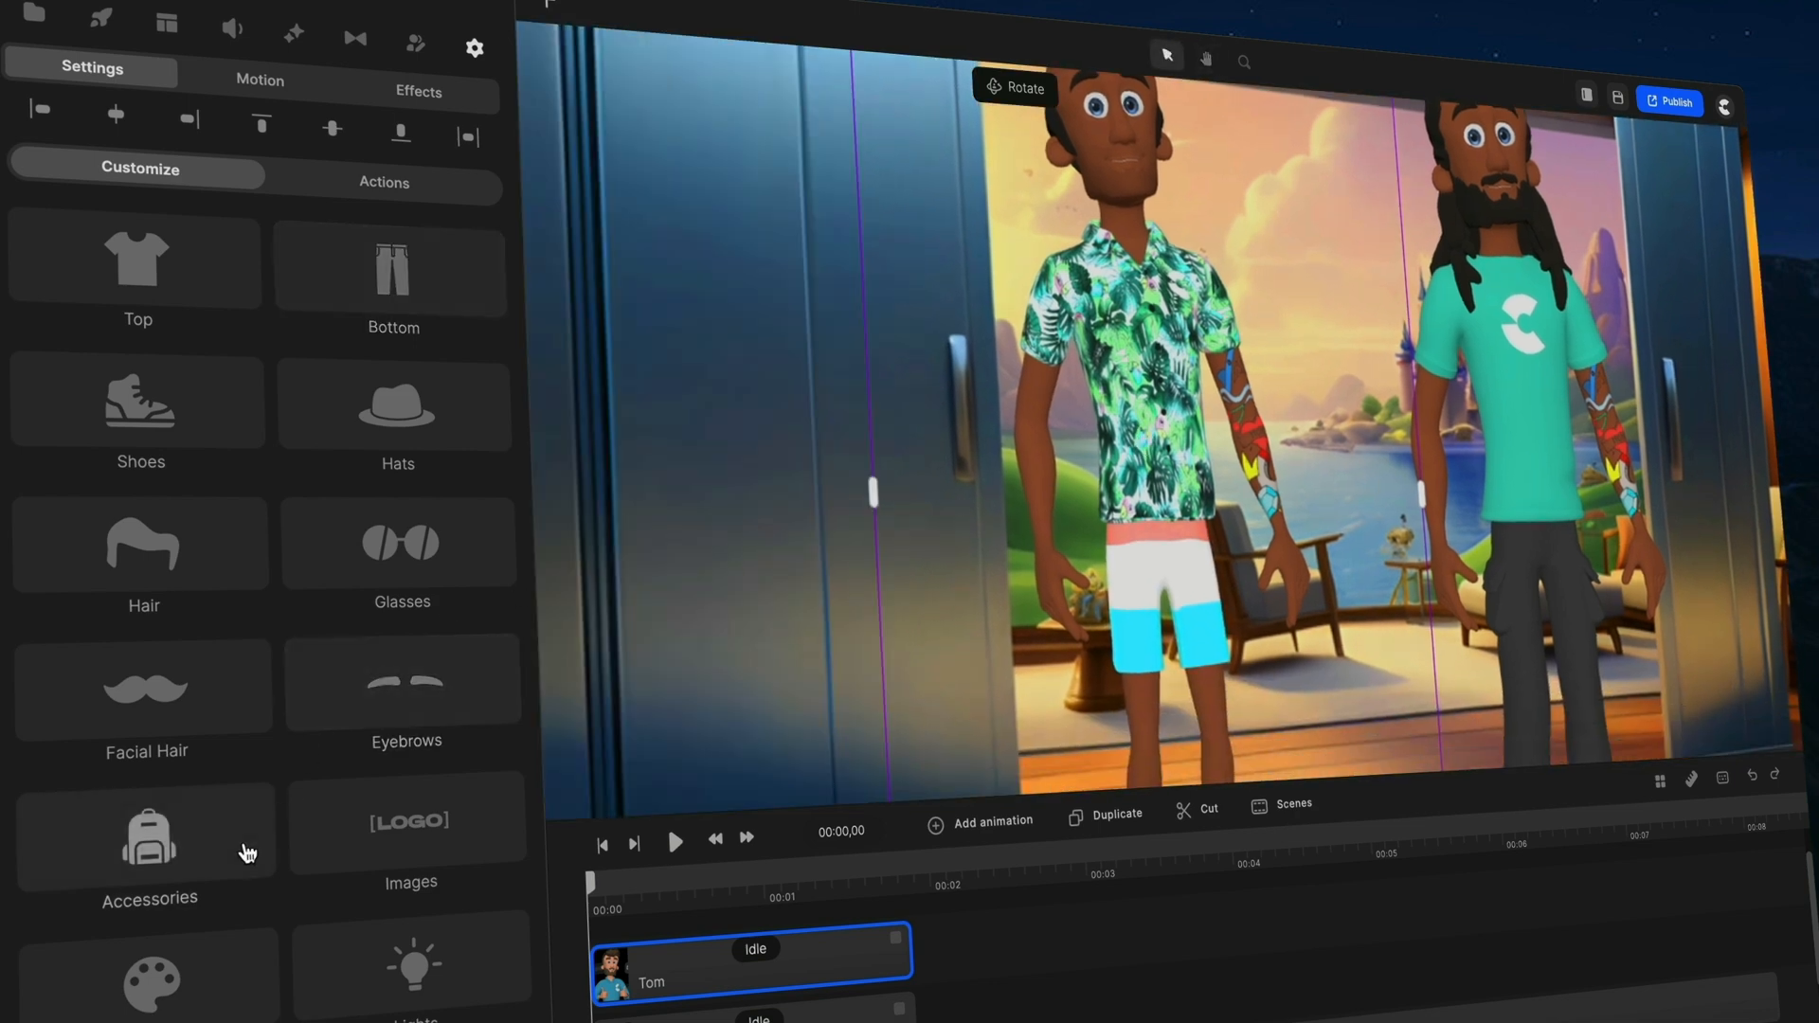
Pick a lighter pale peach skin tone for the bald character in Colors.
click(152, 980)
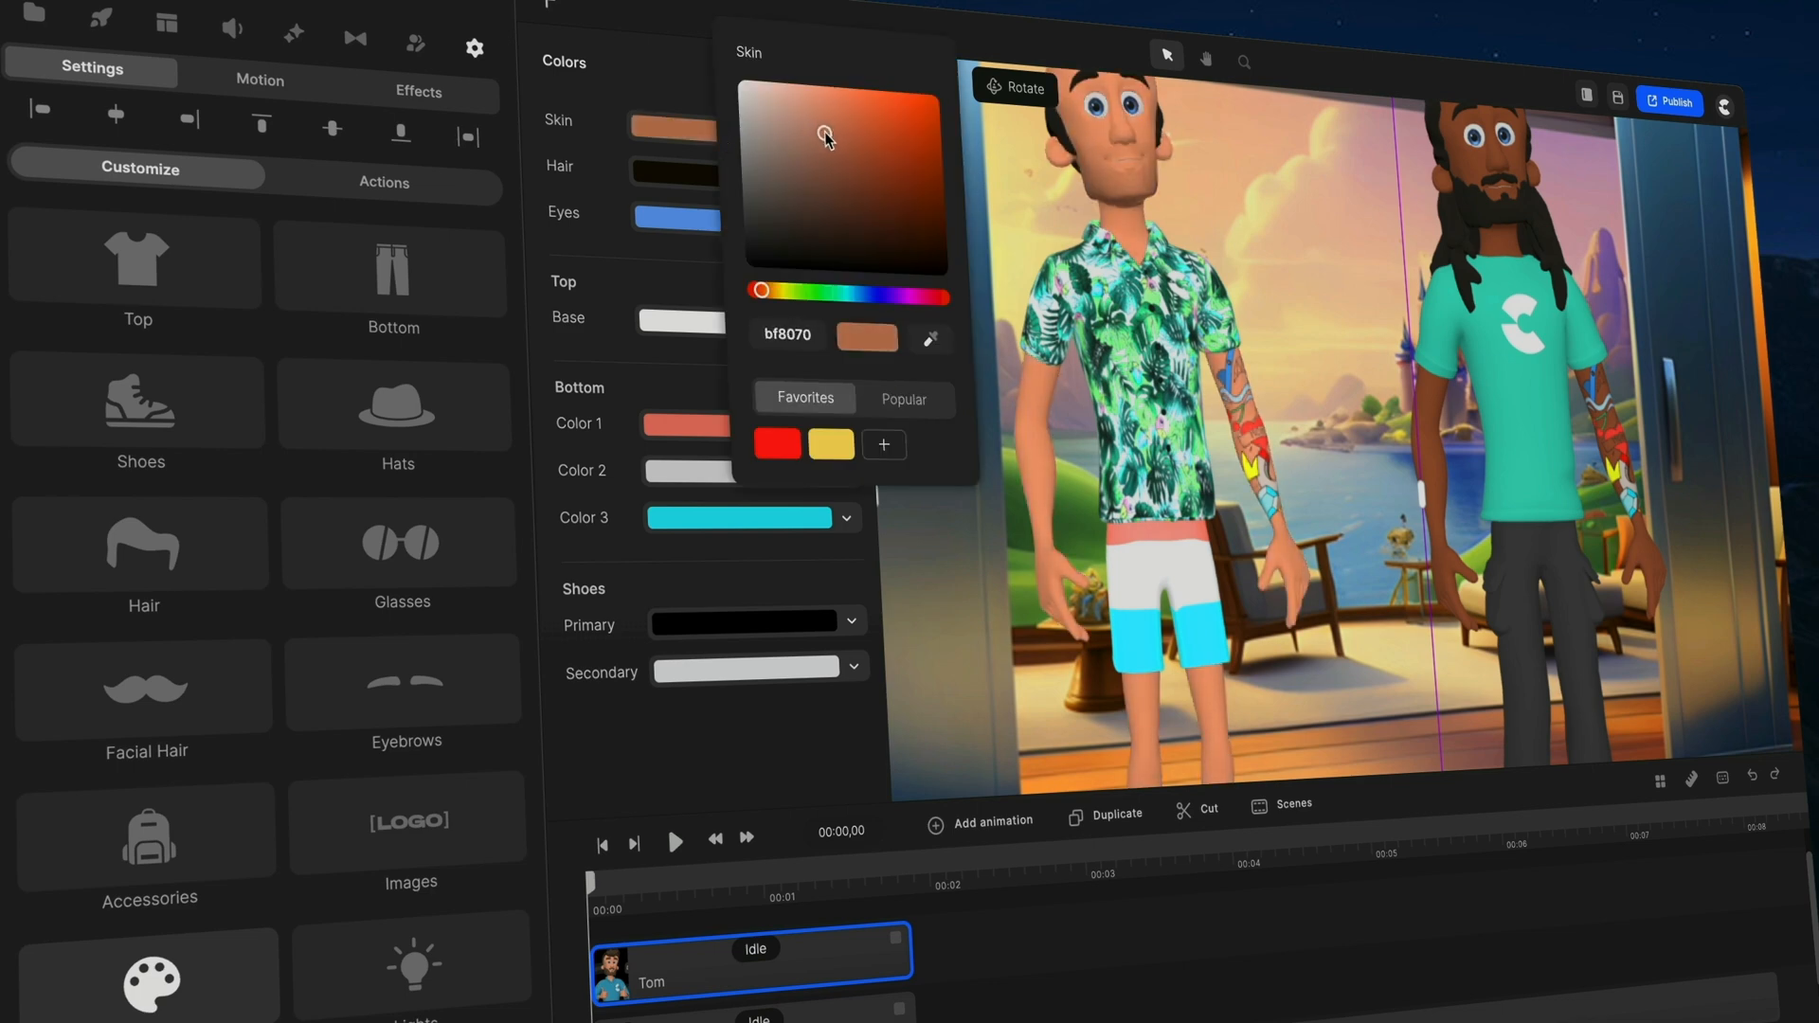
click(656, 166)
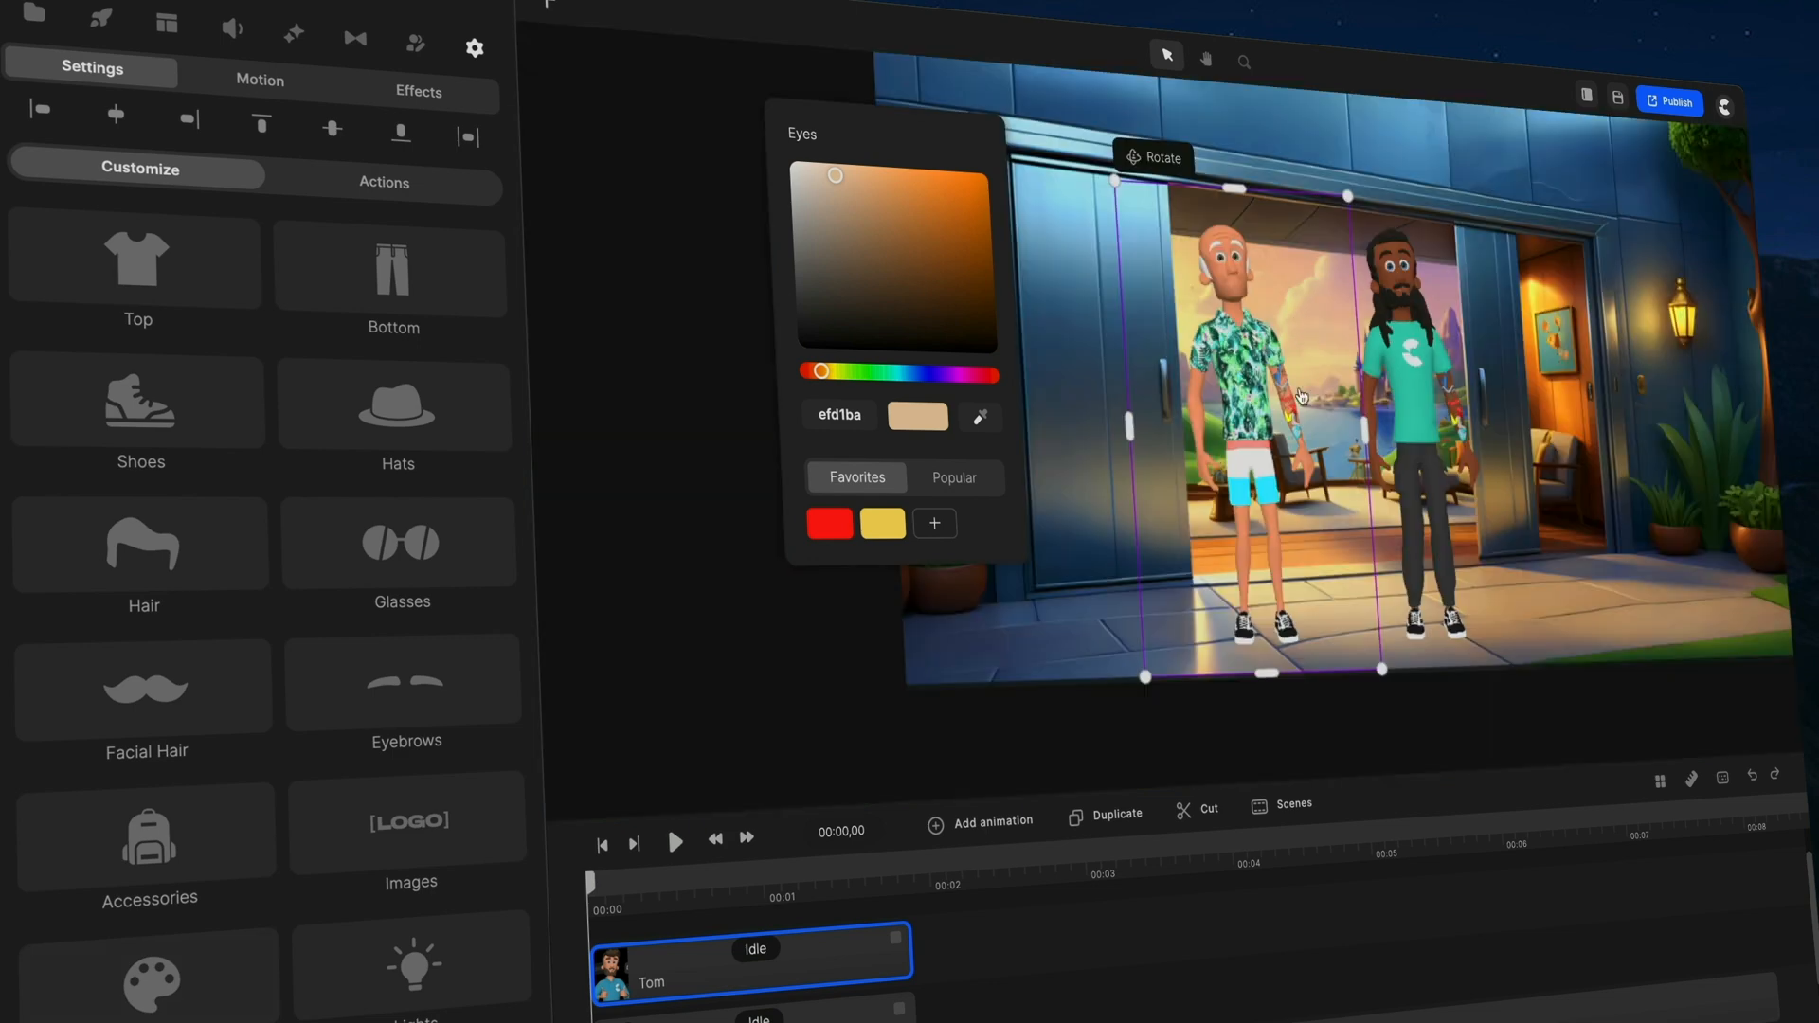
mouse_move(431, 813)
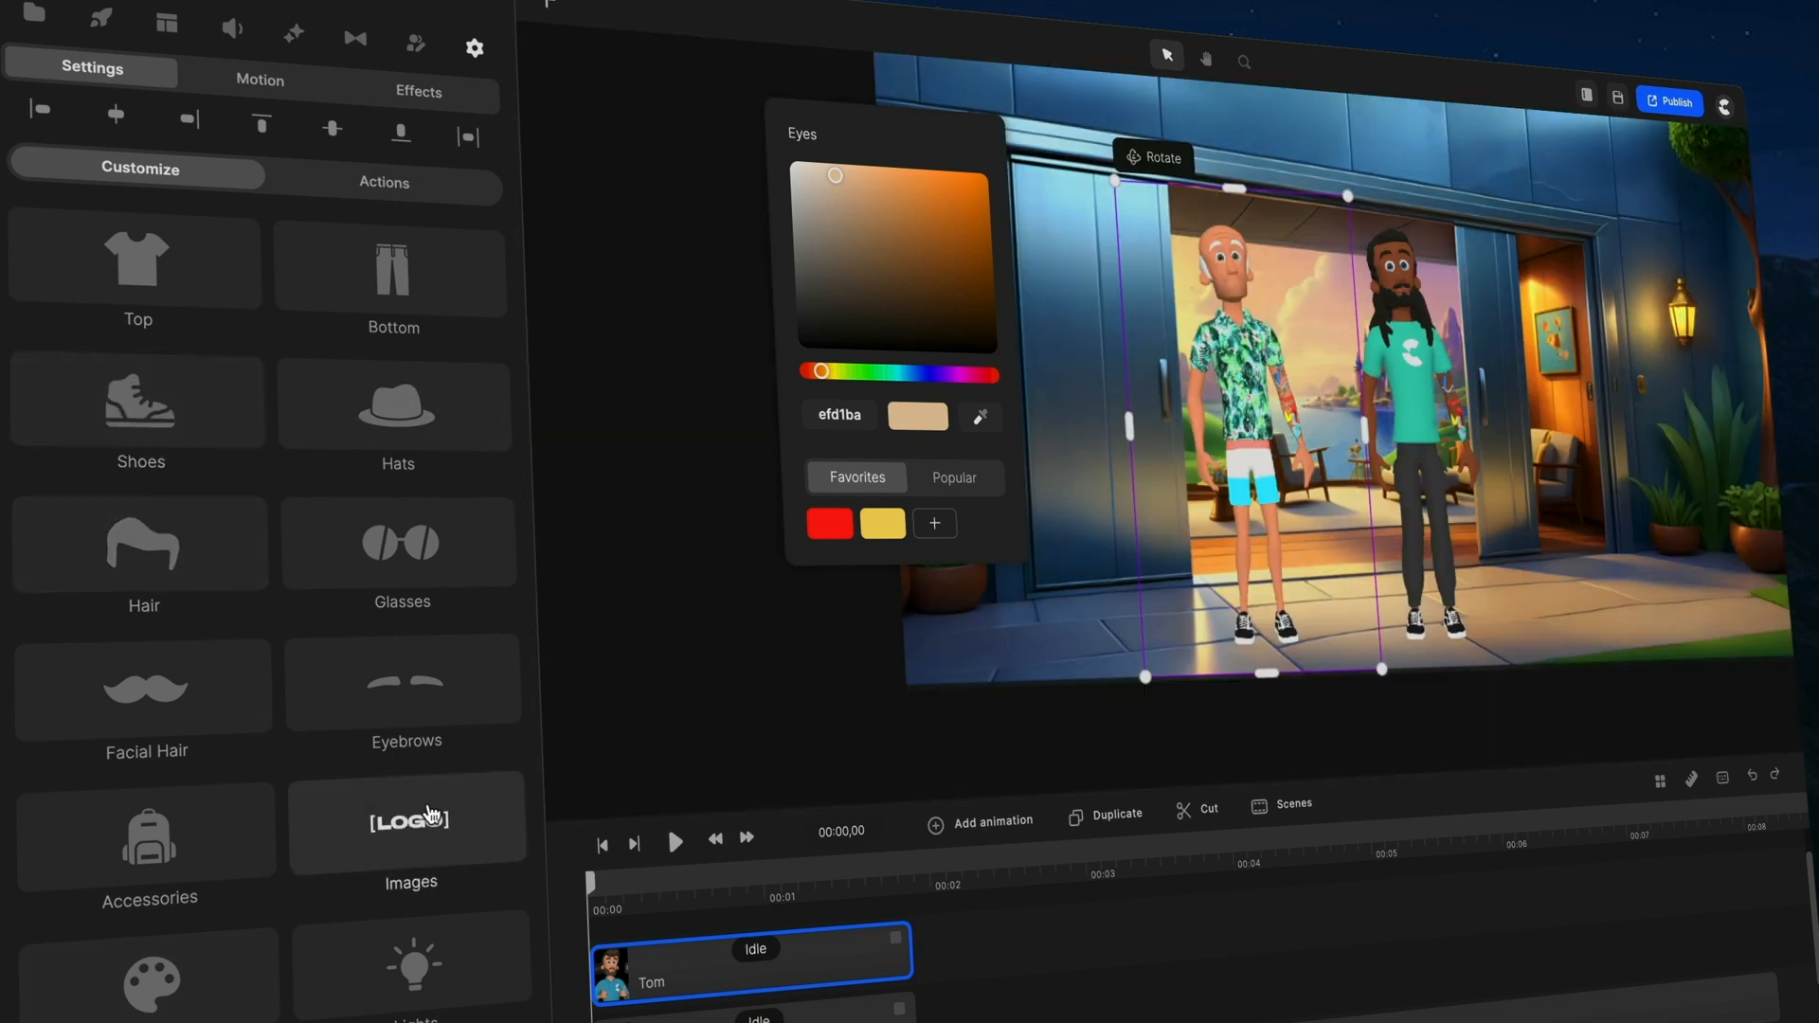
Give the bald character Rounded glasses from the Accessories glasses choices.
click(148, 845)
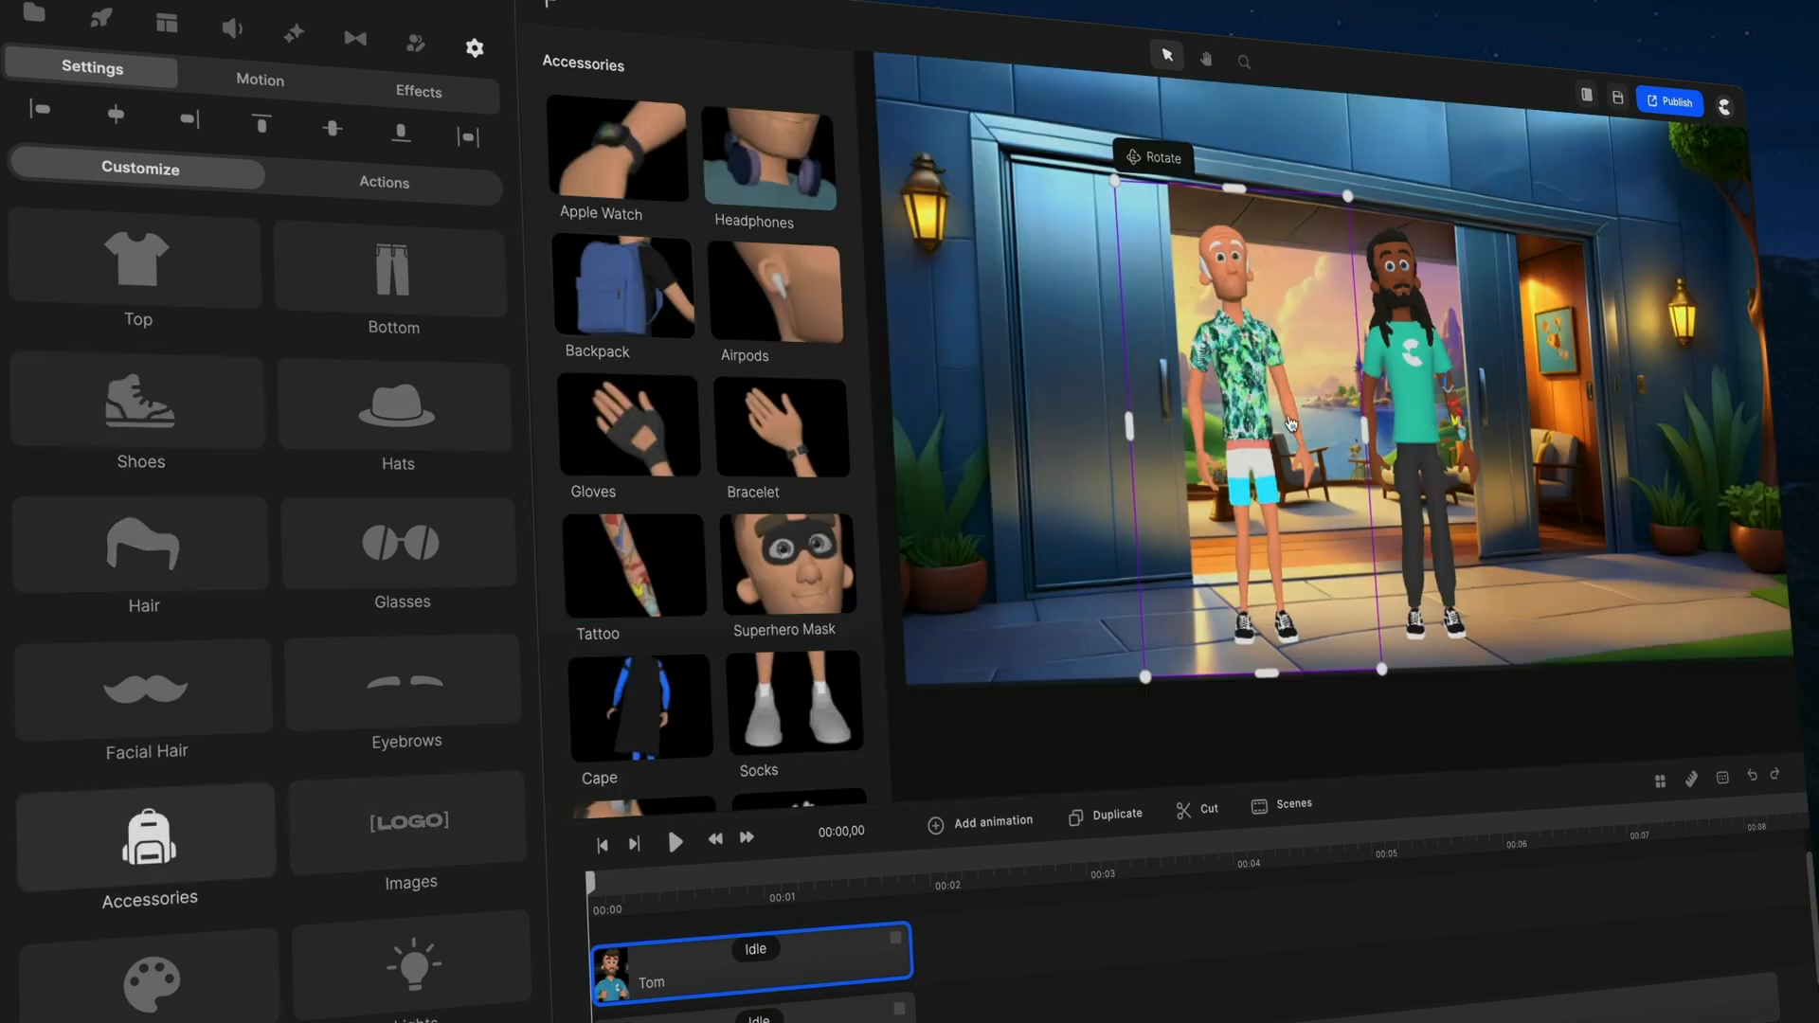
click(400, 542)
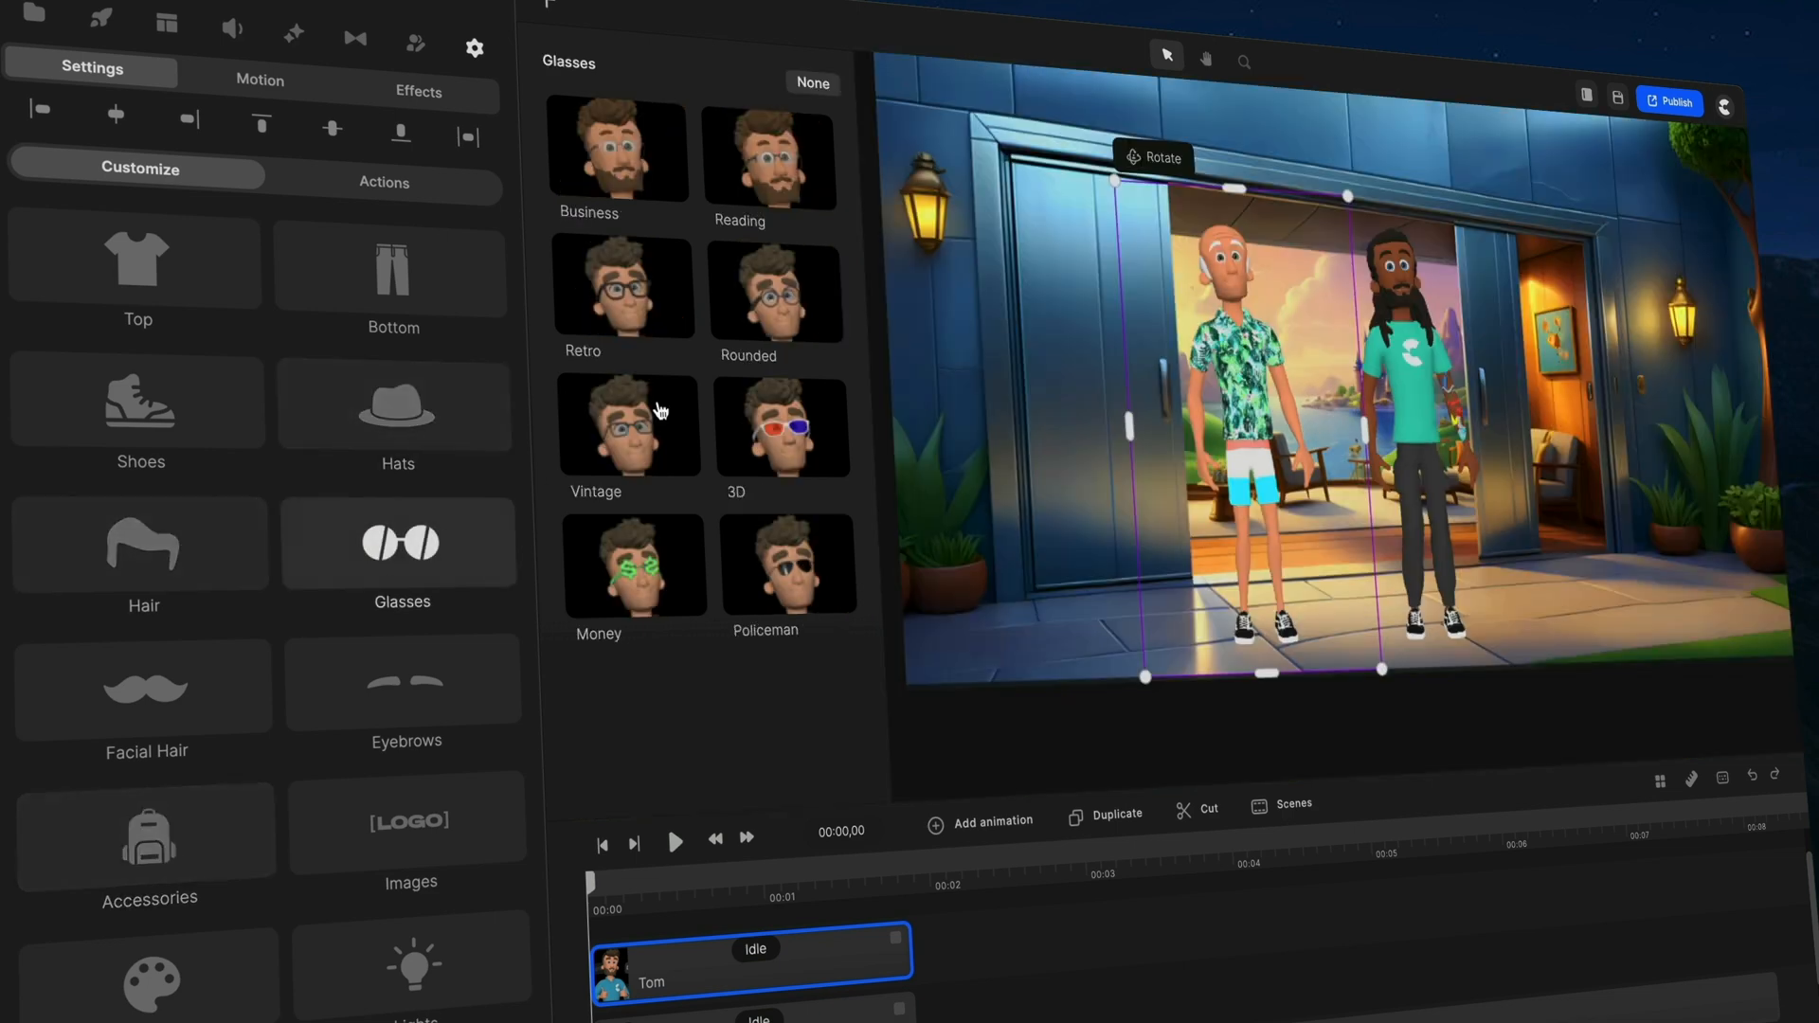
click(776, 292)
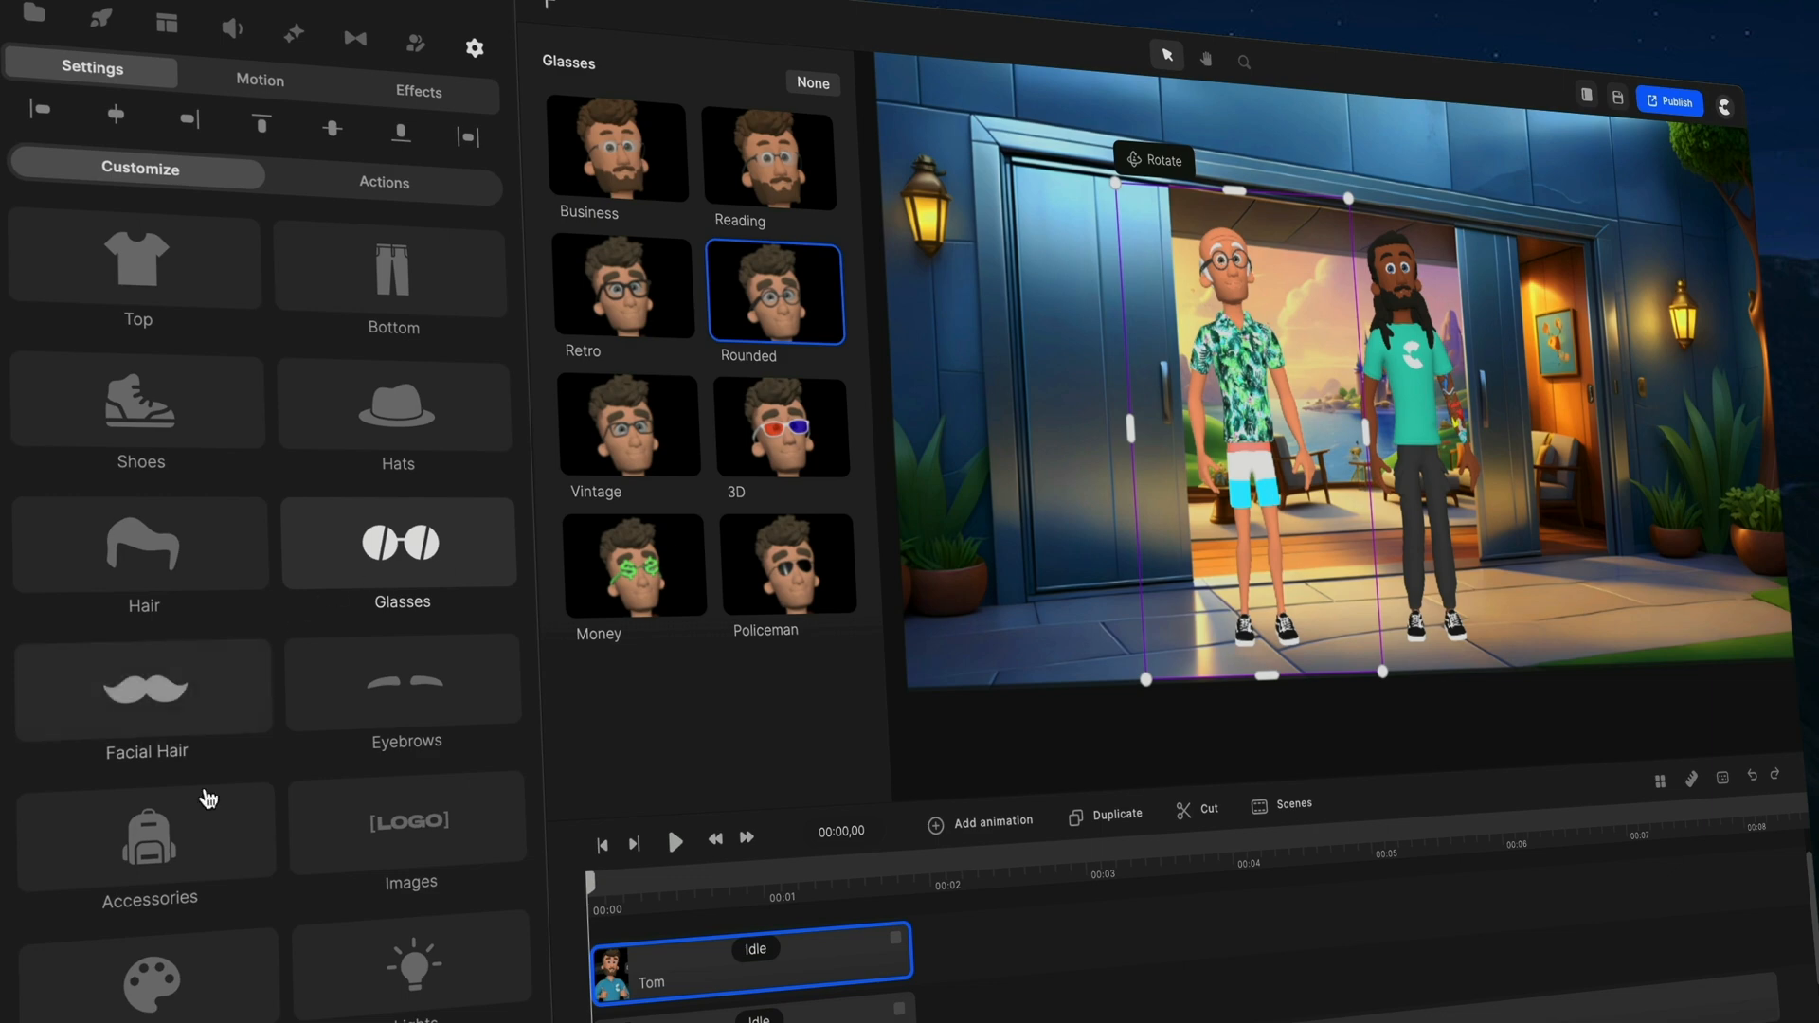
click(139, 415)
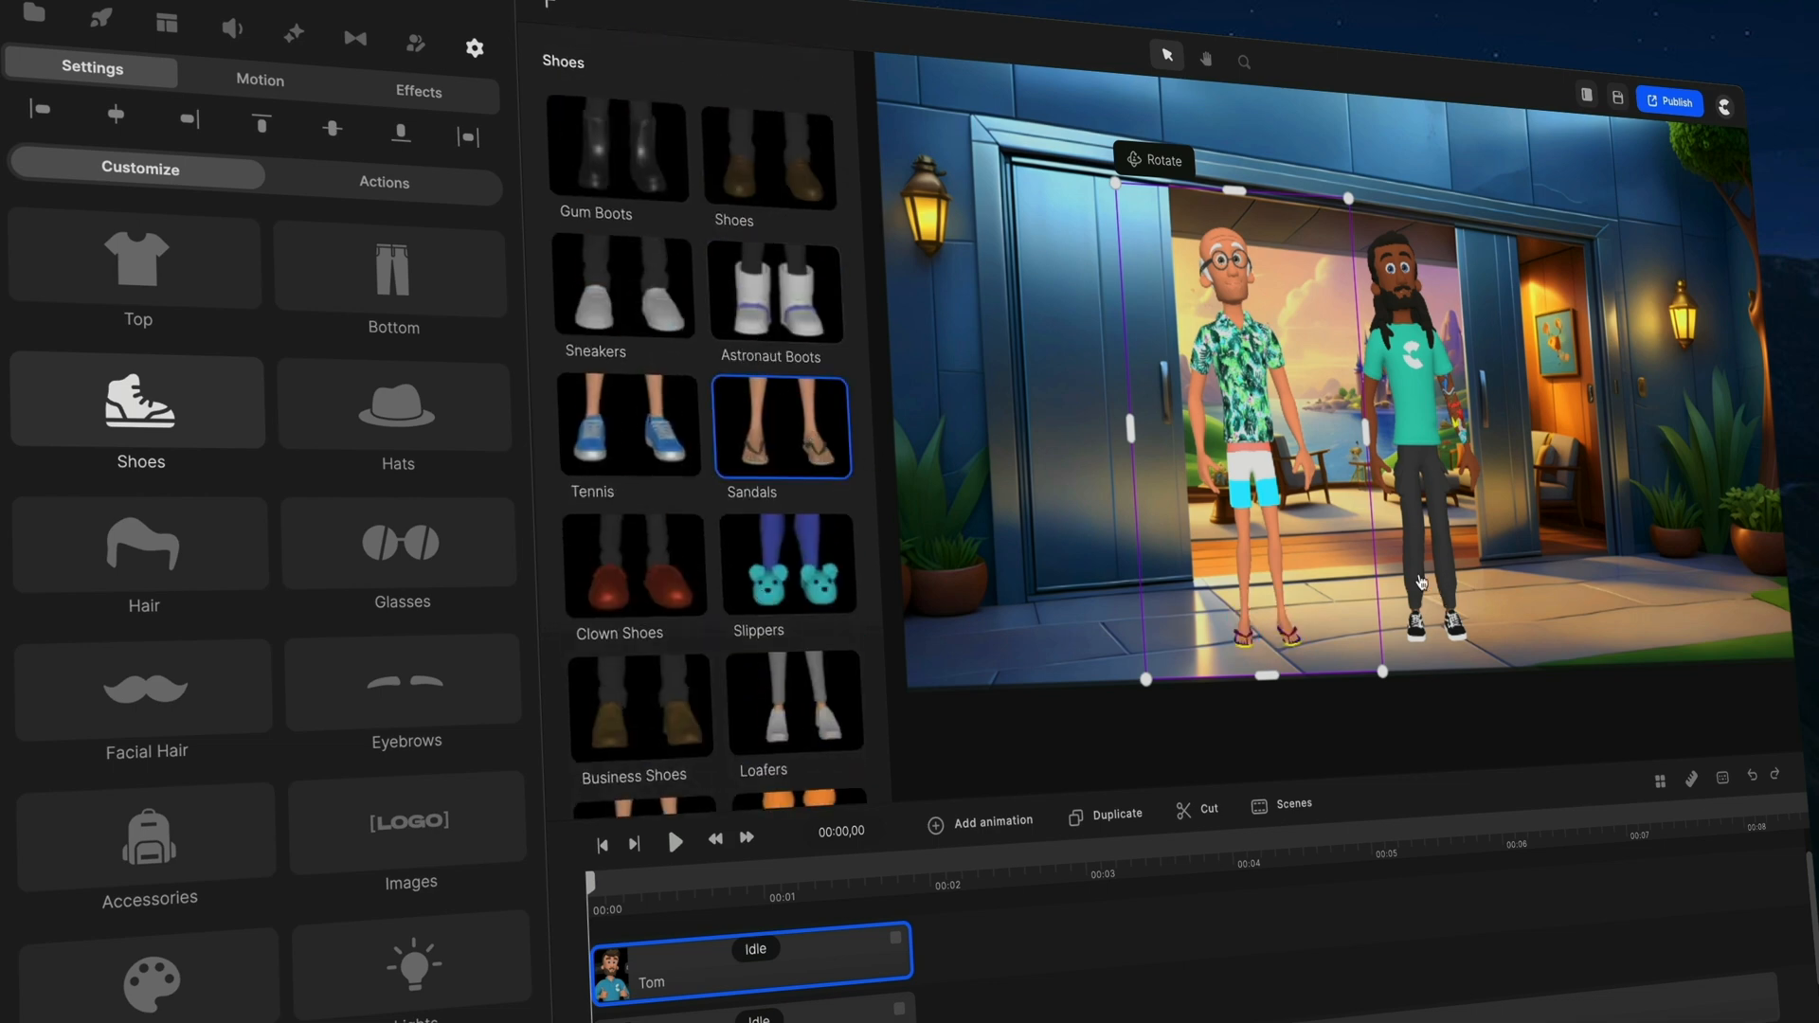
mouse_move(1174, 646)
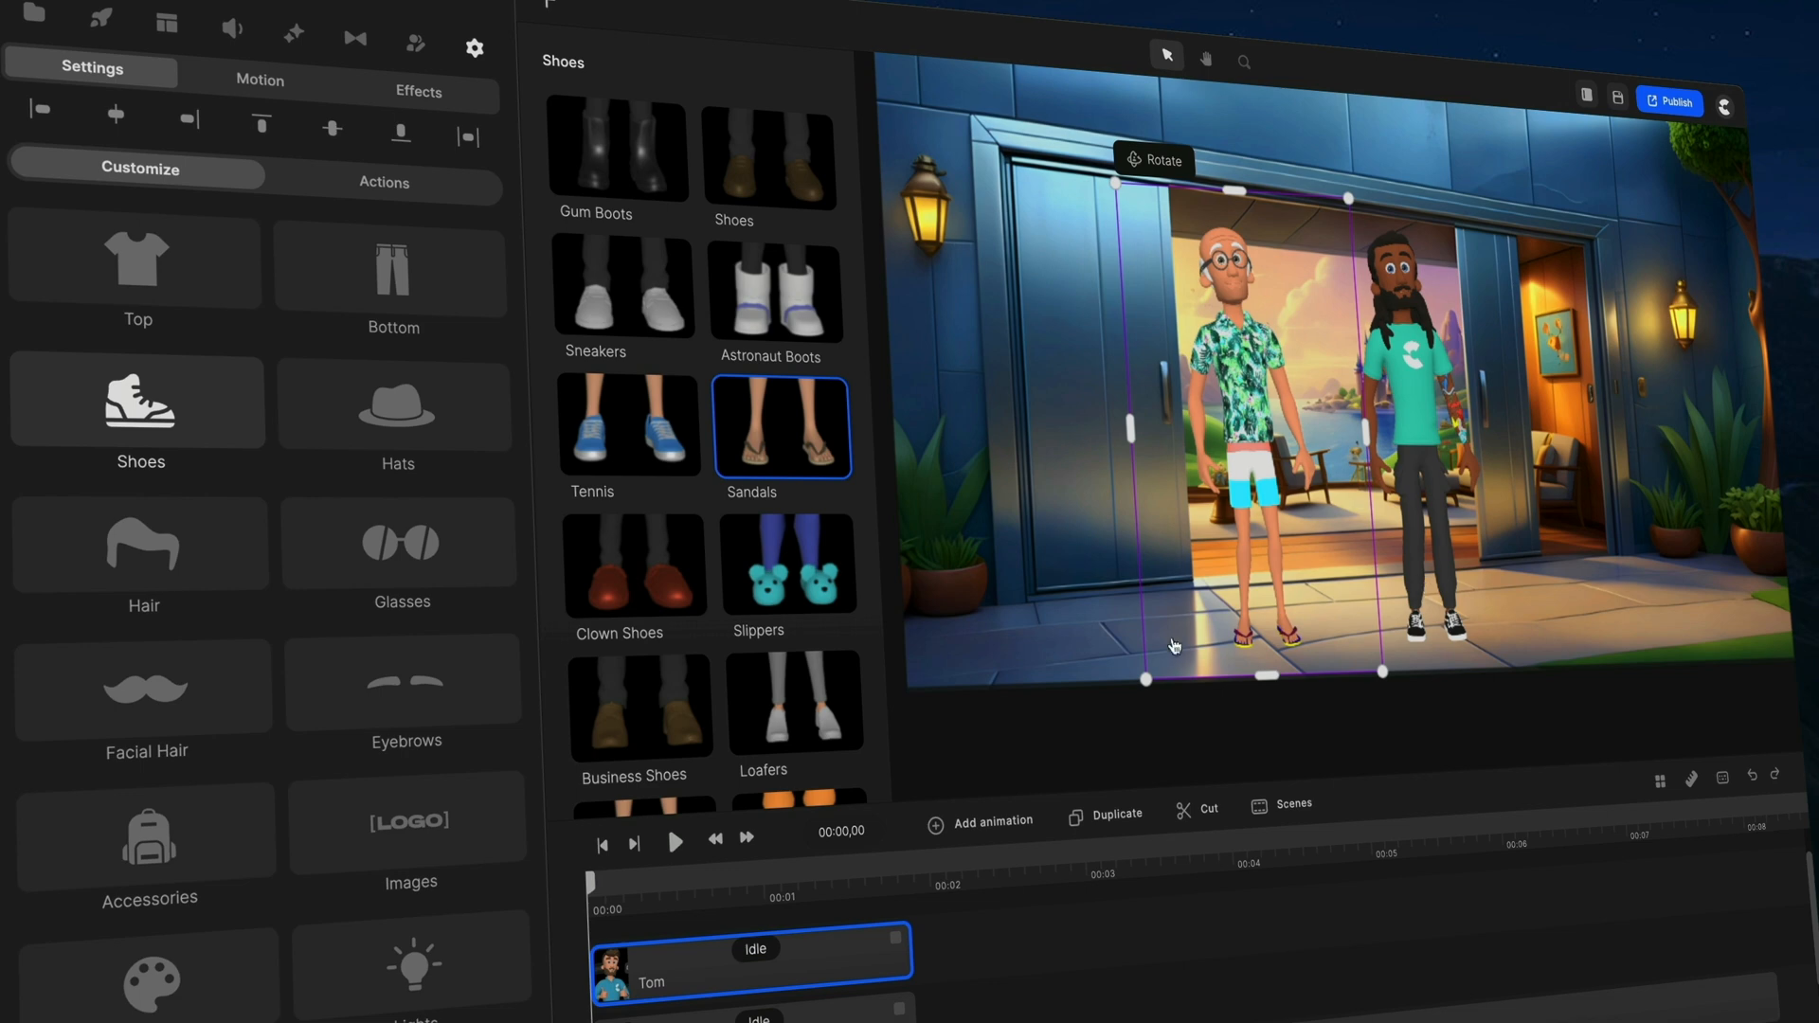
mouse_move(1442, 383)
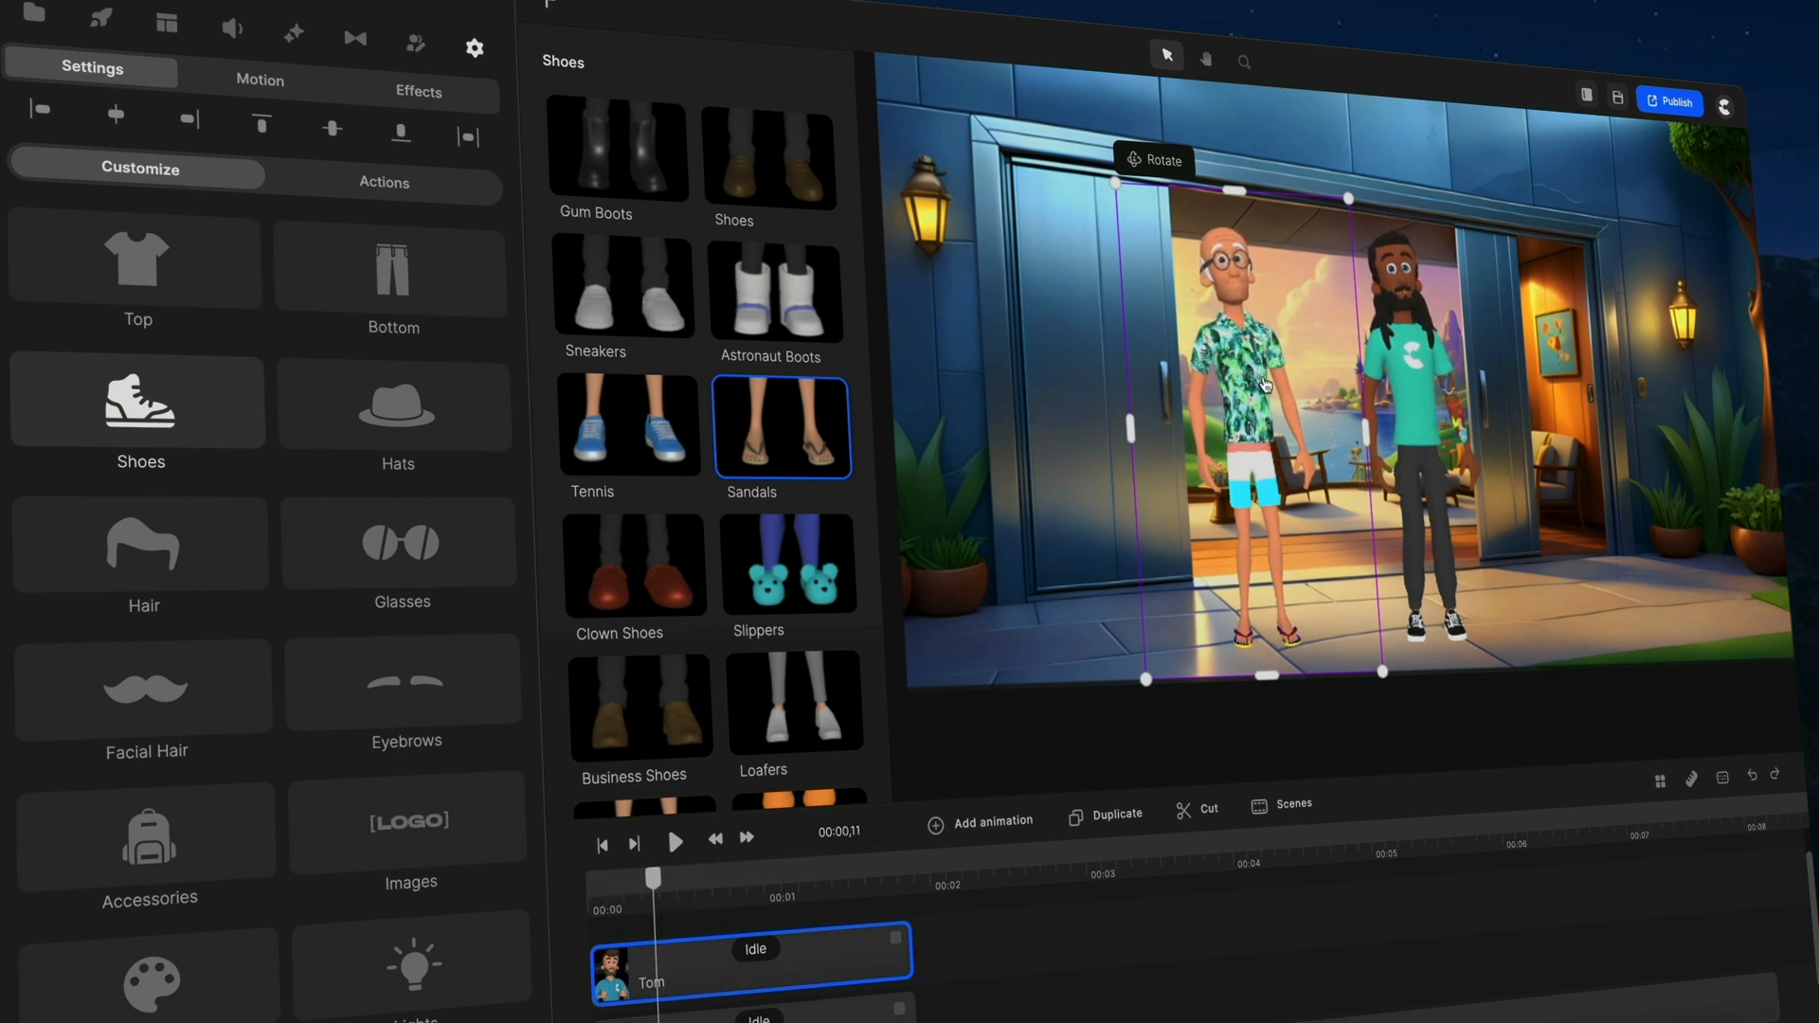
Leave the bald character in Sandals and dismiss the footwear choices.
click(139, 411)
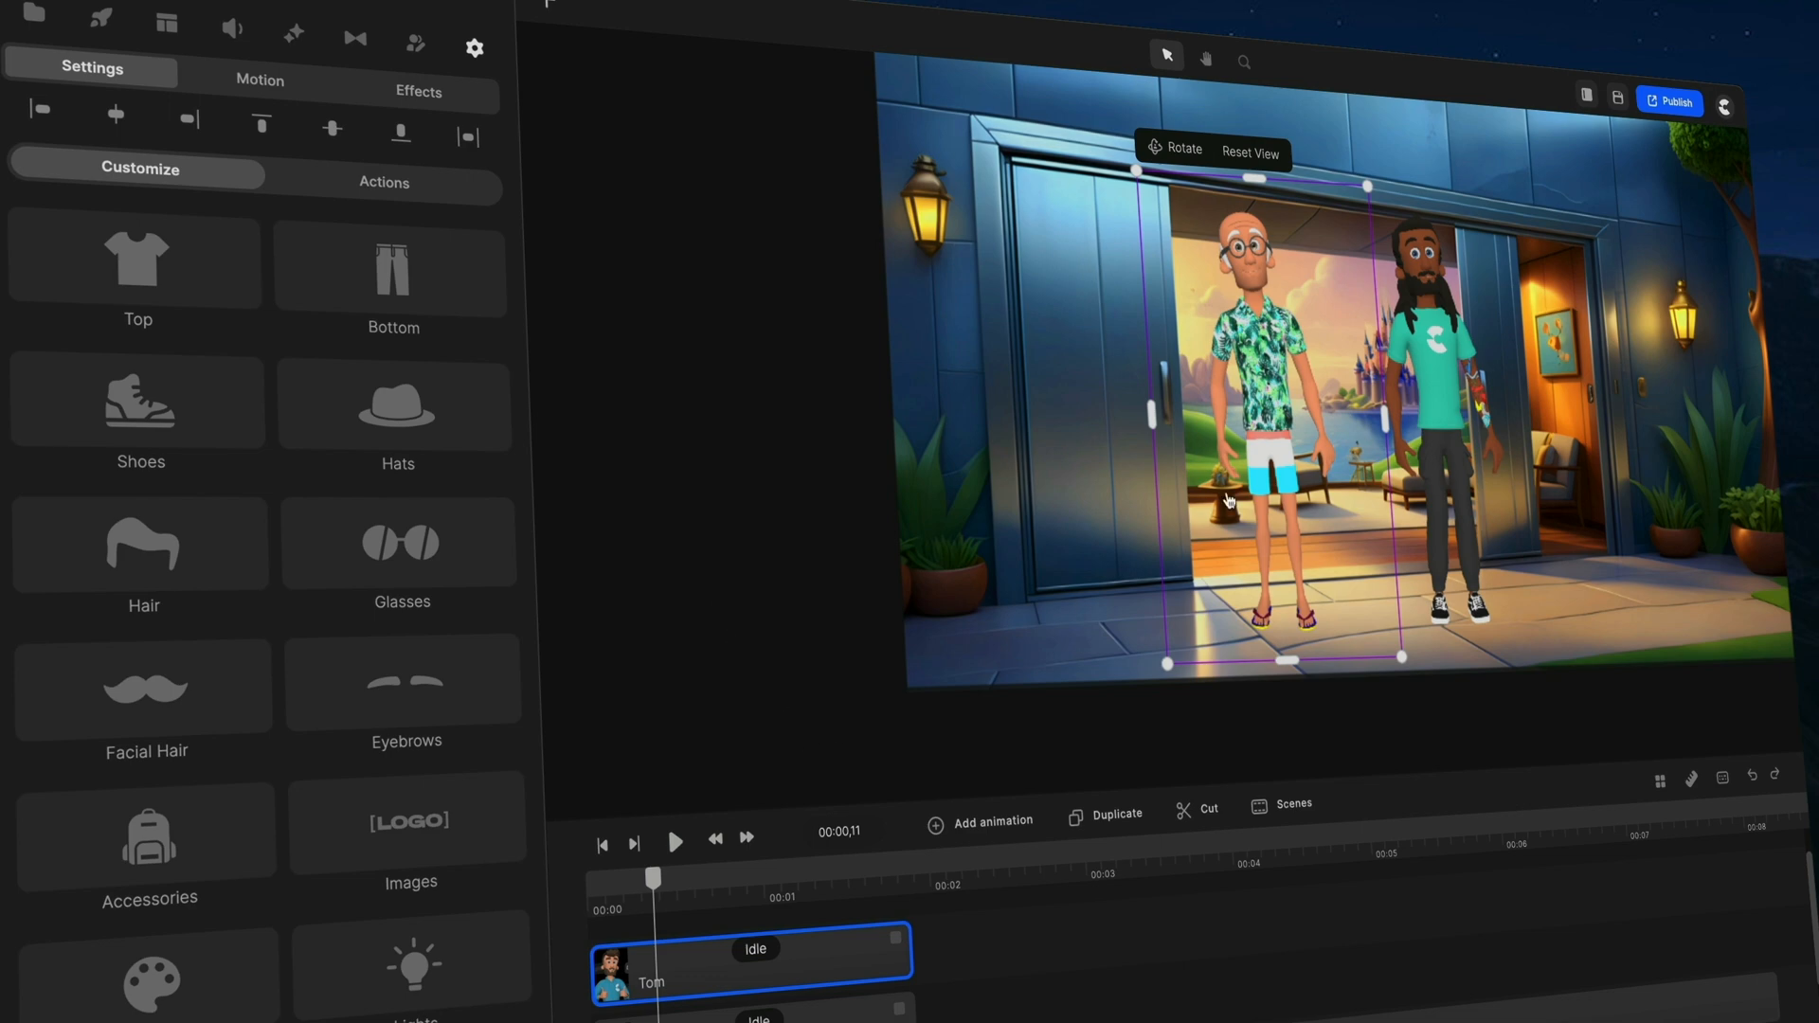
mouse_move(1262, 262)
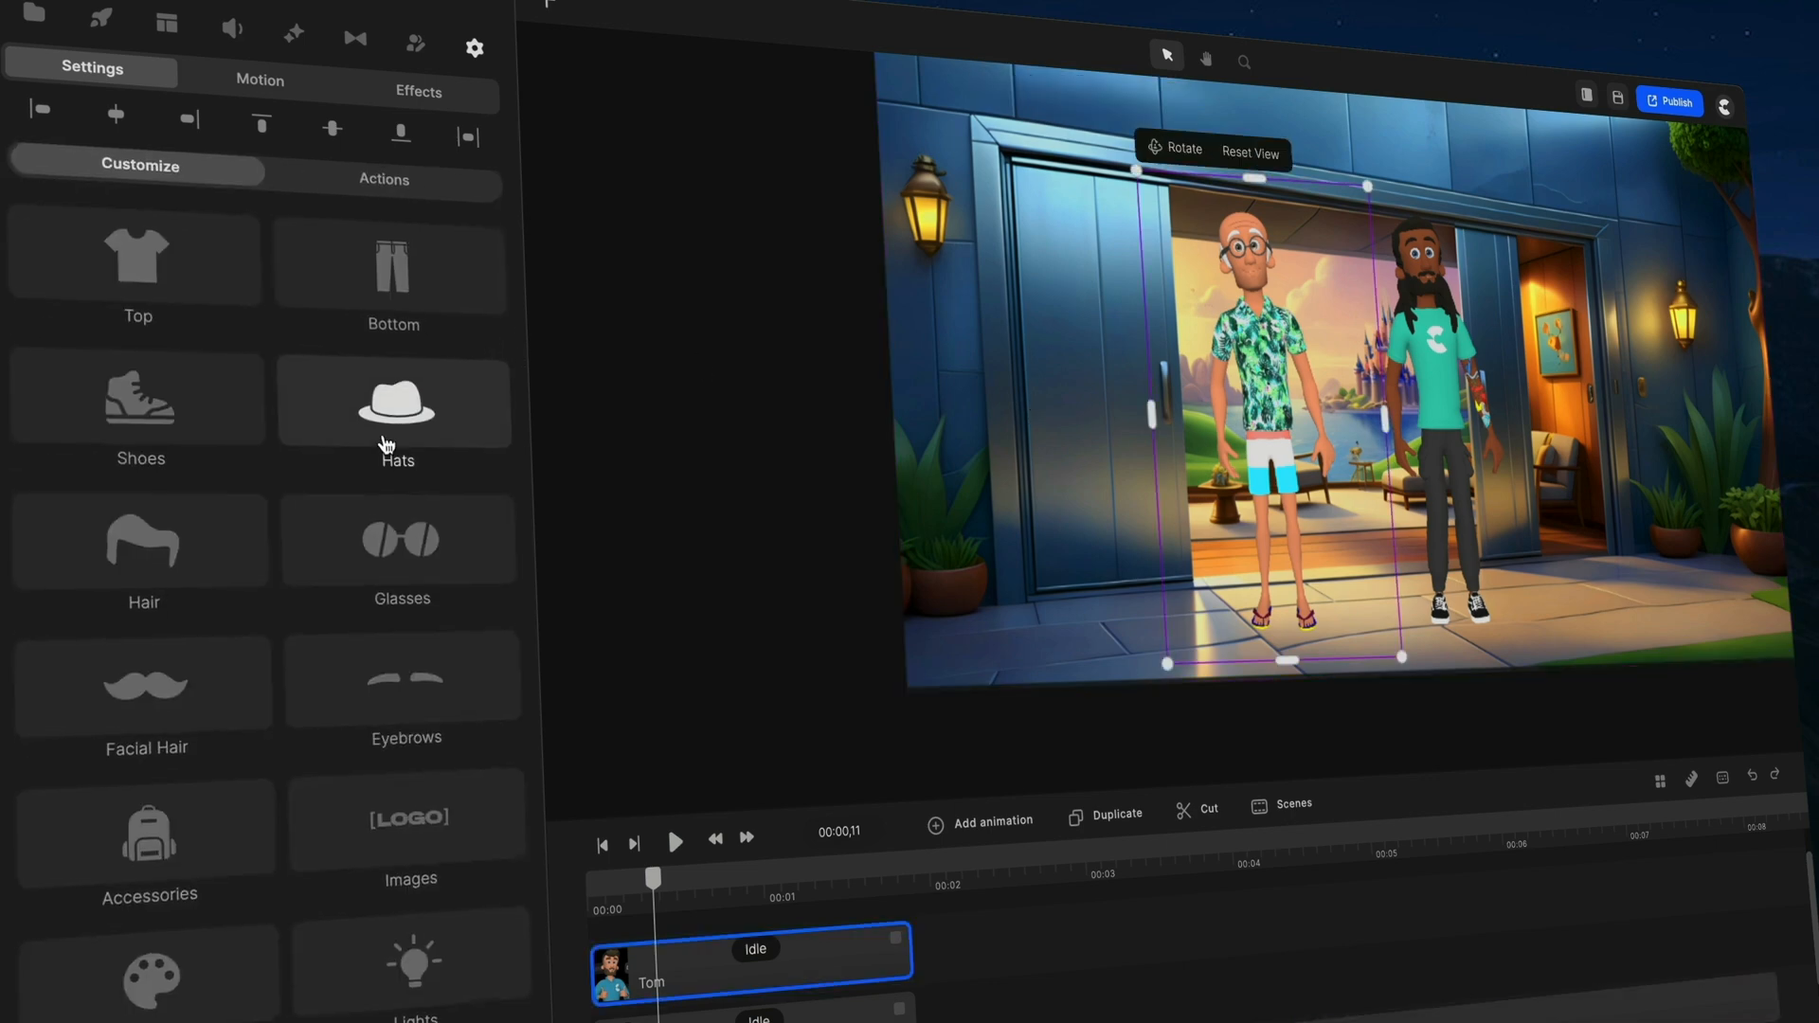
scroll(up, 3)
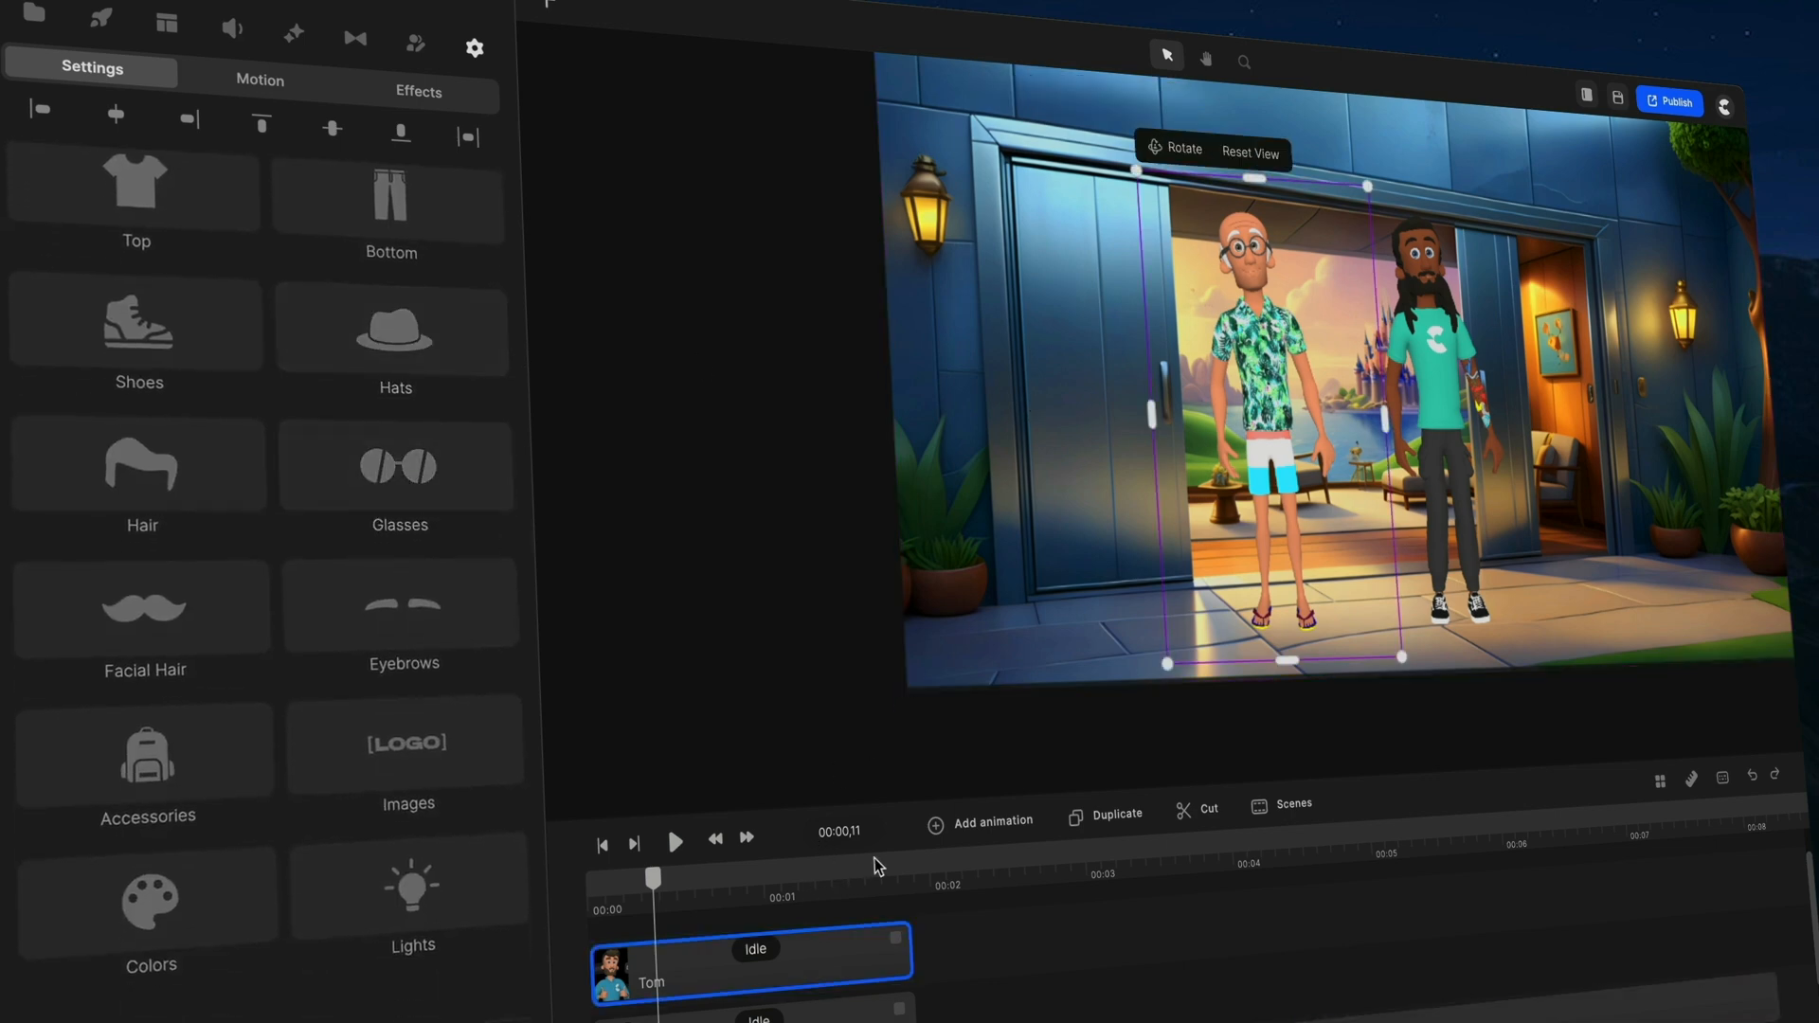